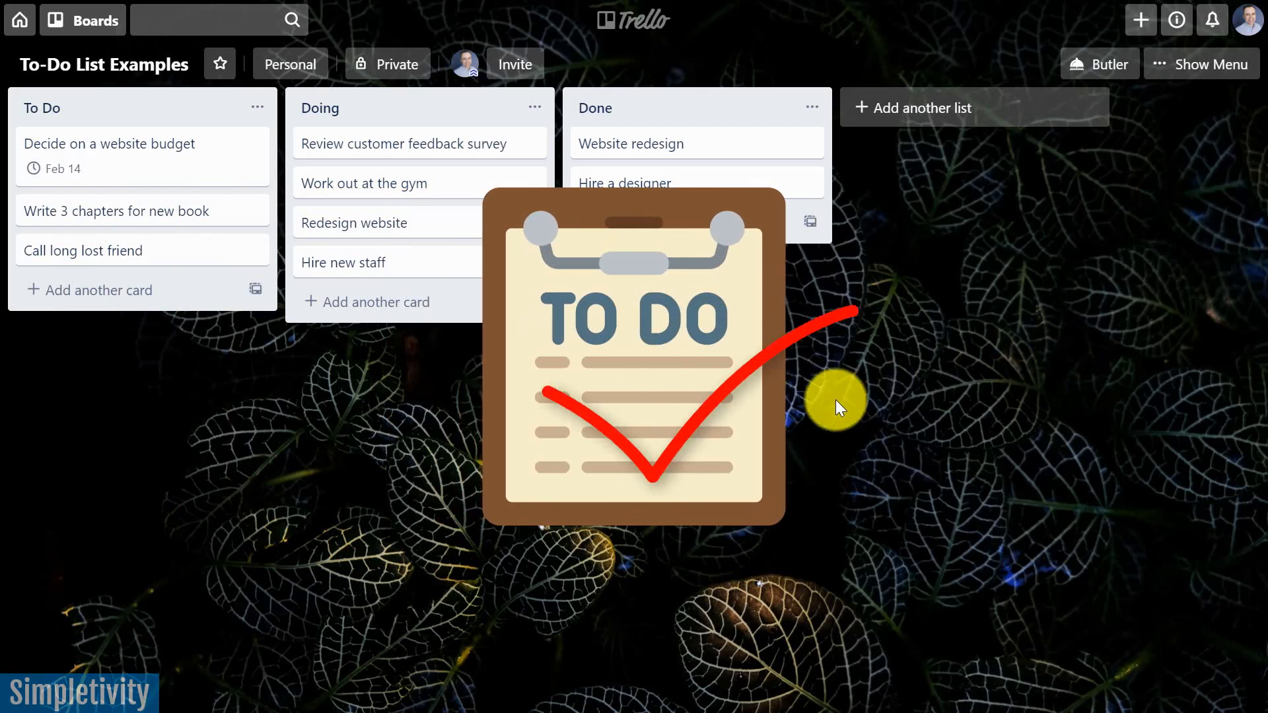
mouse_move(818, 411)
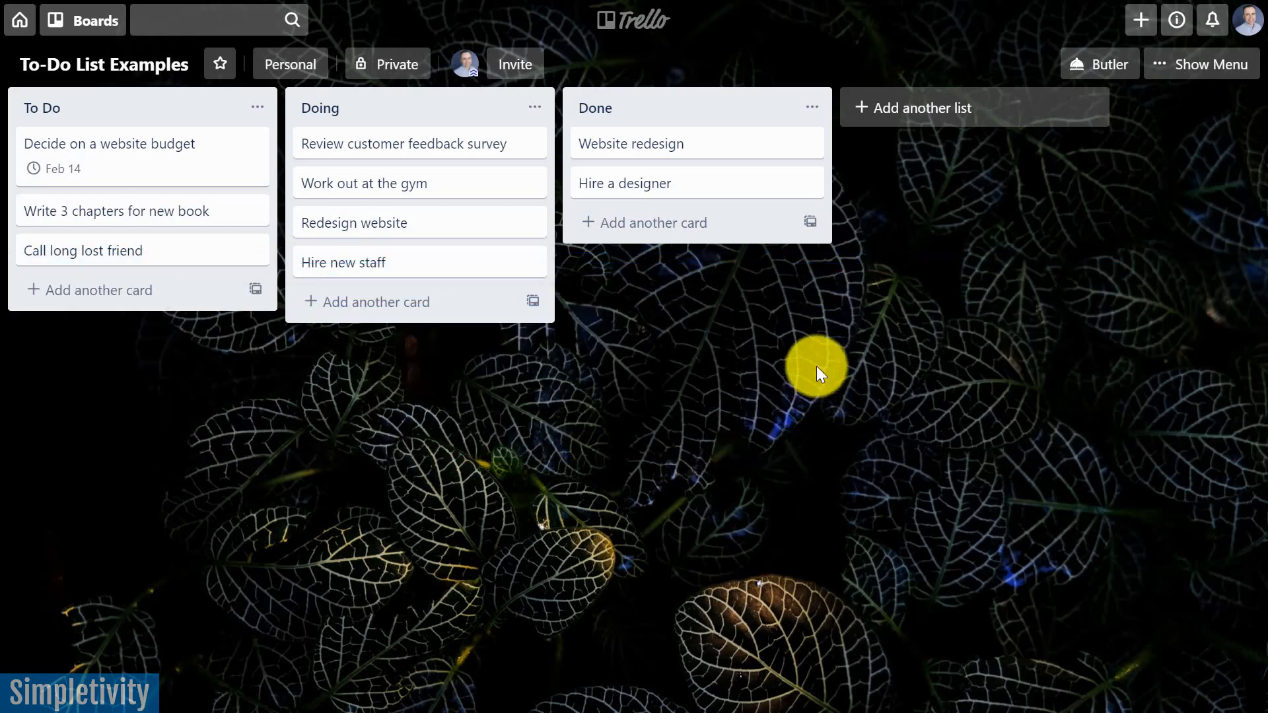
mouse_move(582, 398)
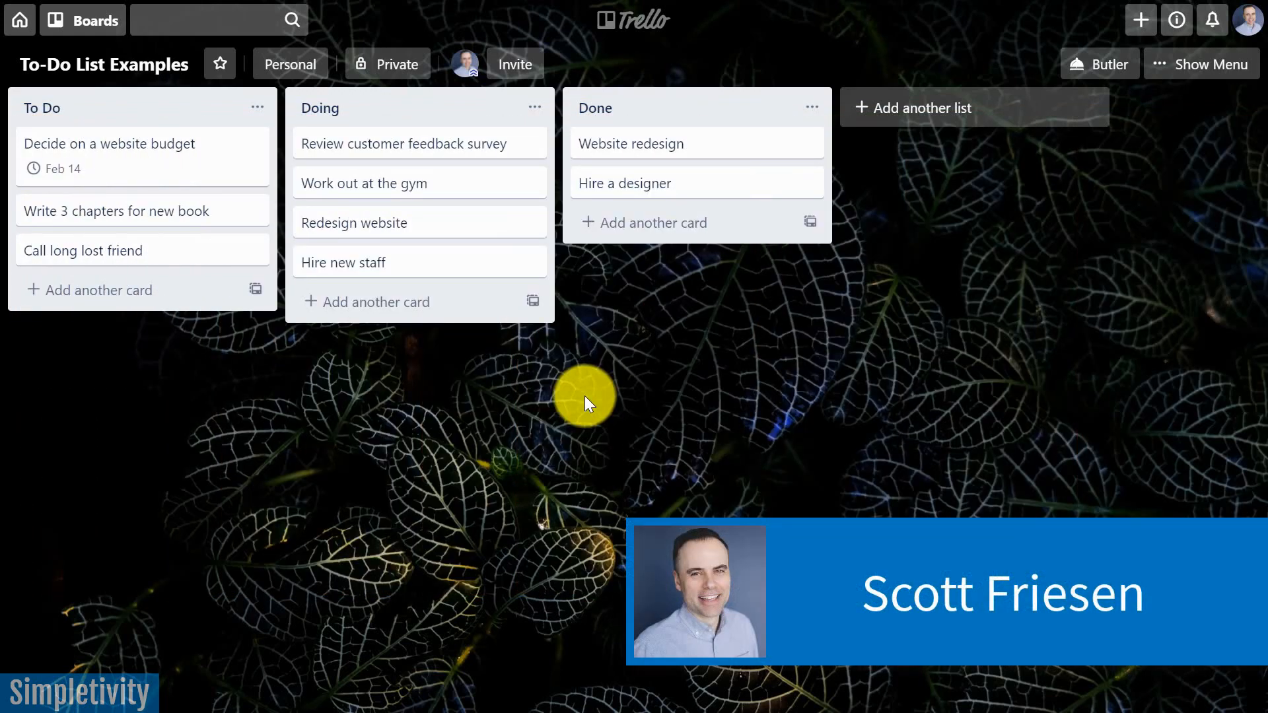
mouse_move(736, 360)
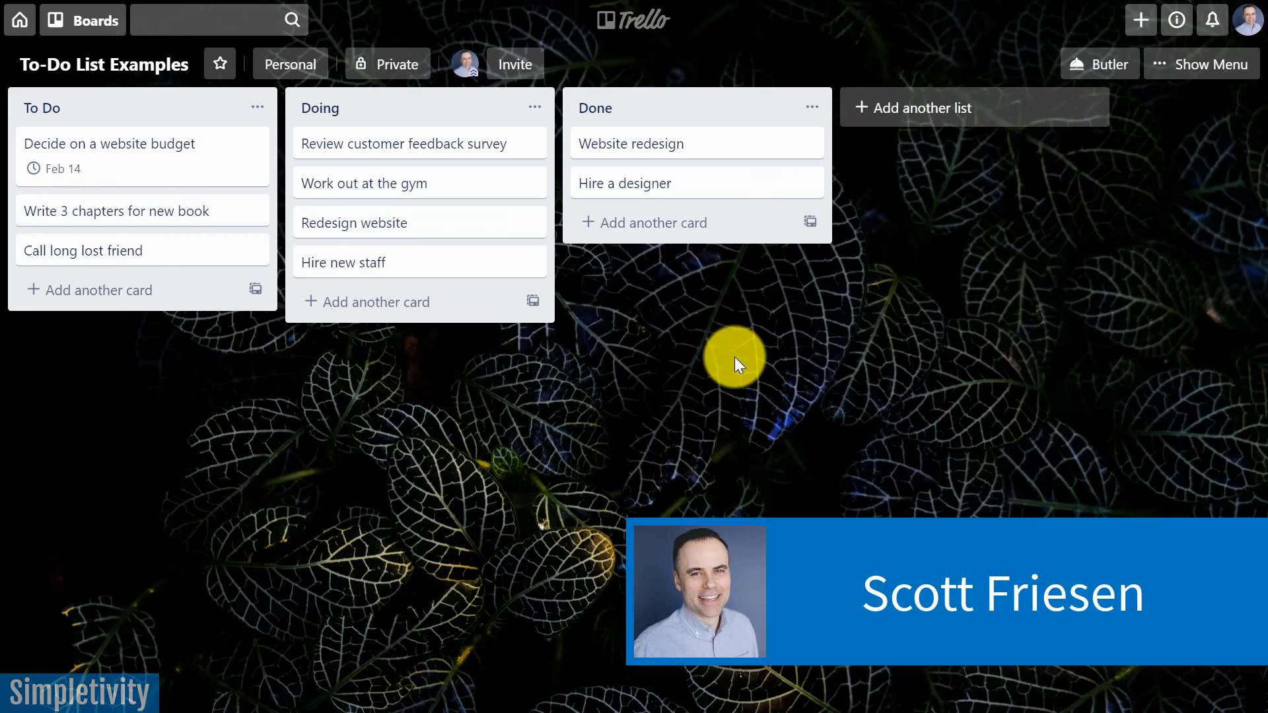
mouse_move(574, 177)
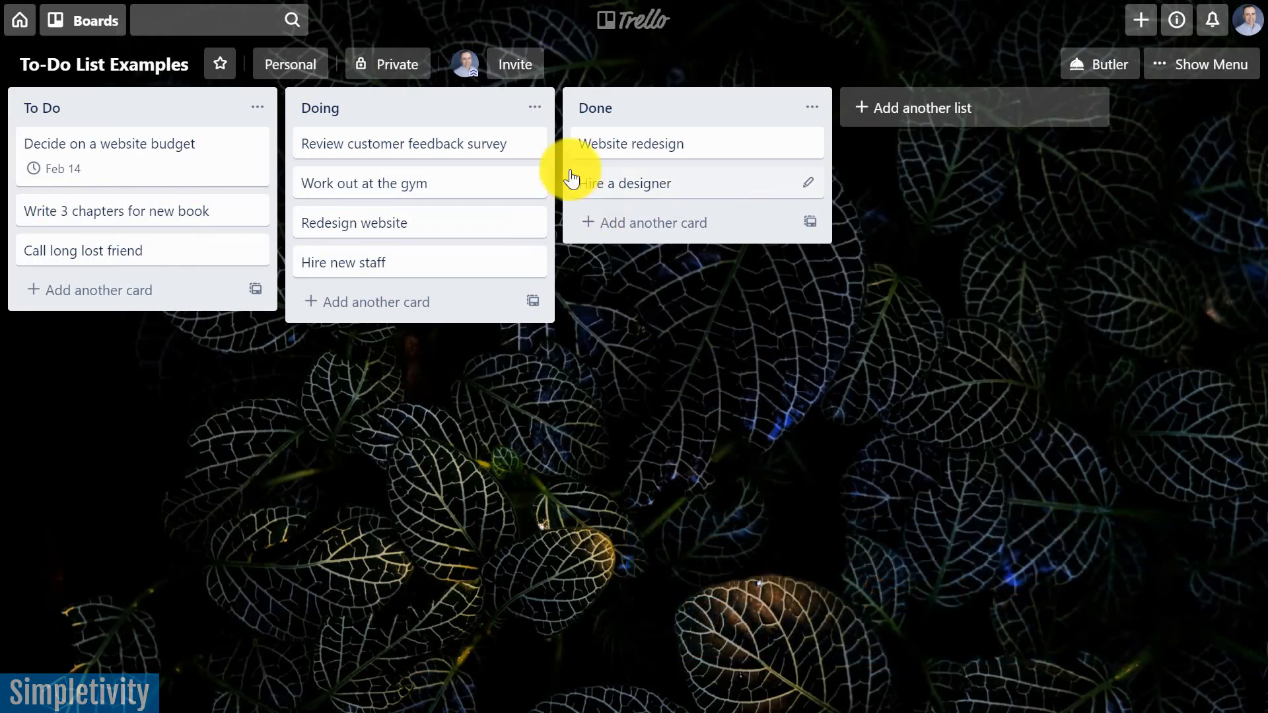
mouse_move(741, 184)
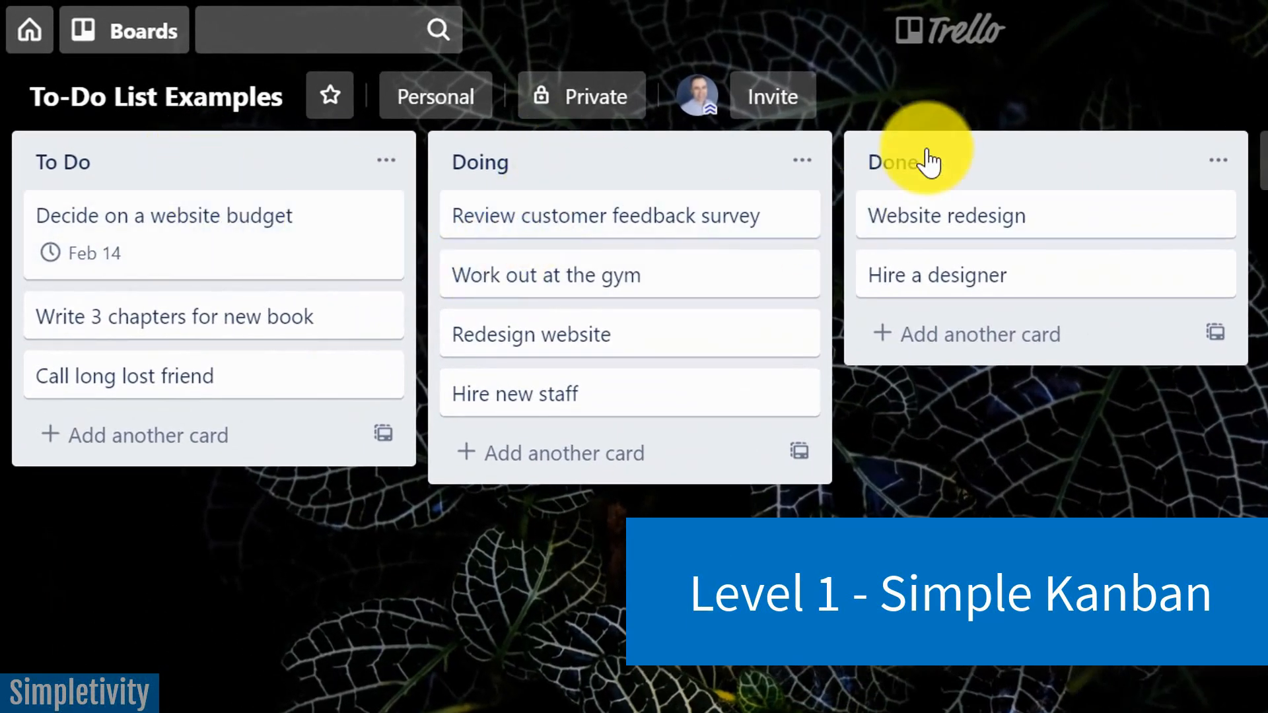
mouse_move(594, 170)
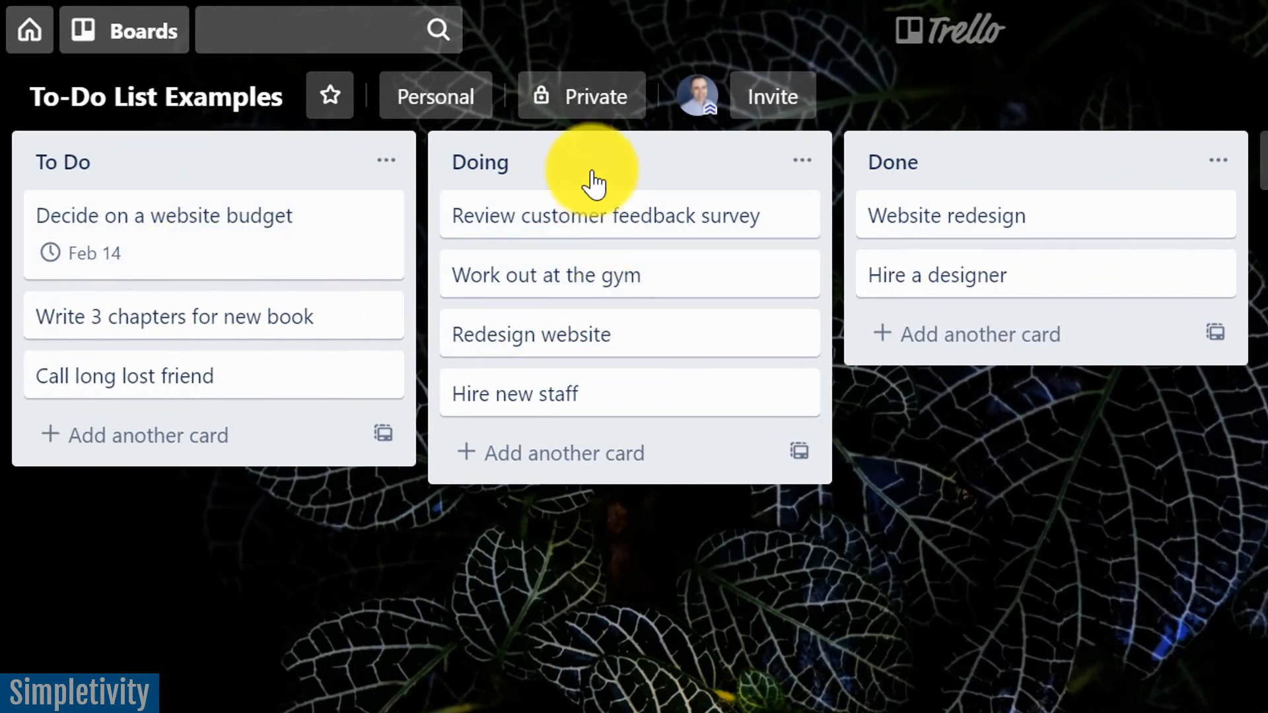
mouse_move(780, 299)
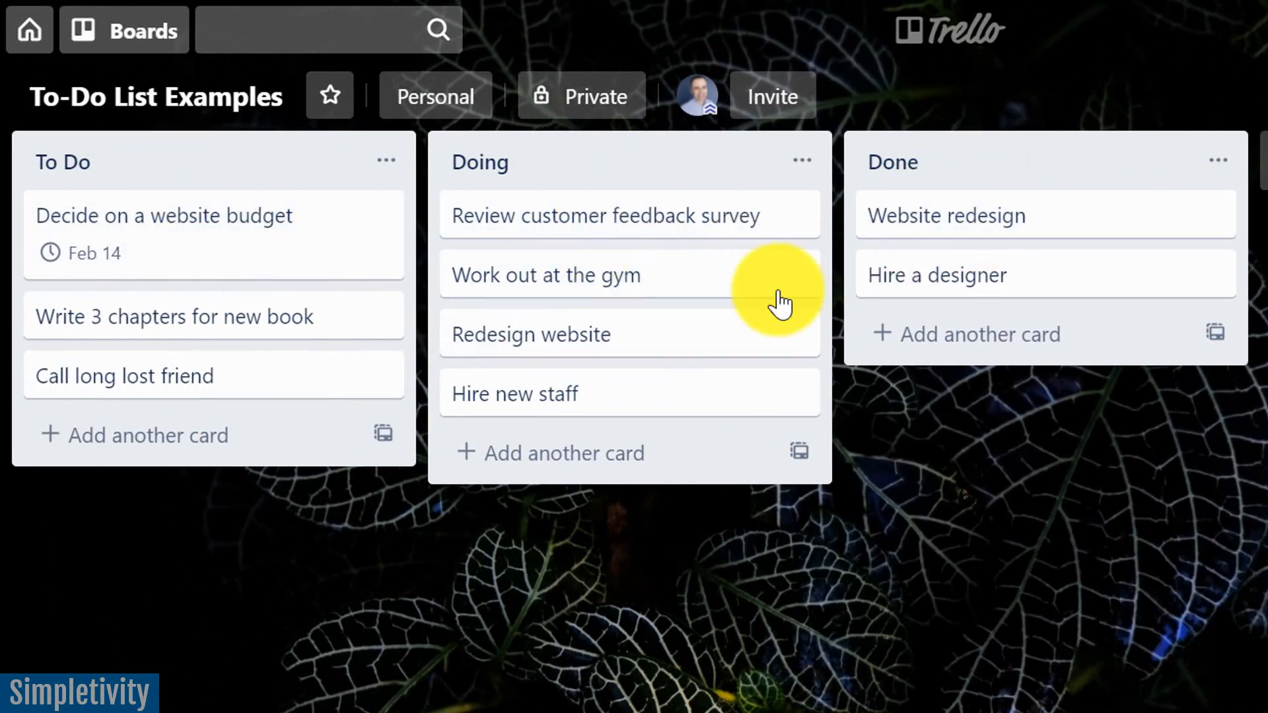
mouse_move(214, 316)
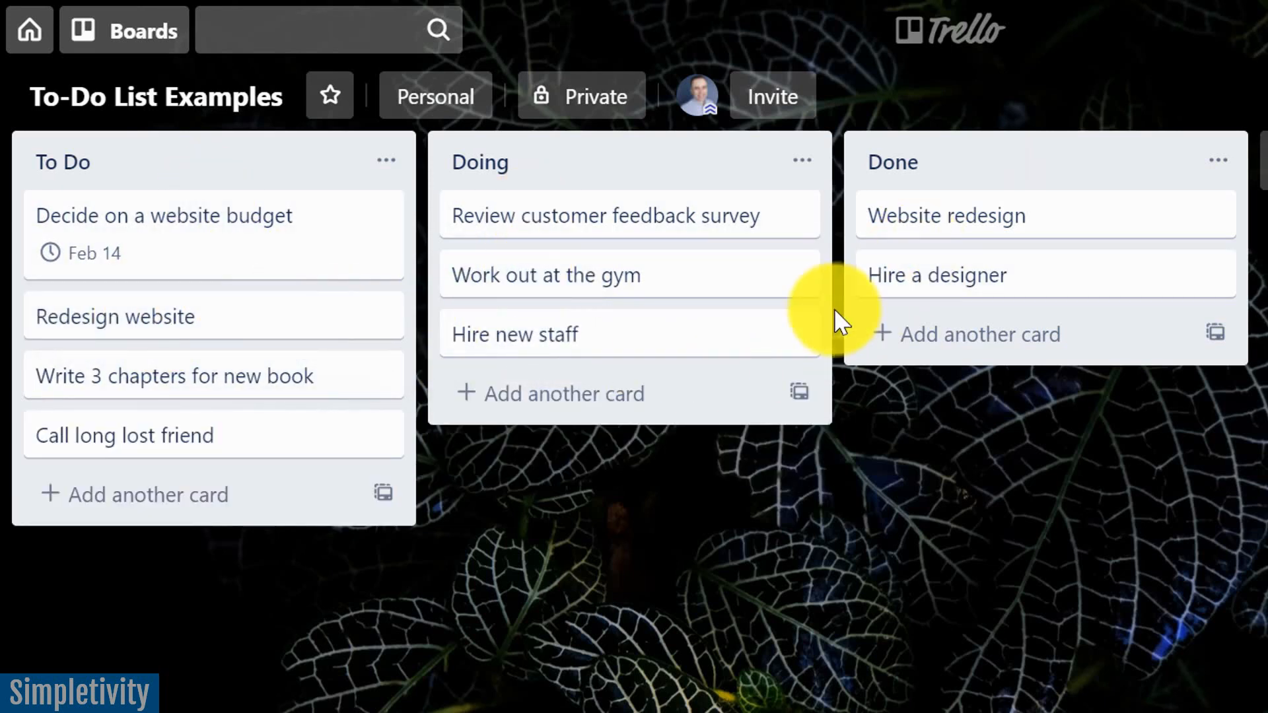
mouse_move(797, 517)
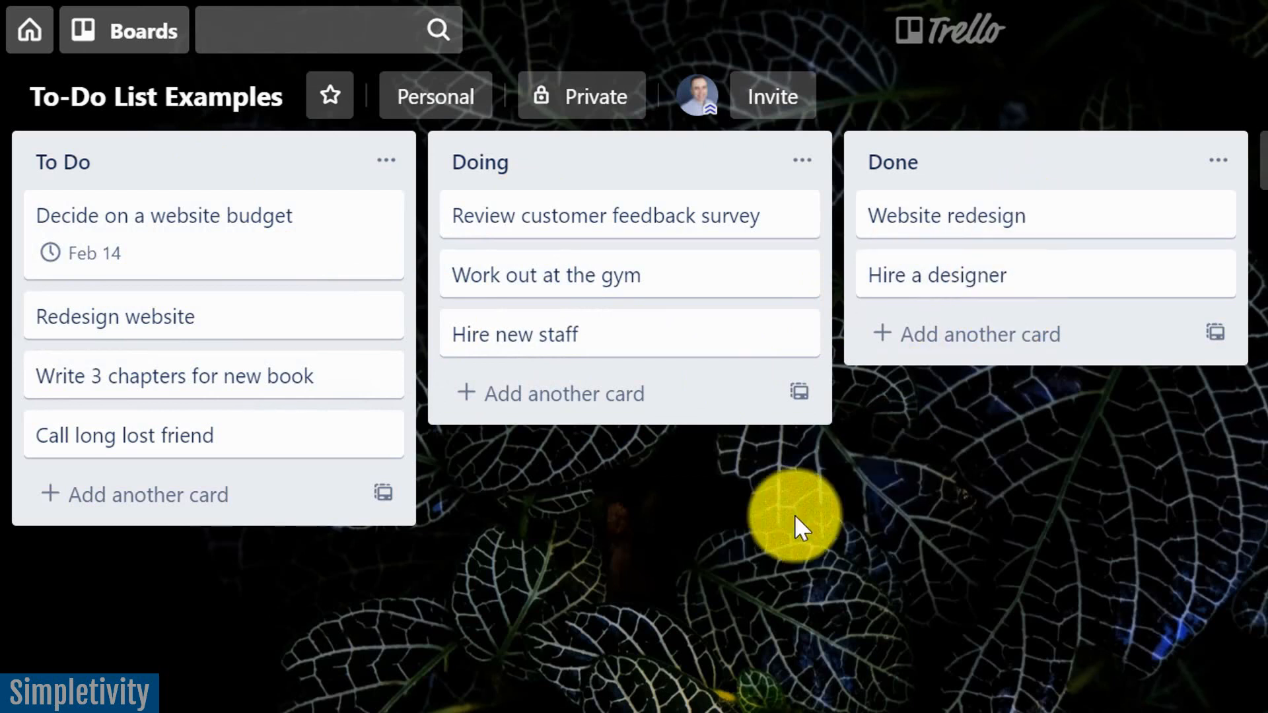
mouse_move(109, 252)
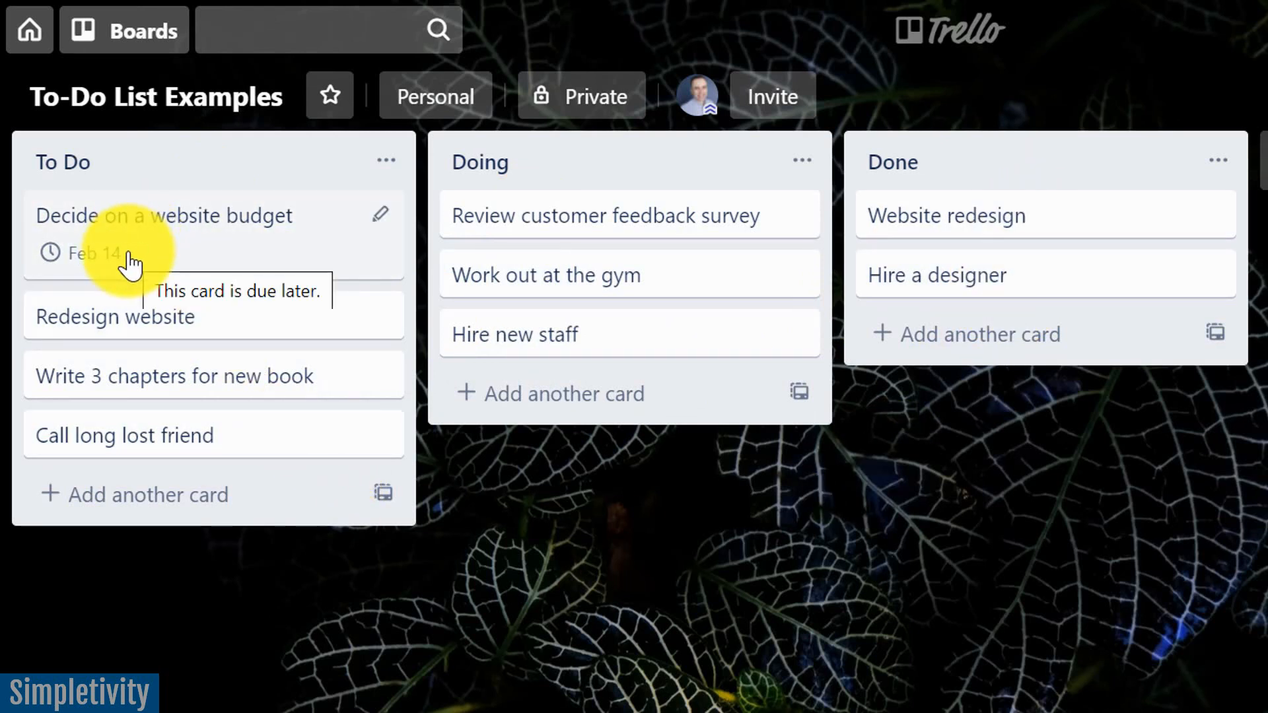
mouse_move(655, 627)
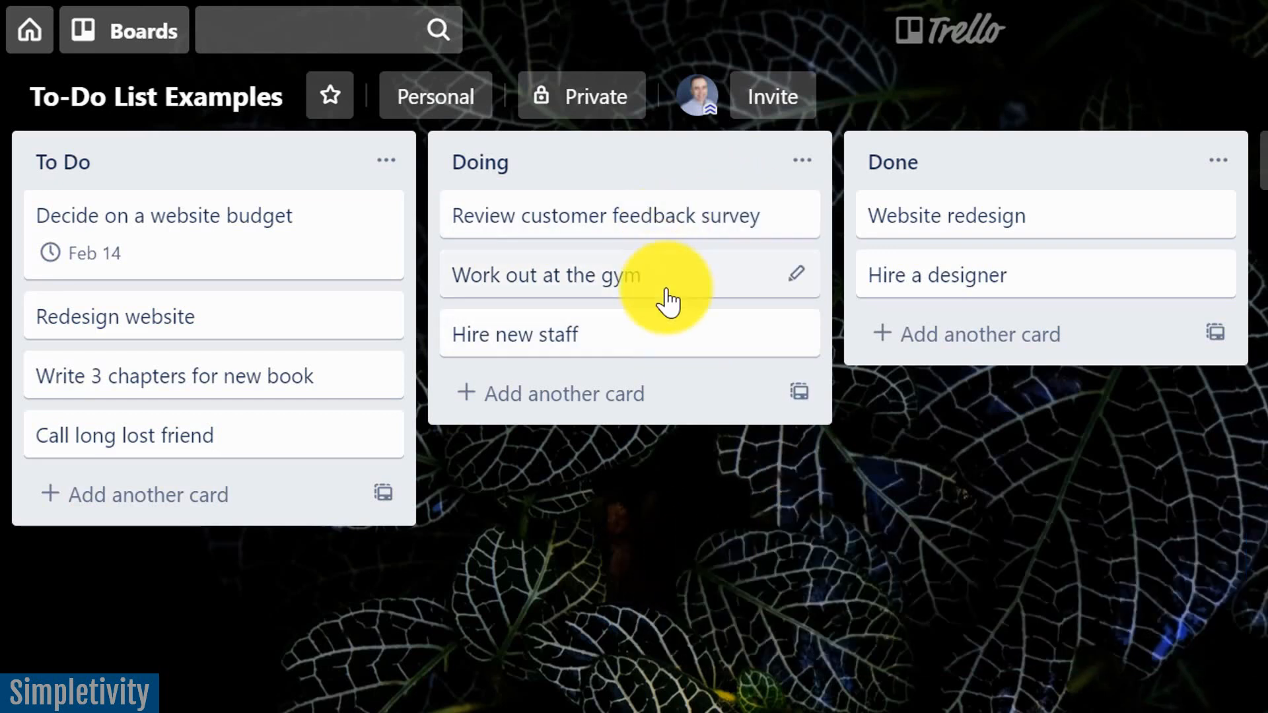
mouse_move(647, 333)
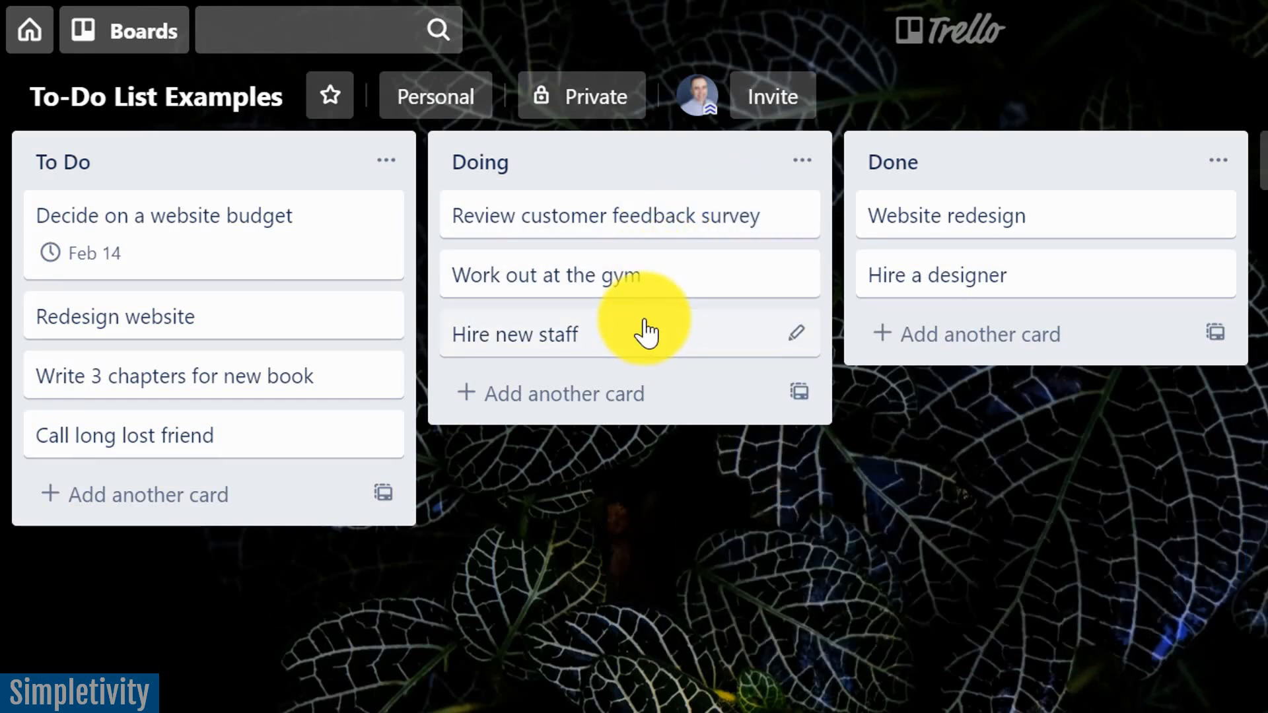
mouse_move(680, 218)
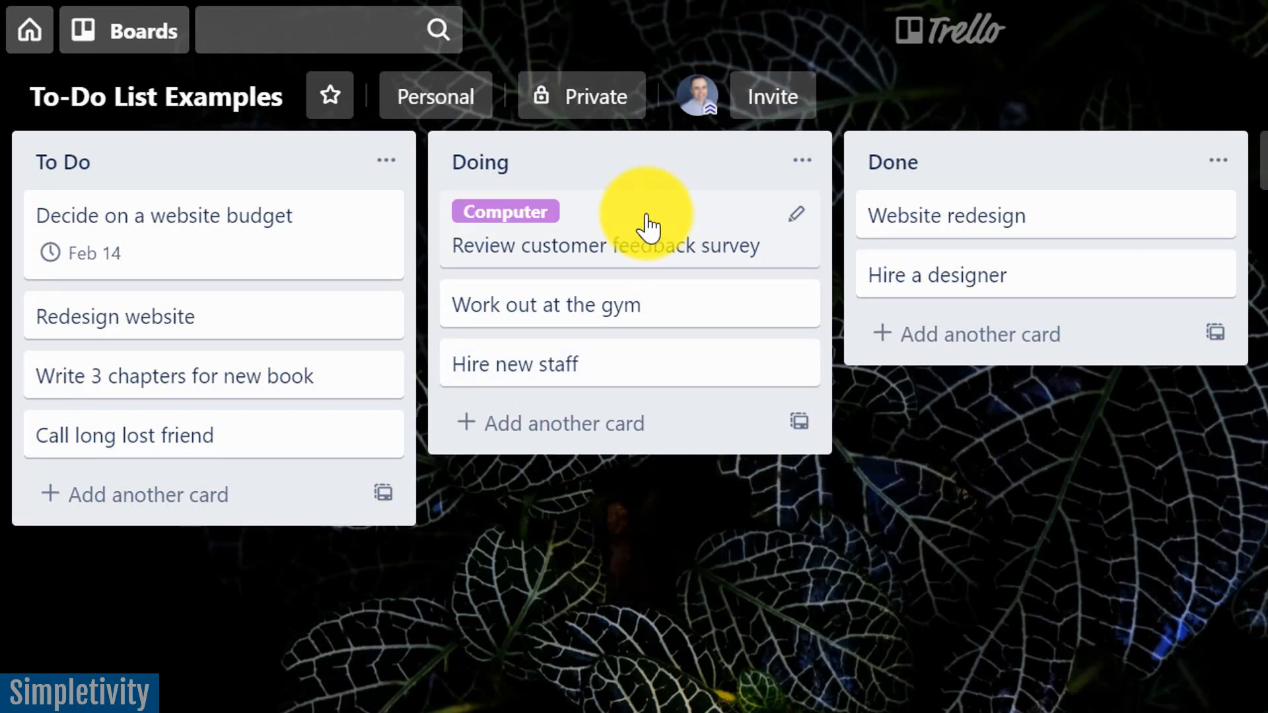
mouse_move(584, 245)
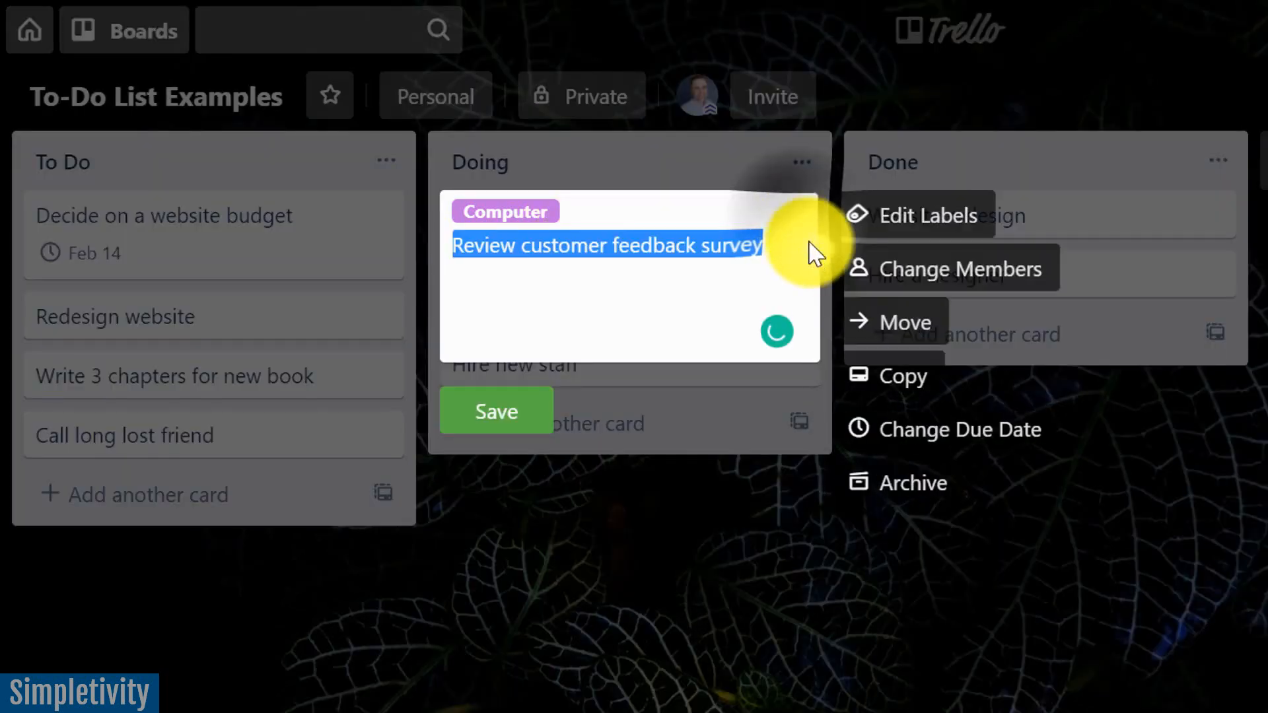
Open the label choices for 'Review customer feedback survey', with Computer checked.
click(920, 215)
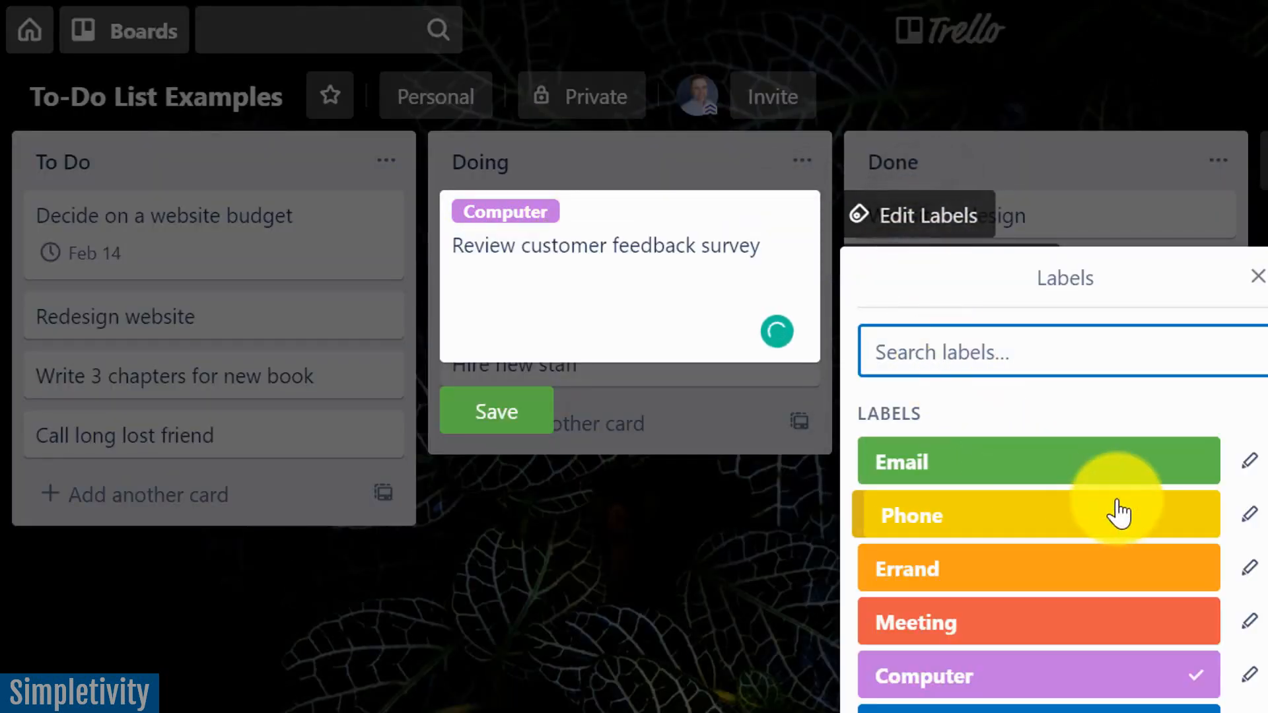
mouse_move(1027, 472)
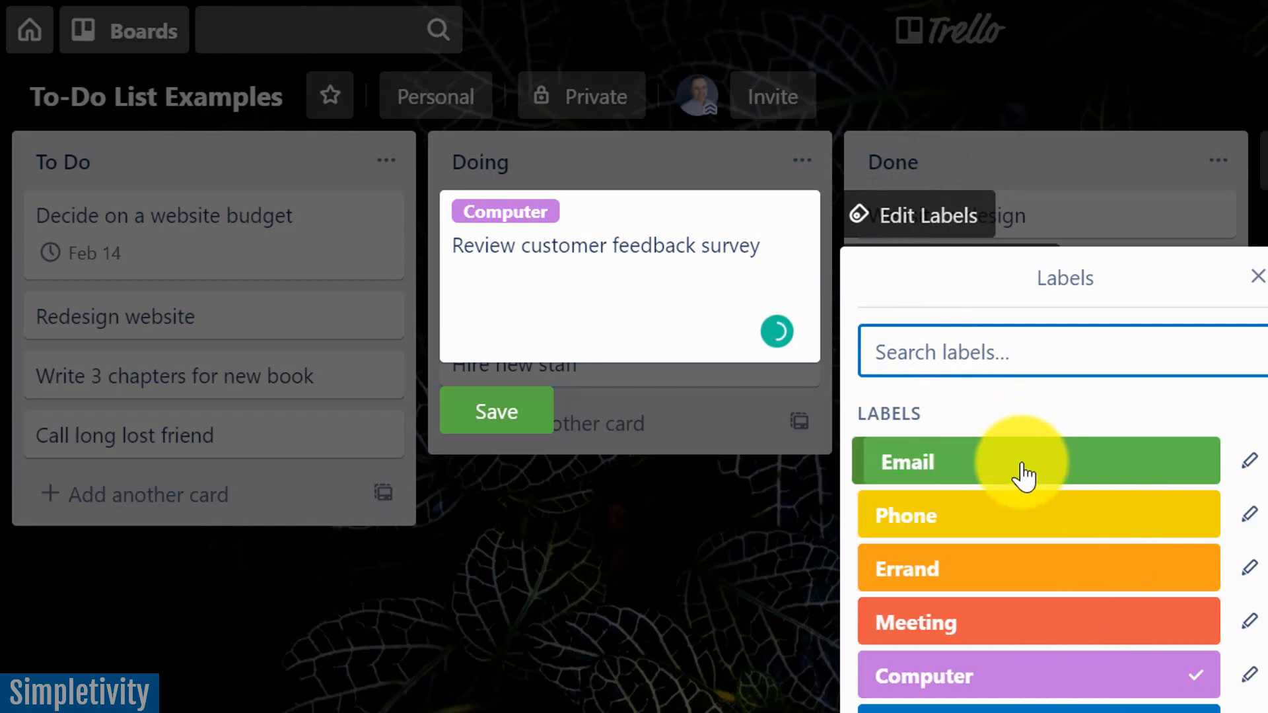
mouse_move(1011, 574)
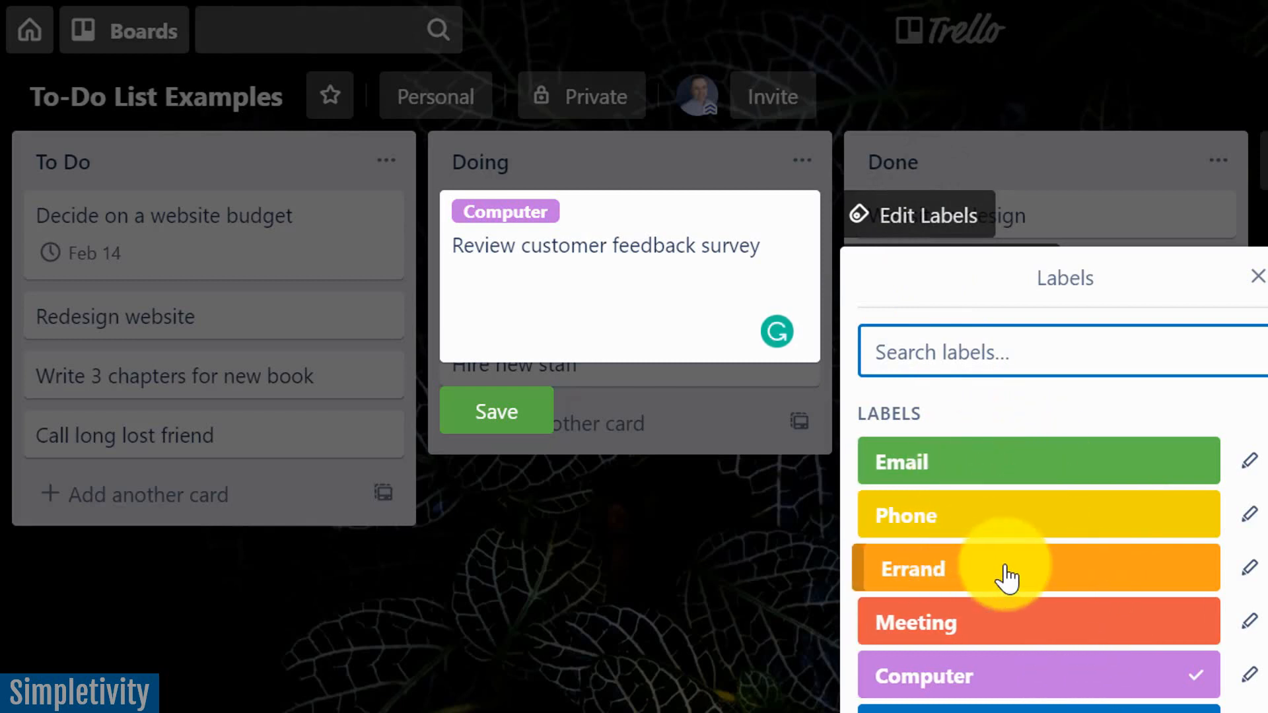
mouse_move(978, 680)
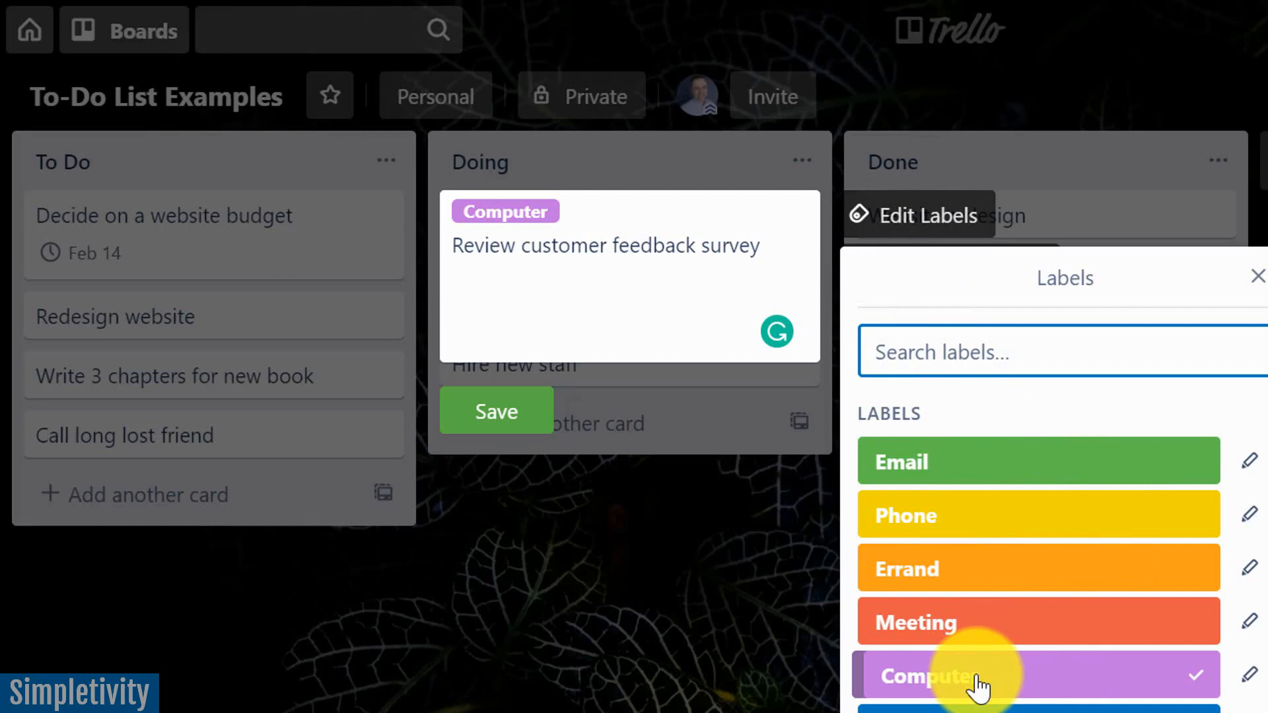
mouse_move(1030, 562)
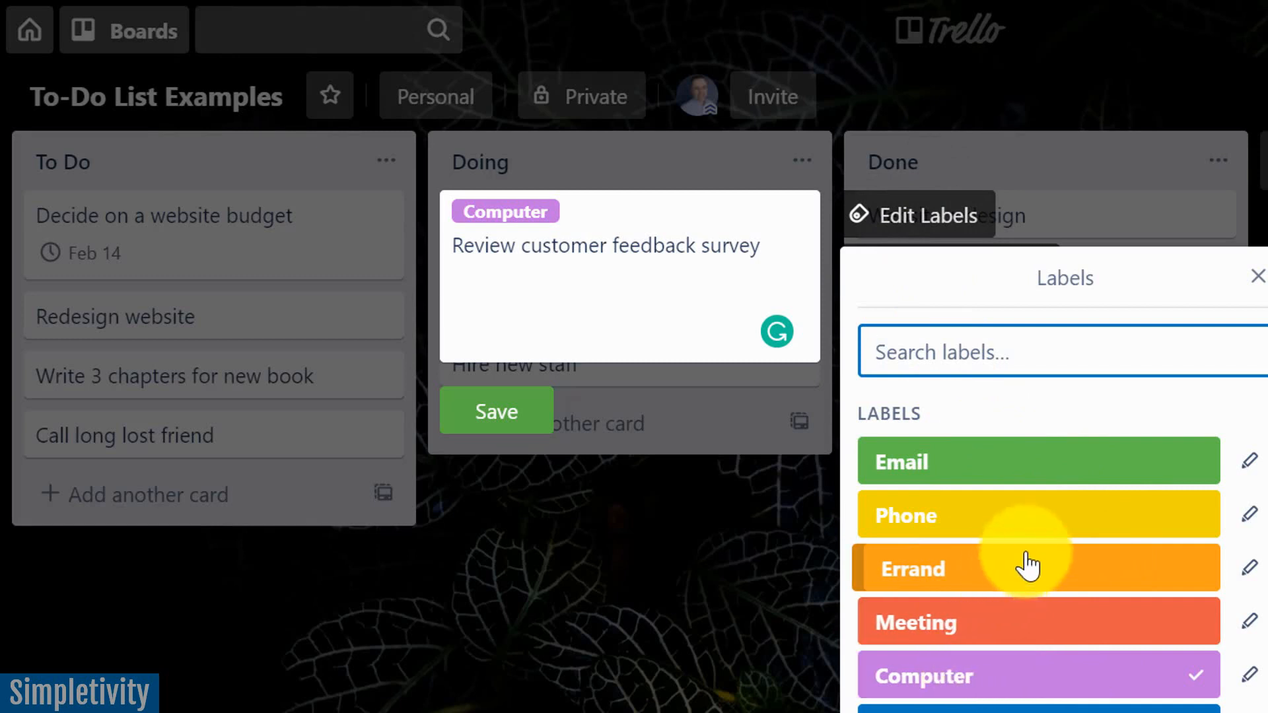
mouse_move(992, 517)
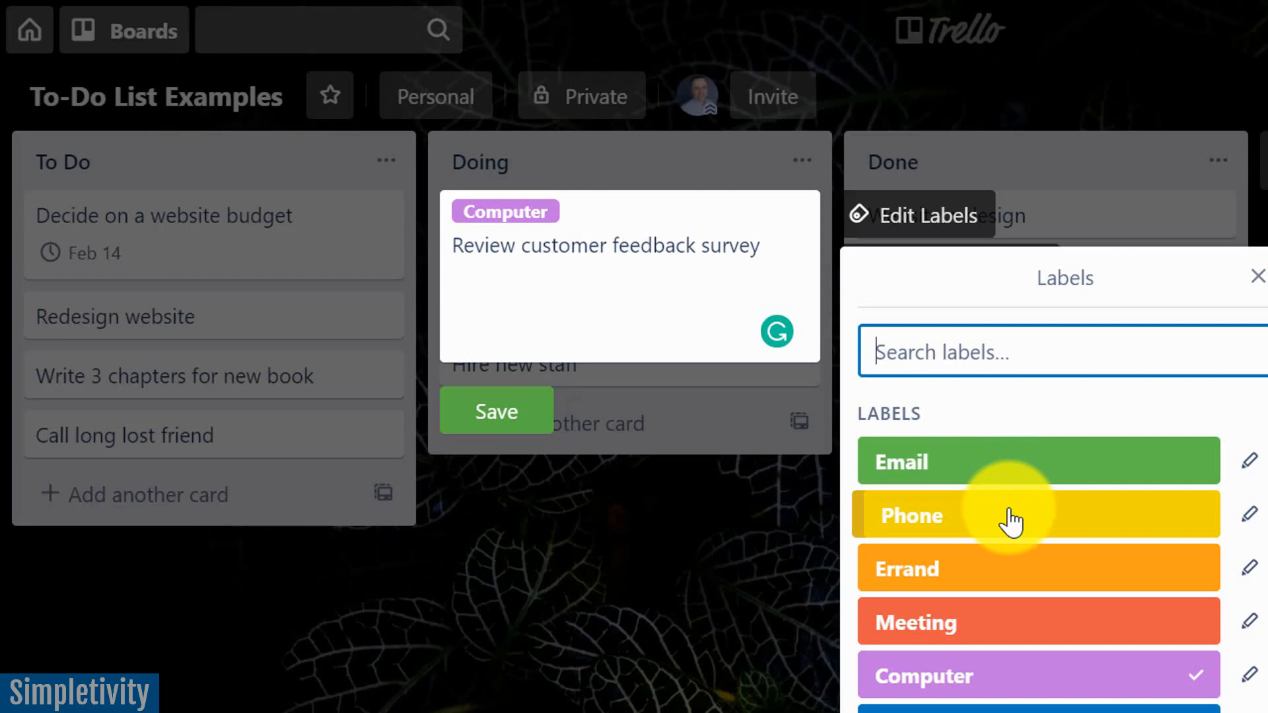
mouse_move(1010, 566)
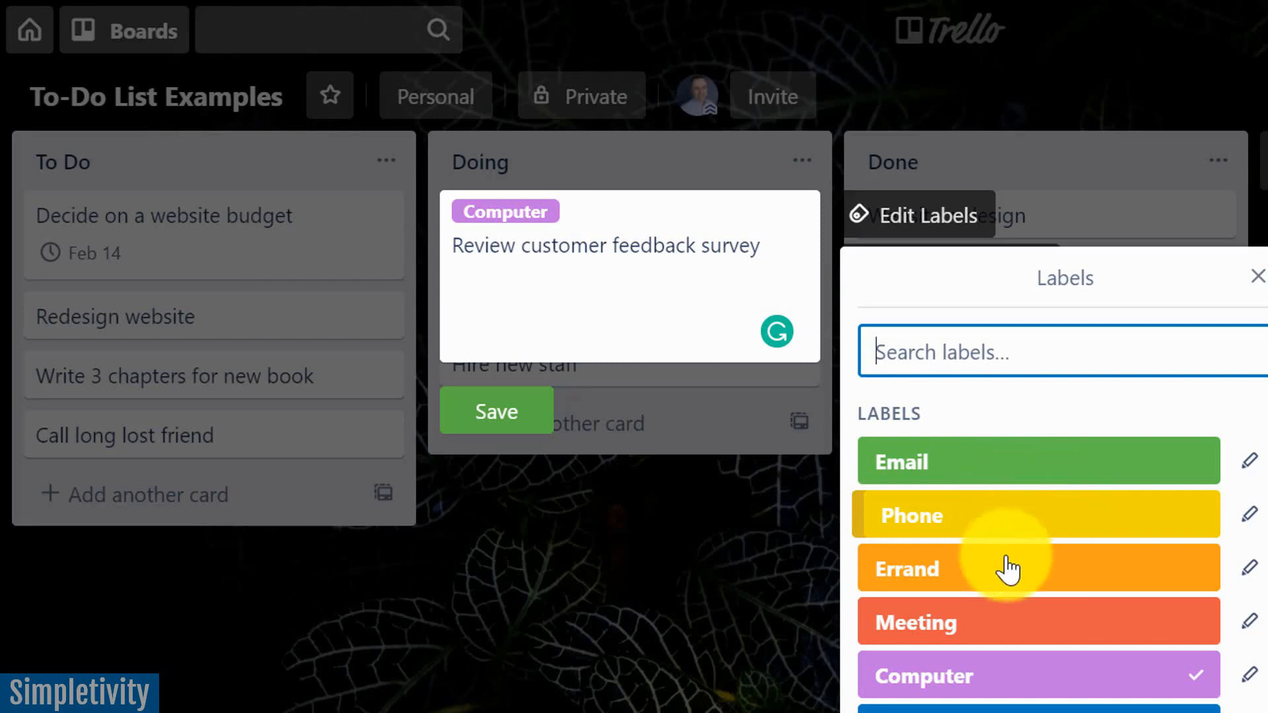
mouse_move(496, 412)
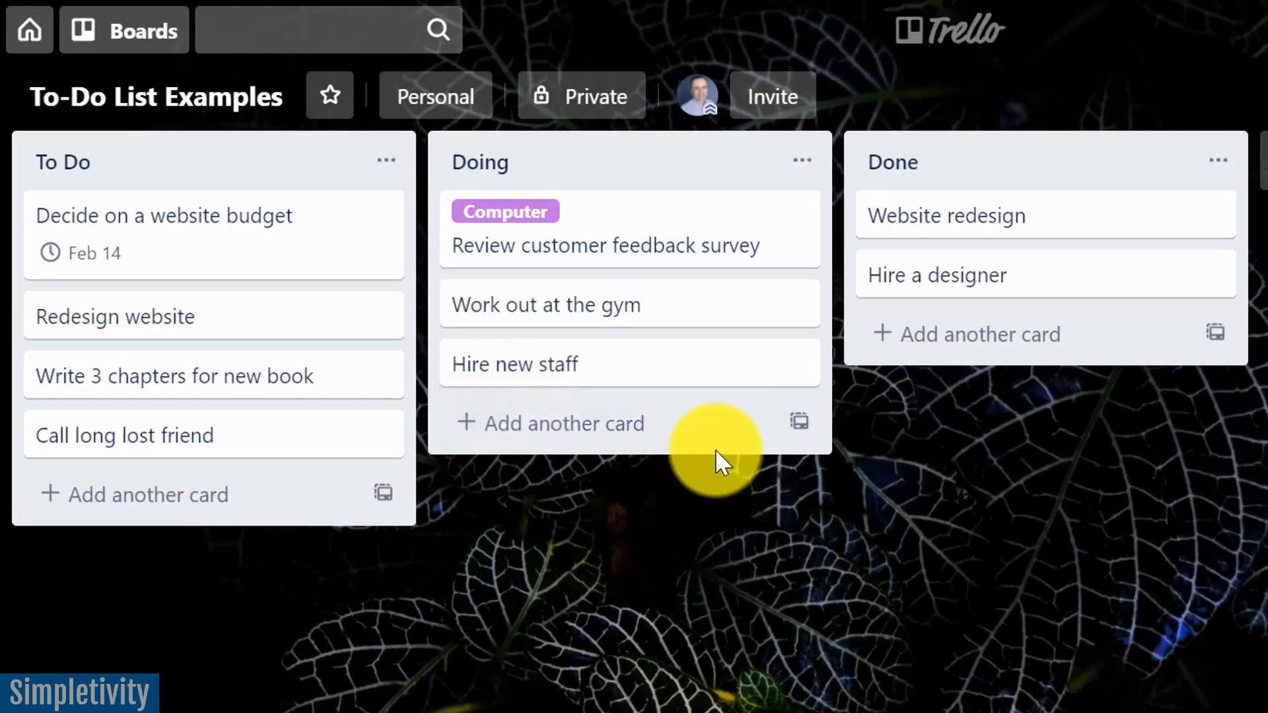
mouse_move(639, 305)
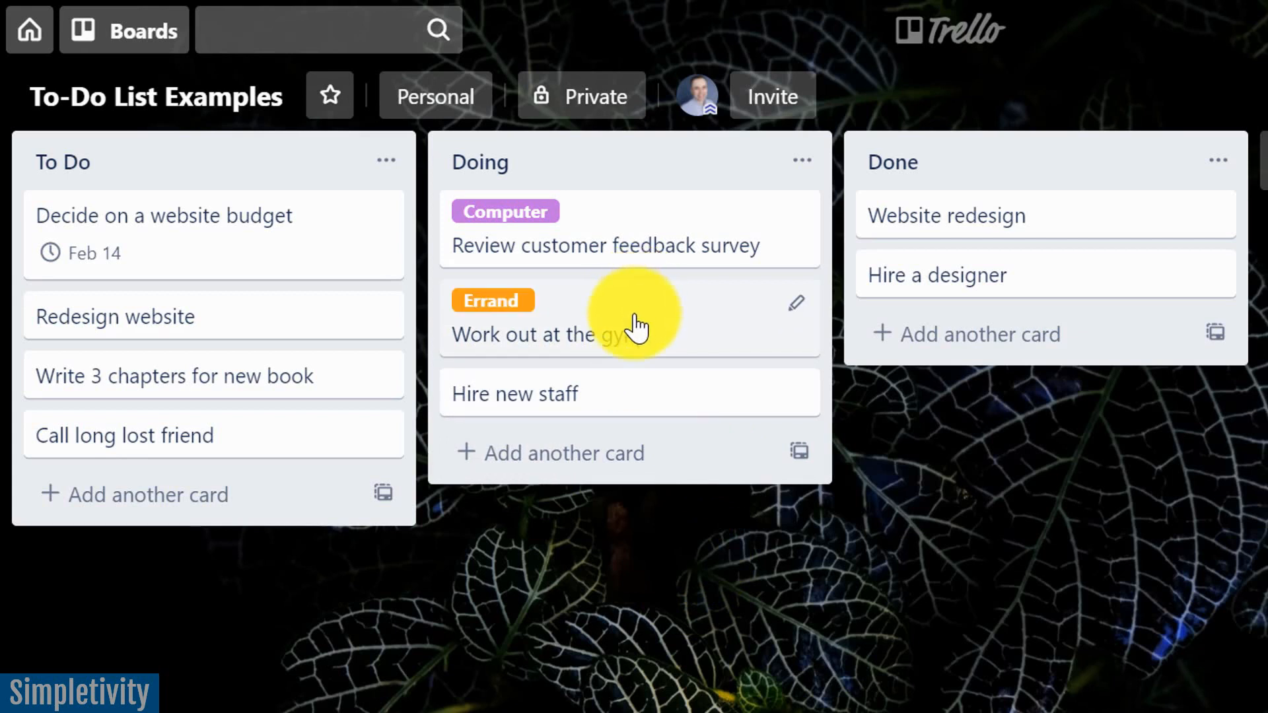
mouse_move(608, 404)
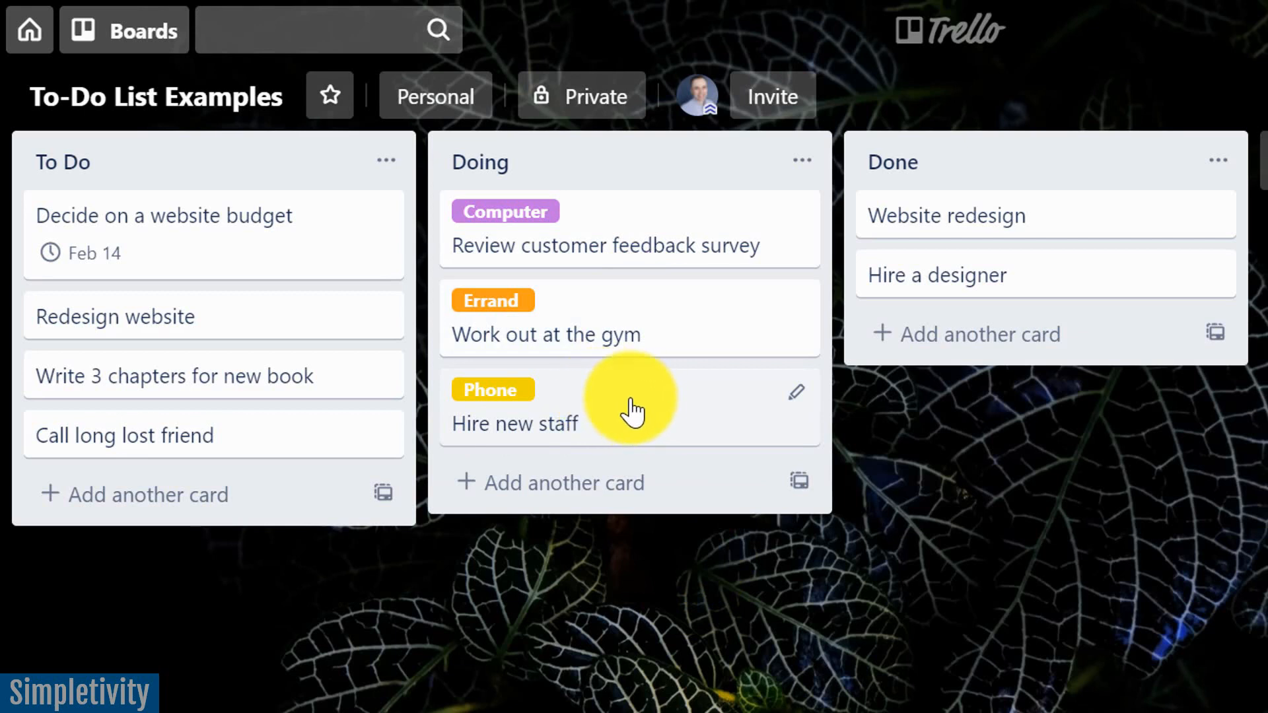
mouse_move(272, 260)
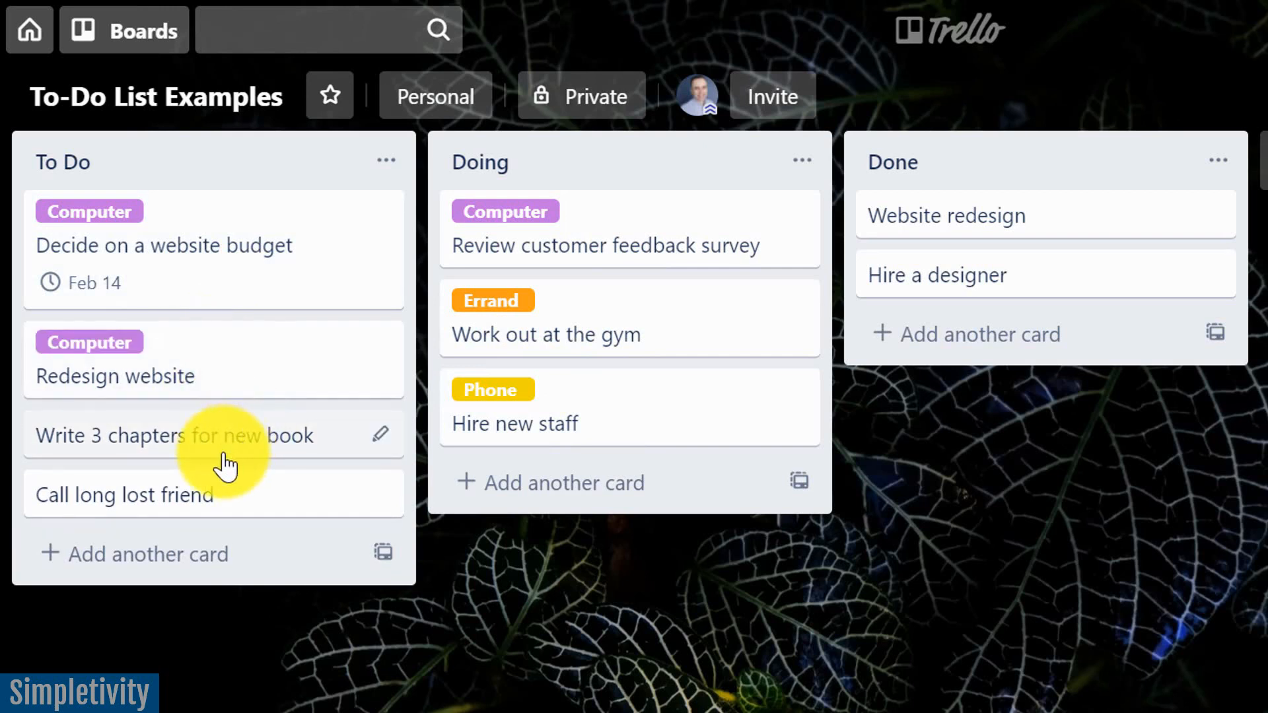
mouse_move(214, 509)
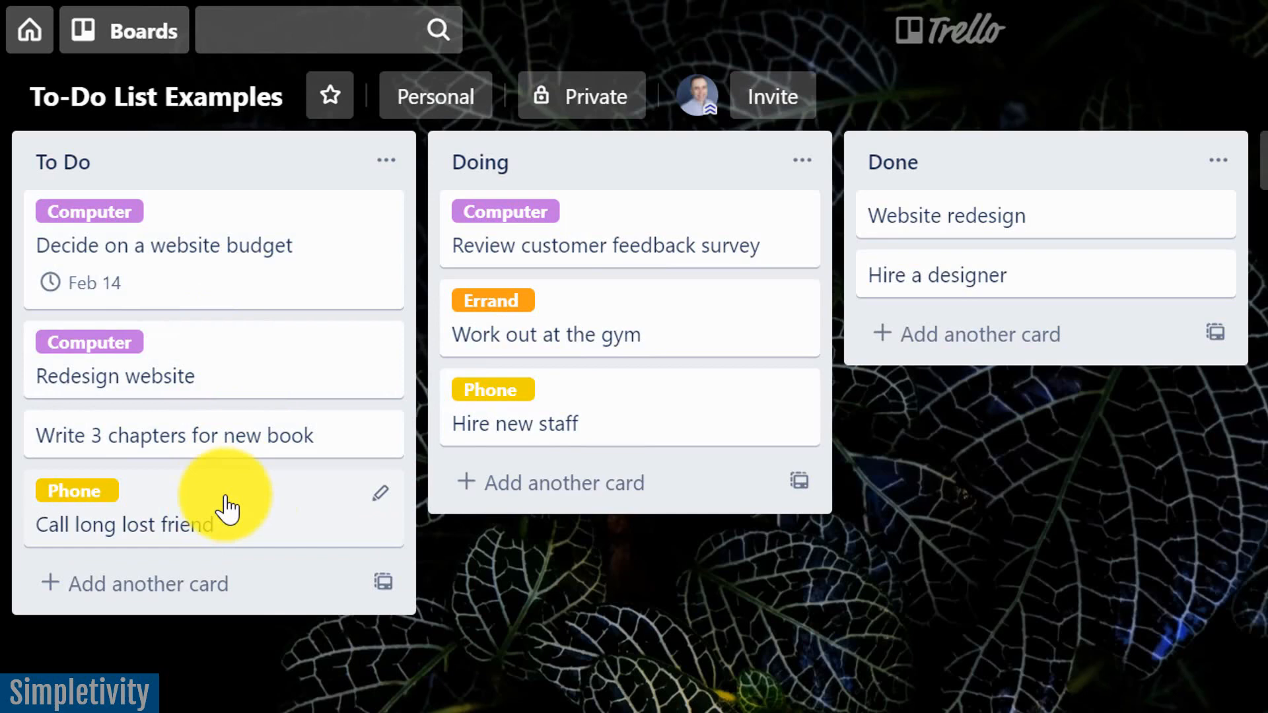
mouse_move(662, 615)
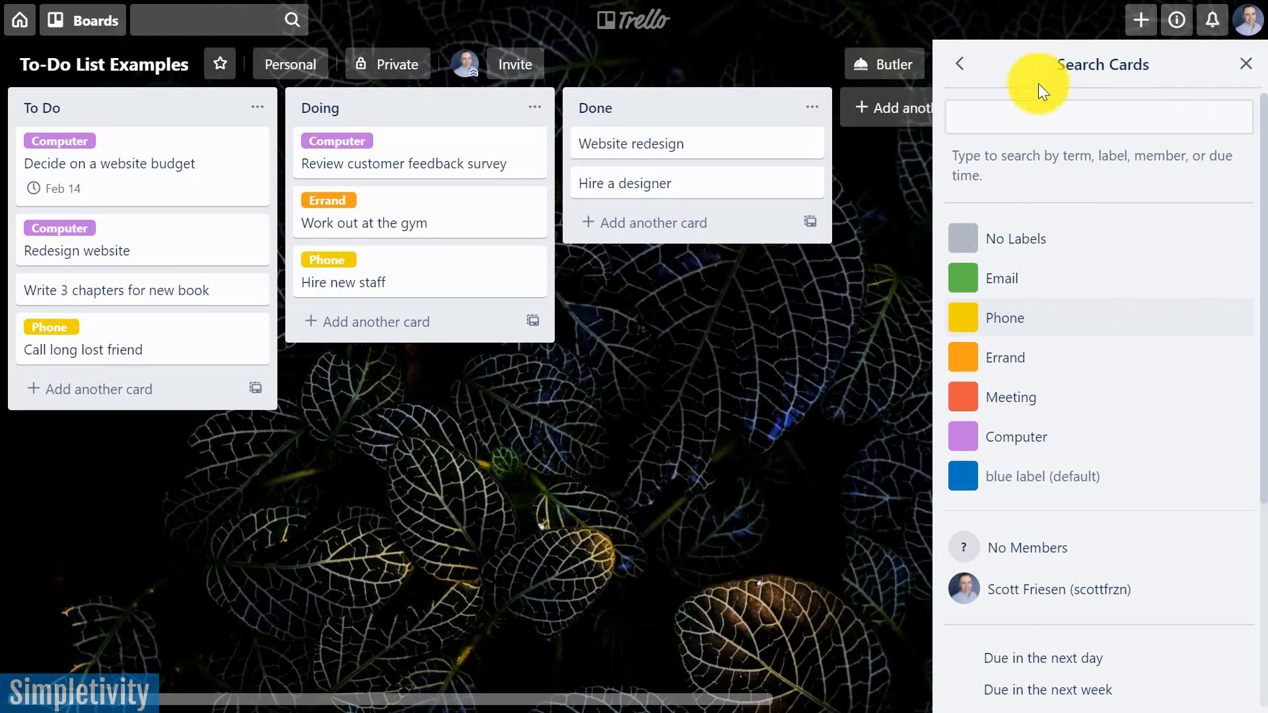
click(959, 64)
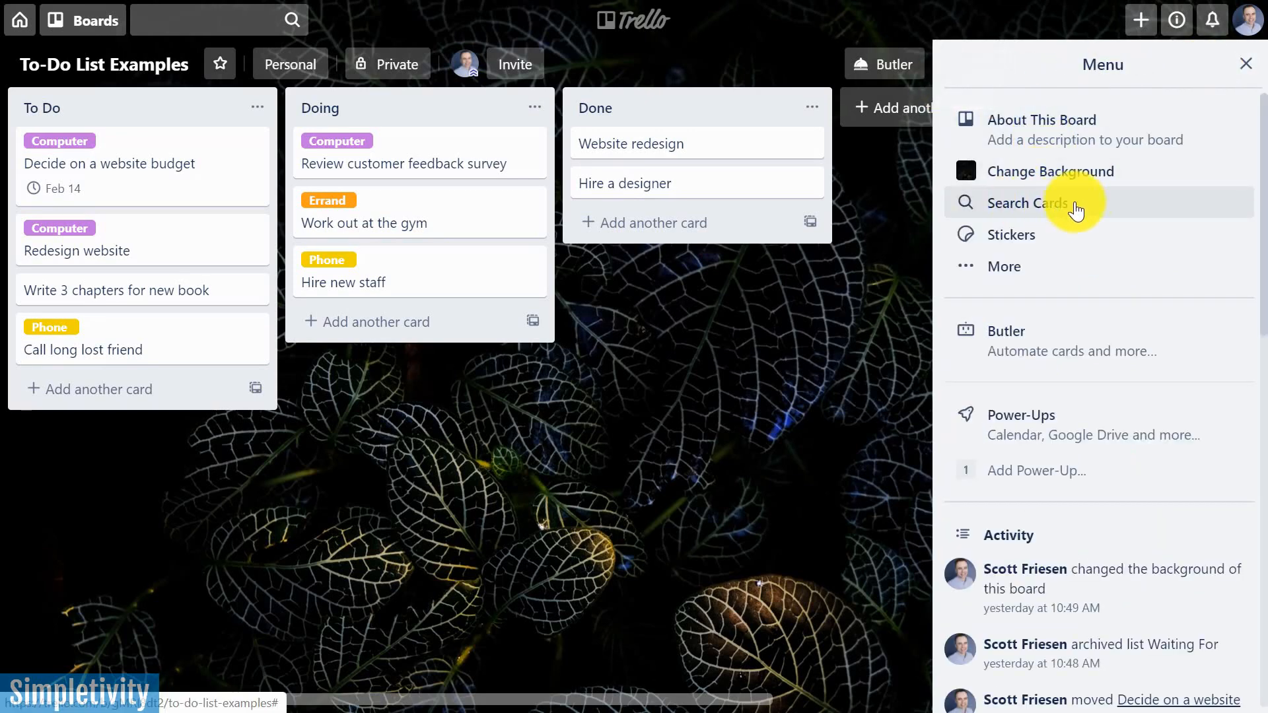
click(1027, 202)
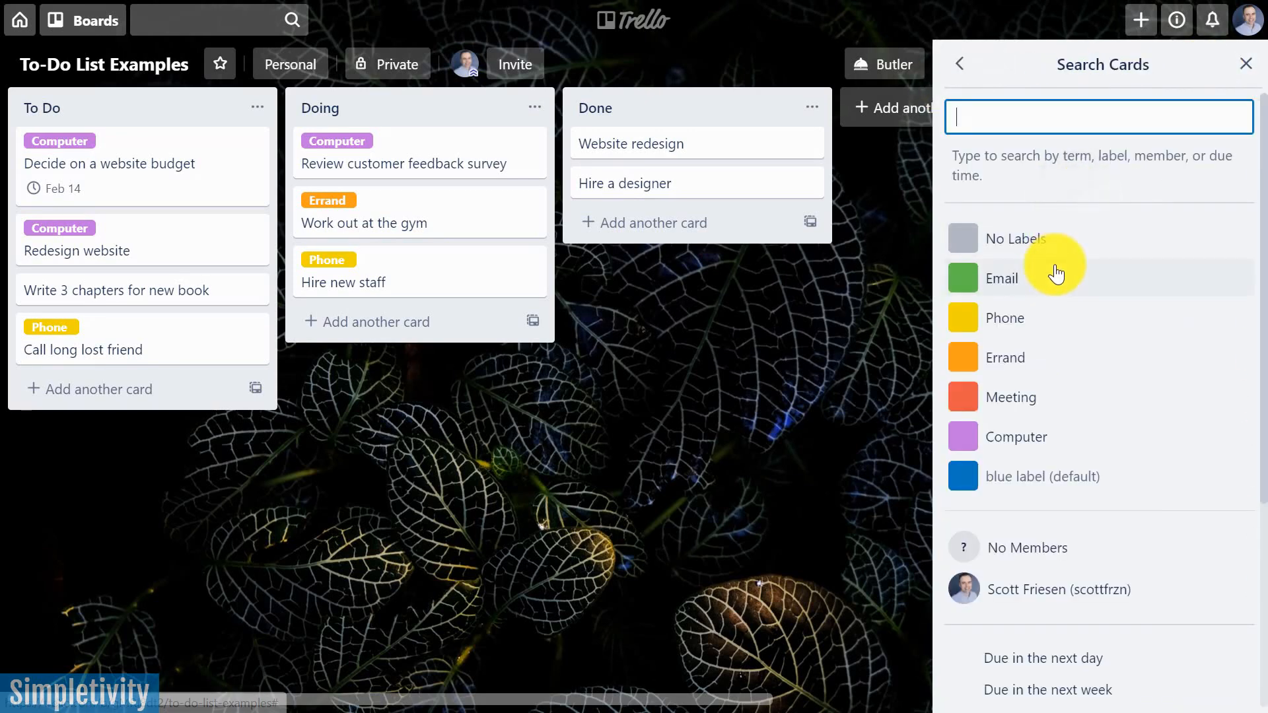
mouse_move(791, 427)
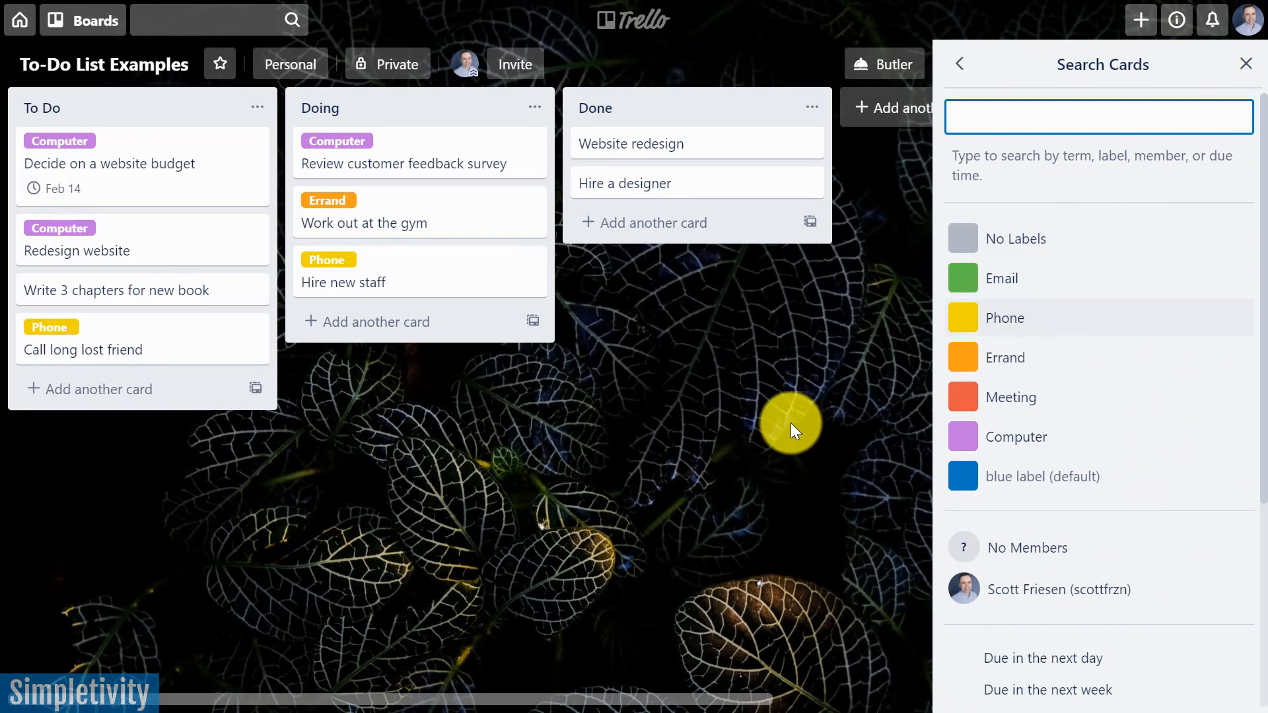
mouse_move(1009, 443)
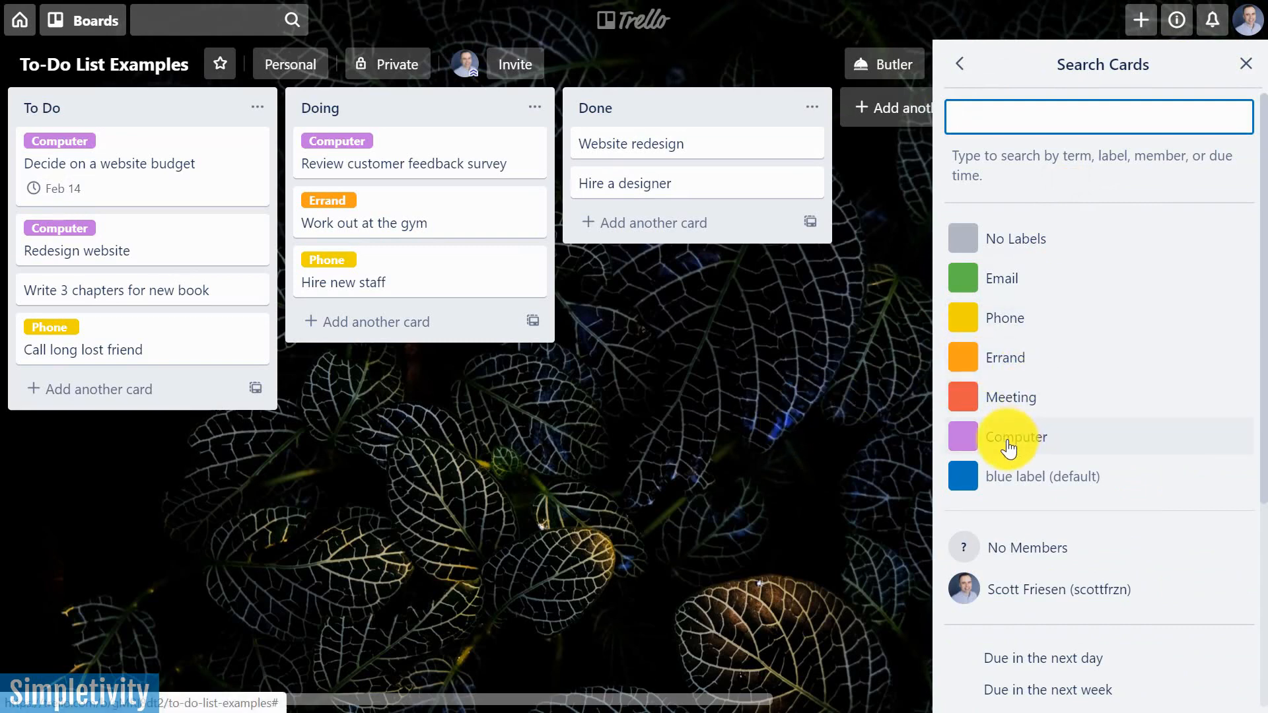
click(1015, 436)
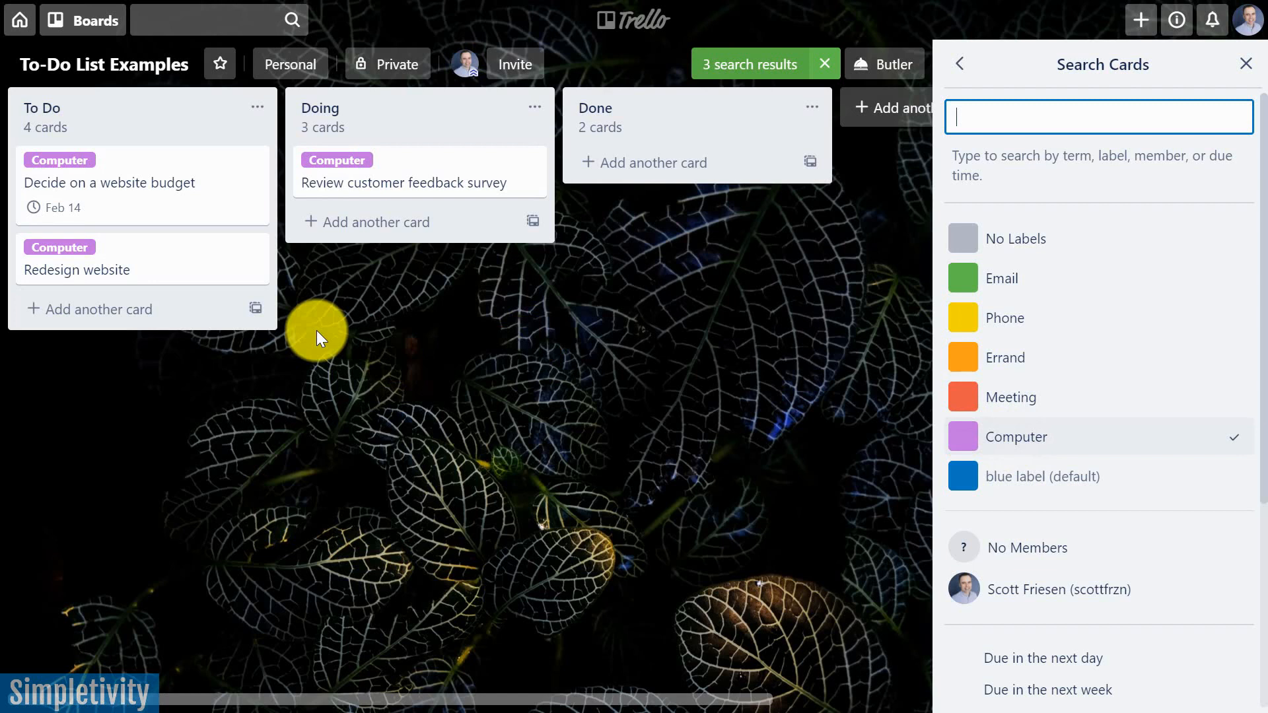
mouse_move(579, 328)
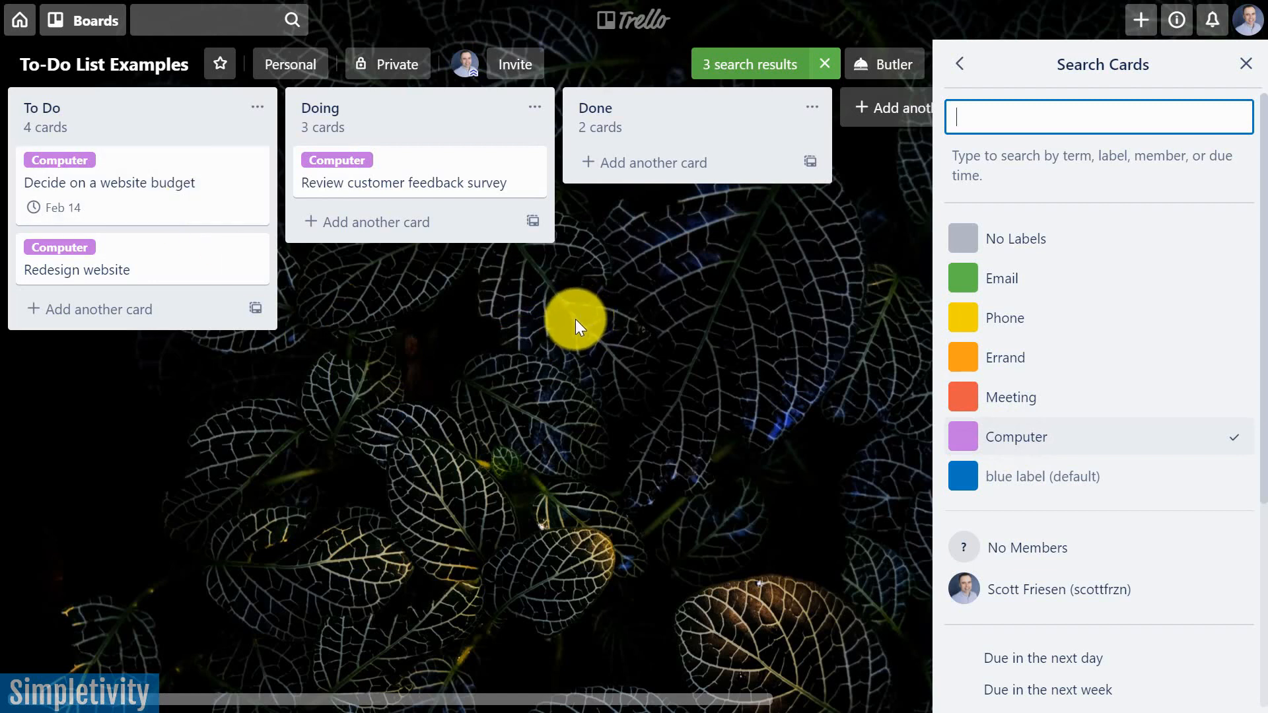
mouse_move(416, 314)
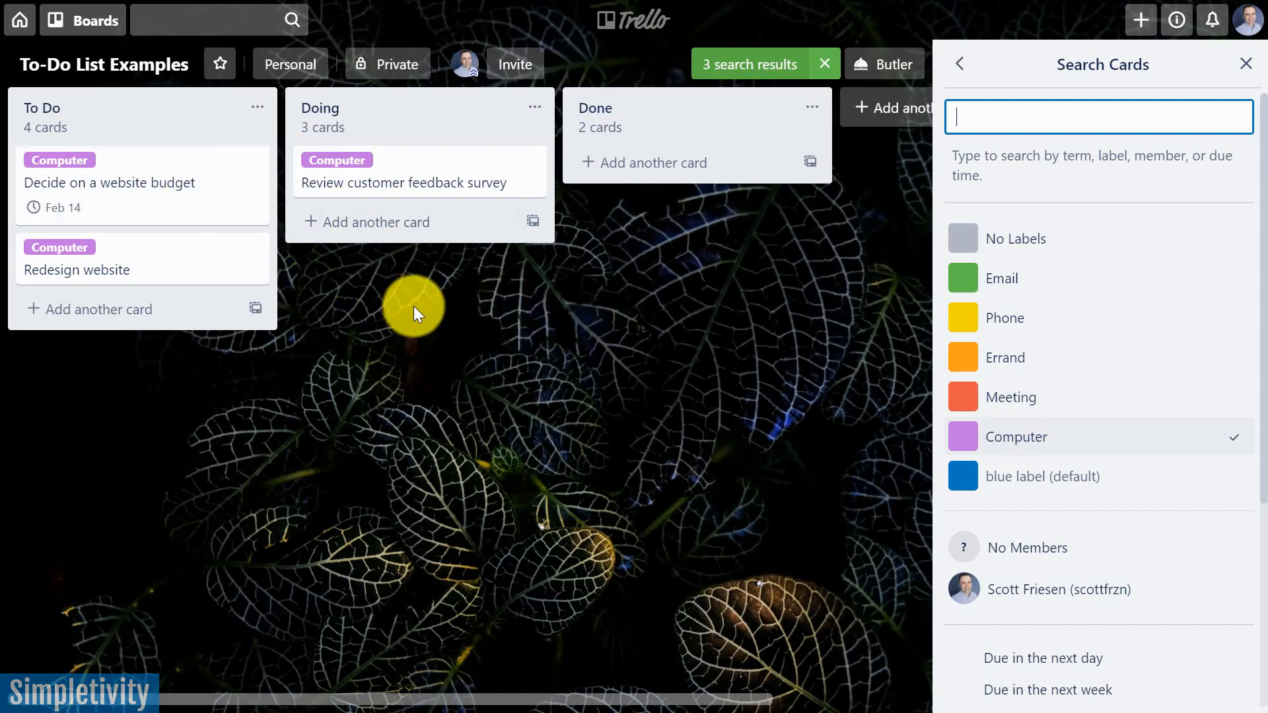
mouse_move(362, 371)
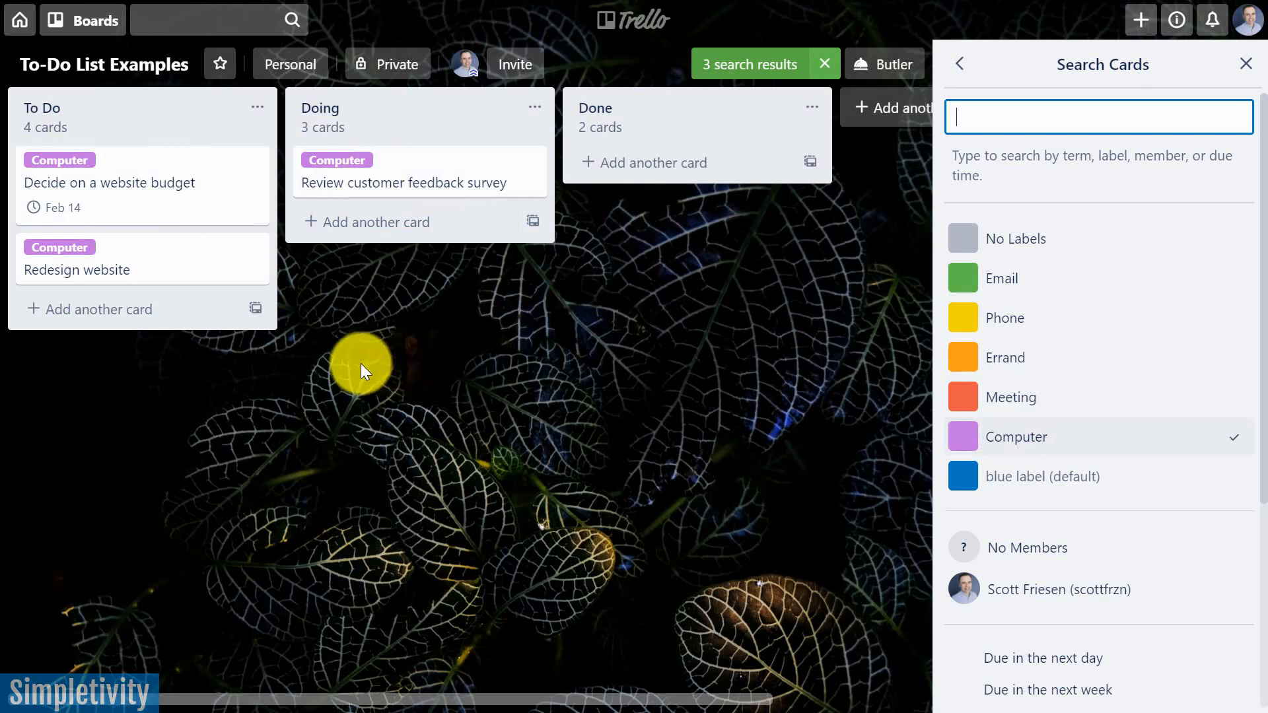
mouse_move(324, 246)
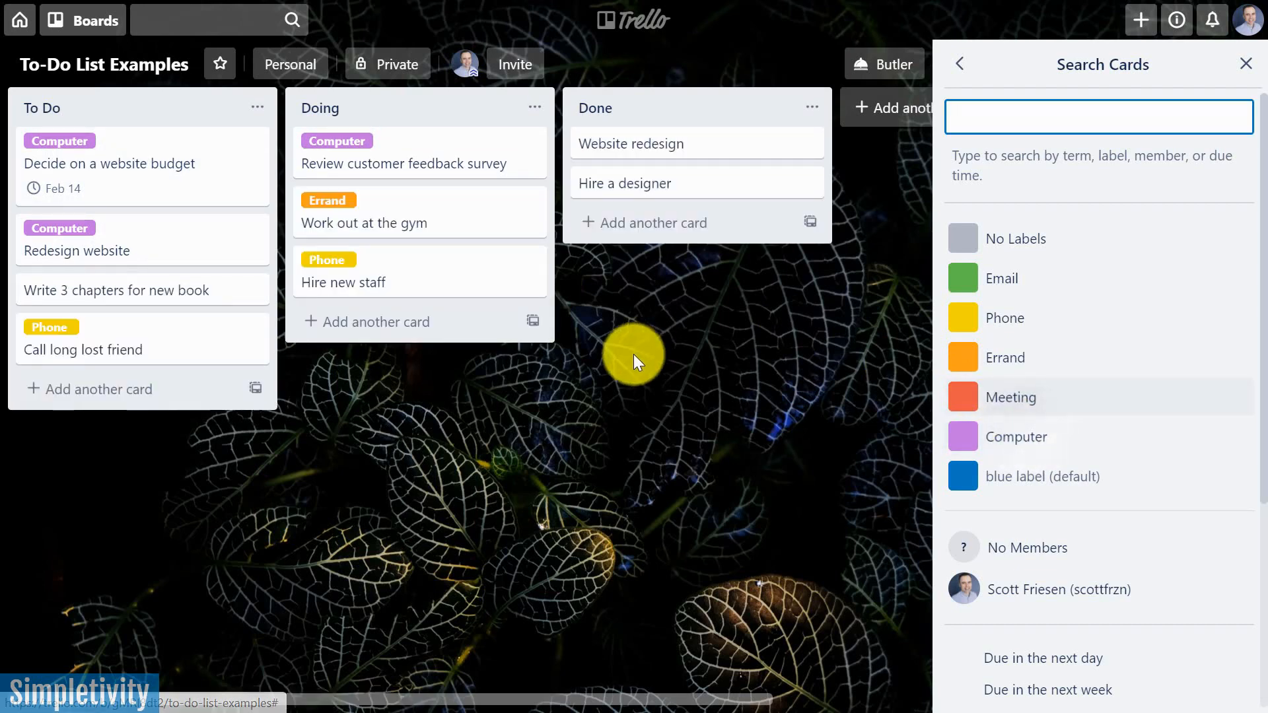
mouse_move(1022, 317)
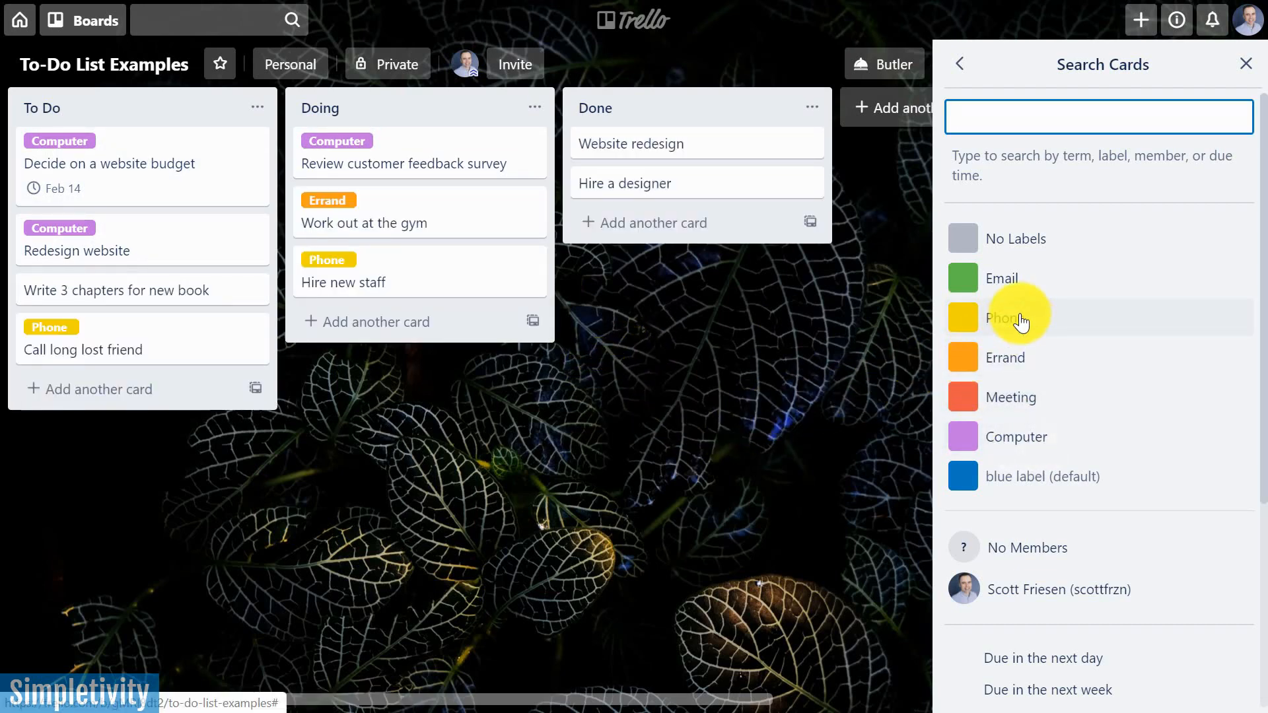
Filter the board by the Phone label, leaving the friend call and hiring cards.
click(1004, 317)
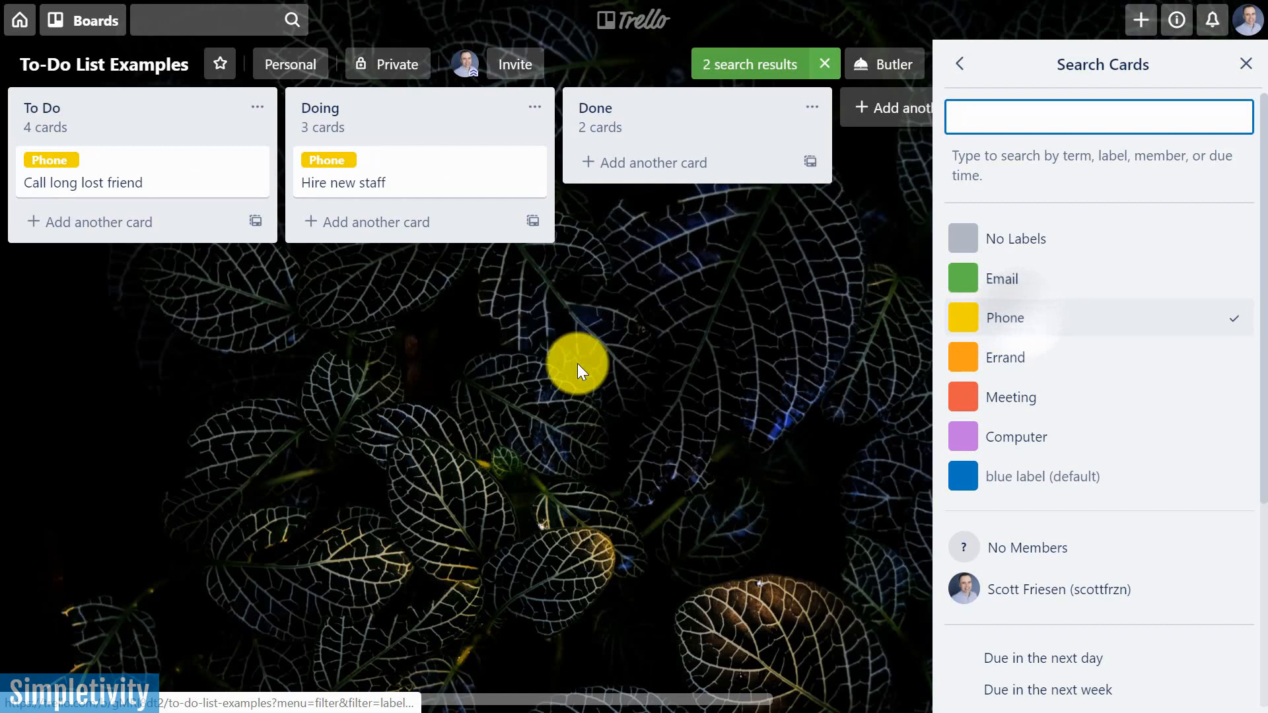
mouse_move(402, 159)
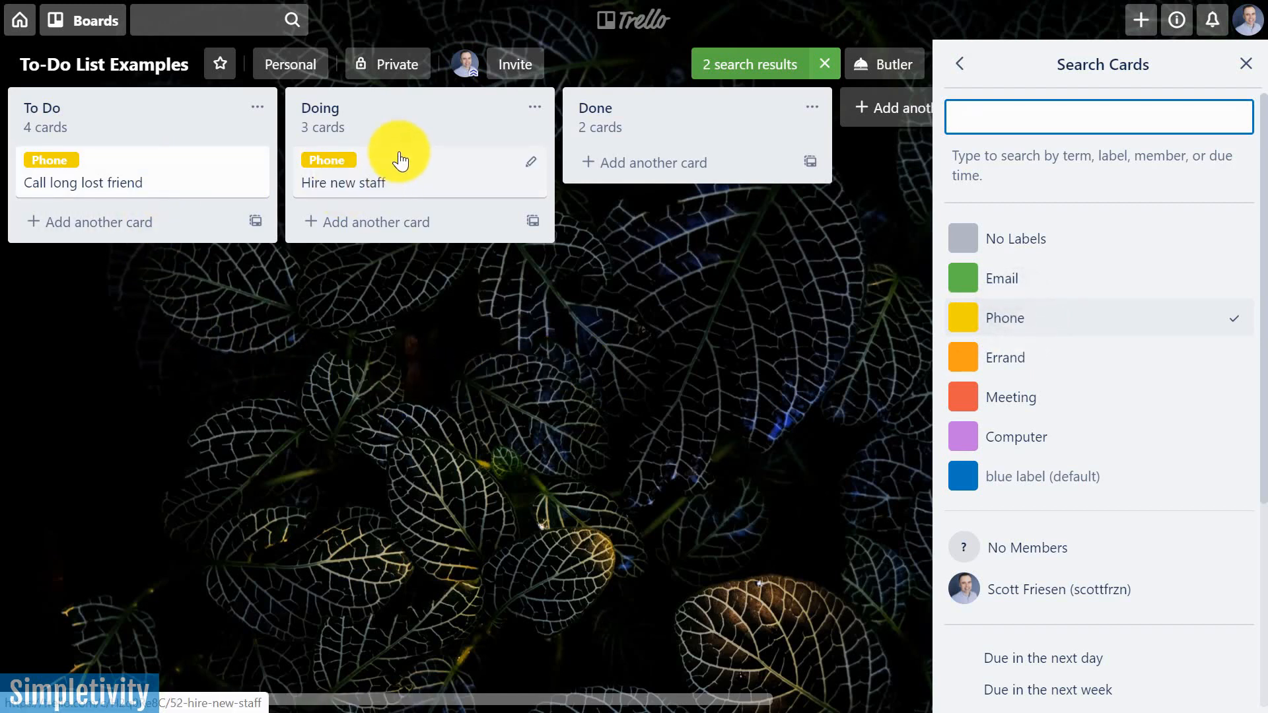
mouse_move(387, 190)
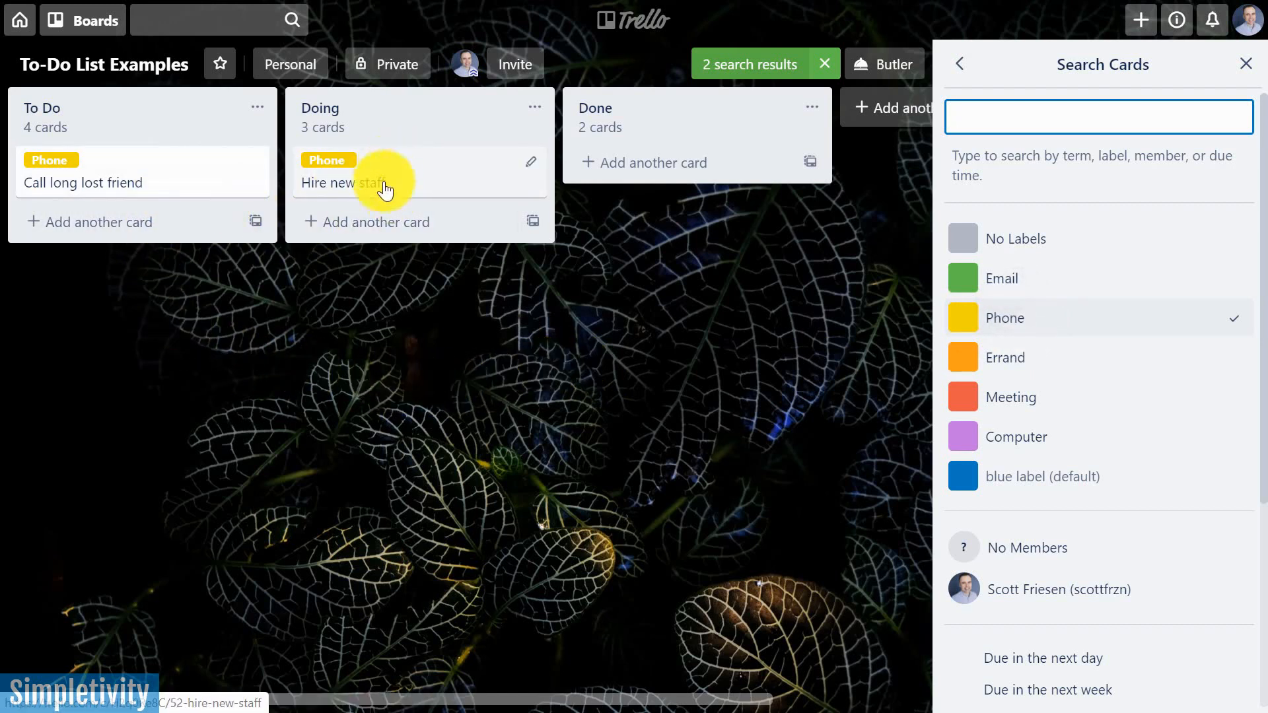
mouse_move(1037, 449)
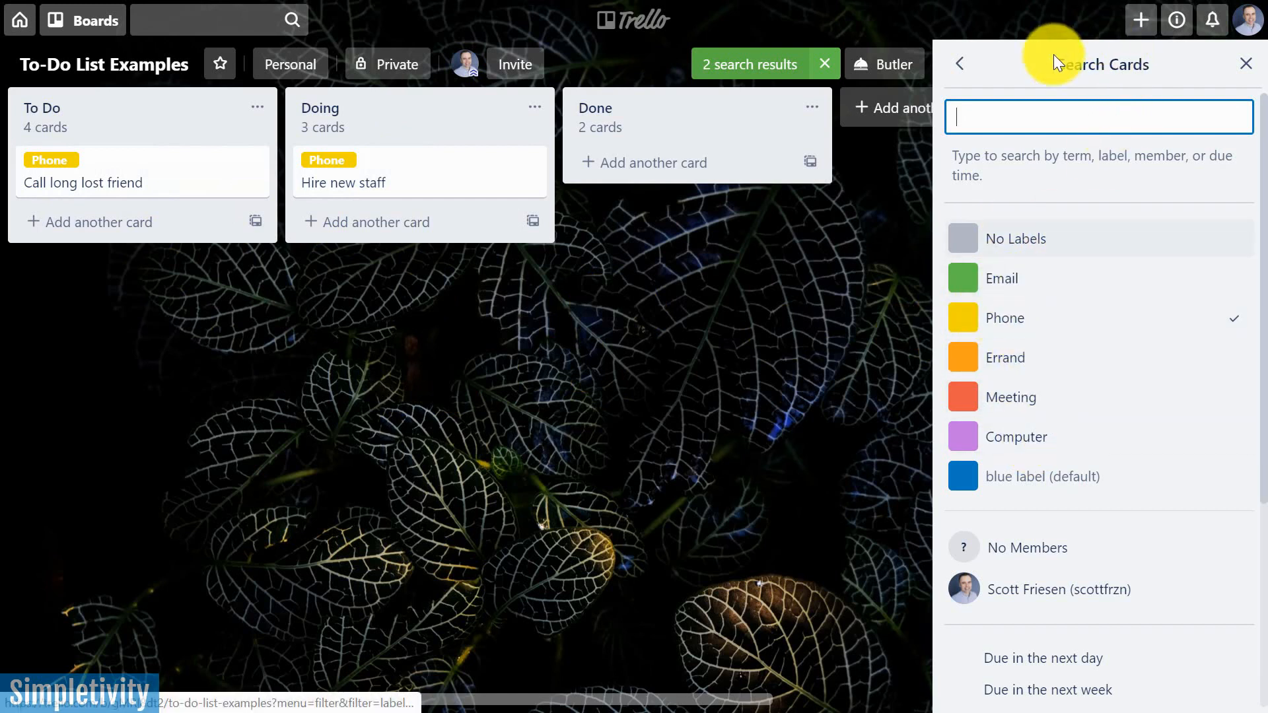
mouse_move(1154, 81)
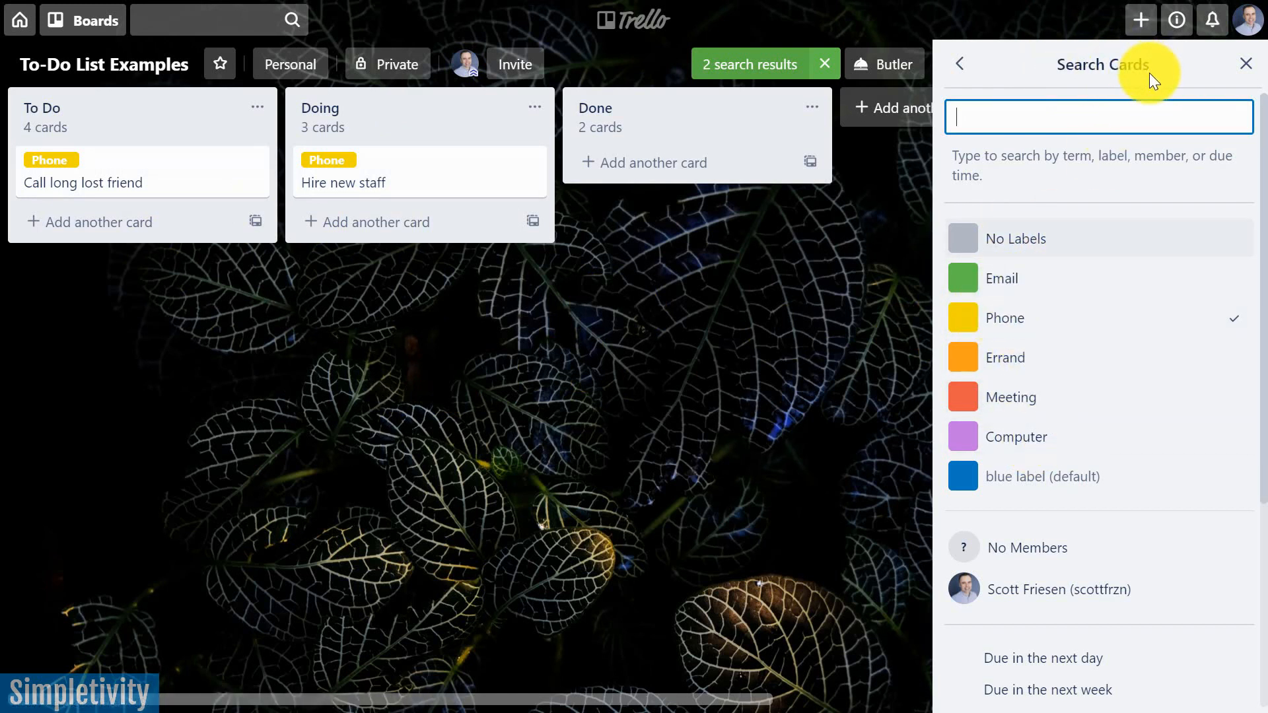
mouse_move(824, 64)
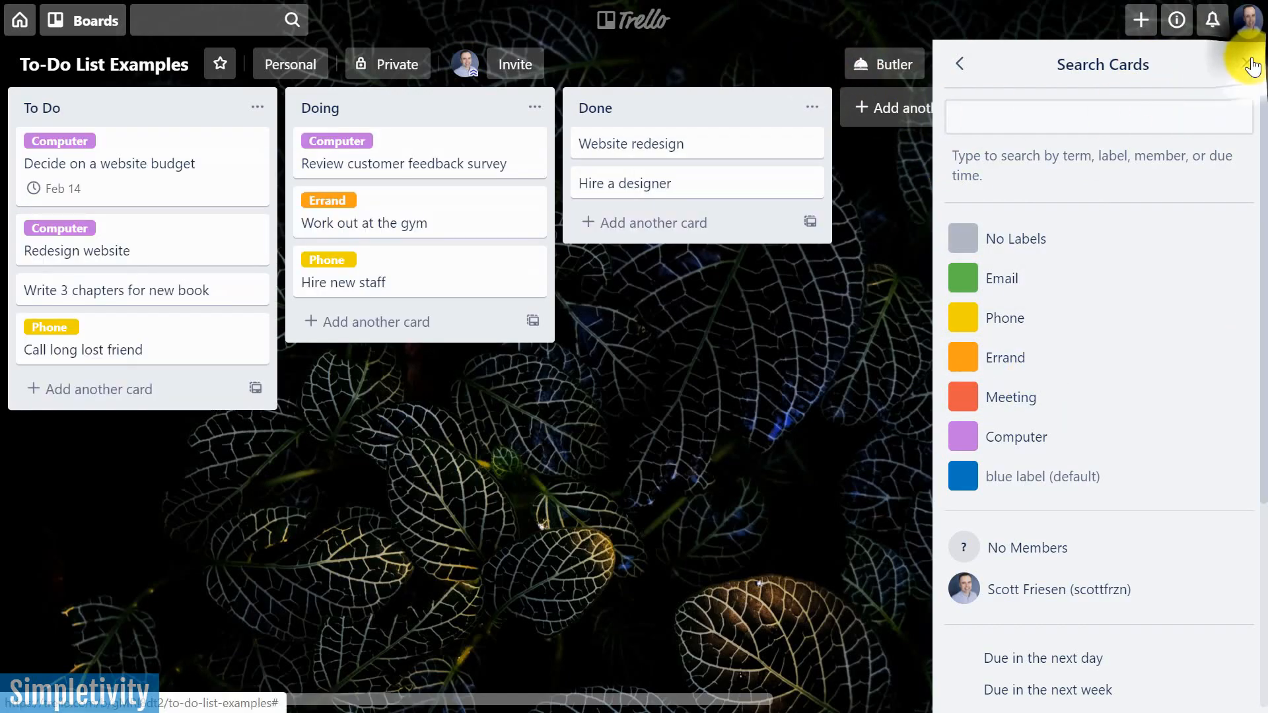
Close the Search Cards filter panel so all labelled cards show again.
click(958, 64)
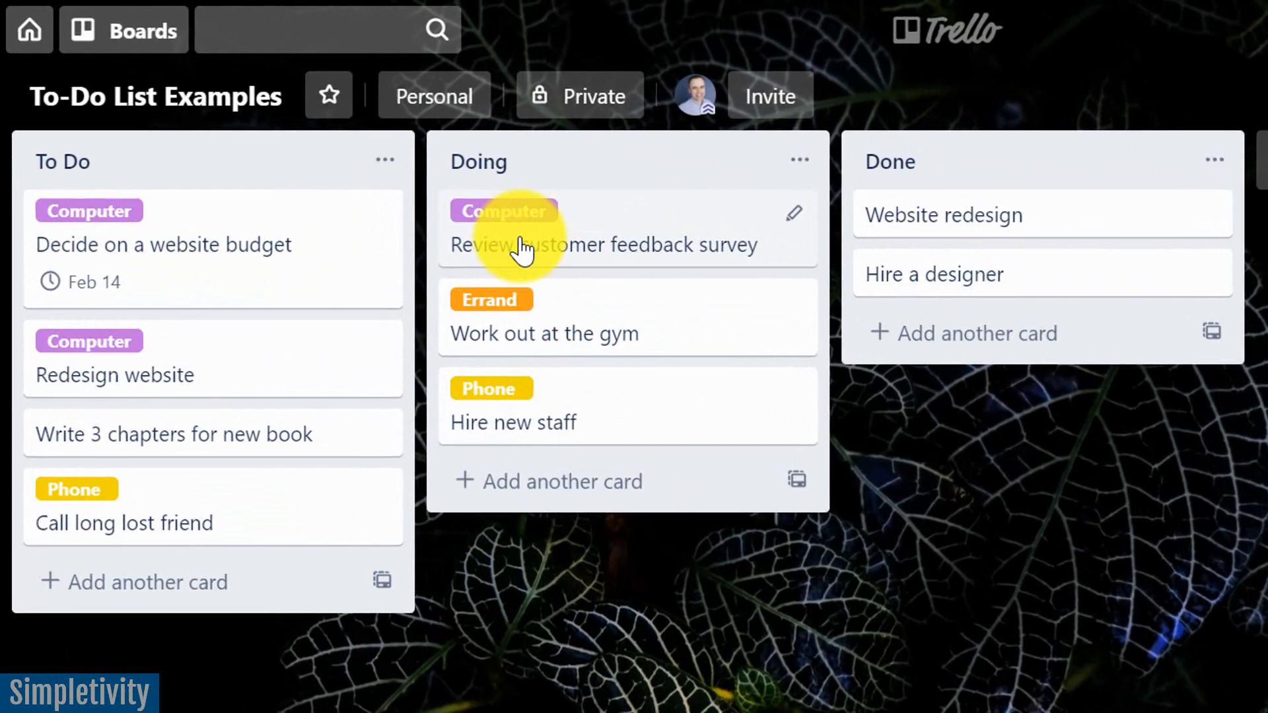
mouse_move(505, 211)
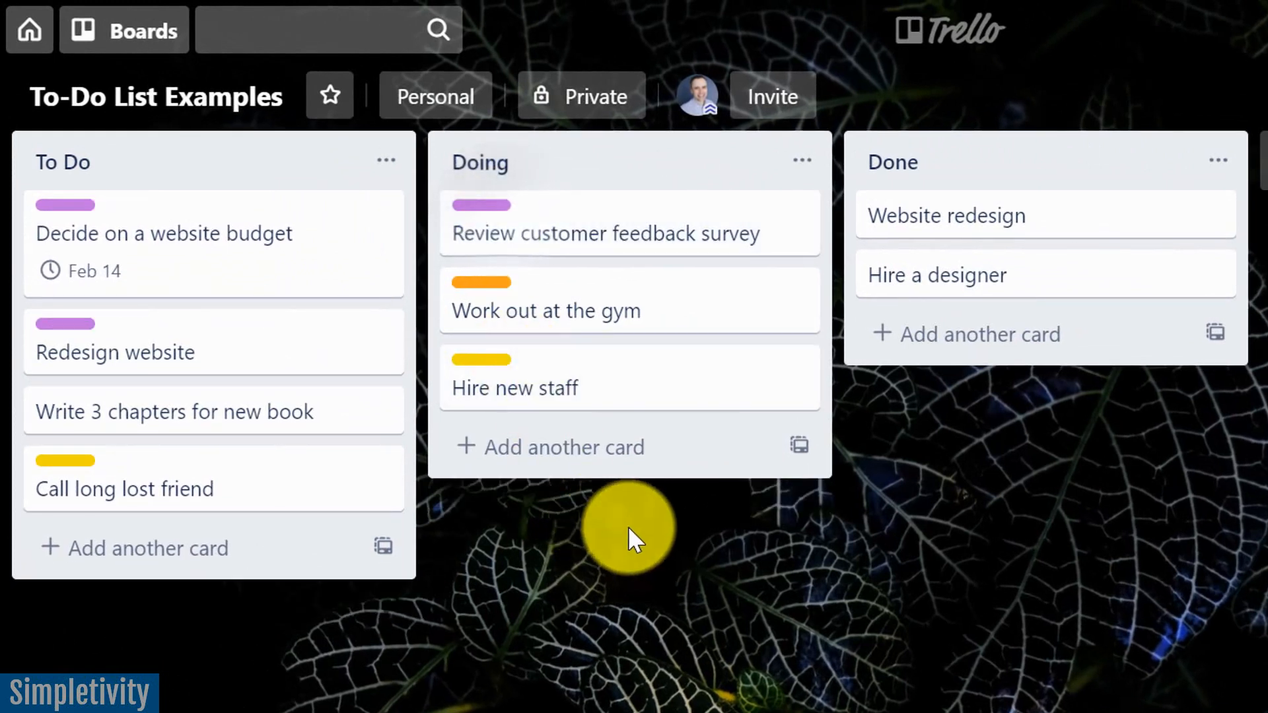
mouse_move(590, 671)
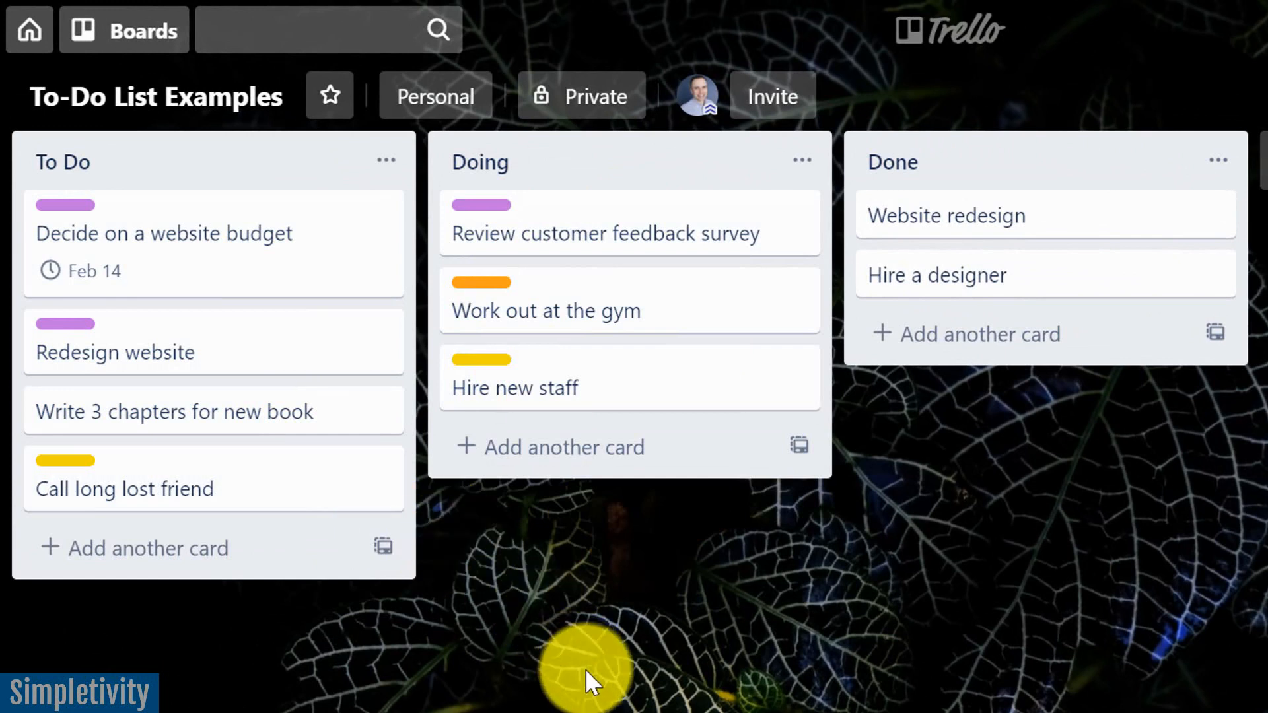
mouse_move(618, 659)
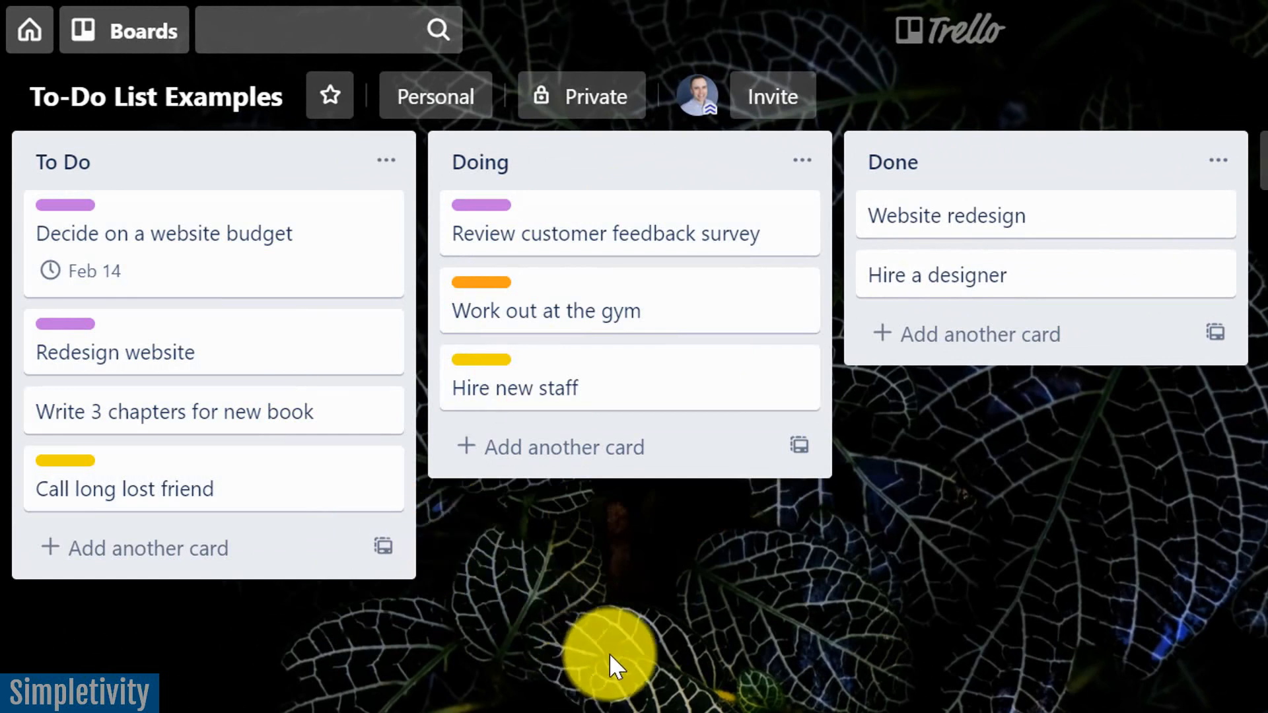
mouse_move(647, 242)
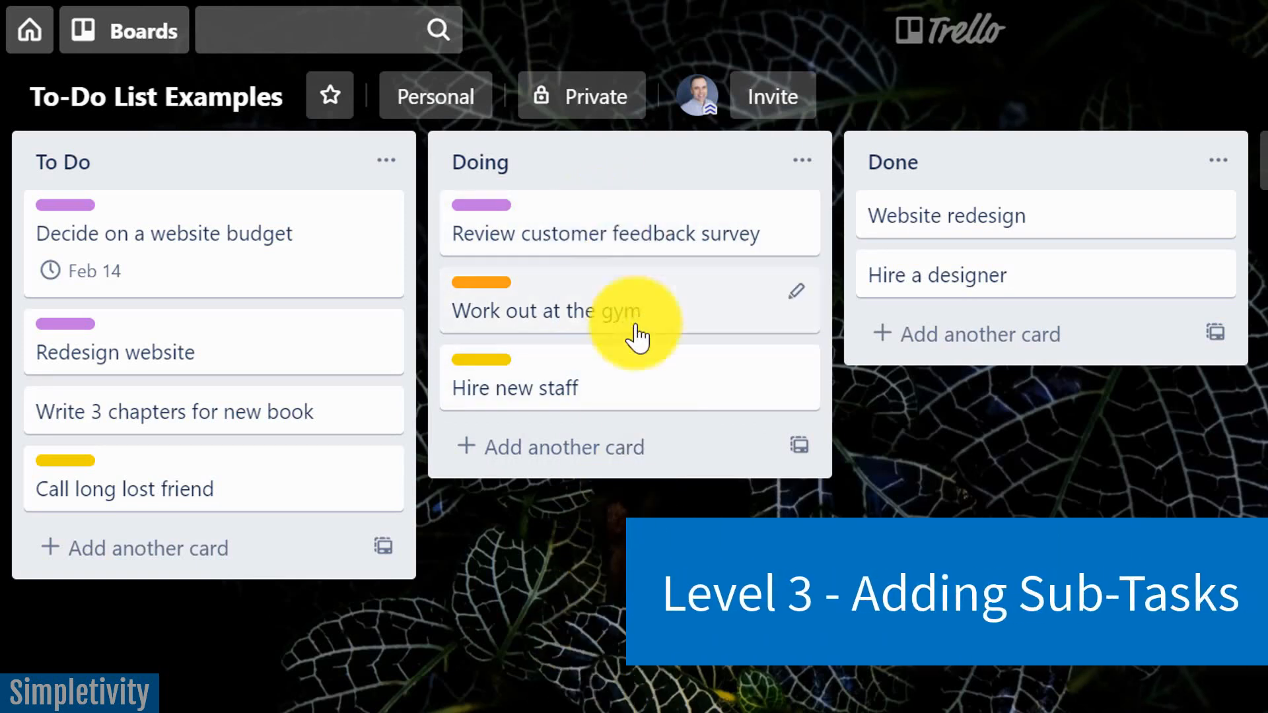
mouse_move(671, 501)
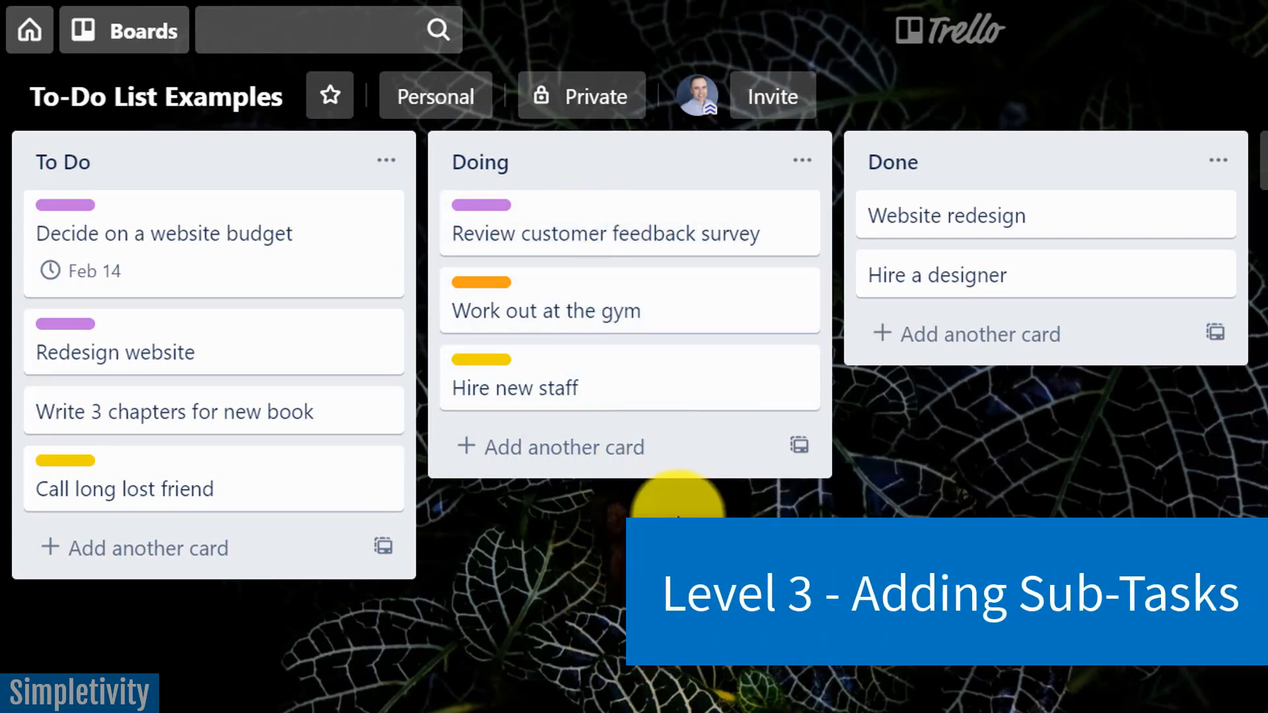
mouse_move(594, 233)
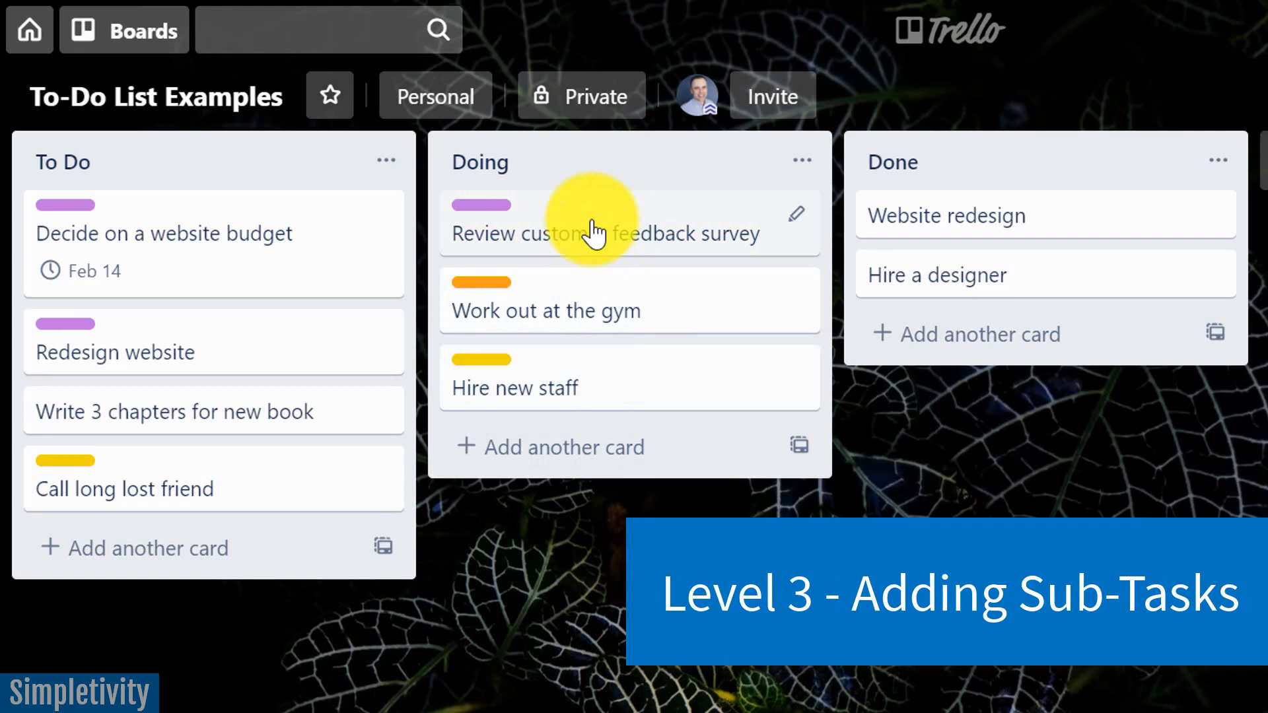
mouse_move(748, 449)
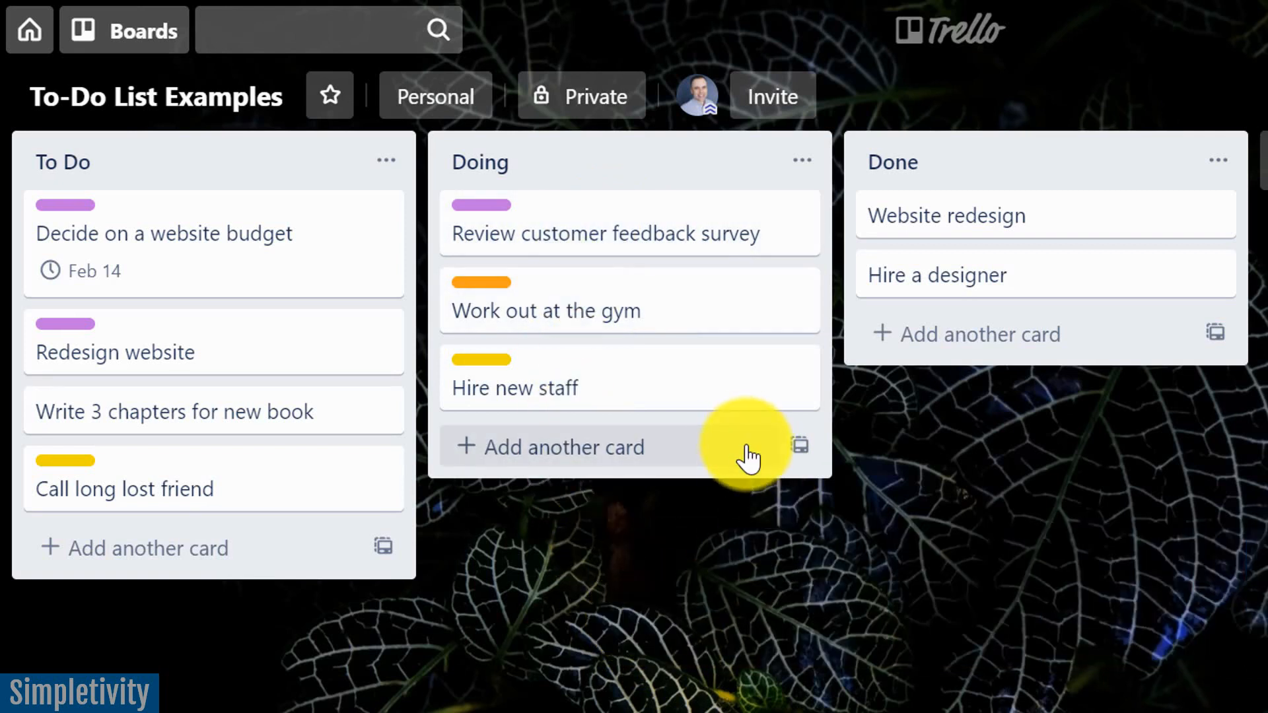
mouse_move(671, 233)
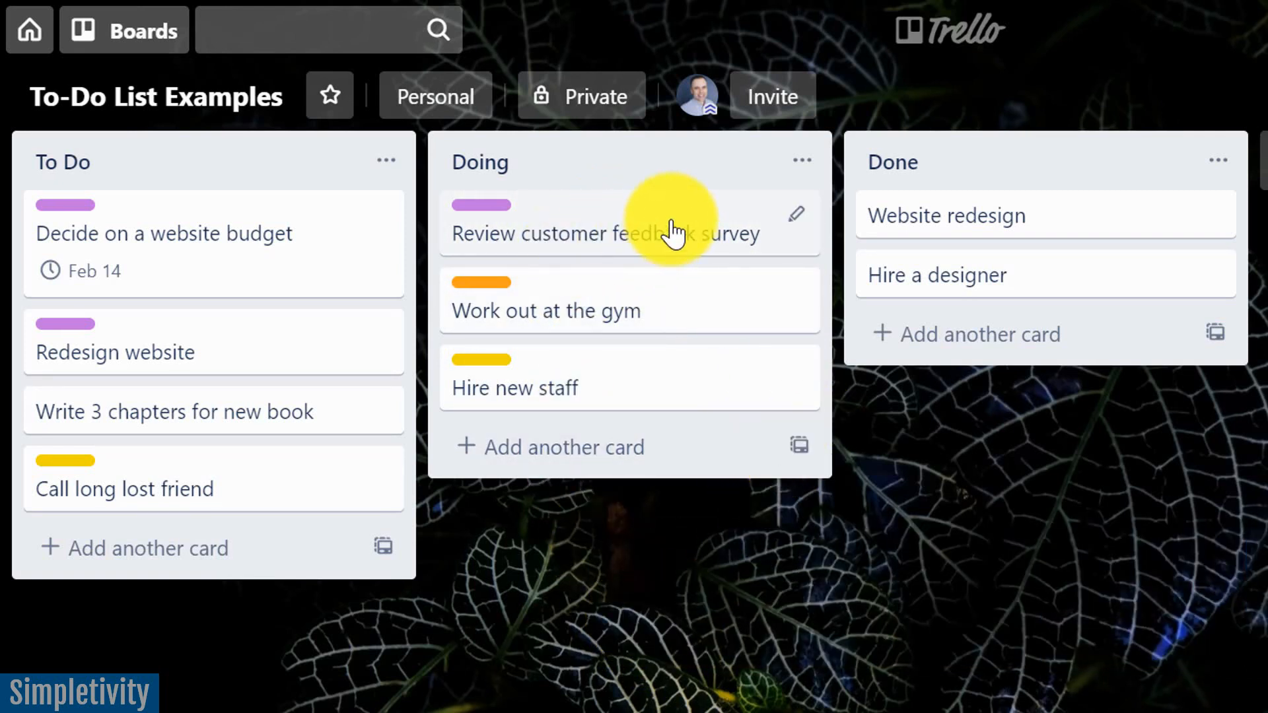
mouse_move(618, 234)
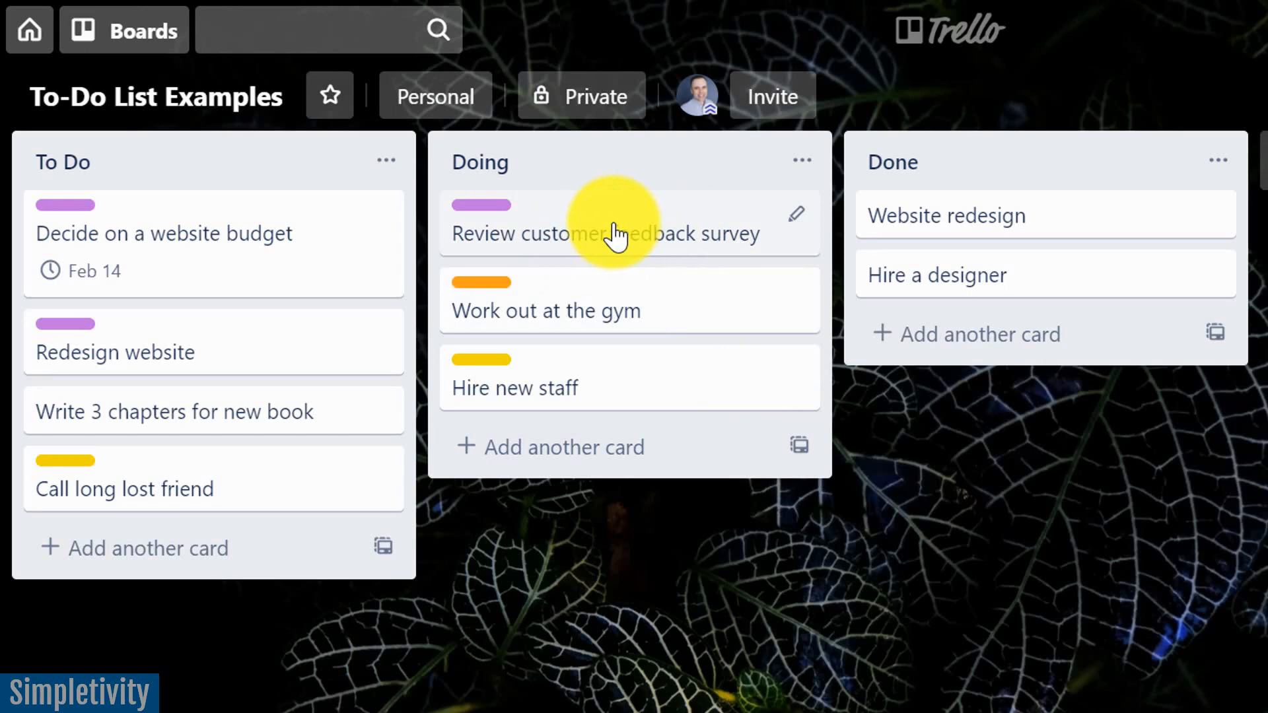
Open 'Review customer feedback survey' in the Doing list to view its details.
click(605, 234)
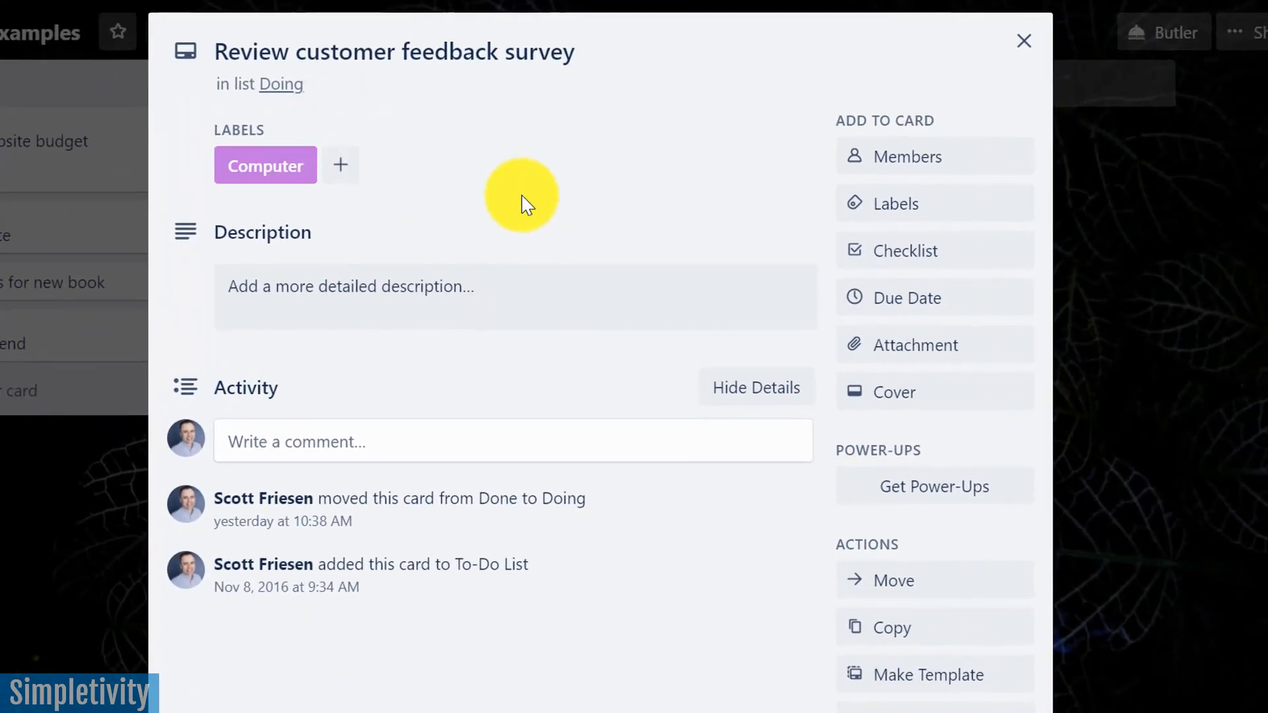
mouse_move(921, 250)
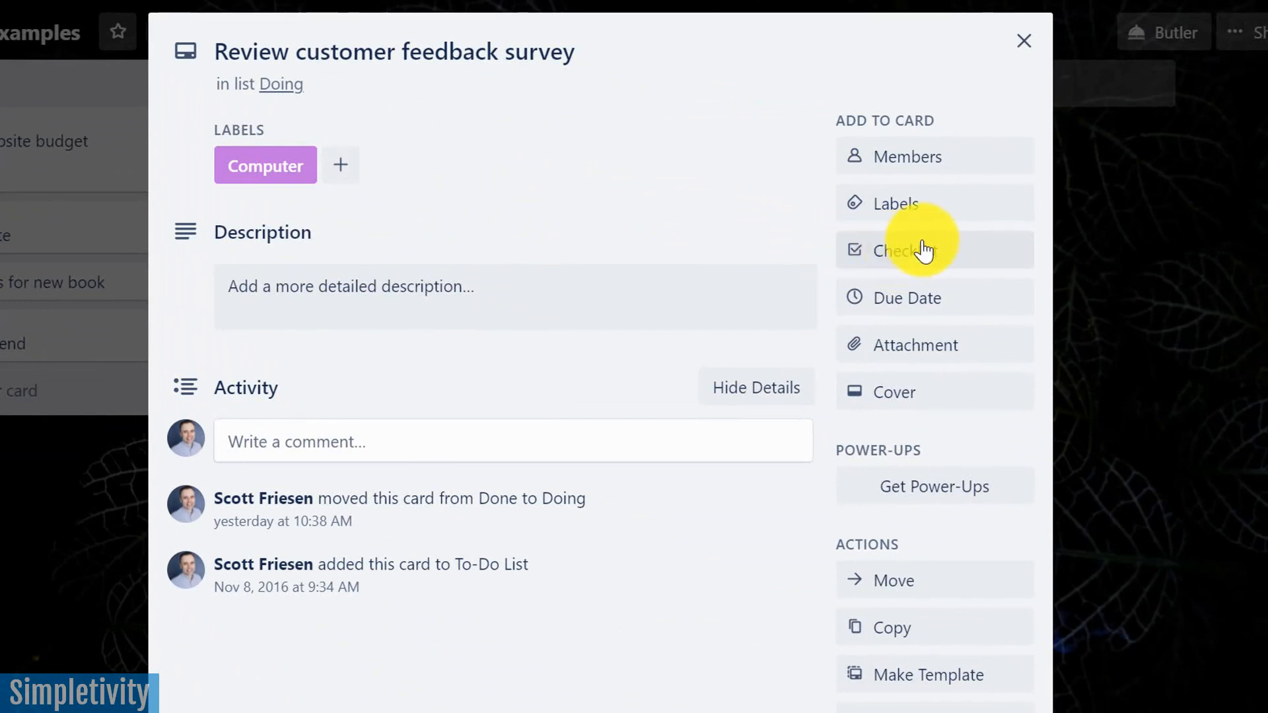
Add an empty 'Sub-Tasks' checklist to the survey card.
click(904, 250)
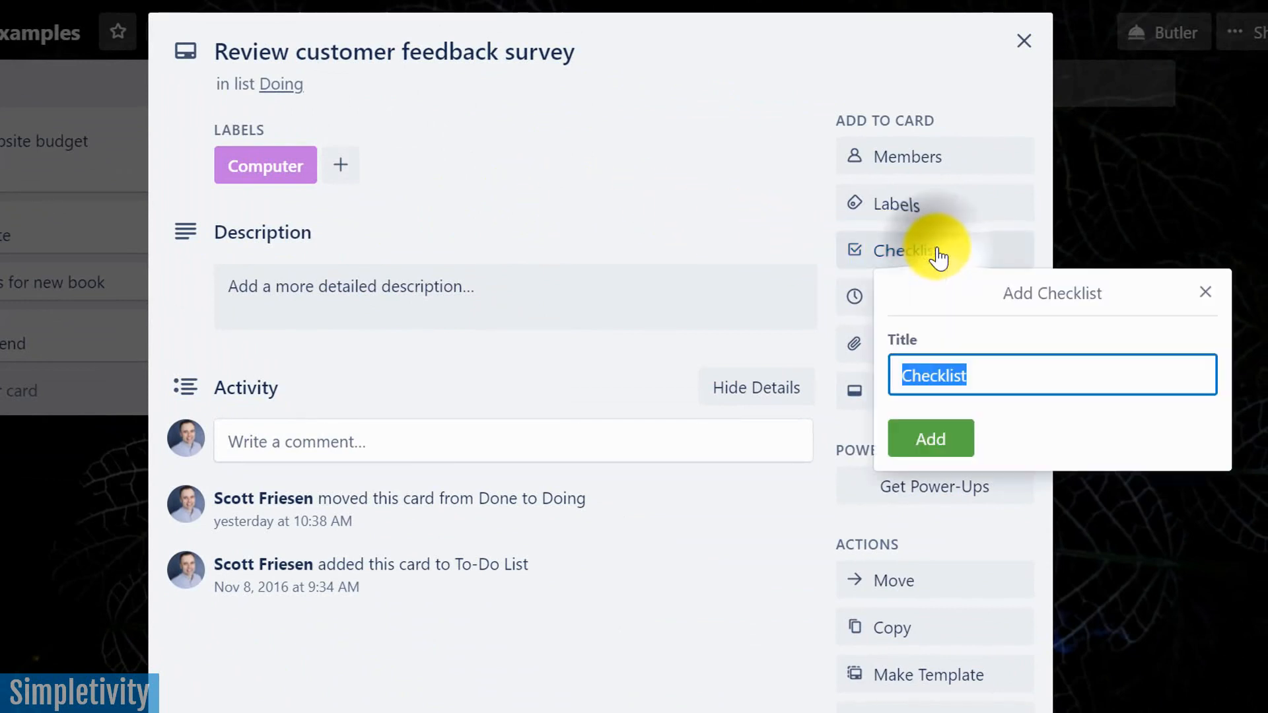
text(Su)
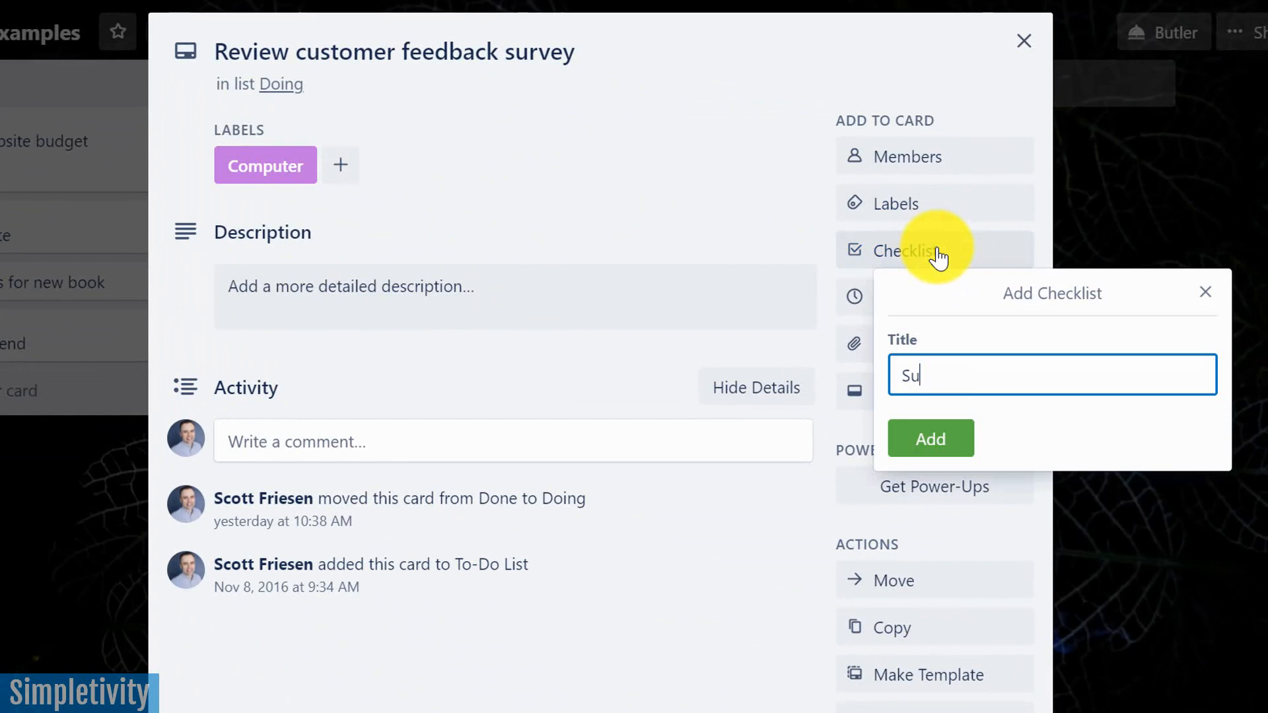
text(b-Tas)
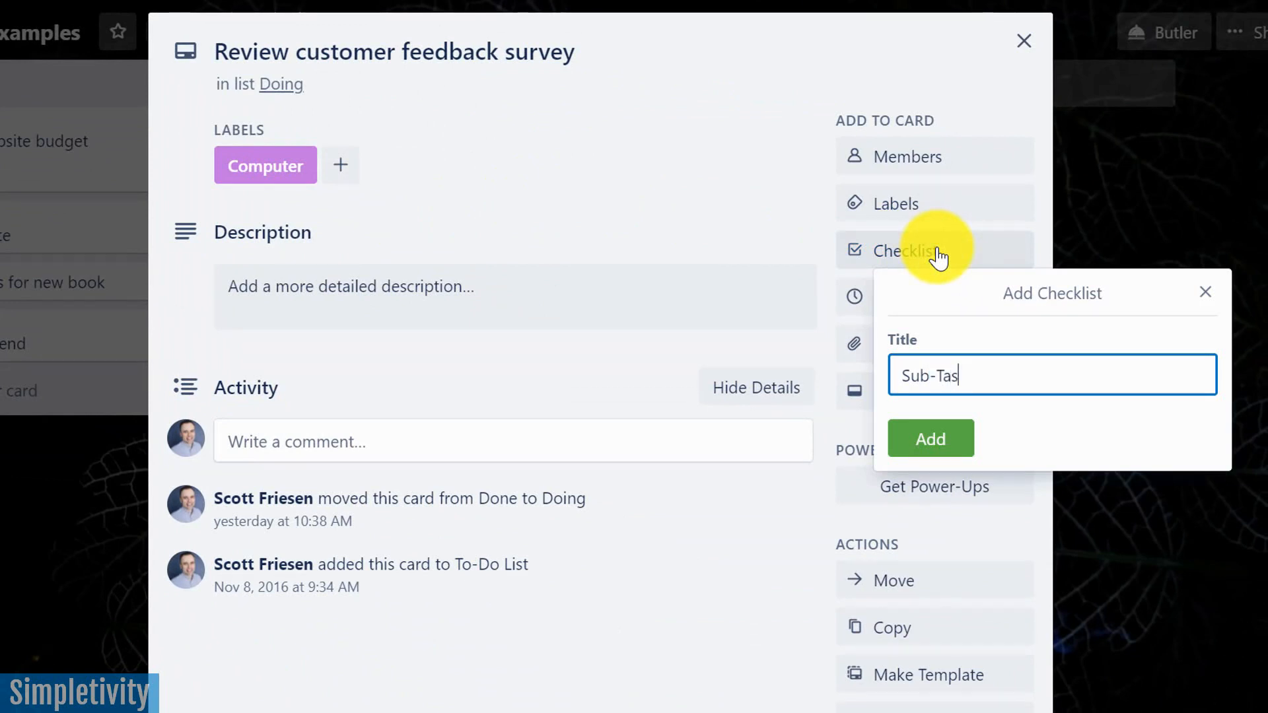
text(ks)
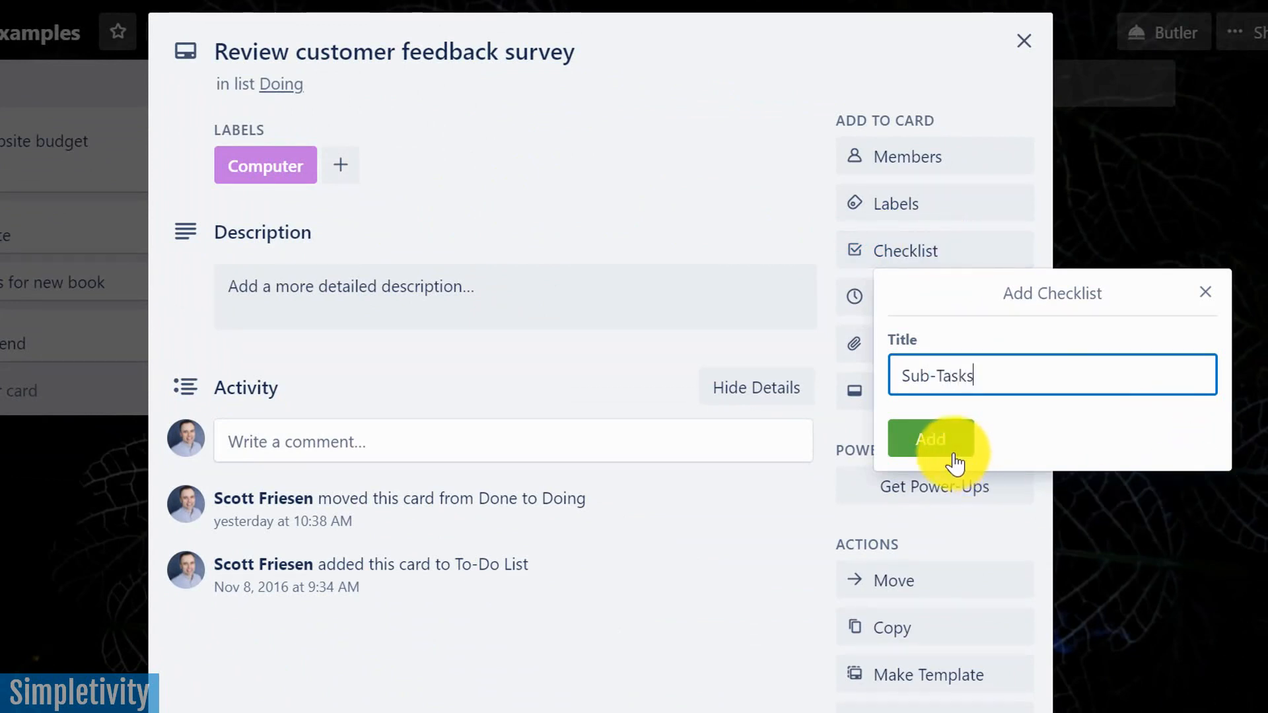
click(930, 439)
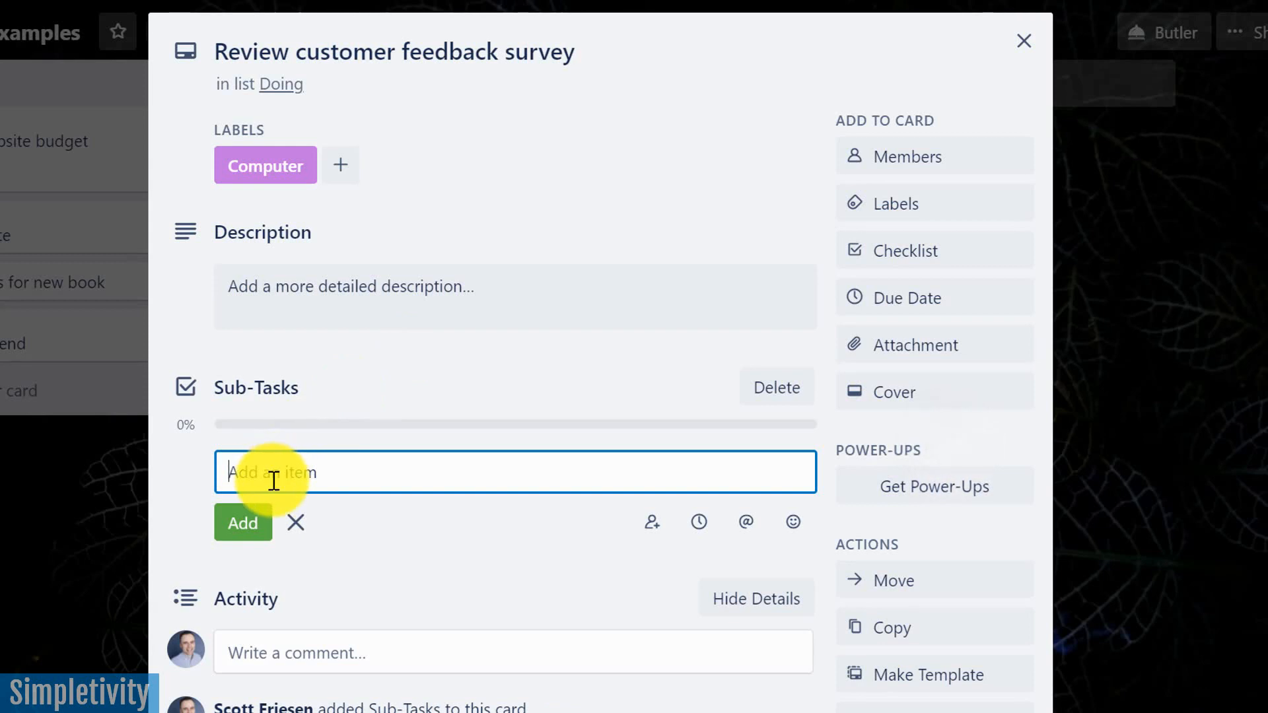
Add 'Task 2' and 'Task3' as items in the Sub-Tasks checklist.
click(242, 522)
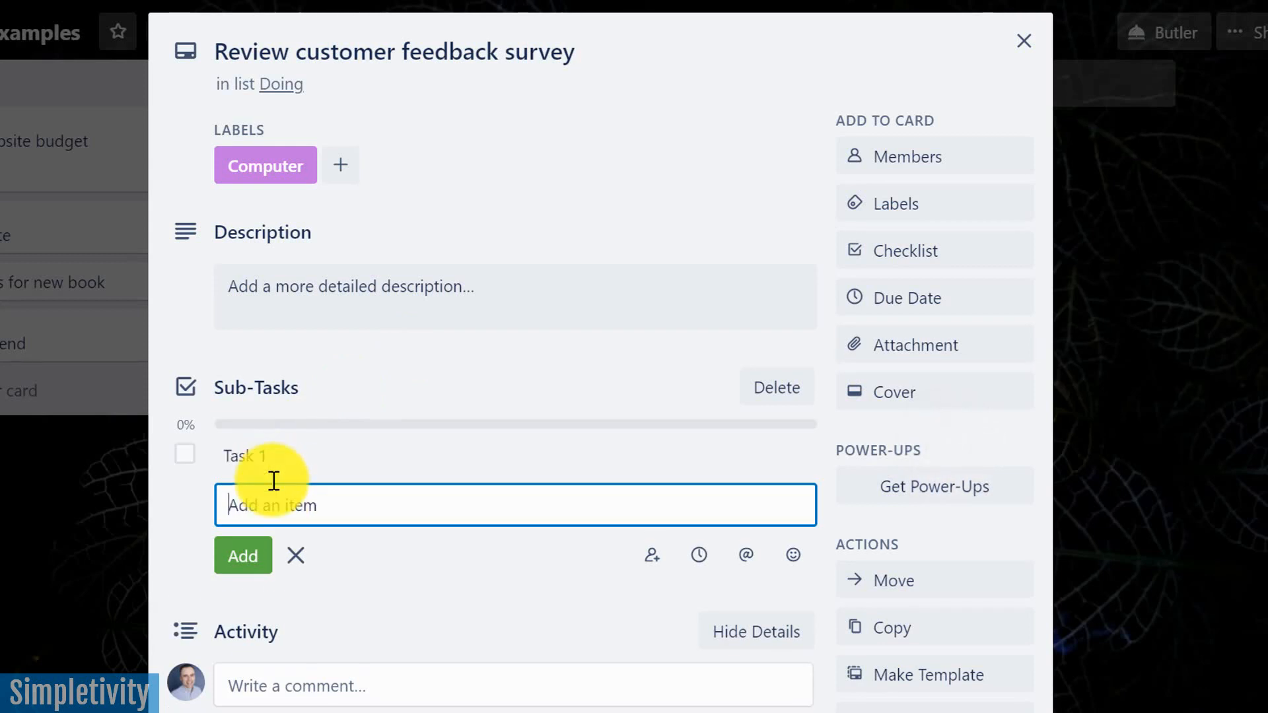
text(Task 2)
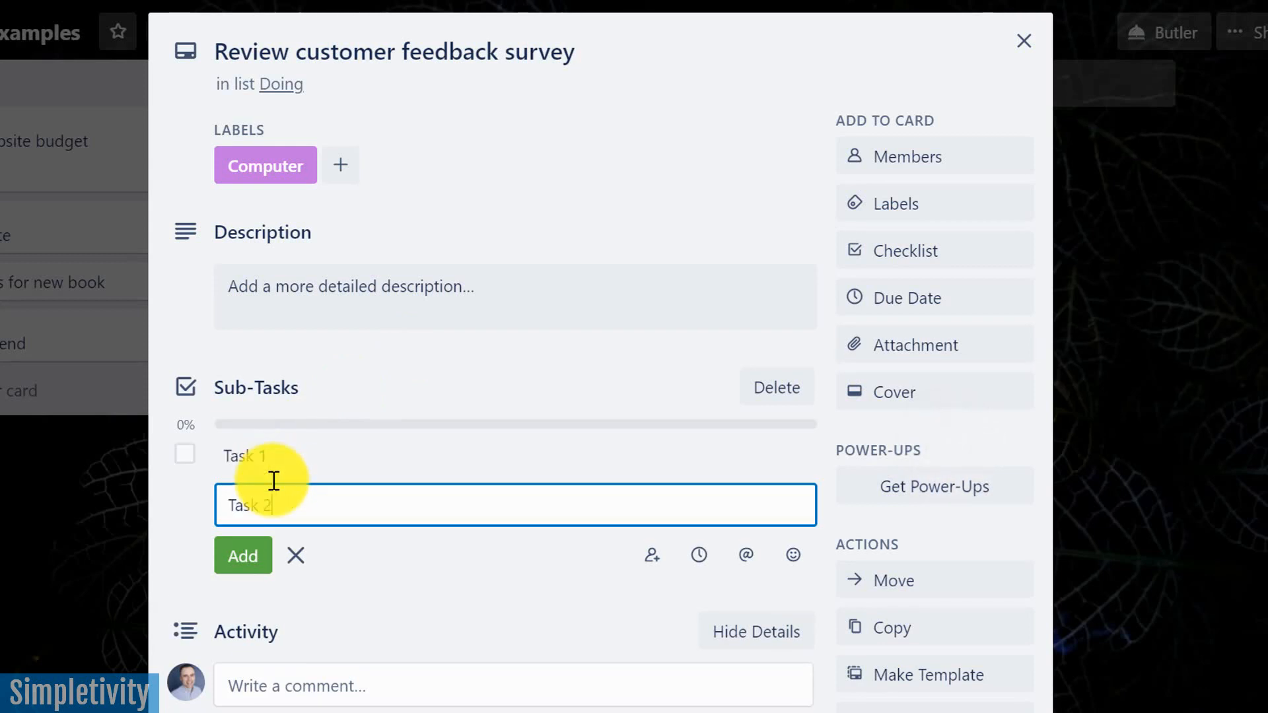
click(242, 556)
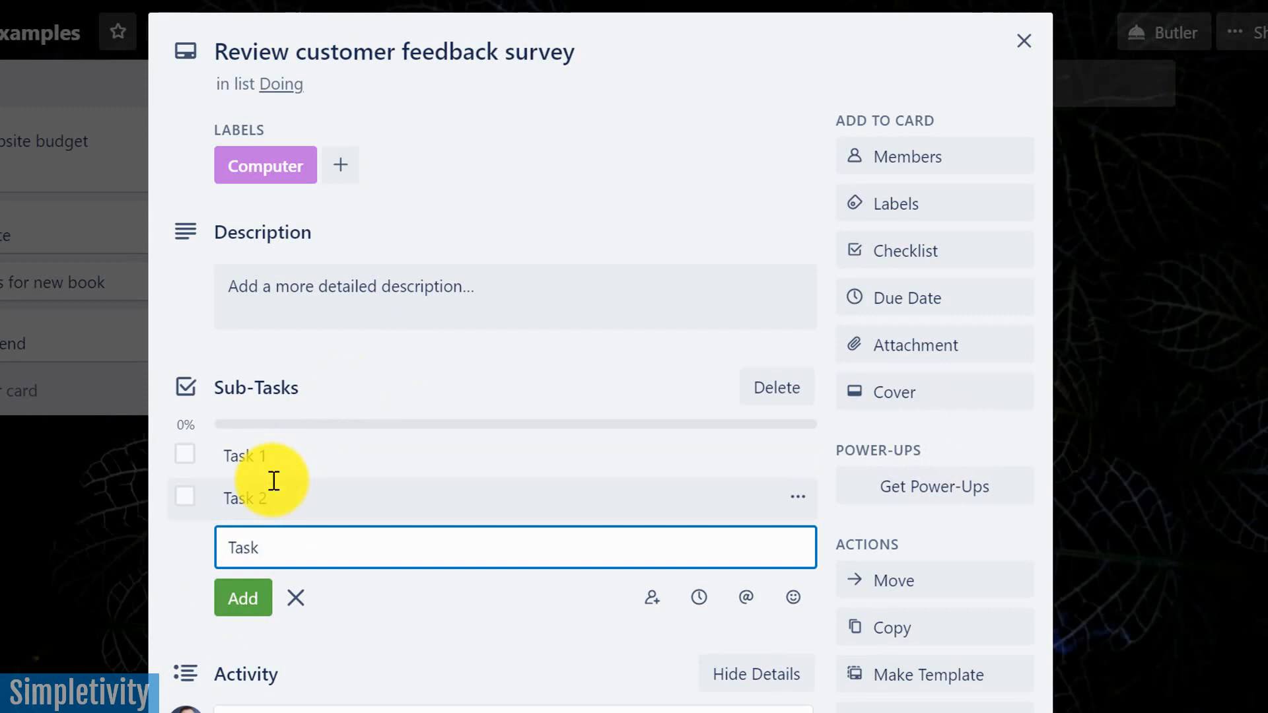
click(242, 597)
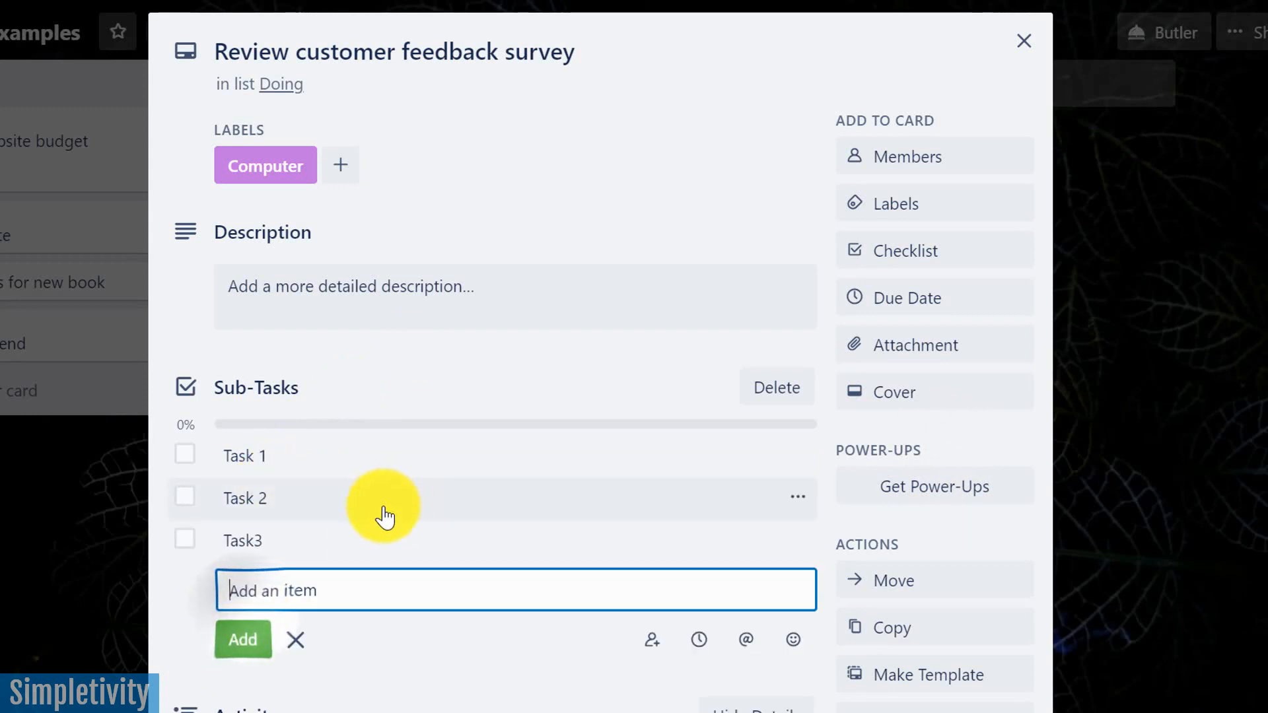
click(296, 639)
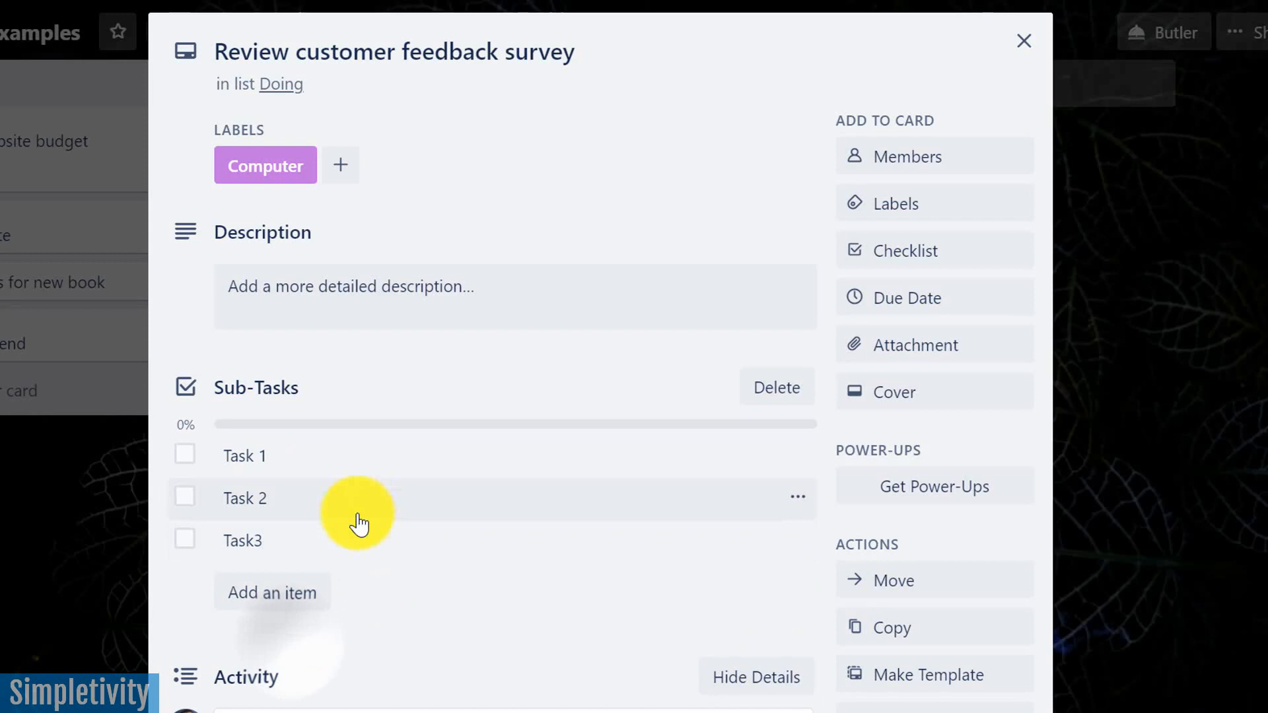
mouse_move(458, 53)
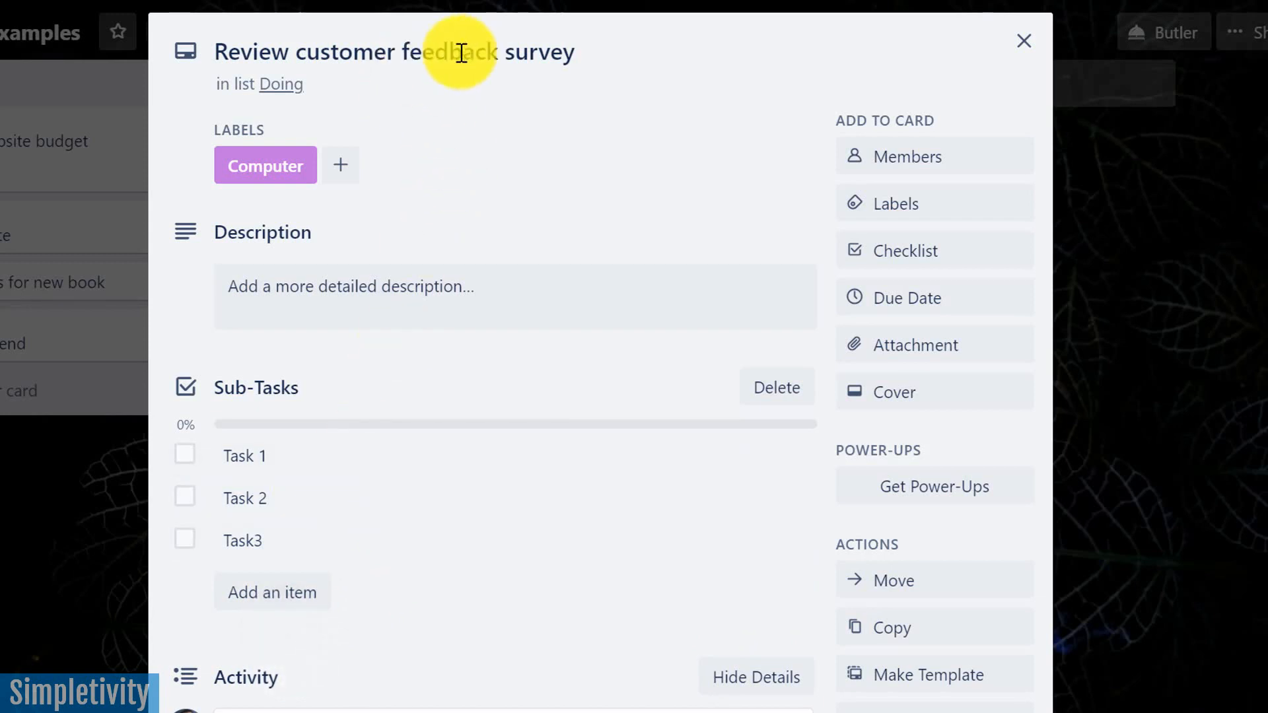
mouse_move(299, 468)
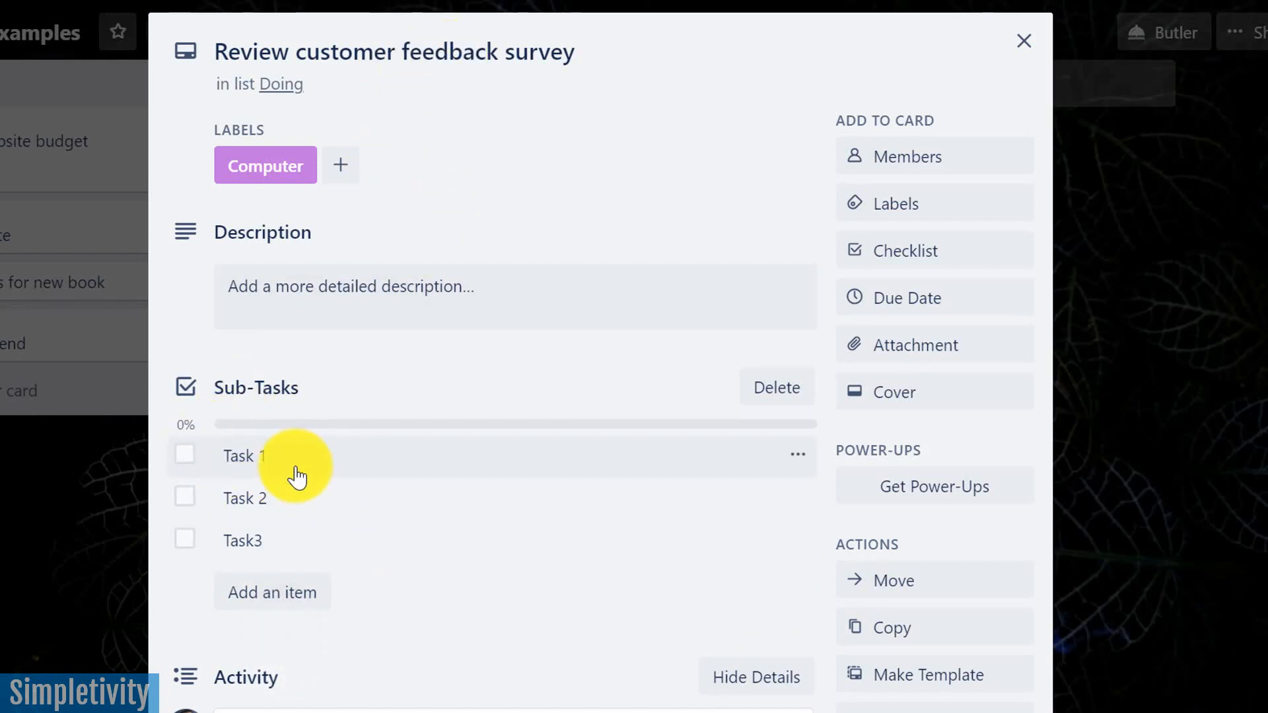
Tick off Task 1 and Task 2, then close the card.
click(185, 455)
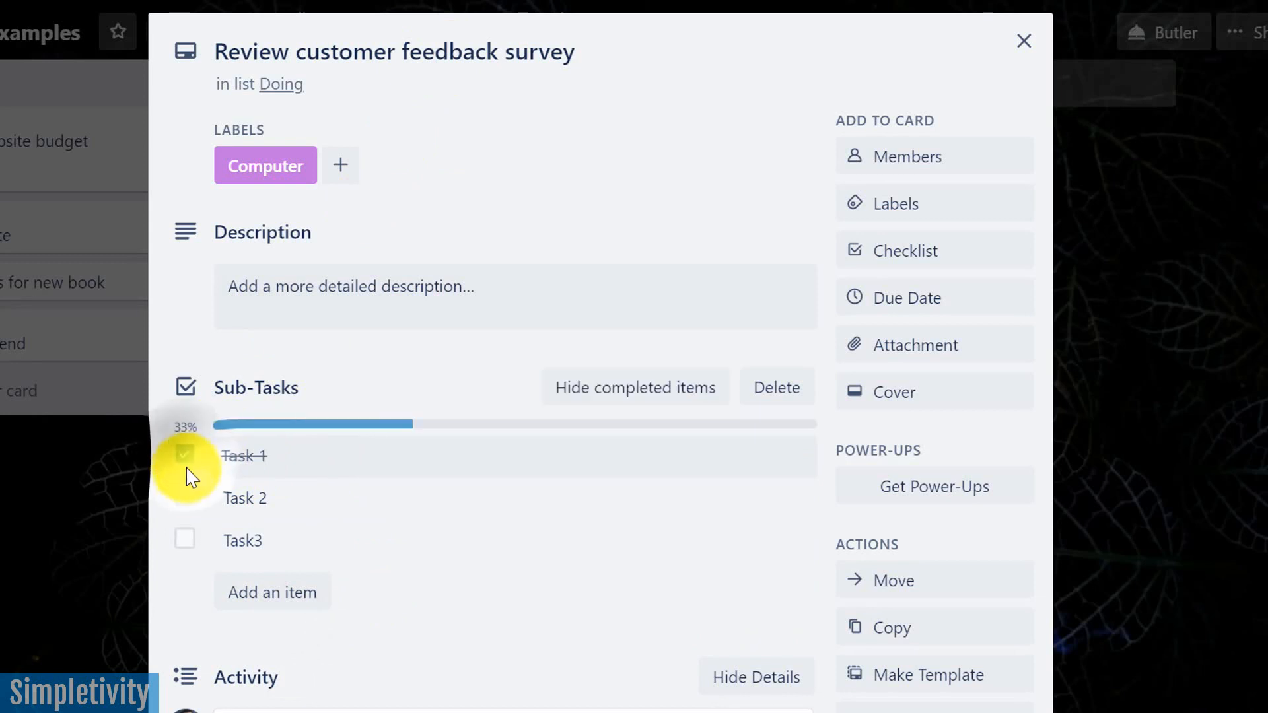
click(184, 497)
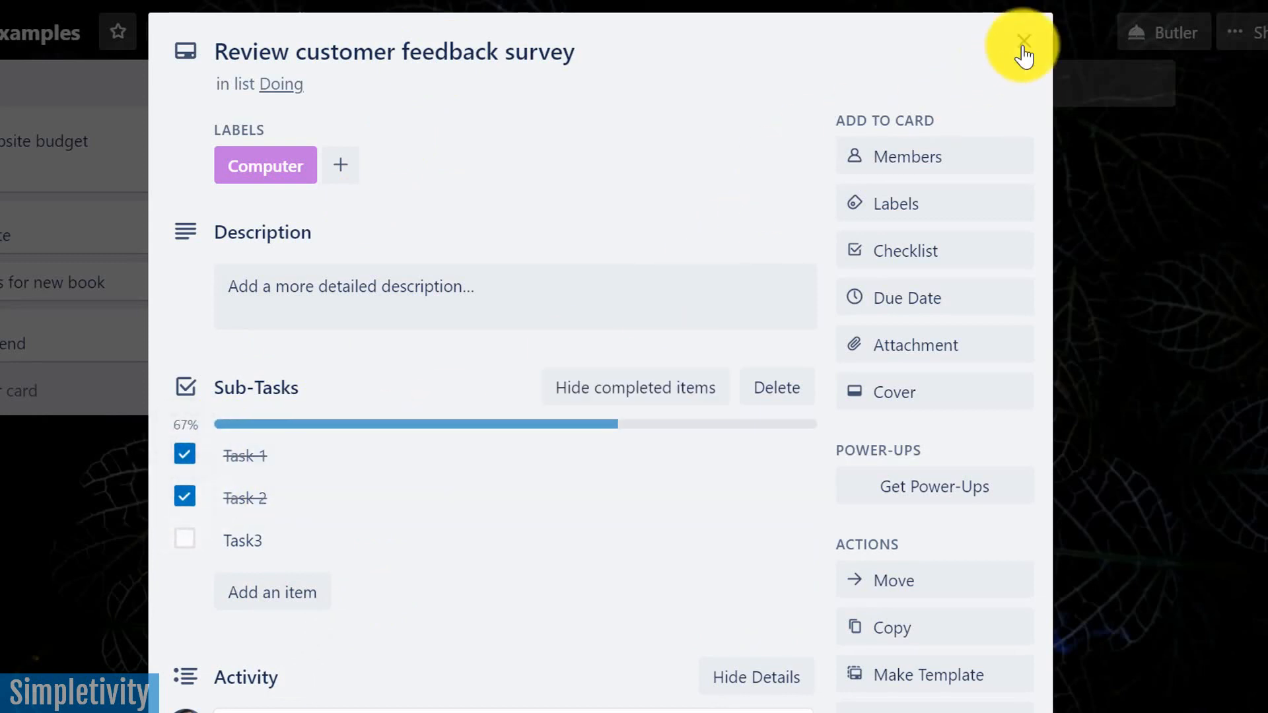
click(1024, 42)
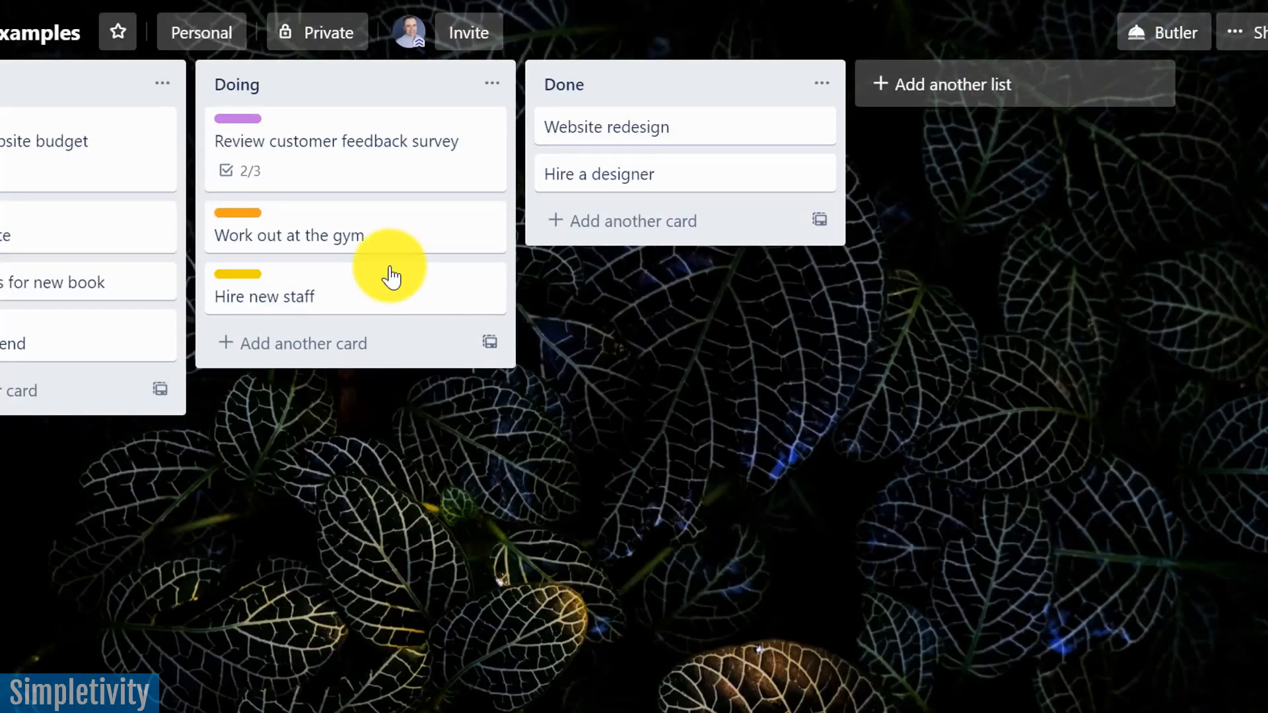
mouse_move(280, 186)
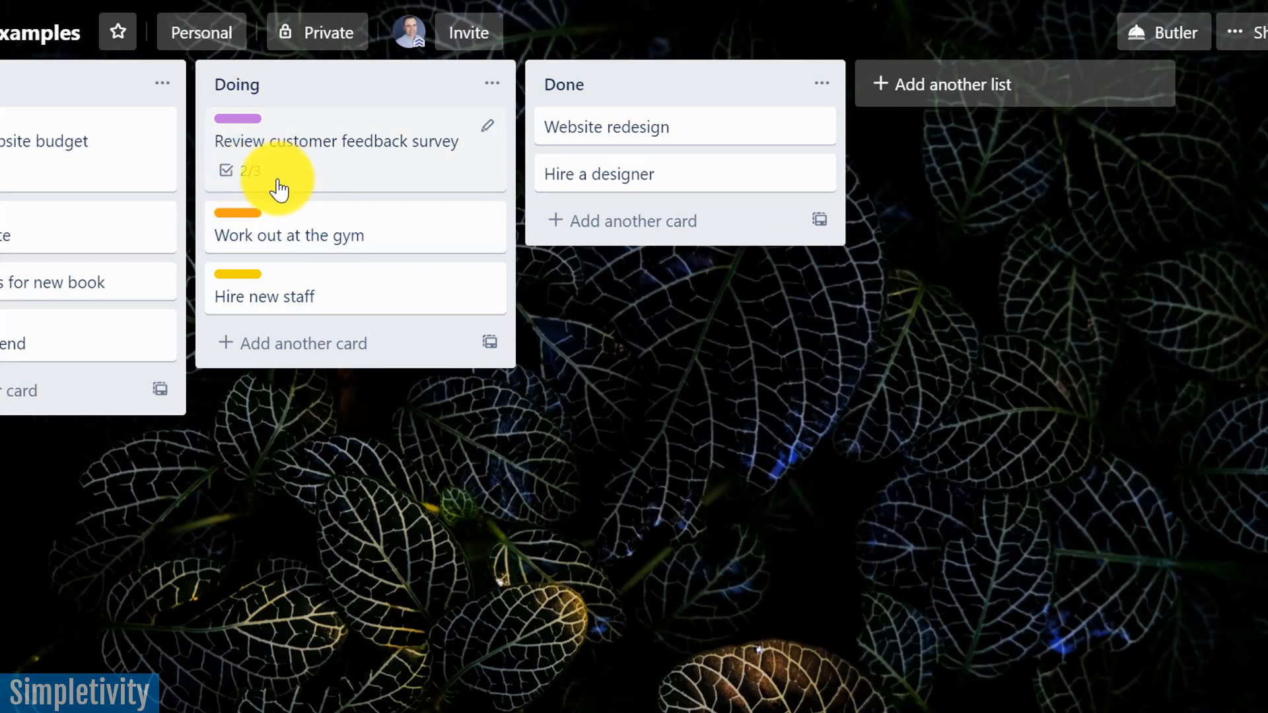
mouse_move(278, 176)
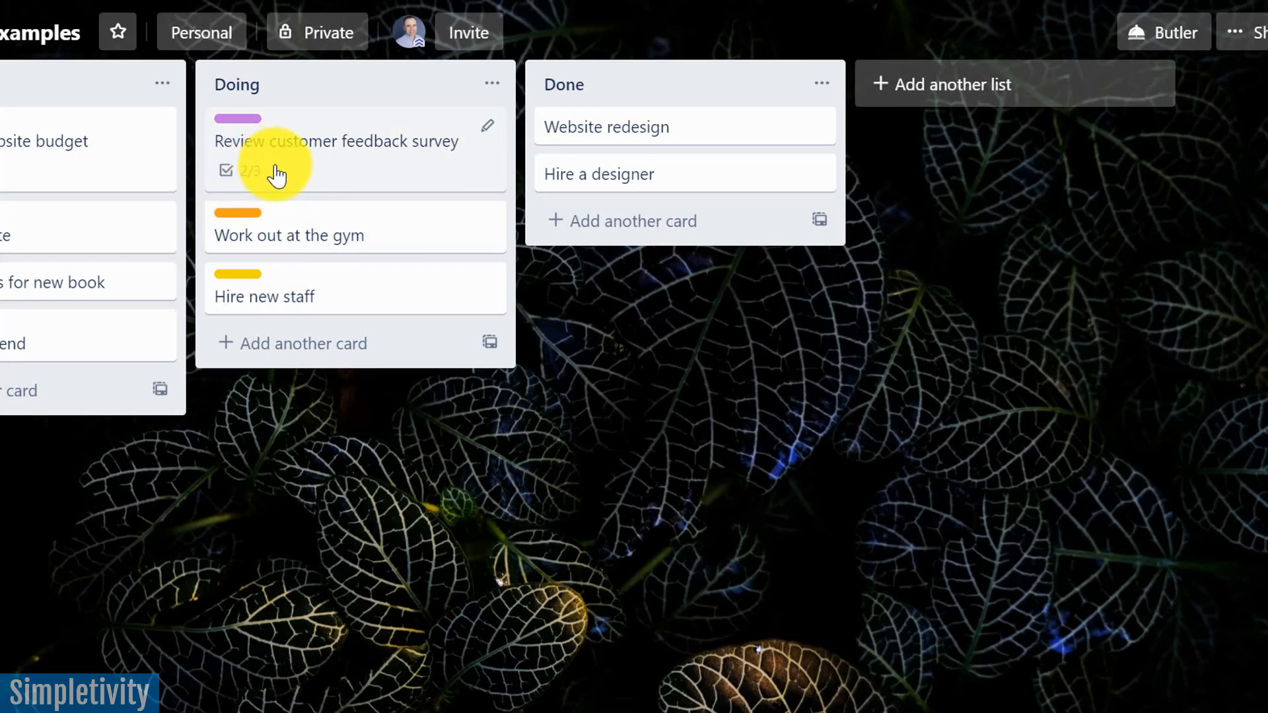
mouse_move(277, 176)
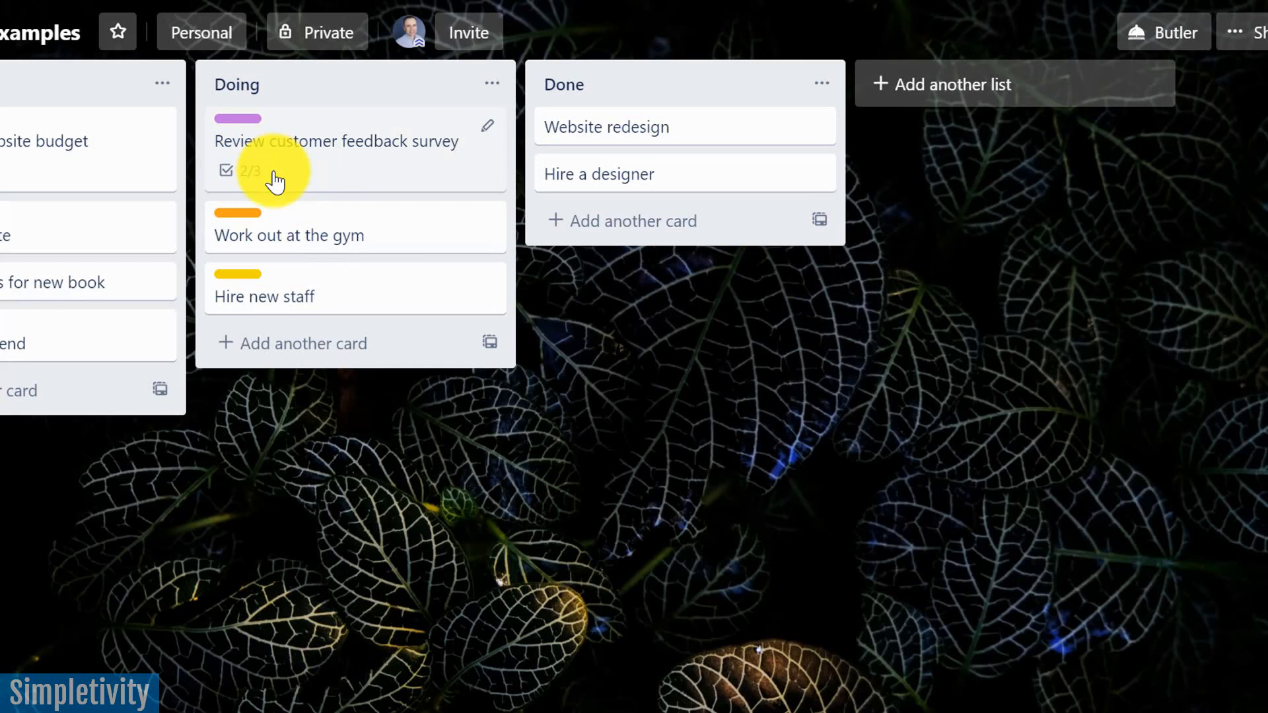
mouse_move(311, 174)
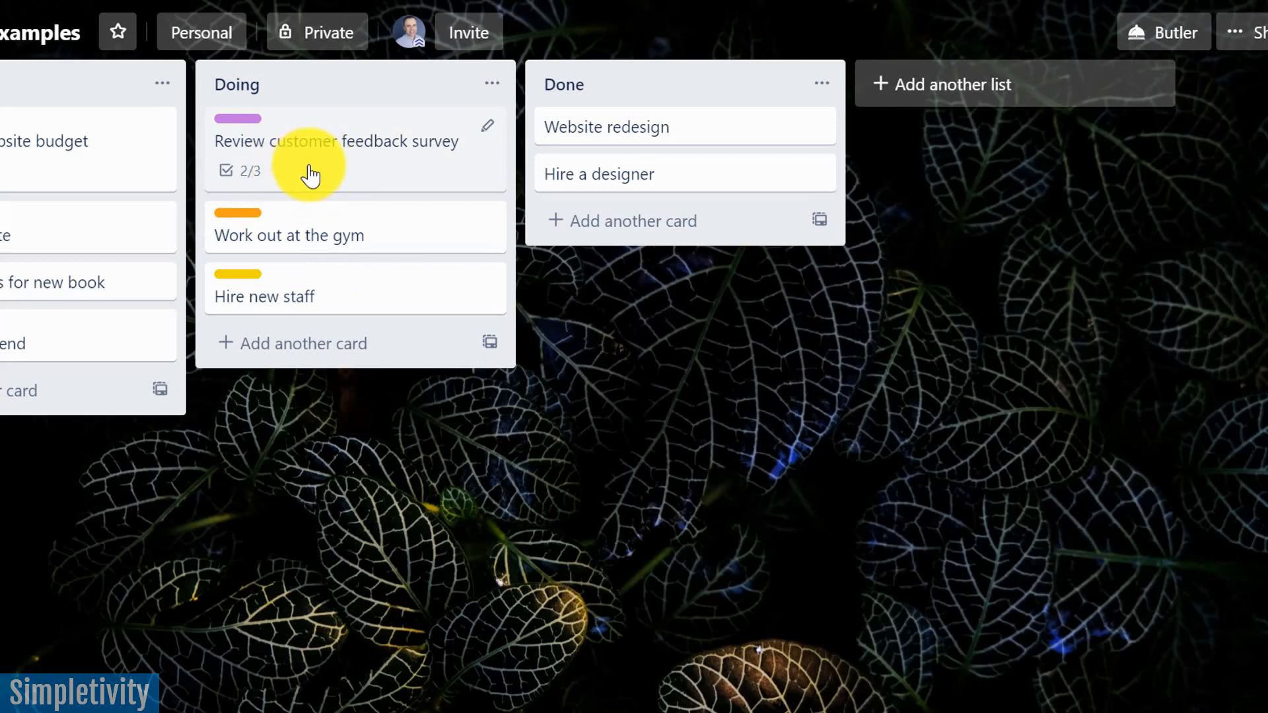
mouse_move(663, 167)
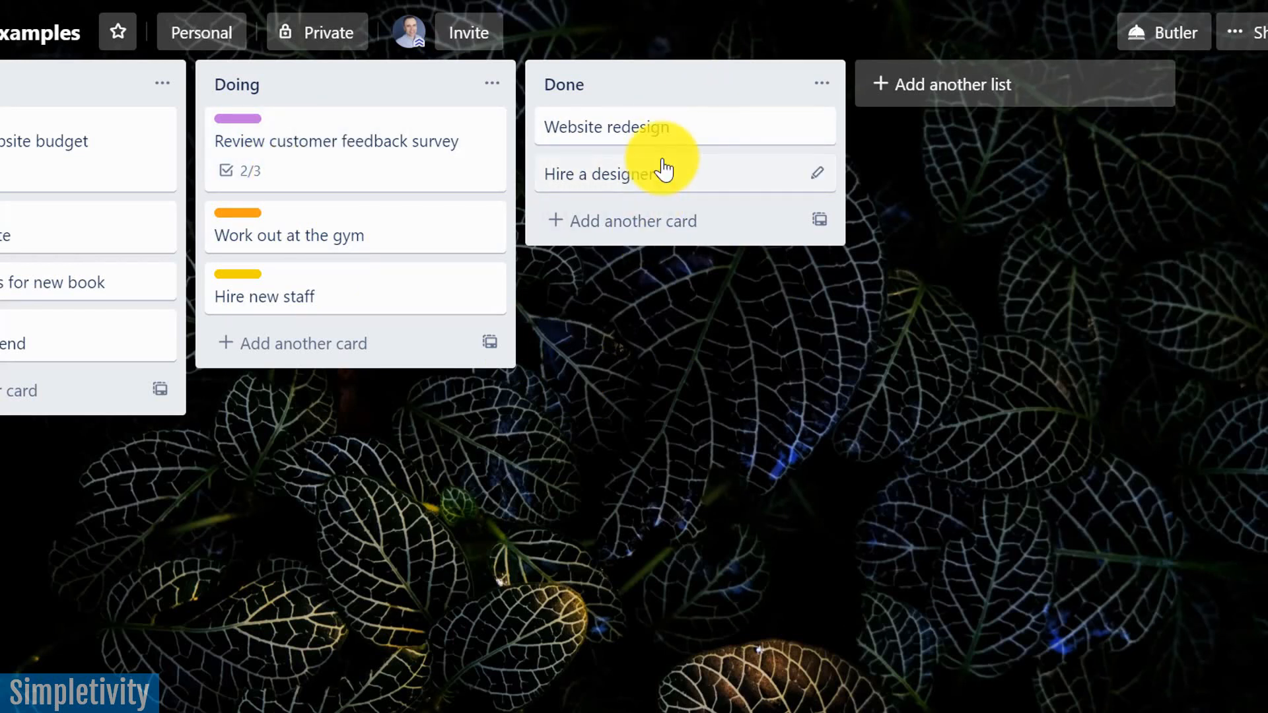
mouse_move(316, 165)
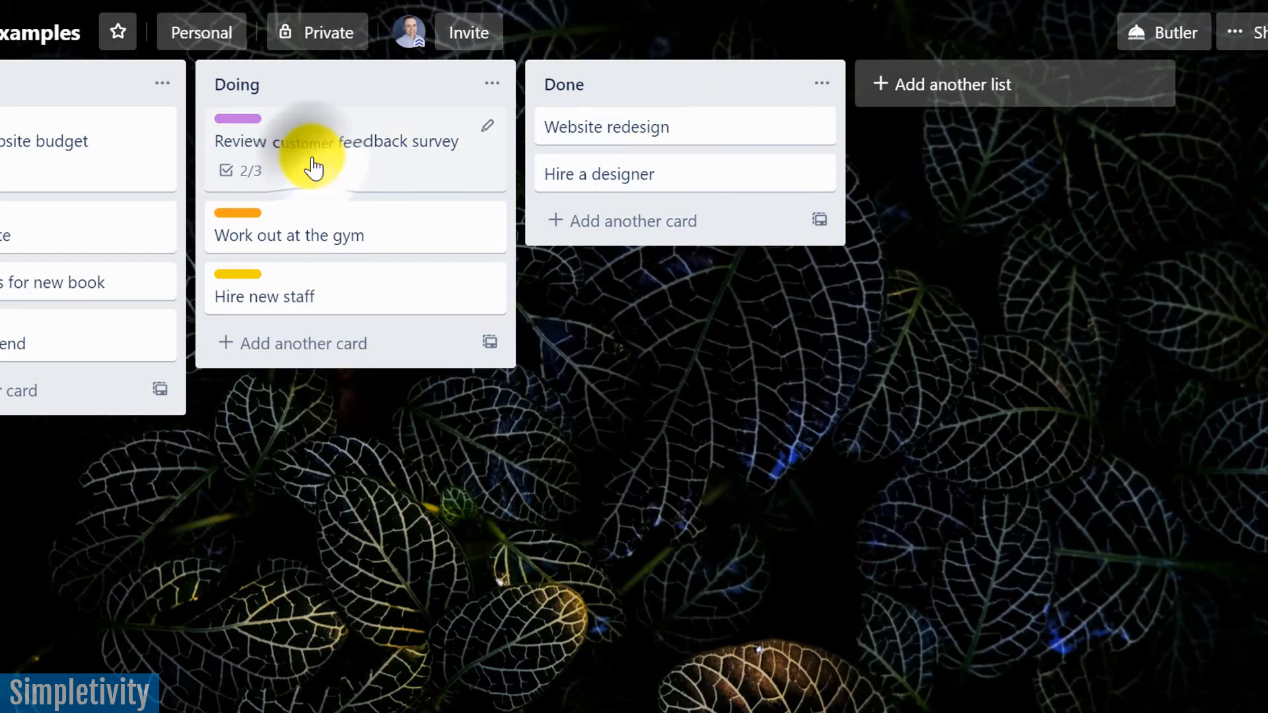
Reopen the survey card, showing Sub-Tasks at 67% with Task3 unticked.
click(335, 140)
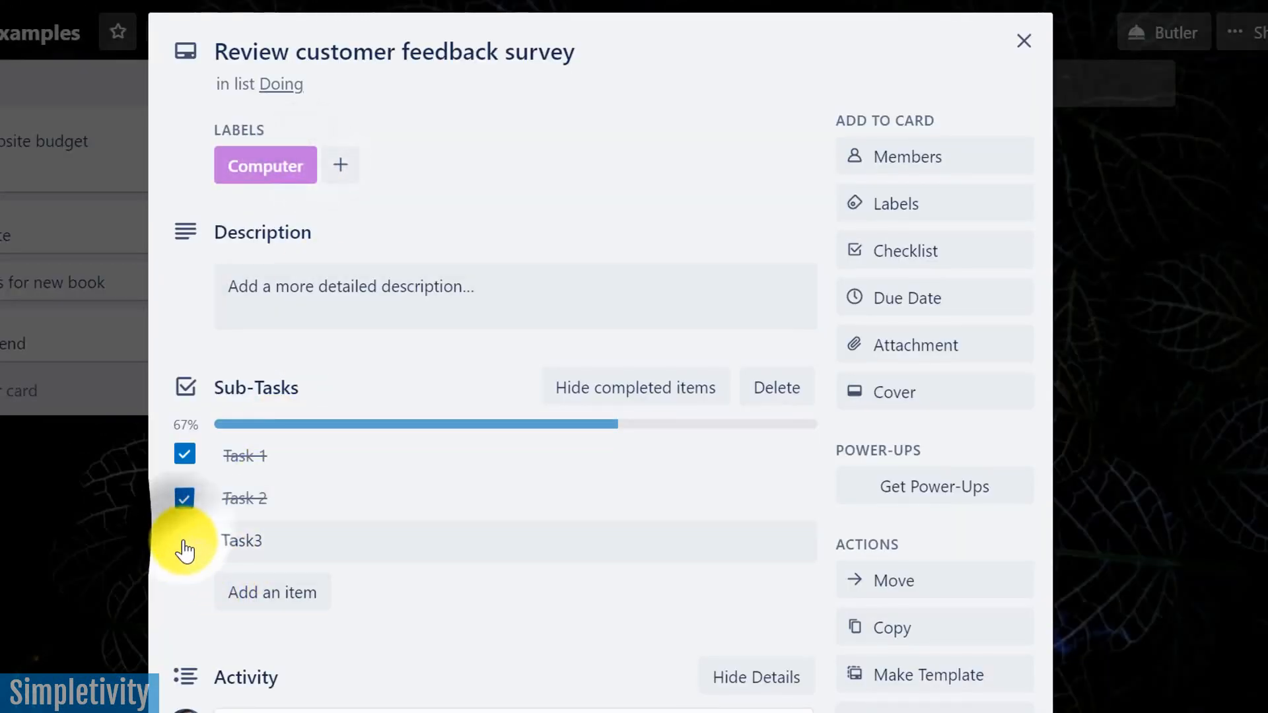
click(1024, 40)
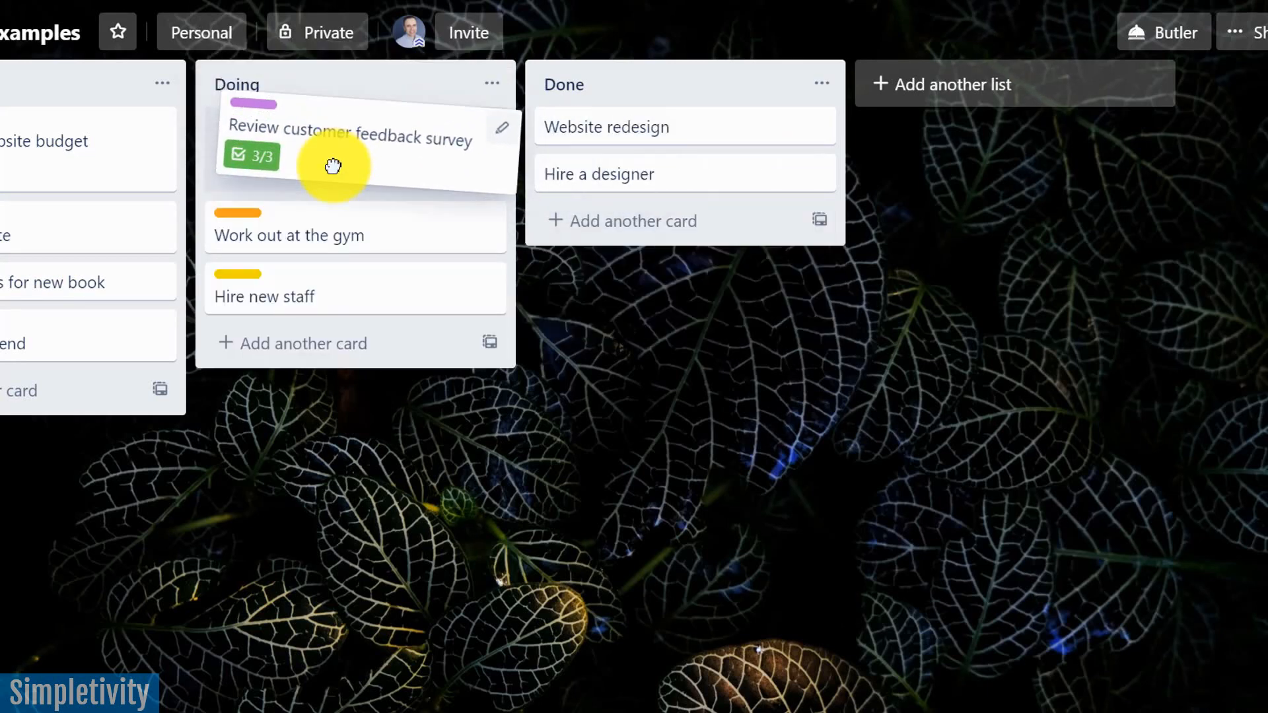
click(348, 136)
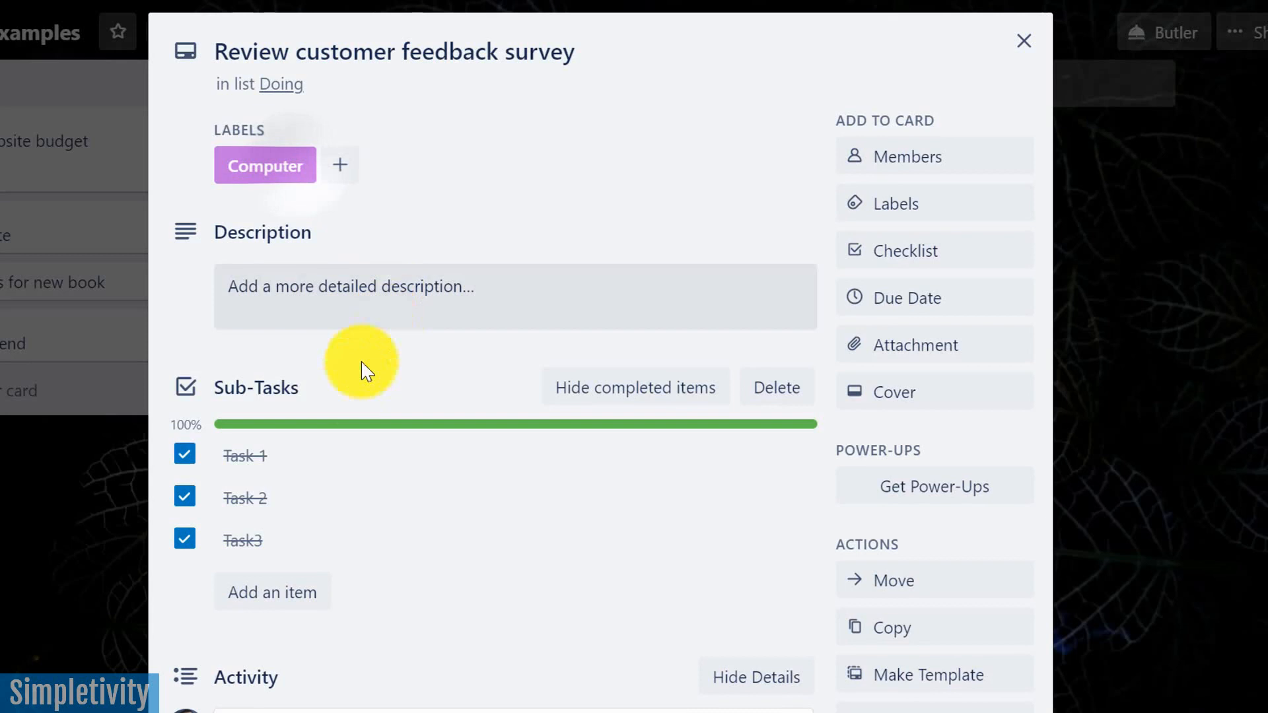
click(184, 539)
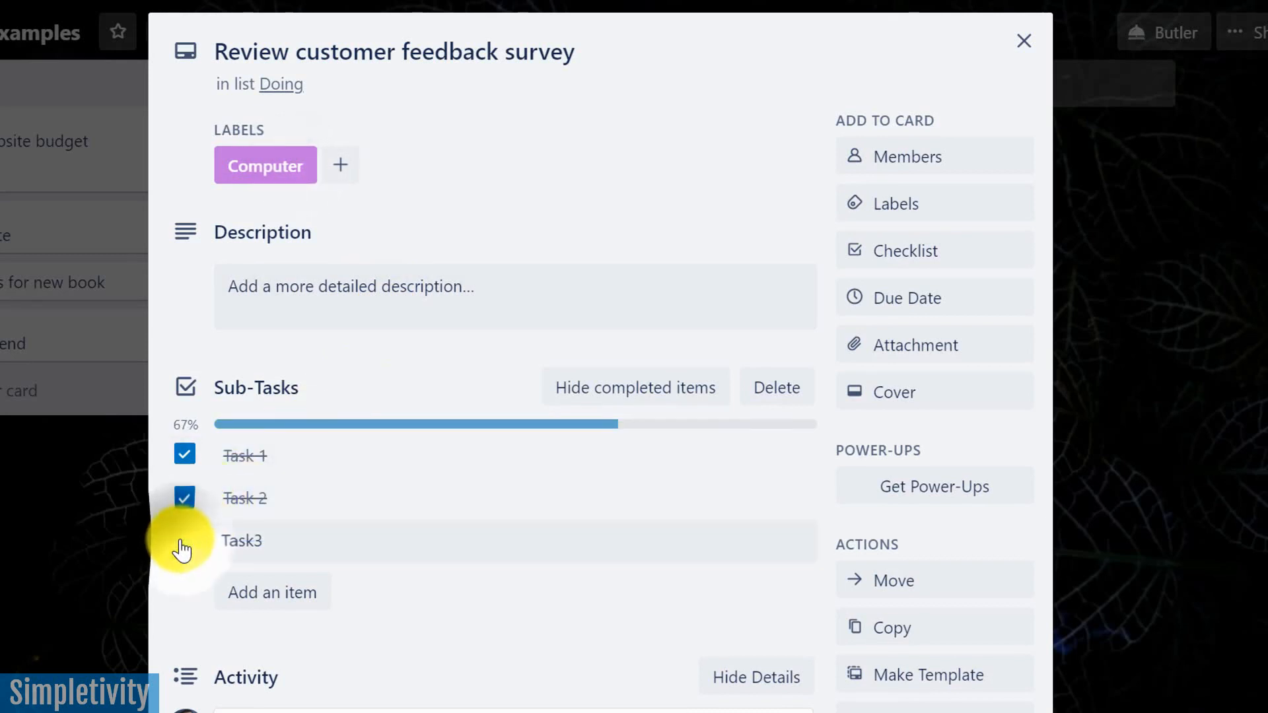
click(184, 540)
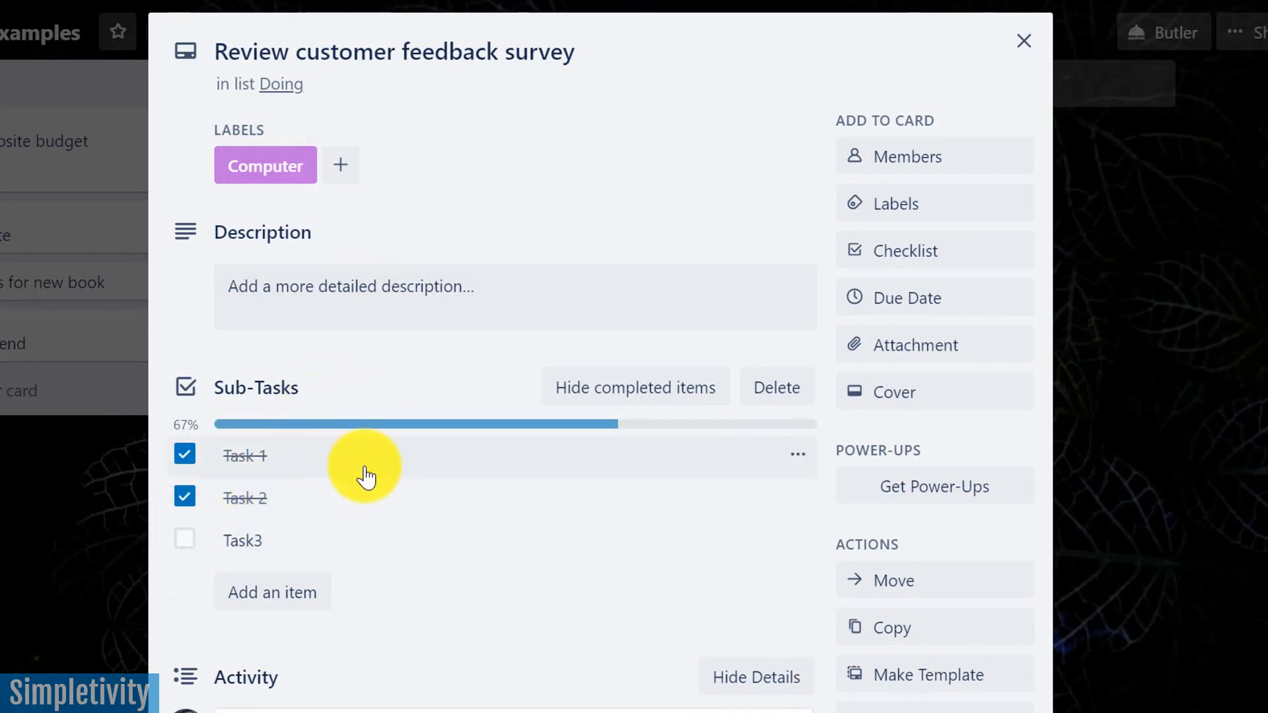
mouse_move(307, 450)
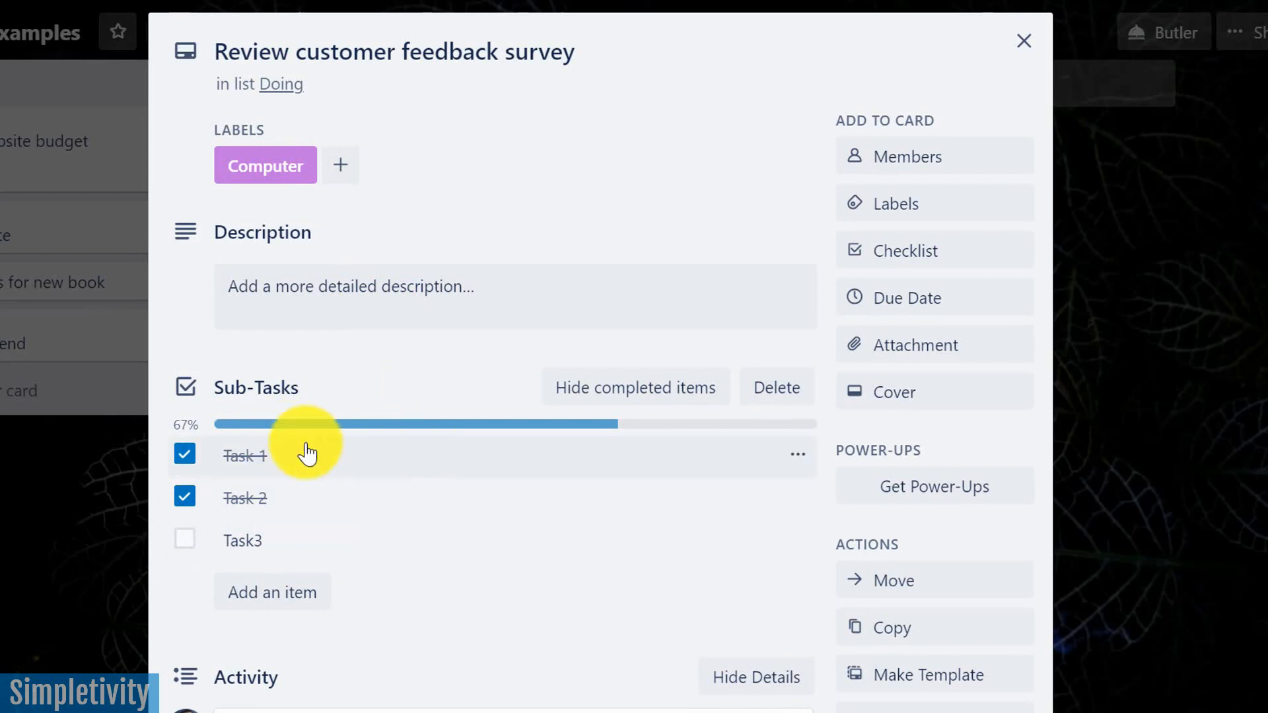
mouse_move(314, 541)
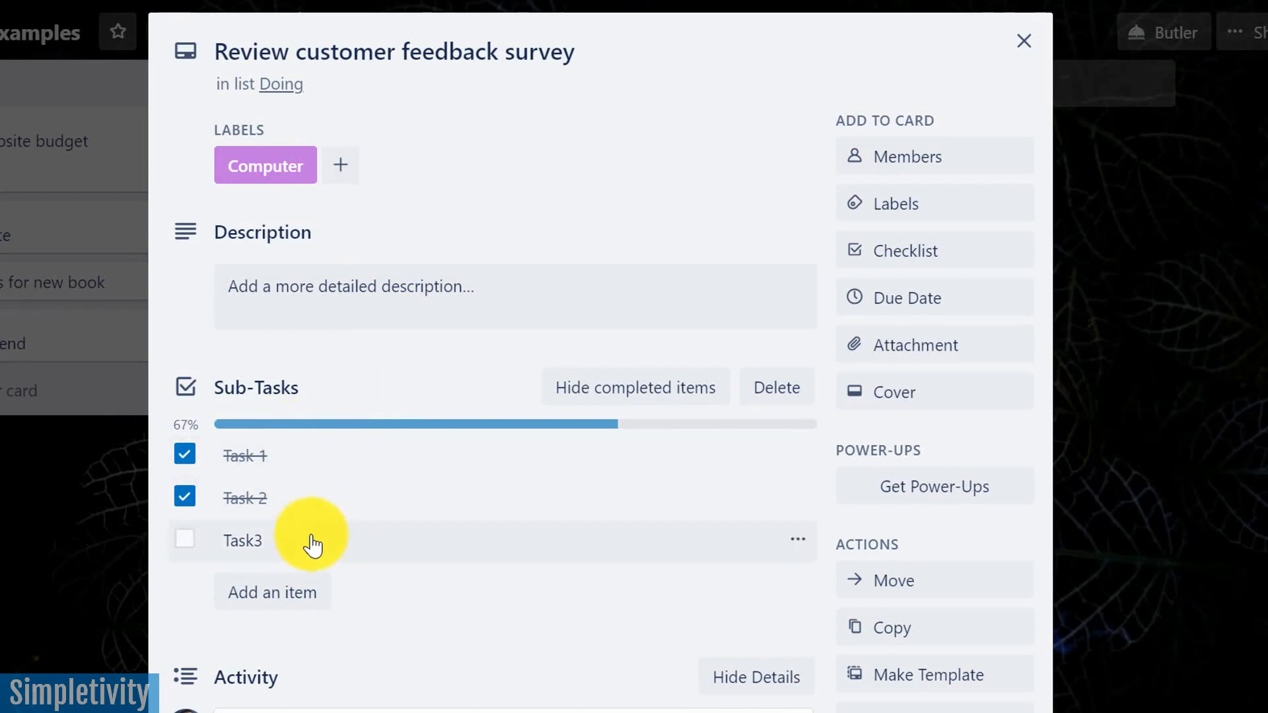
mouse_move(300, 550)
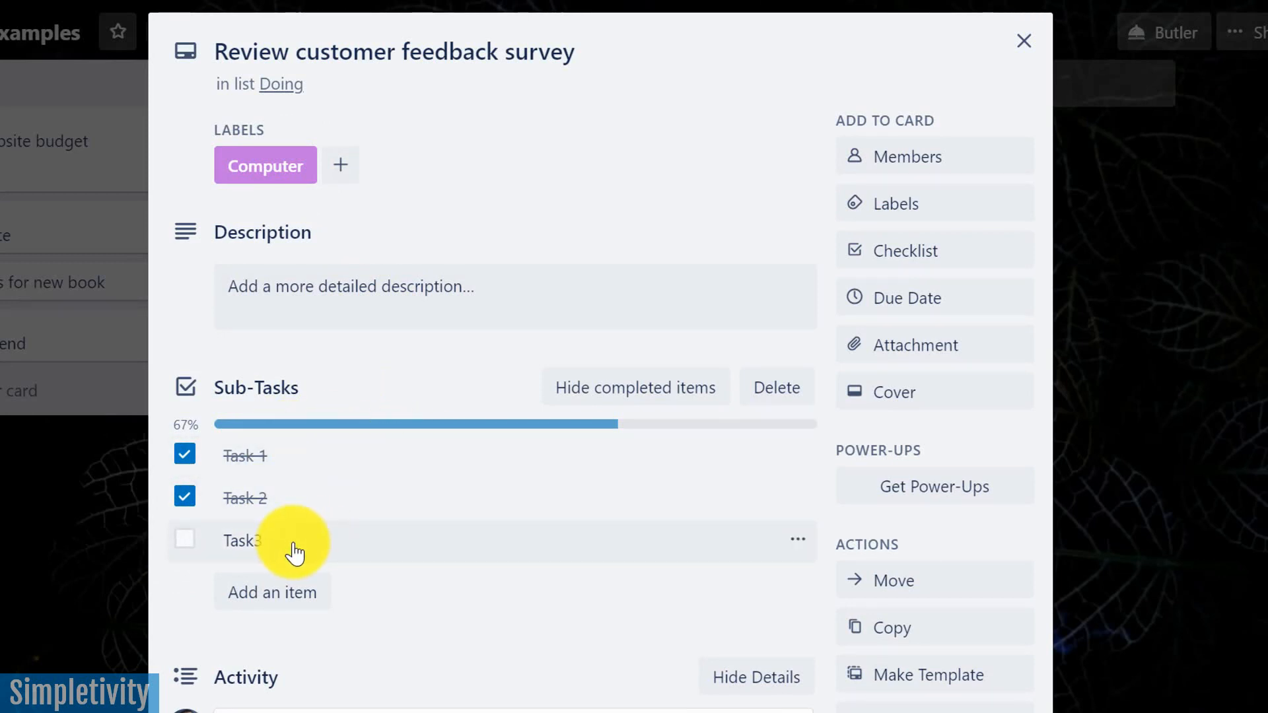
mouse_move(278, 542)
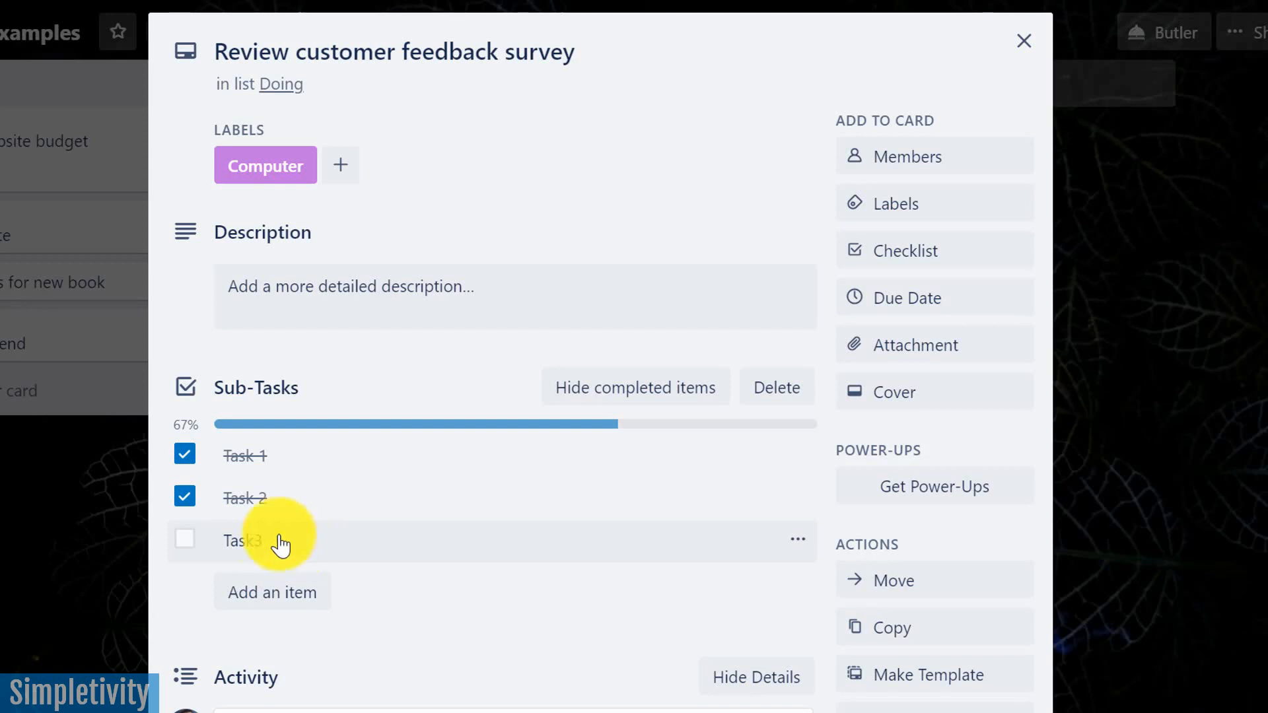
mouse_move(321, 554)
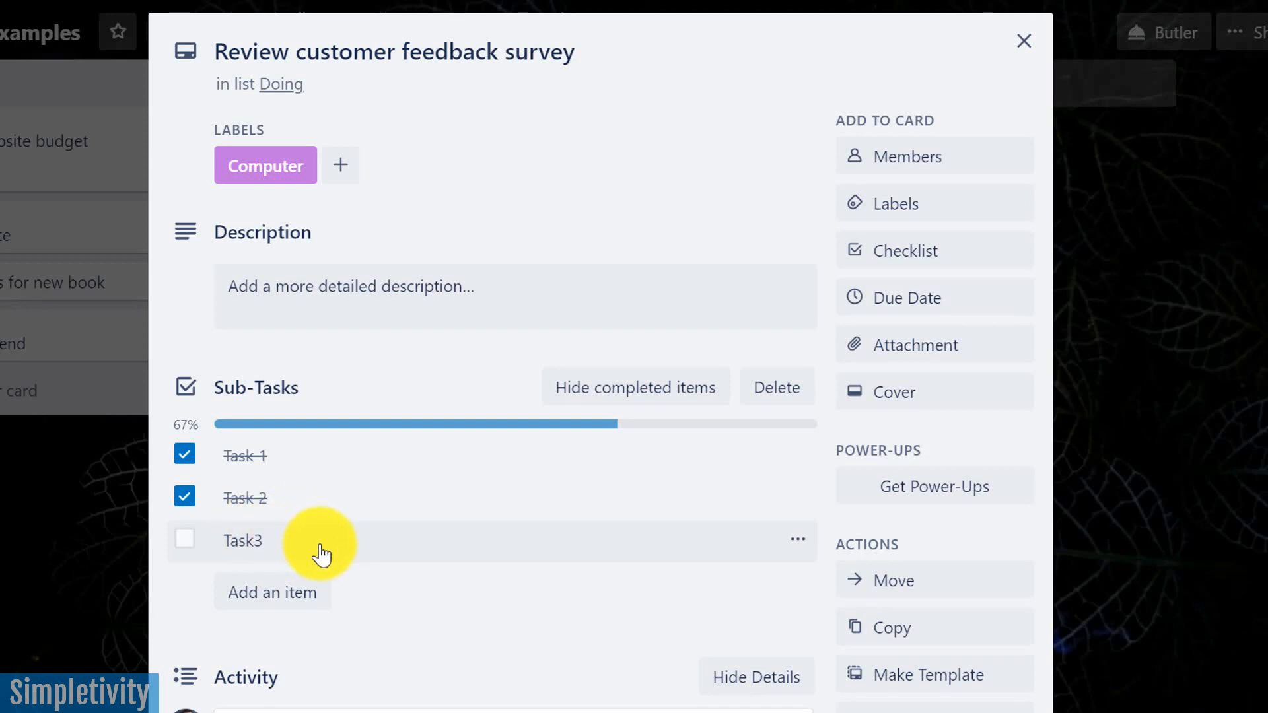
mouse_move(796, 541)
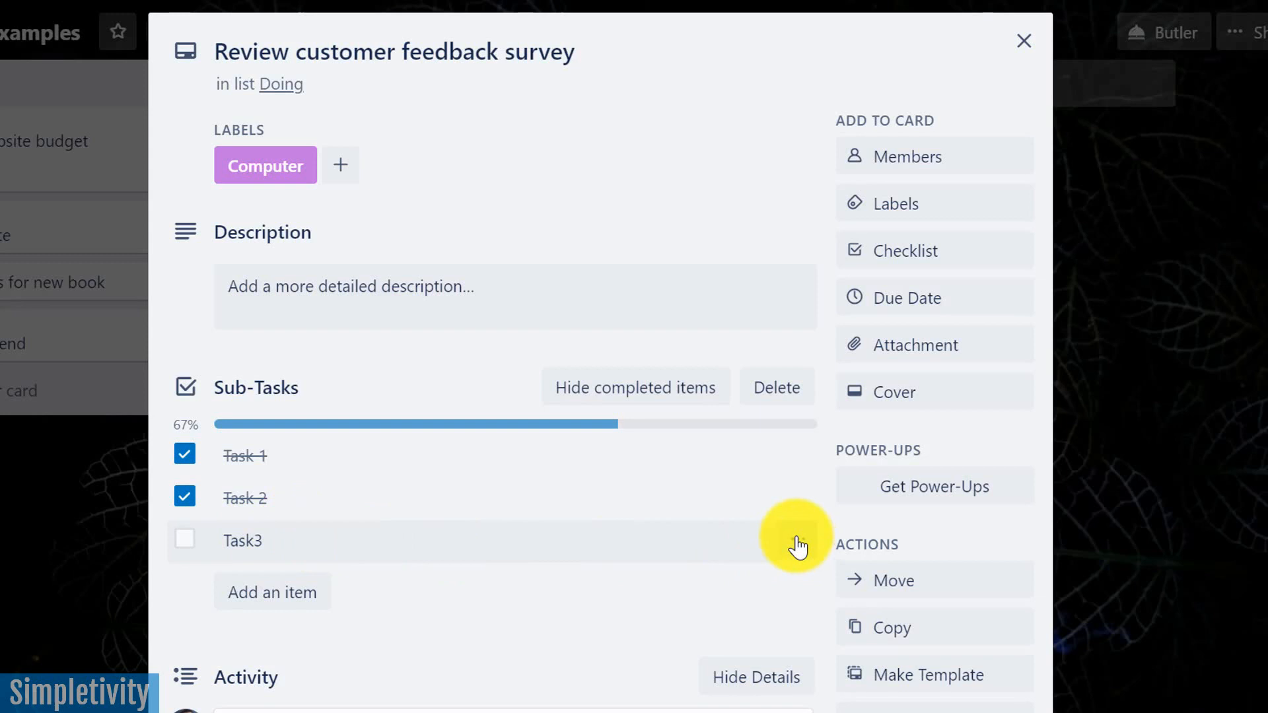
mouse_move(338, 471)
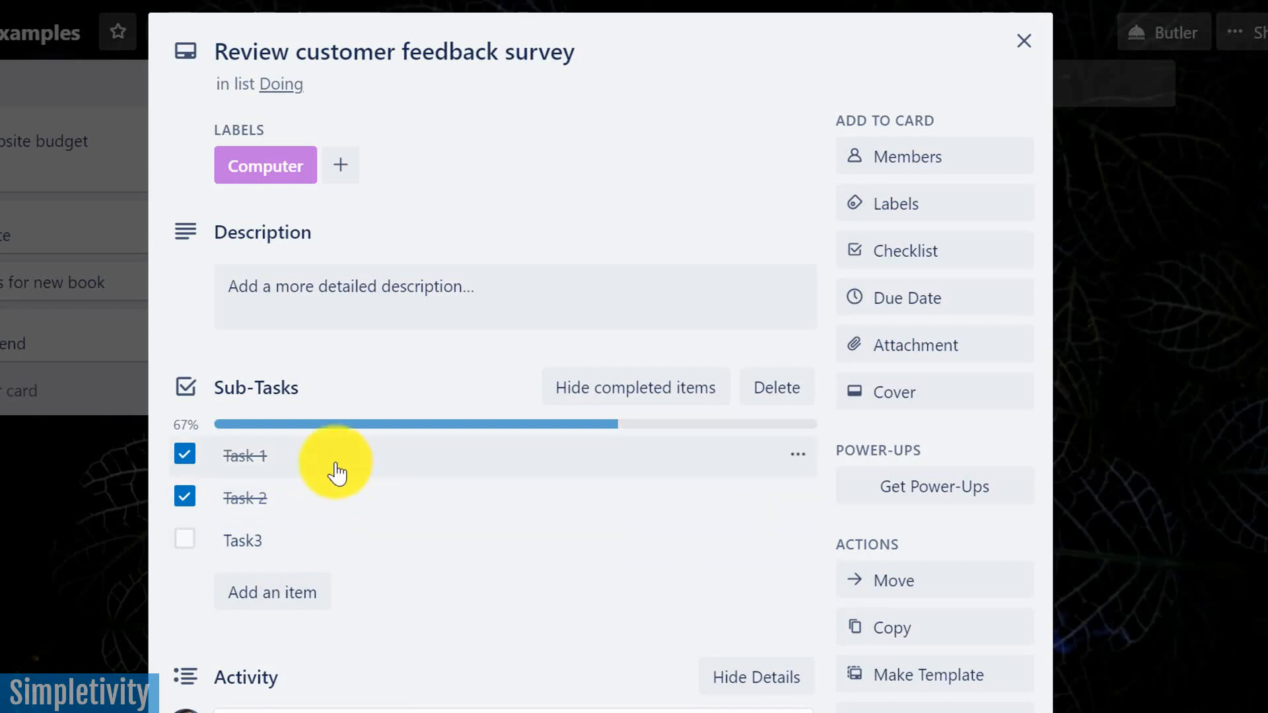
mouse_move(800, 542)
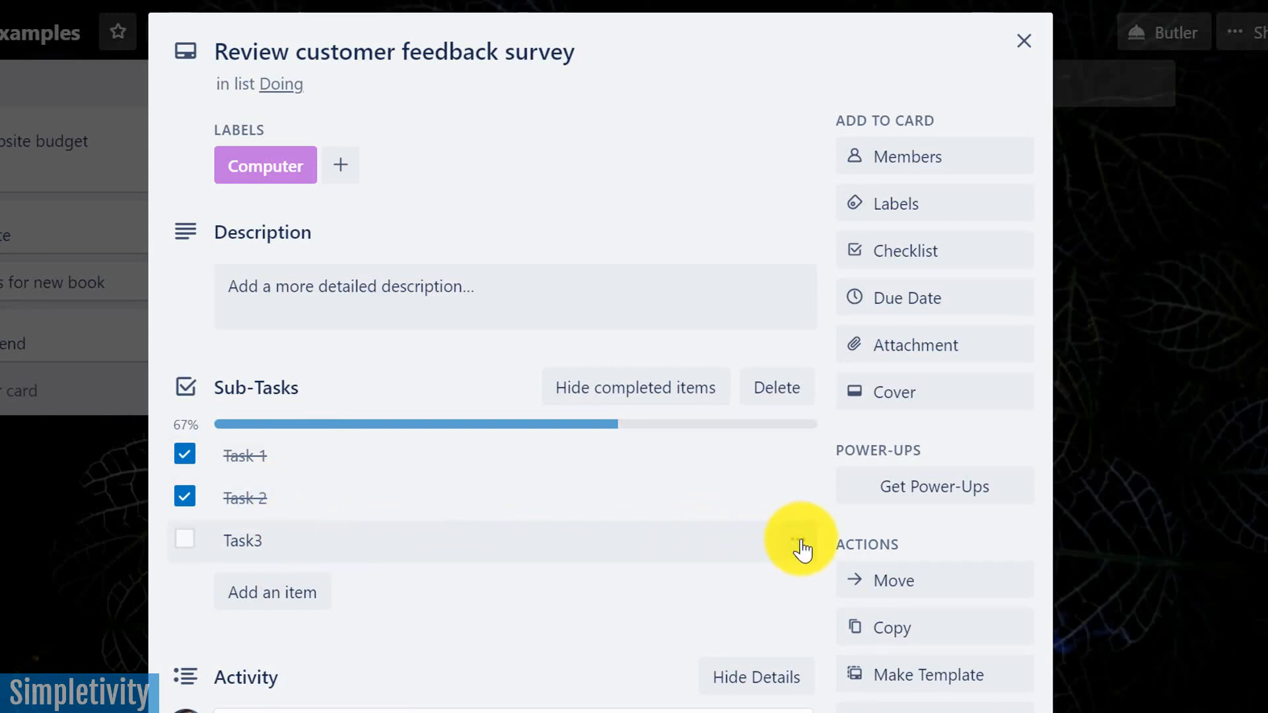
Convert the Task3 checklist item into its own card, then close the survey card.
click(798, 540)
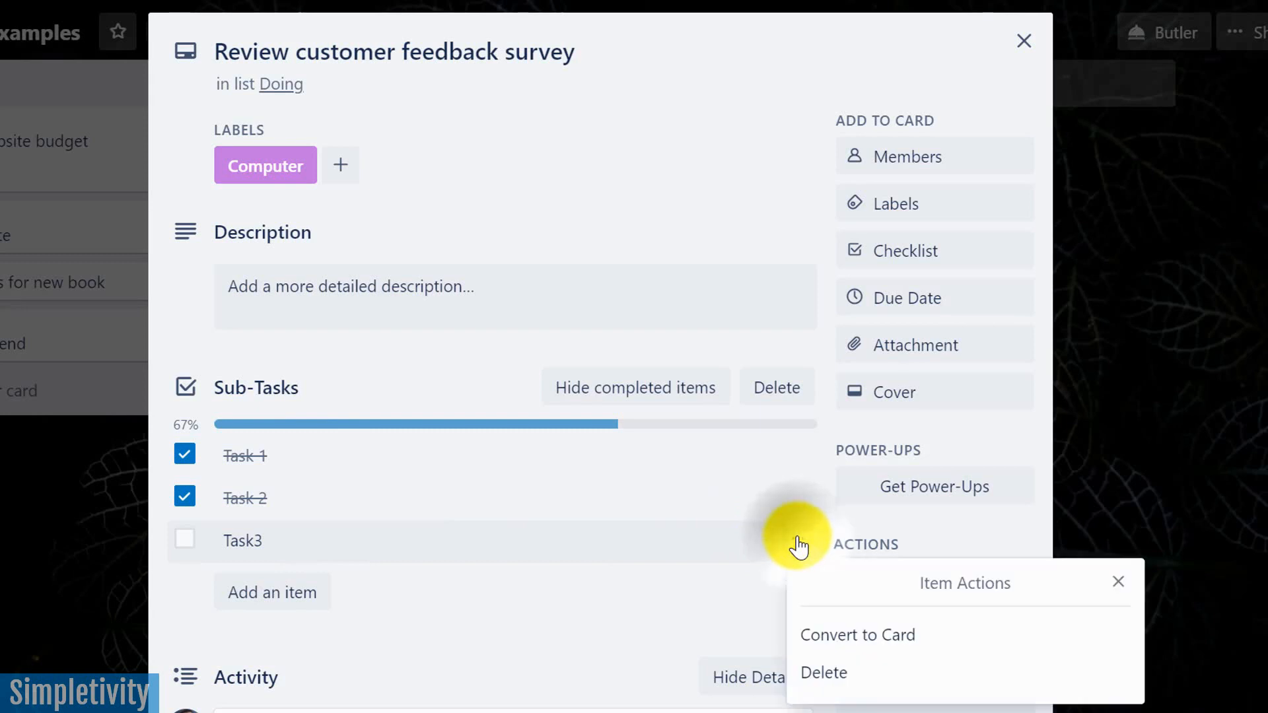
mouse_move(857, 634)
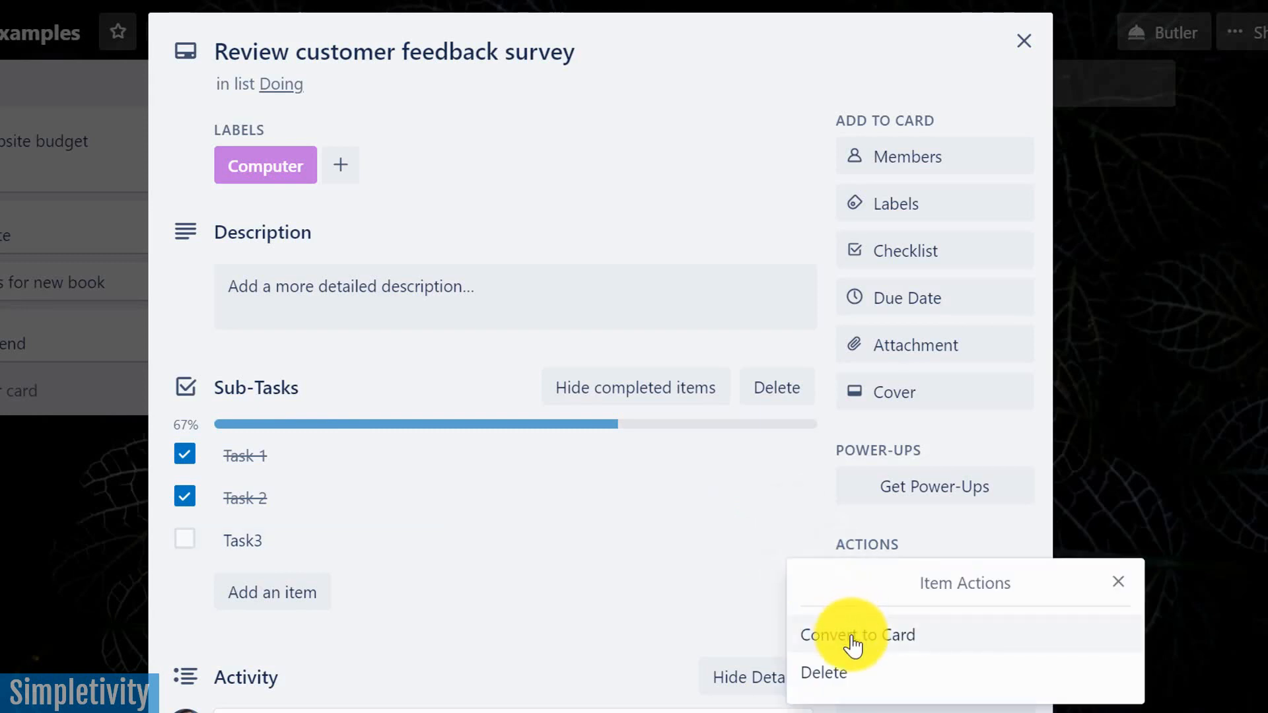
click(822, 673)
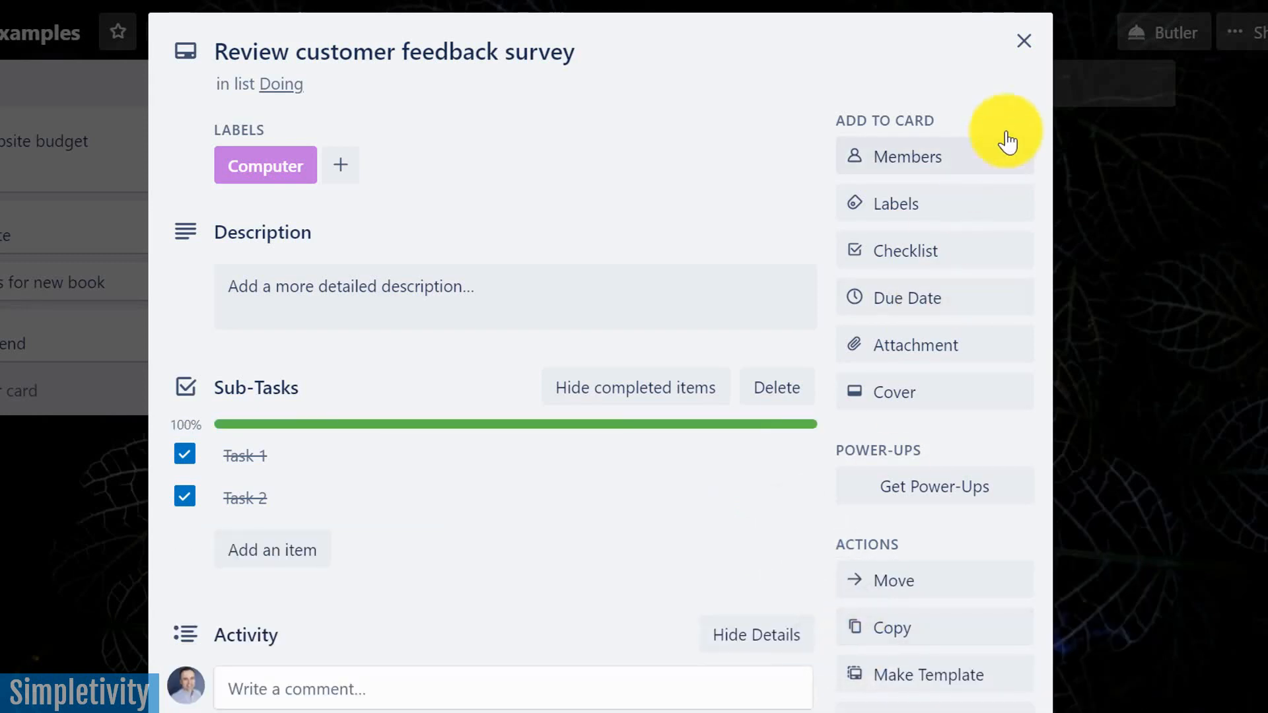
click(1023, 40)
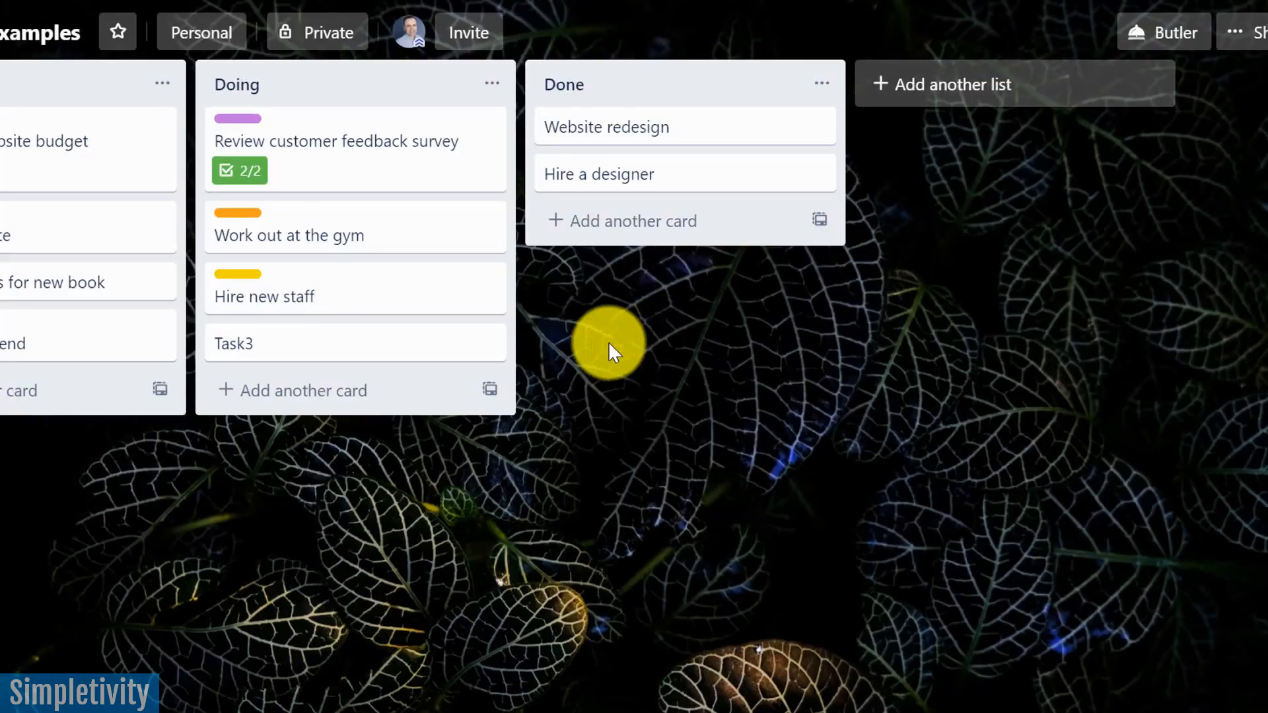
mouse_move(327, 360)
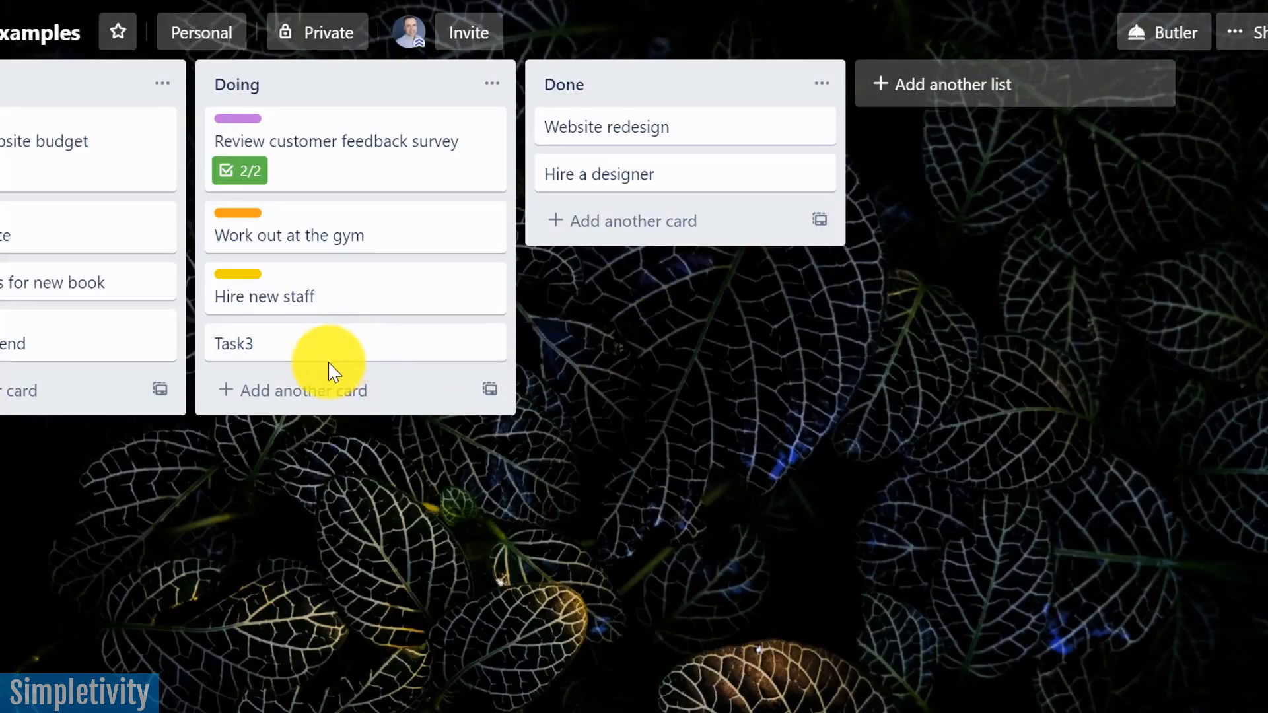
mouse_move(307, 307)
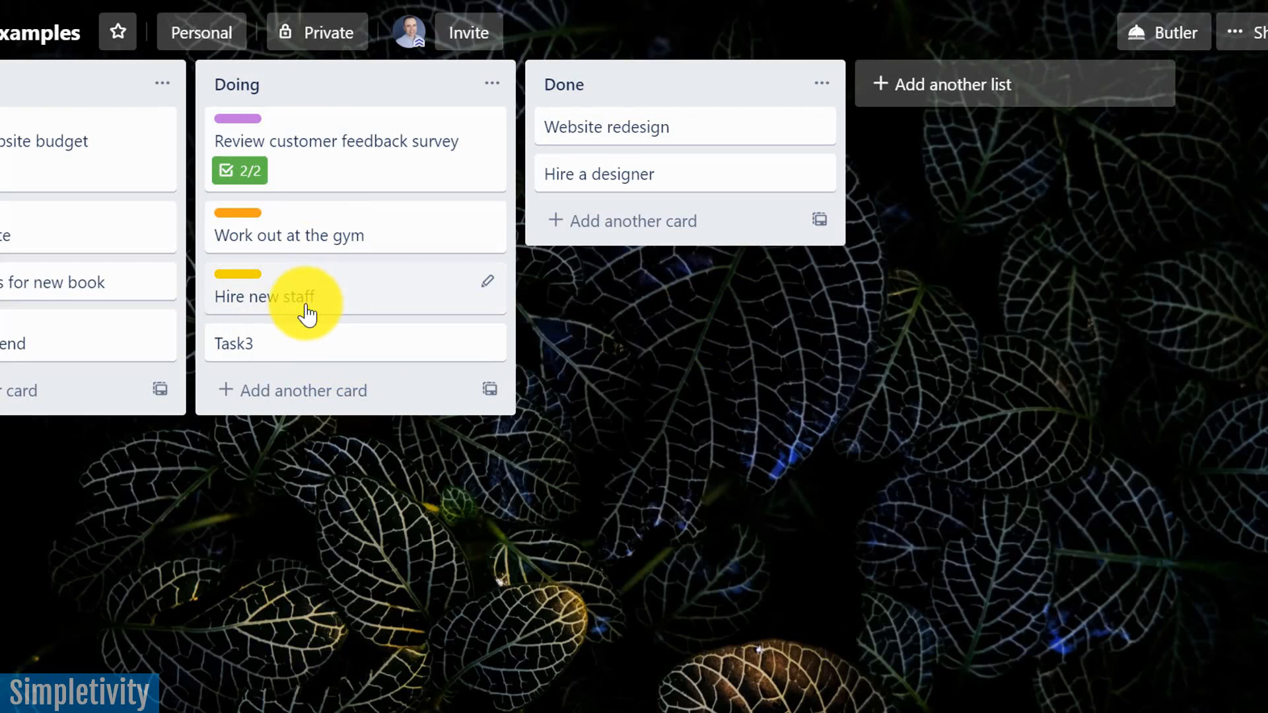
mouse_move(312, 354)
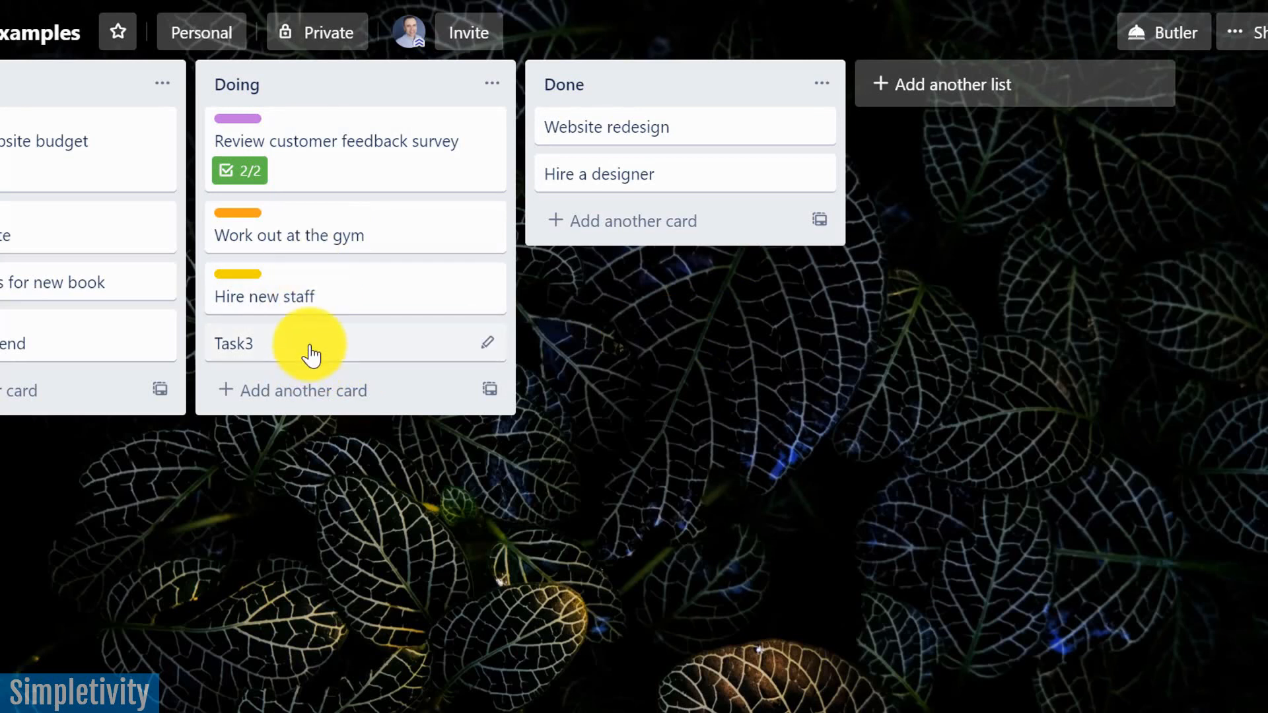
mouse_move(336, 162)
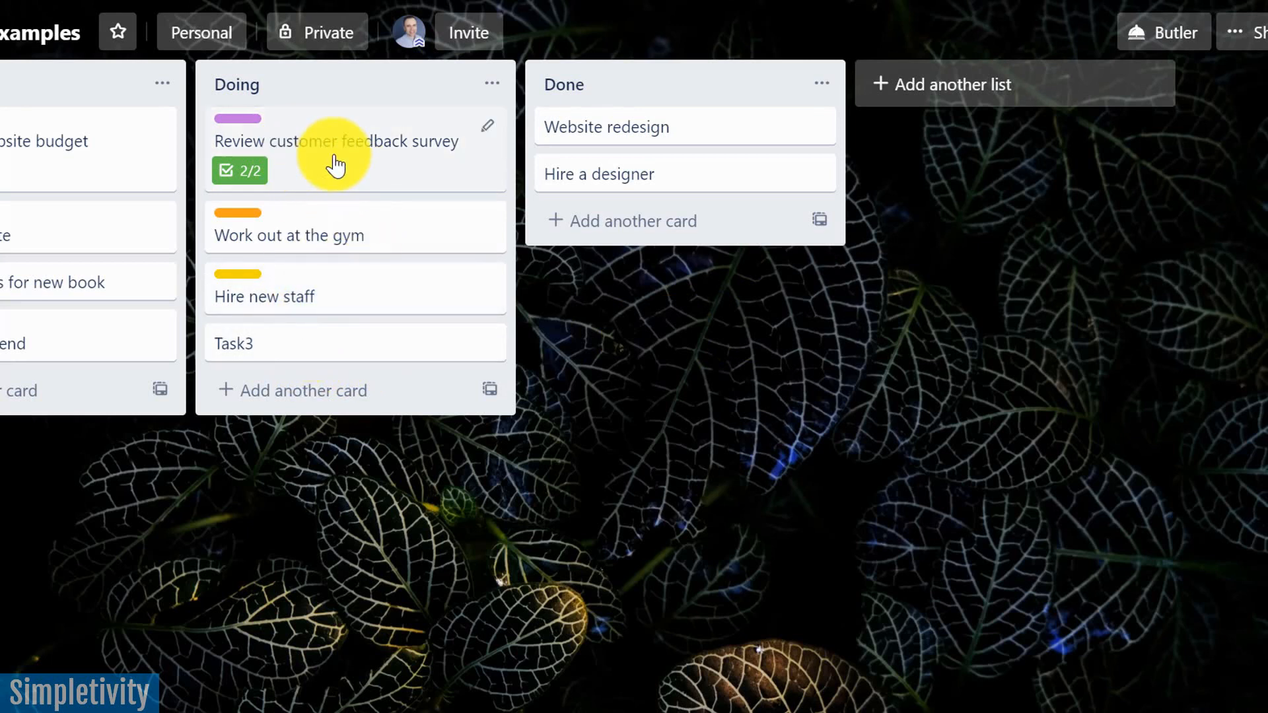
mouse_move(307, 172)
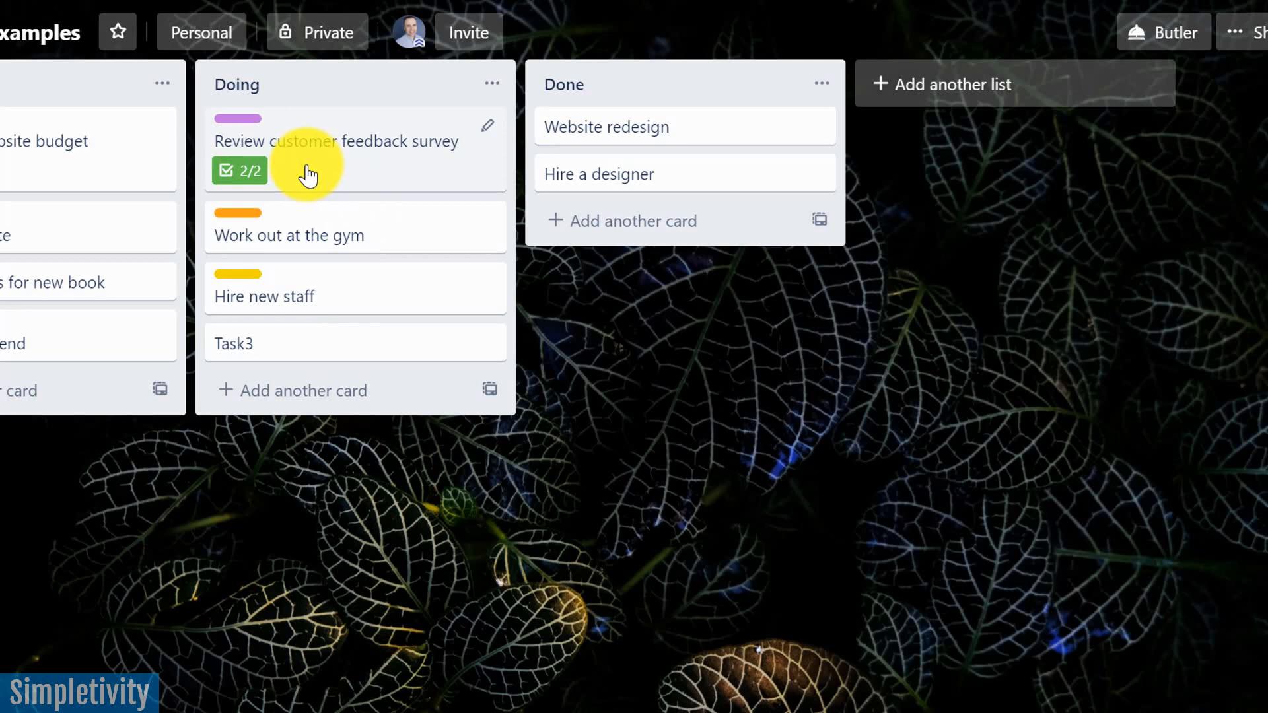
mouse_move(340, 320)
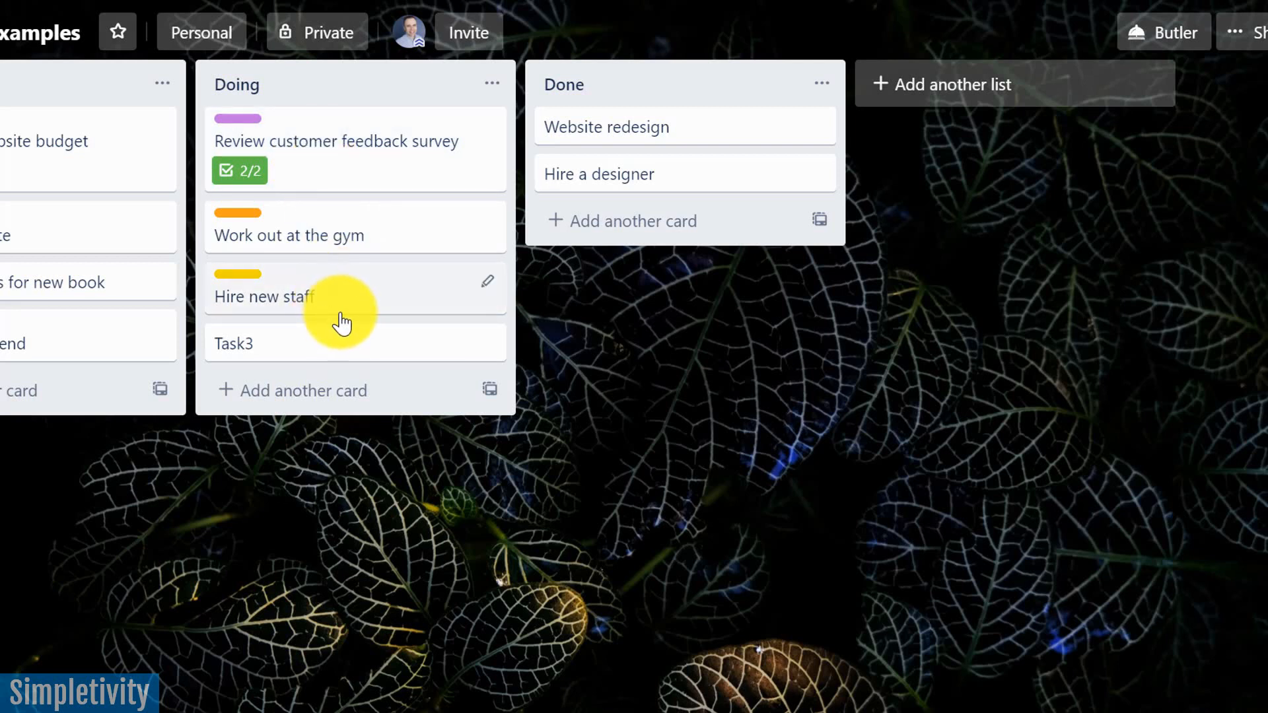
mouse_move(334, 350)
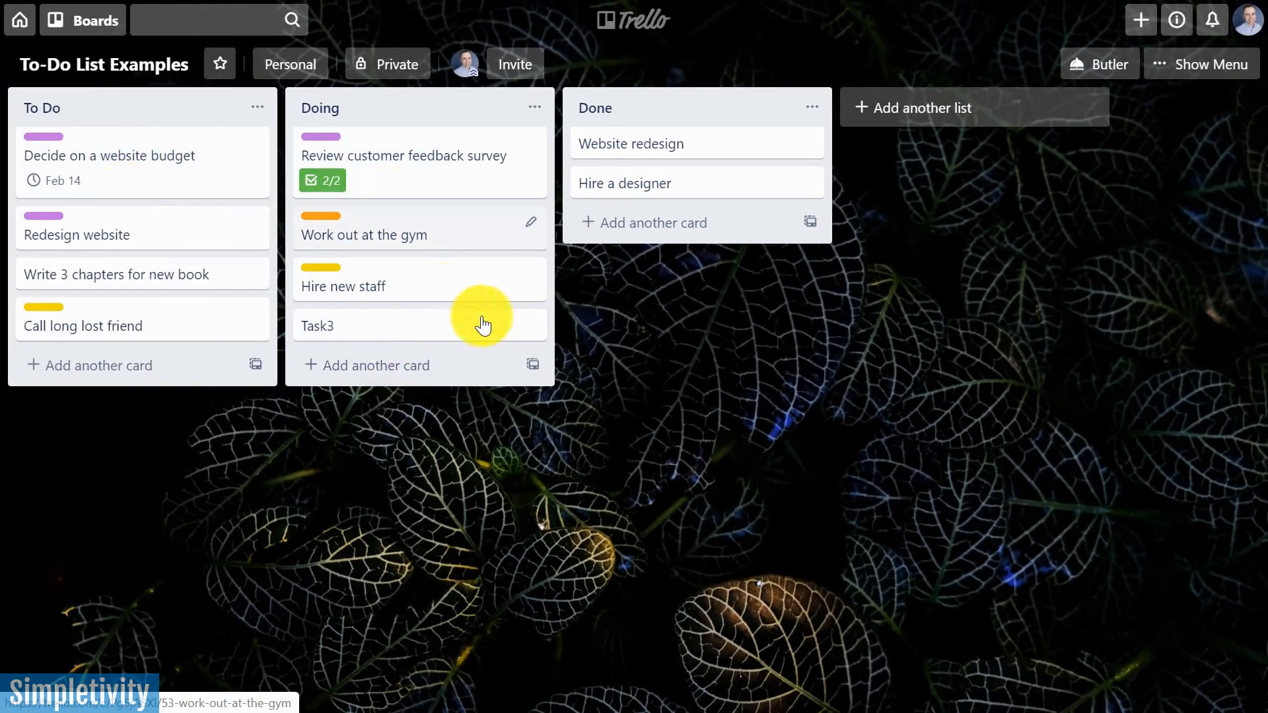
mouse_move(675, 180)
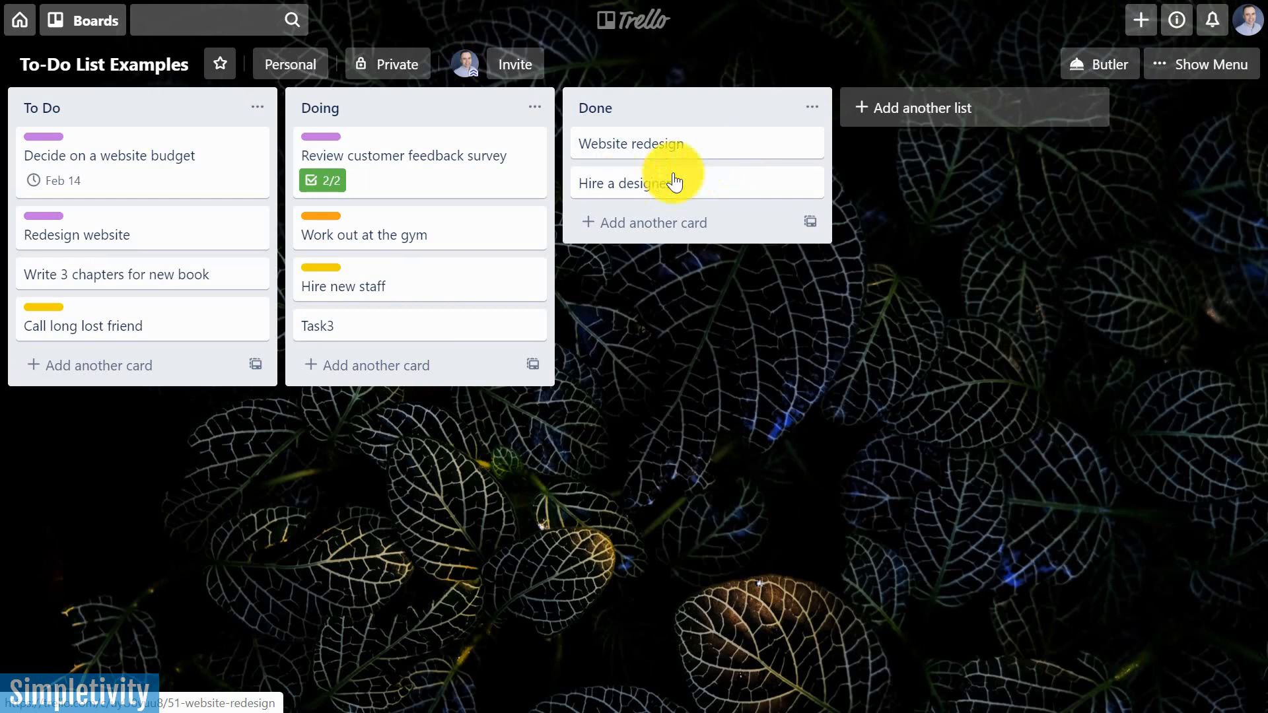
mouse_move(812, 241)
text(P)
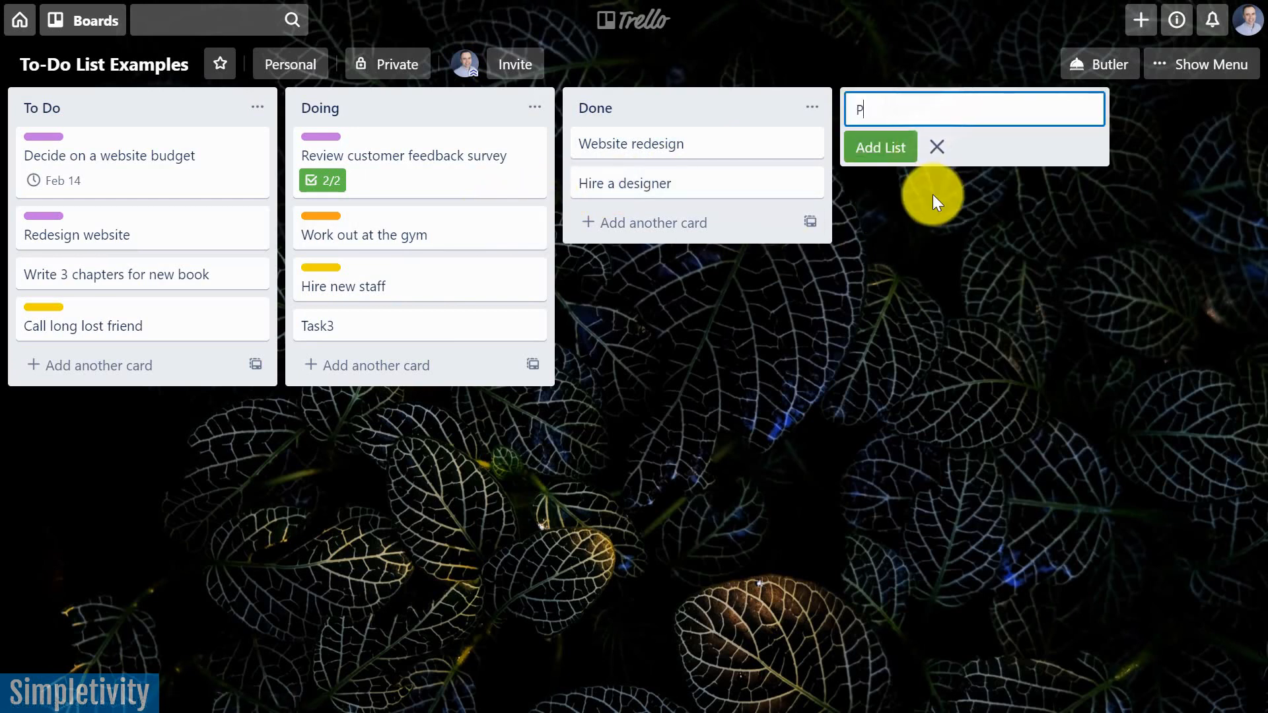
Create an empty 'Projects' list first on the board, ahead of To Do.
text(rojects)
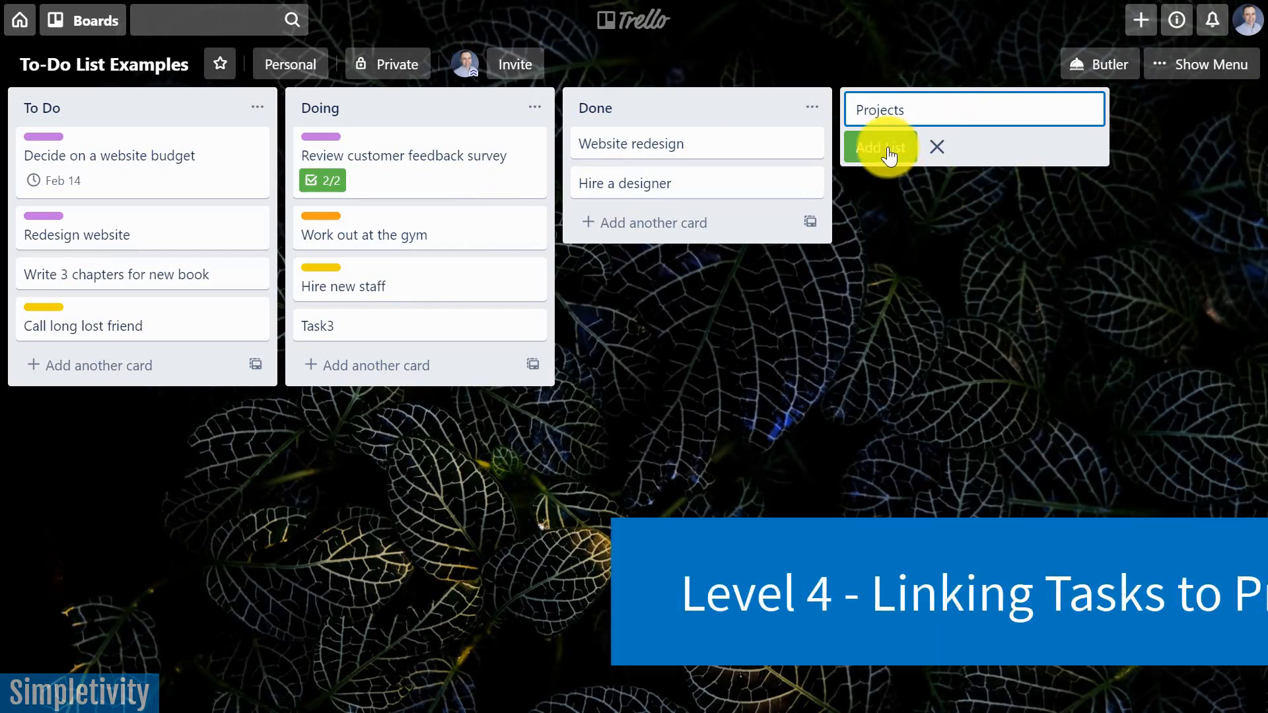
click(879, 148)
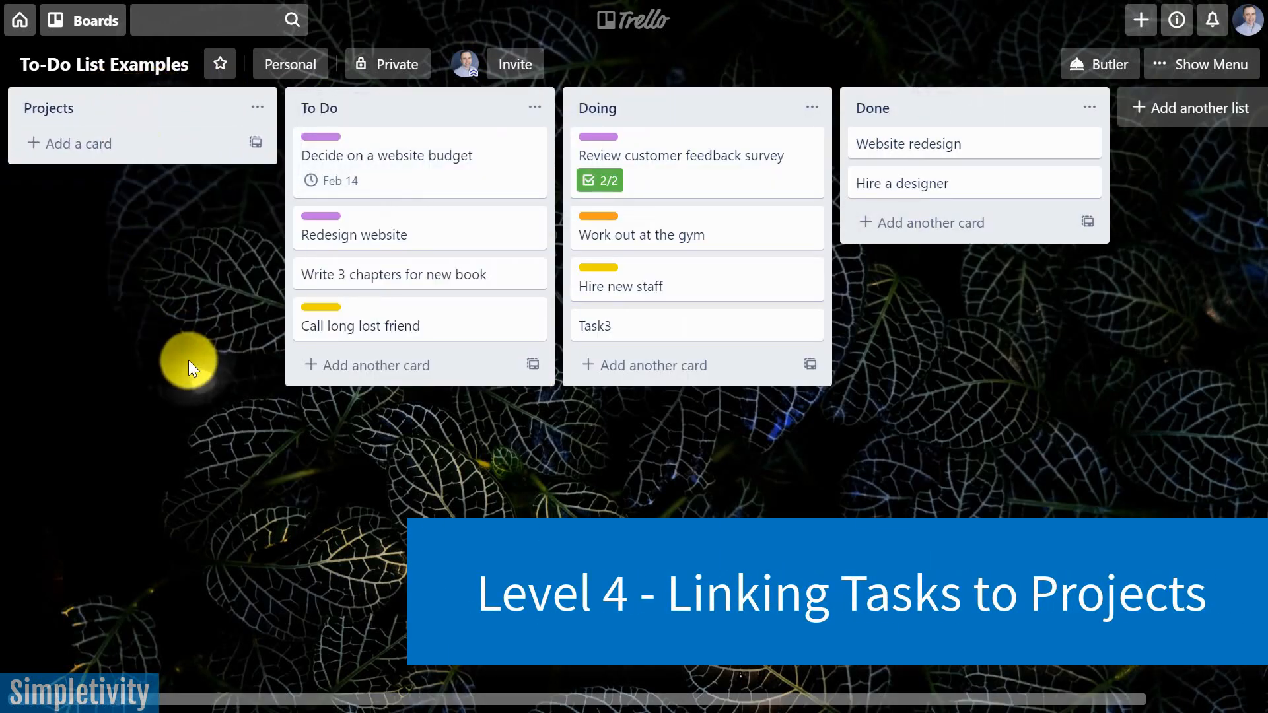
mouse_move(206, 367)
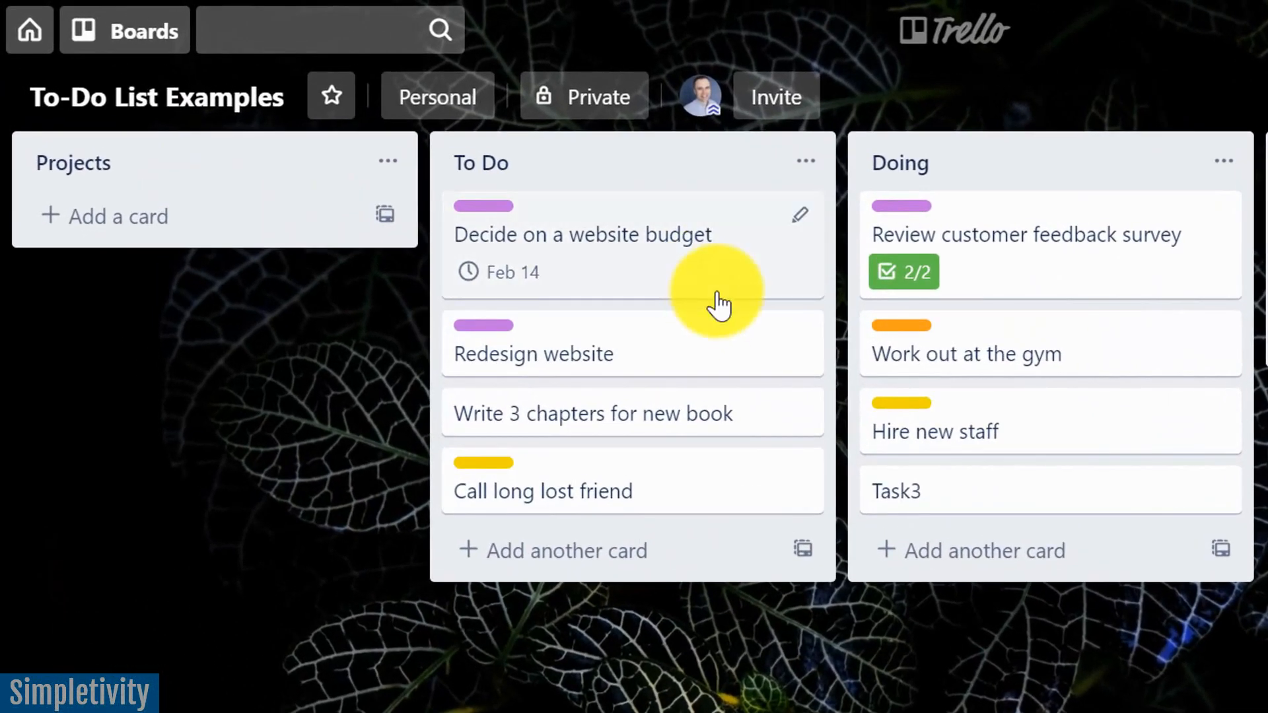
mouse_move(630, 417)
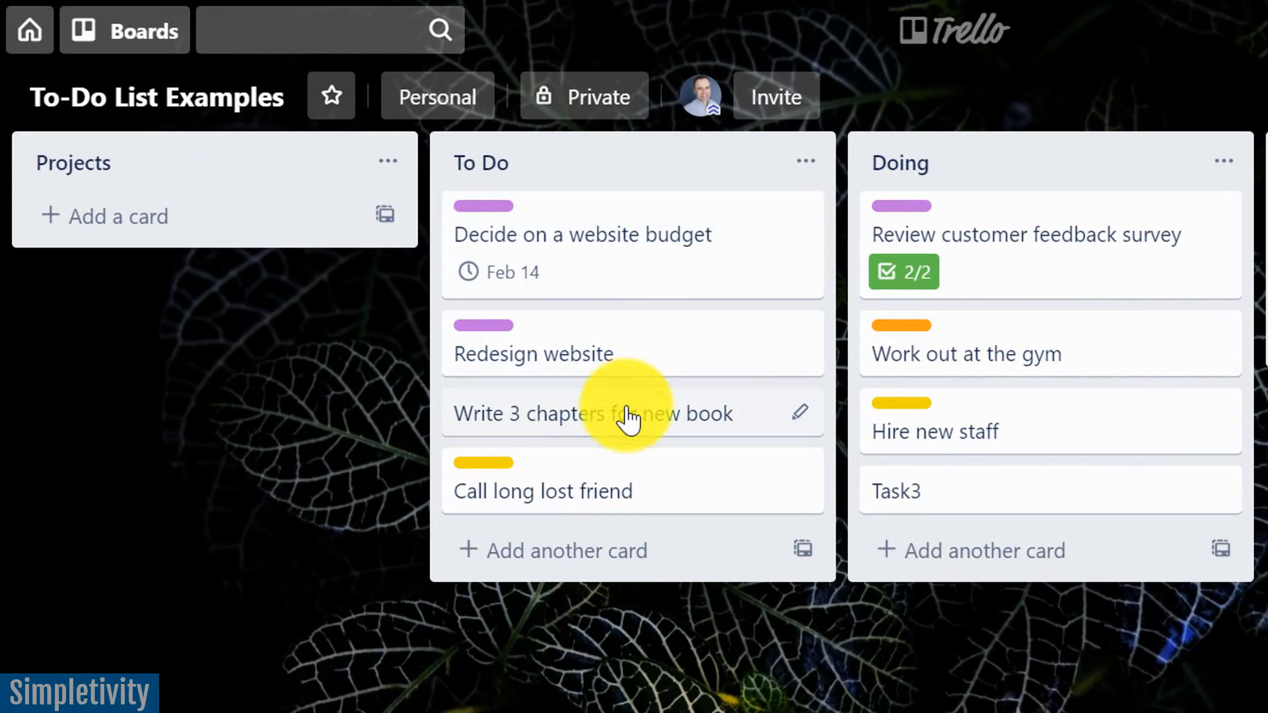
mouse_move(1019, 493)
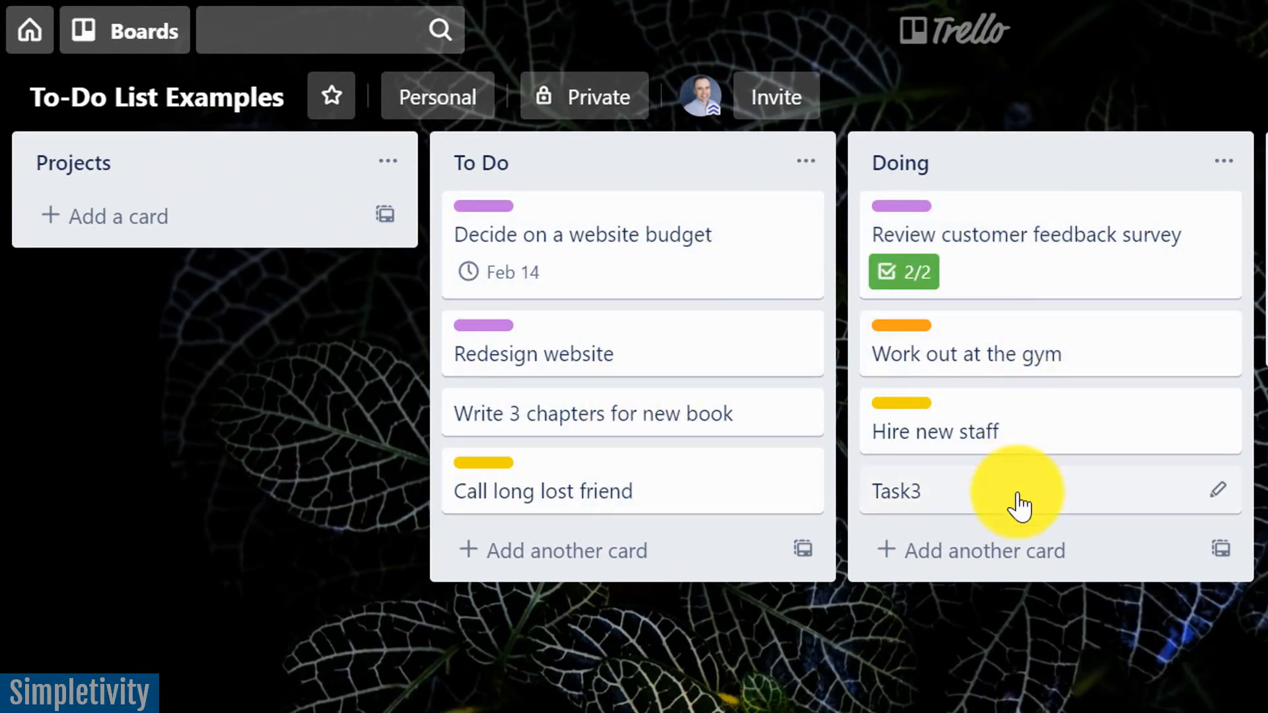
mouse_move(1000, 432)
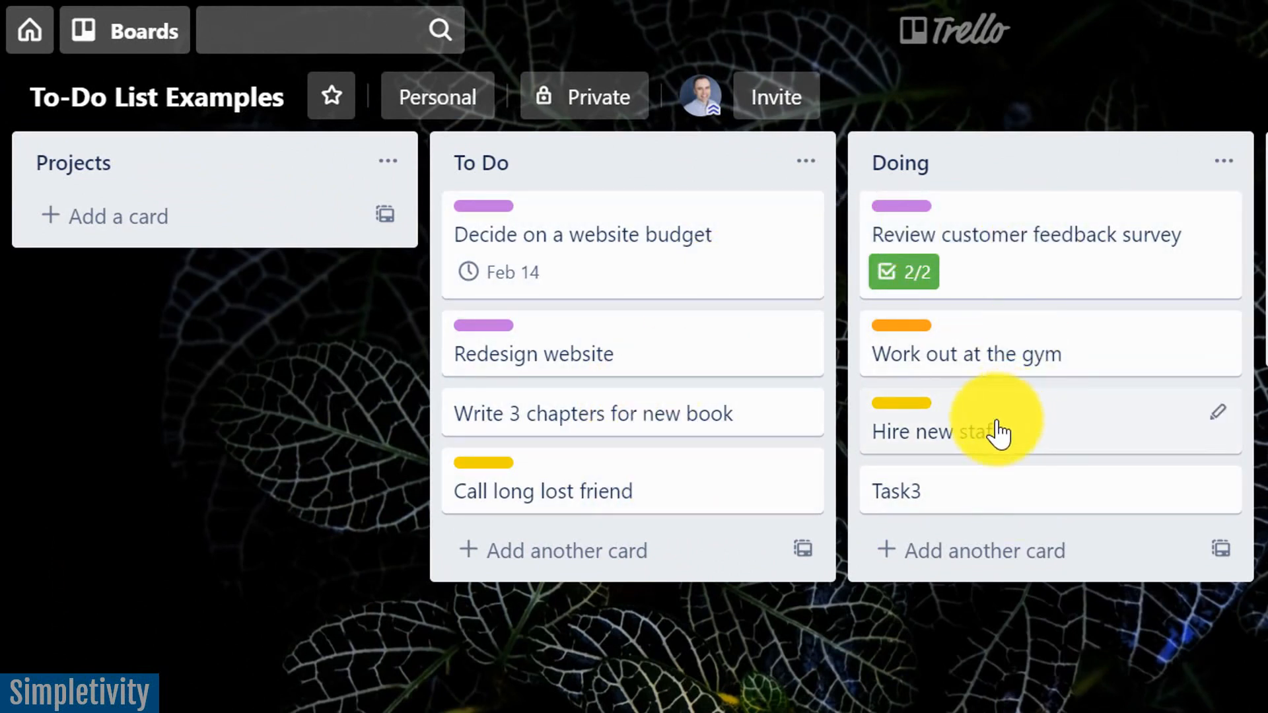
mouse_move(660, 266)
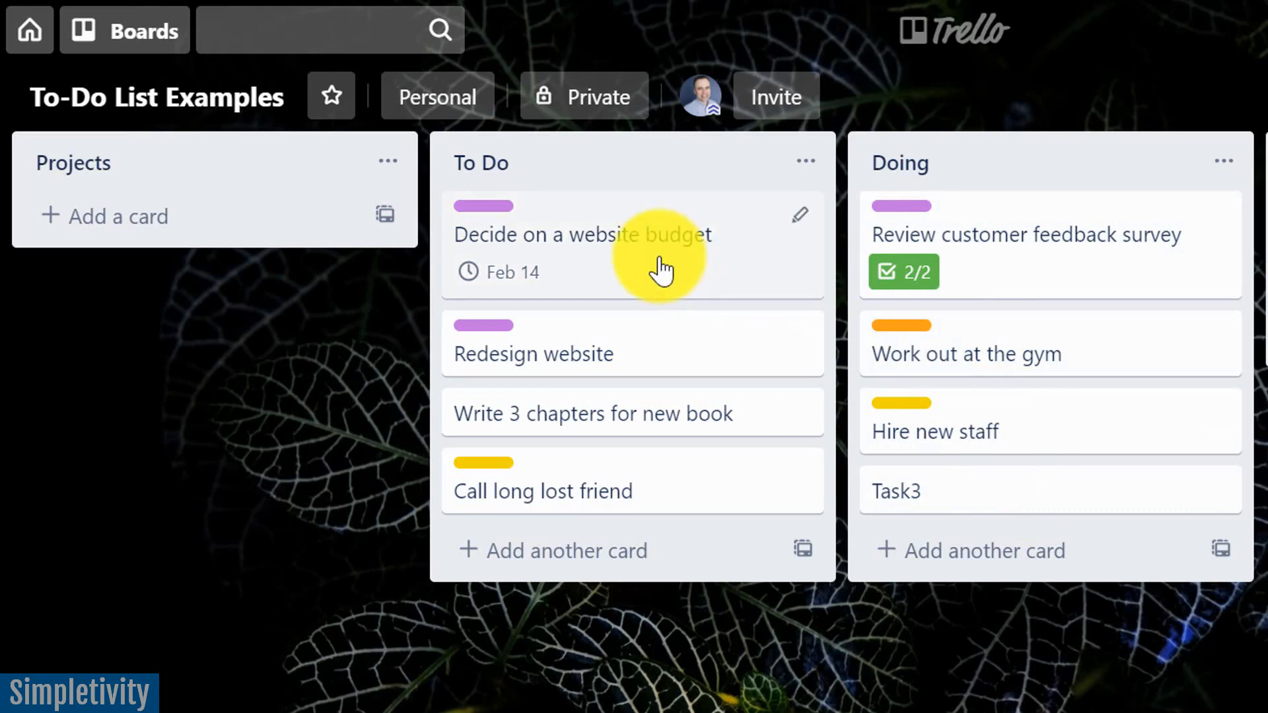
mouse_move(630, 457)
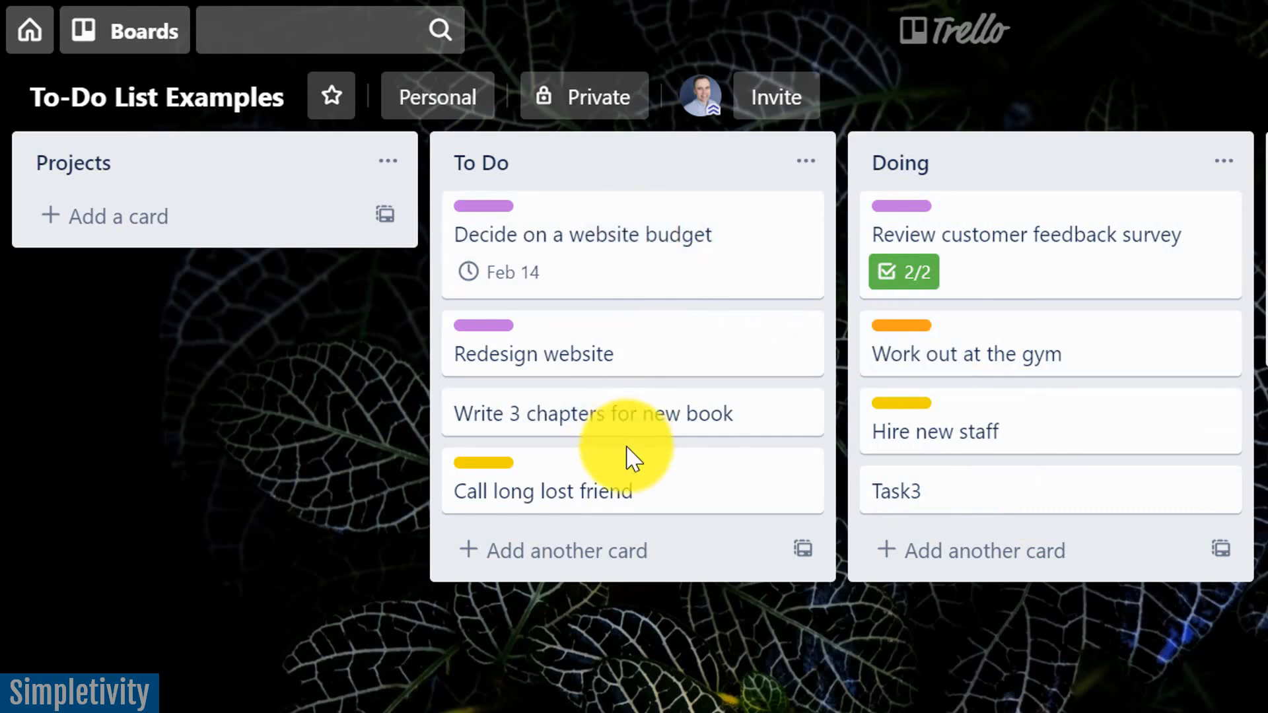
mouse_move(263, 271)
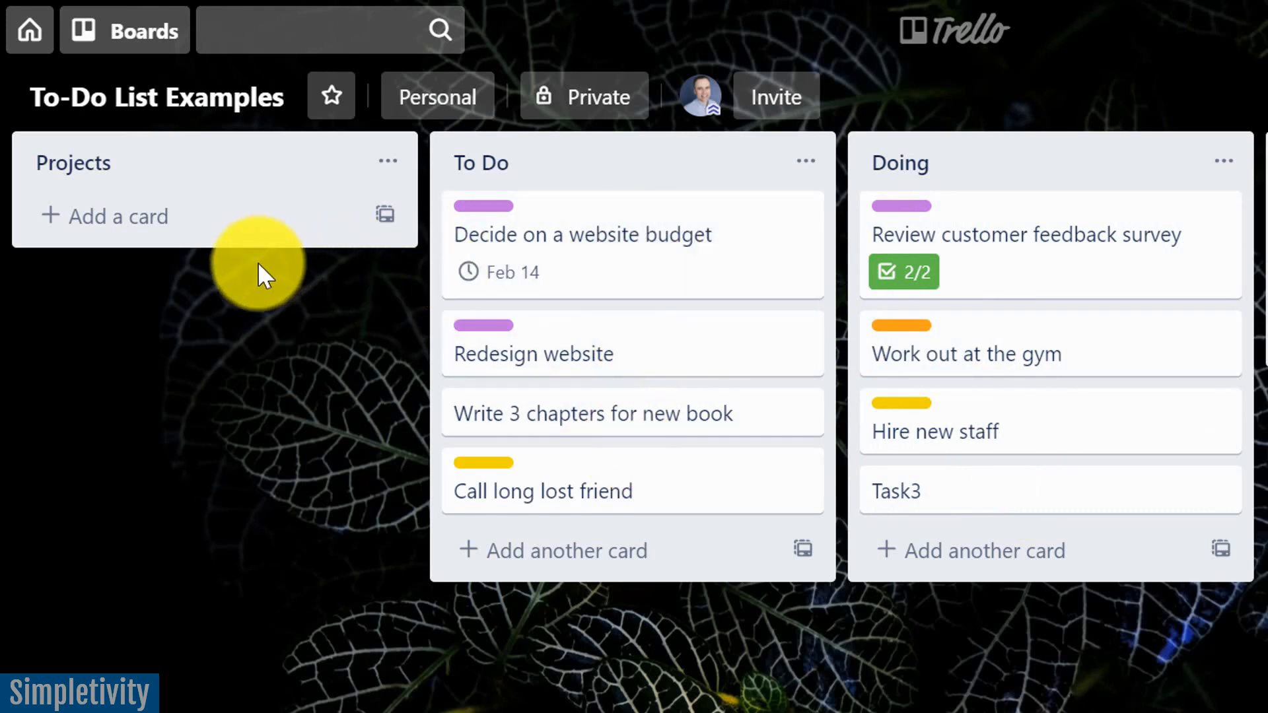
mouse_move(133, 218)
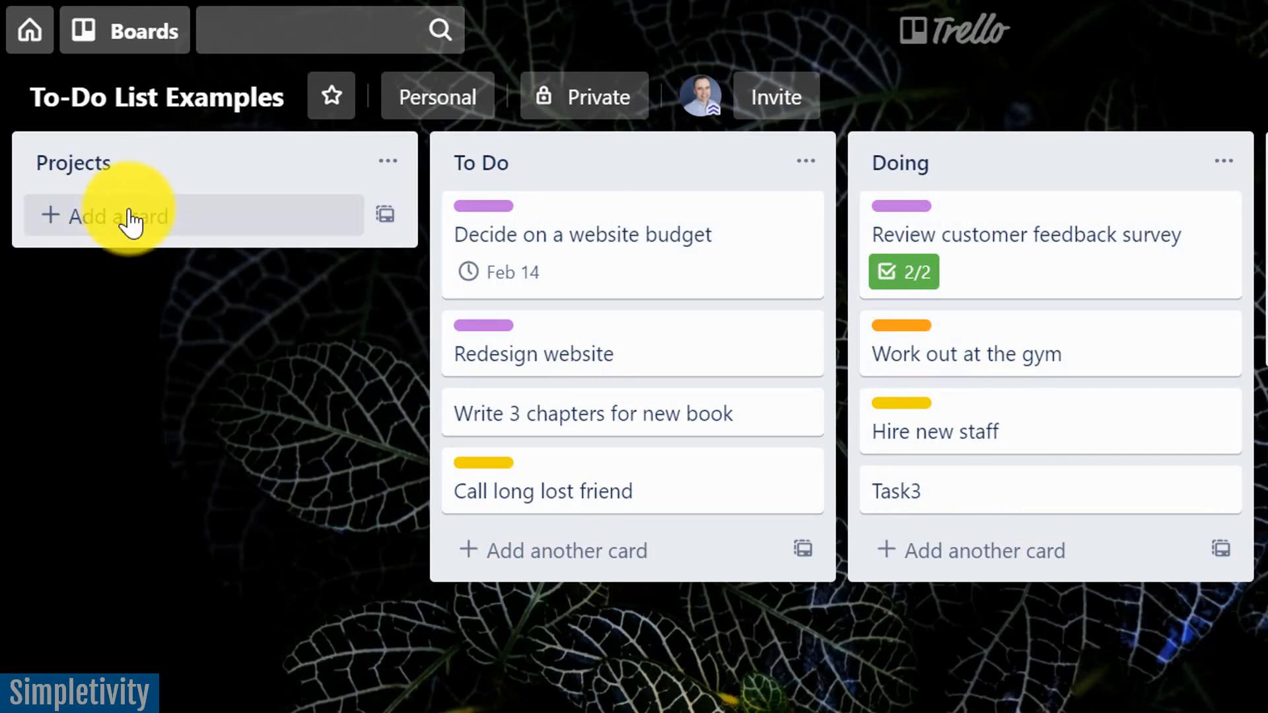
mouse_move(142, 226)
text(P)
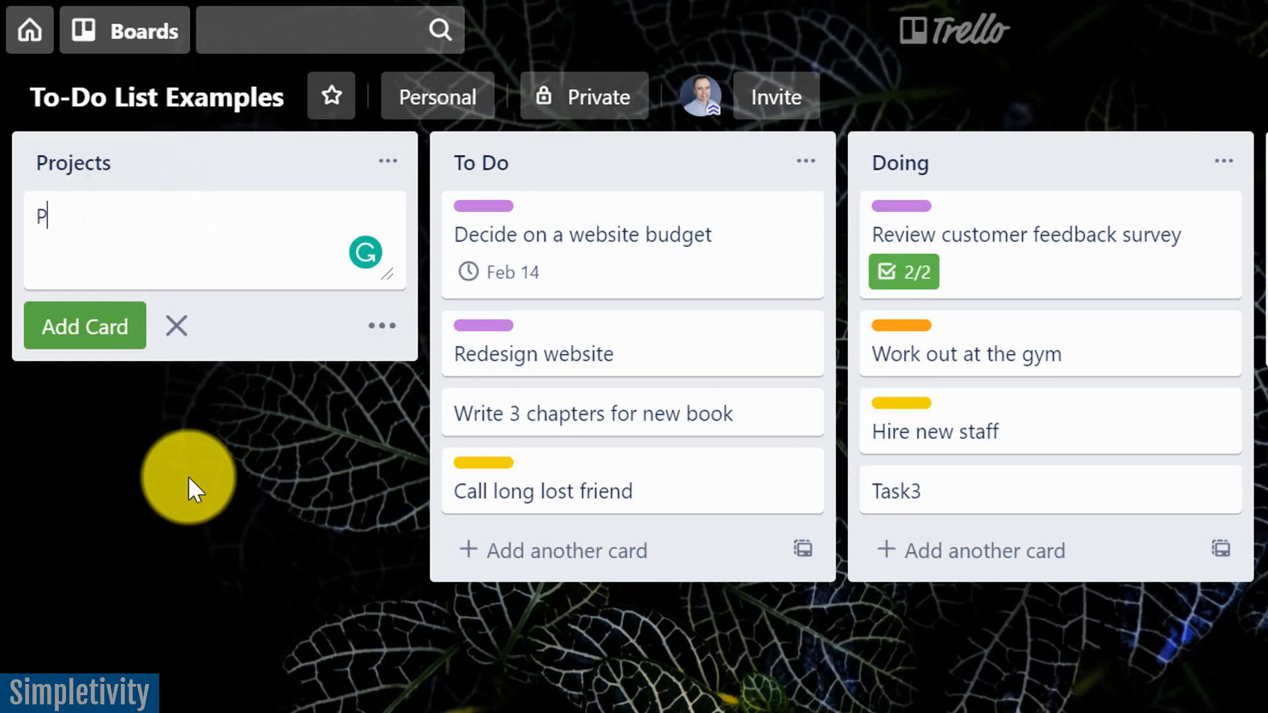
Add 'Project 1' and 'Project 2' cards to the Projects list.
text(rojects 1)
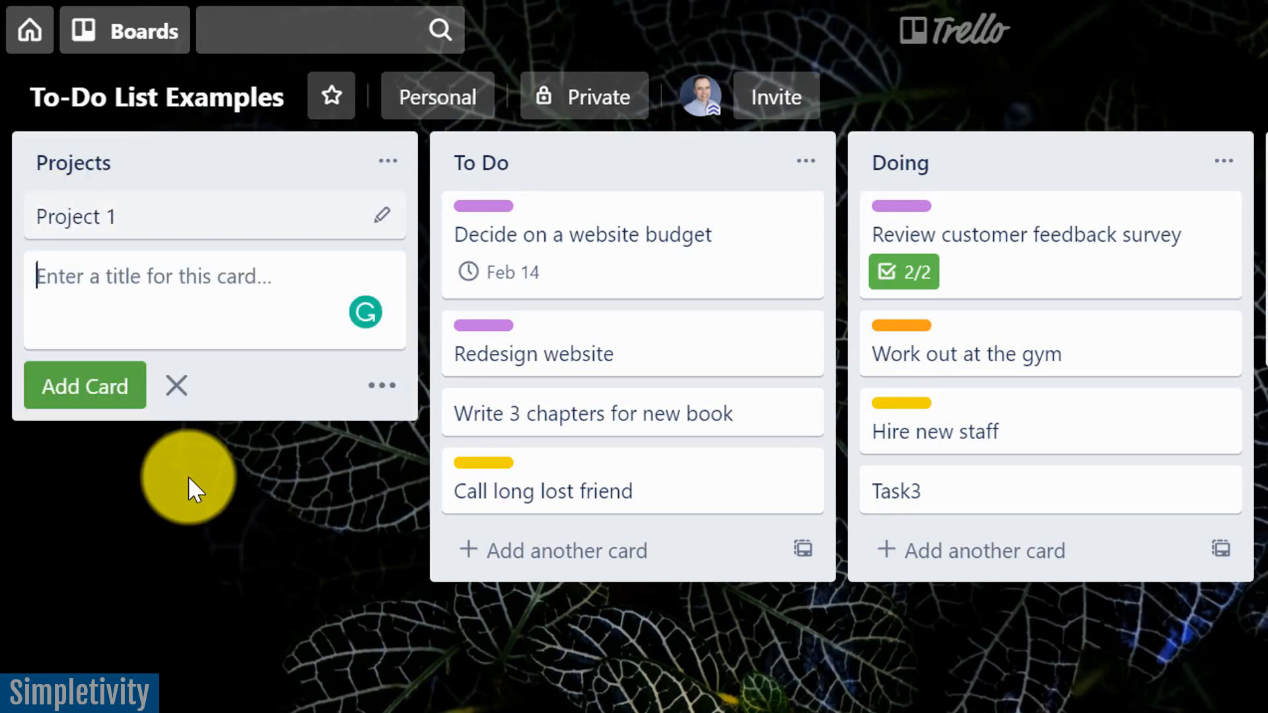
text(Project 2)
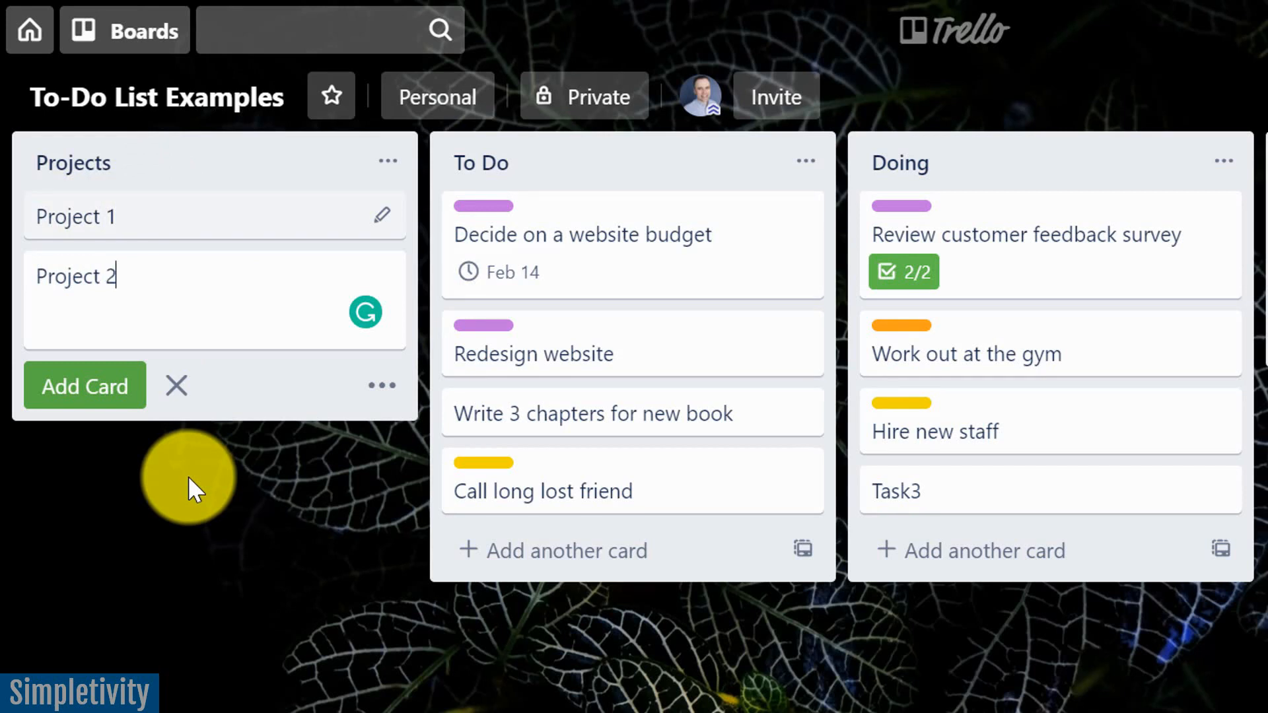
click(84, 386)
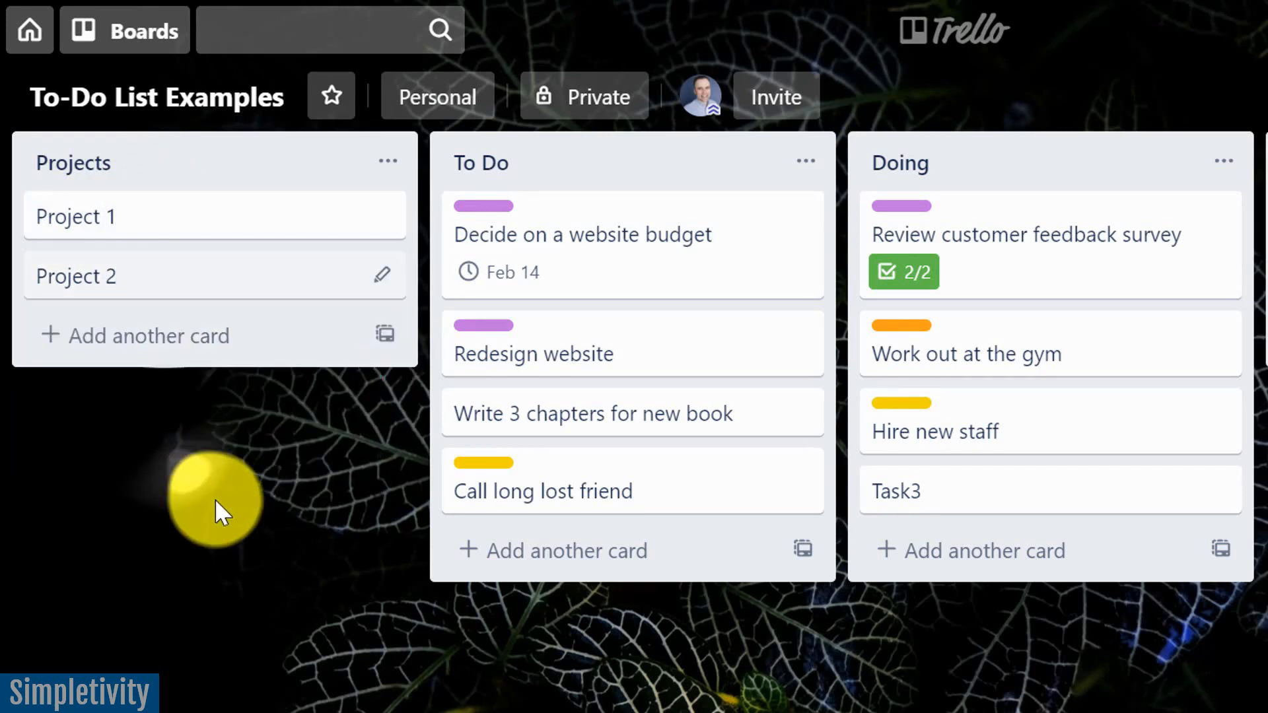
mouse_move(165, 279)
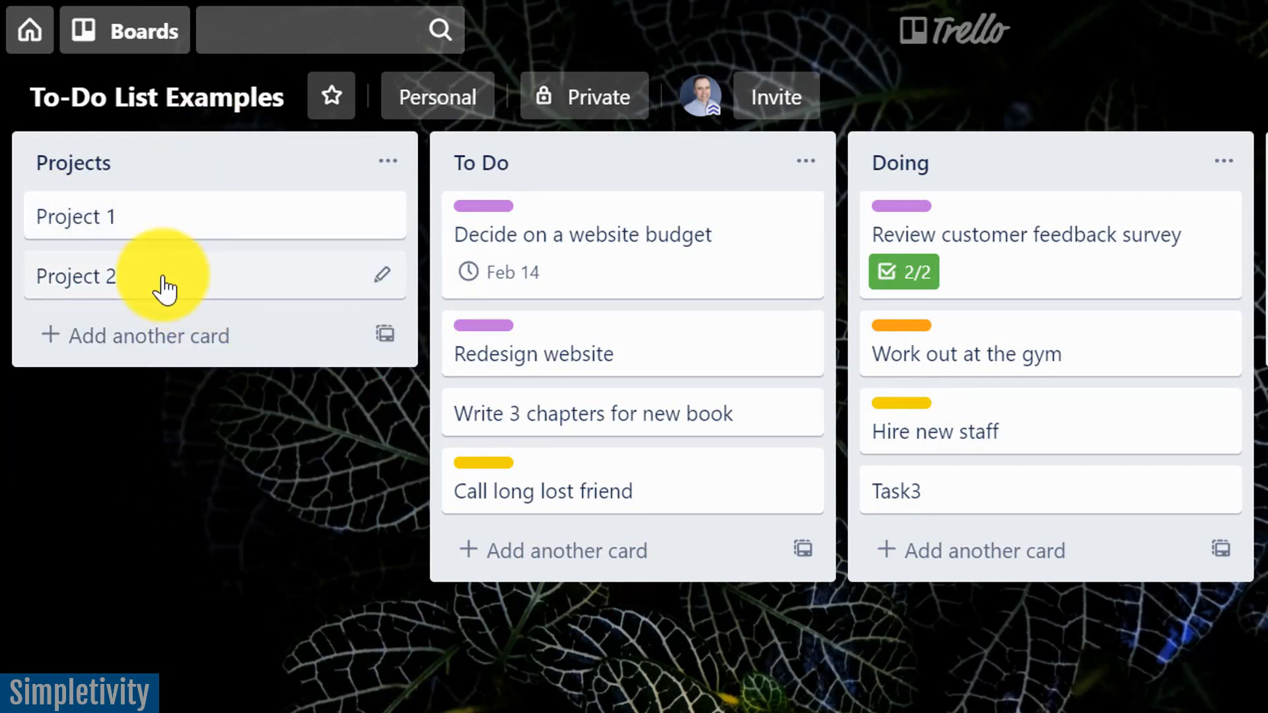
mouse_move(179, 234)
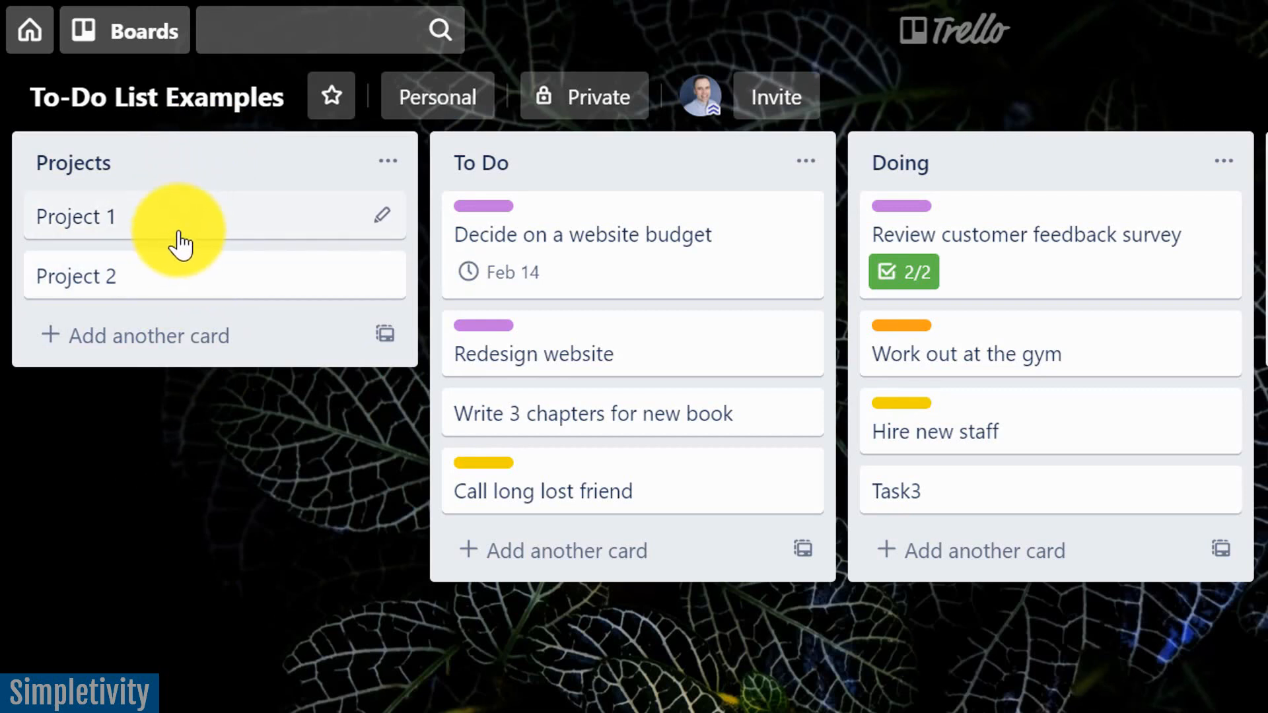
mouse_move(212, 281)
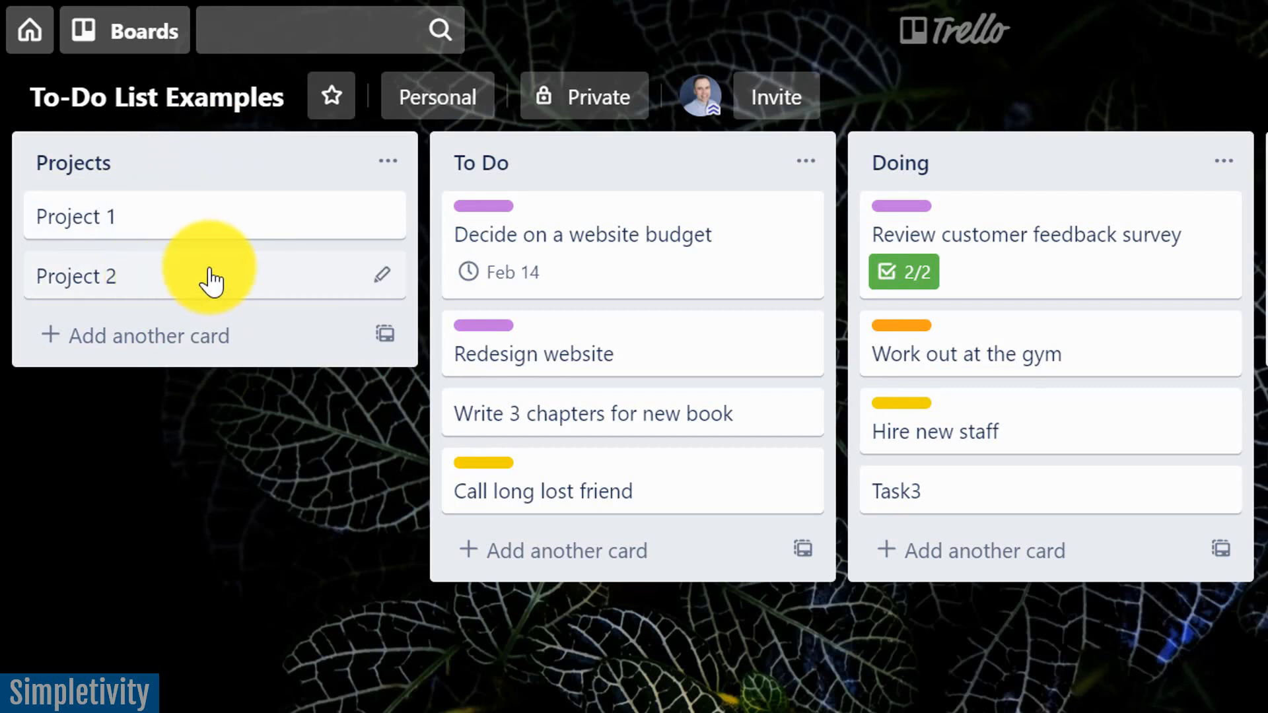
mouse_move(239, 245)
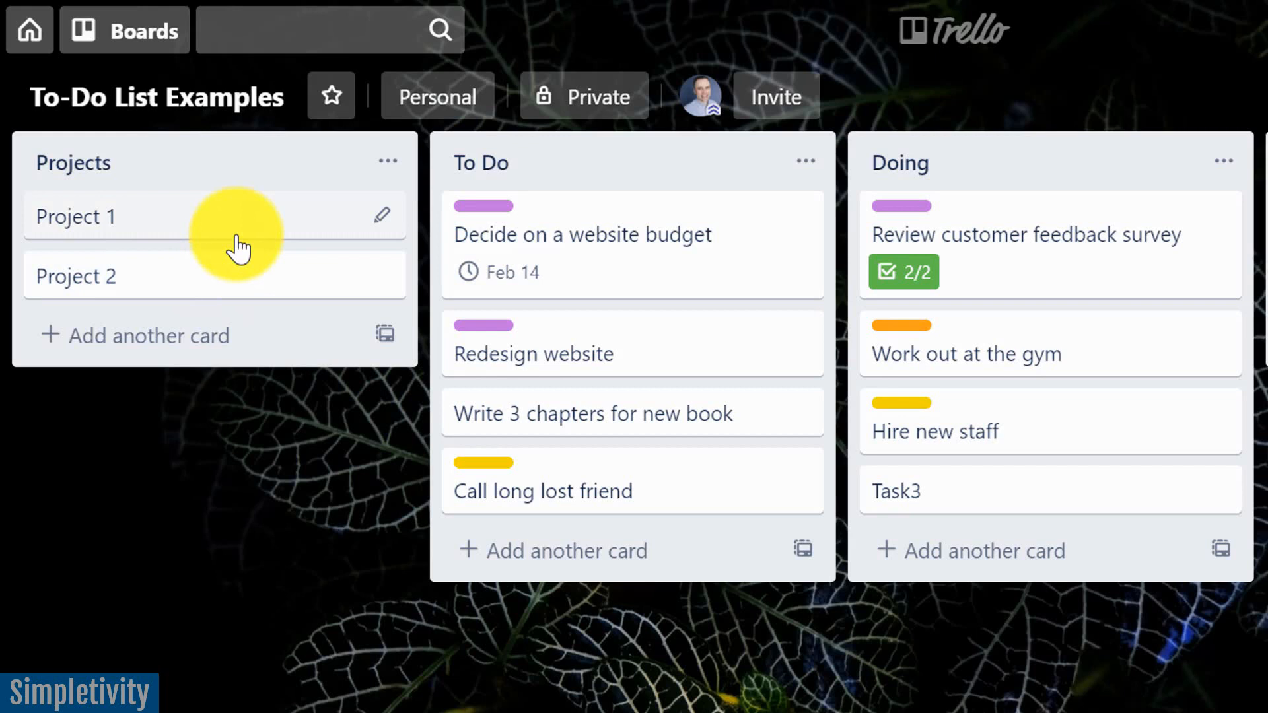
mouse_move(485, 311)
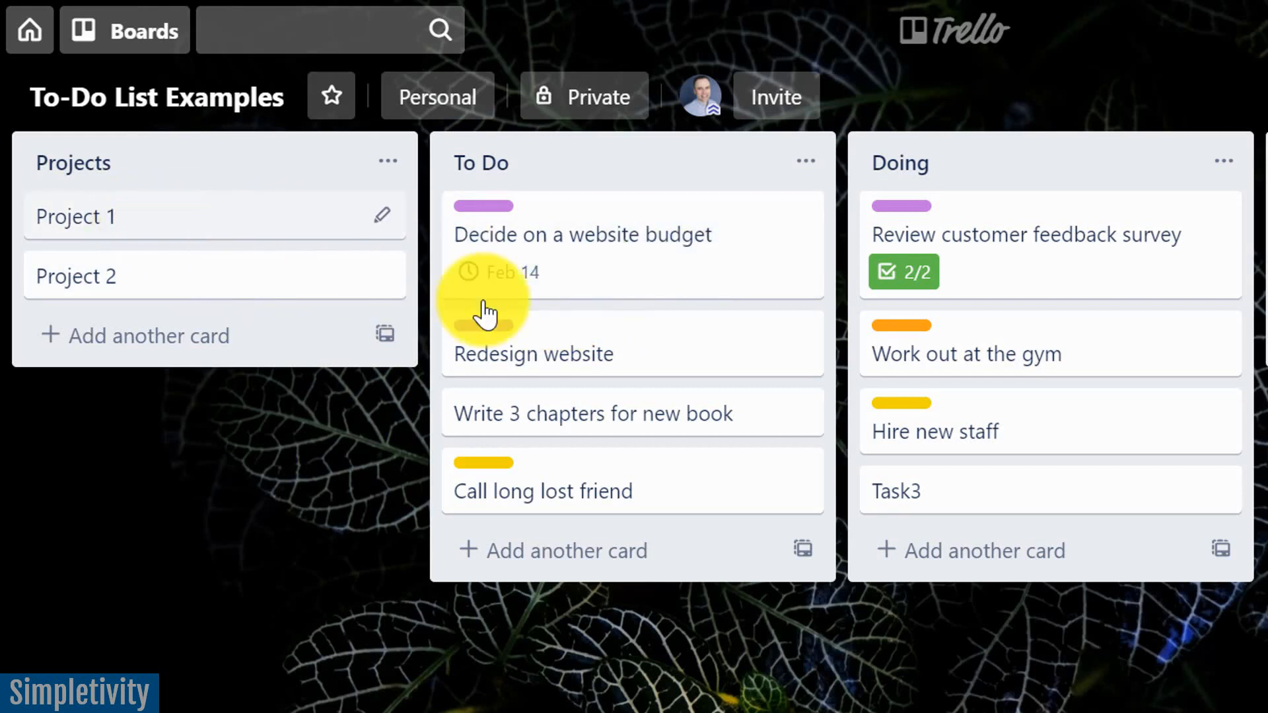
mouse_move(954, 234)
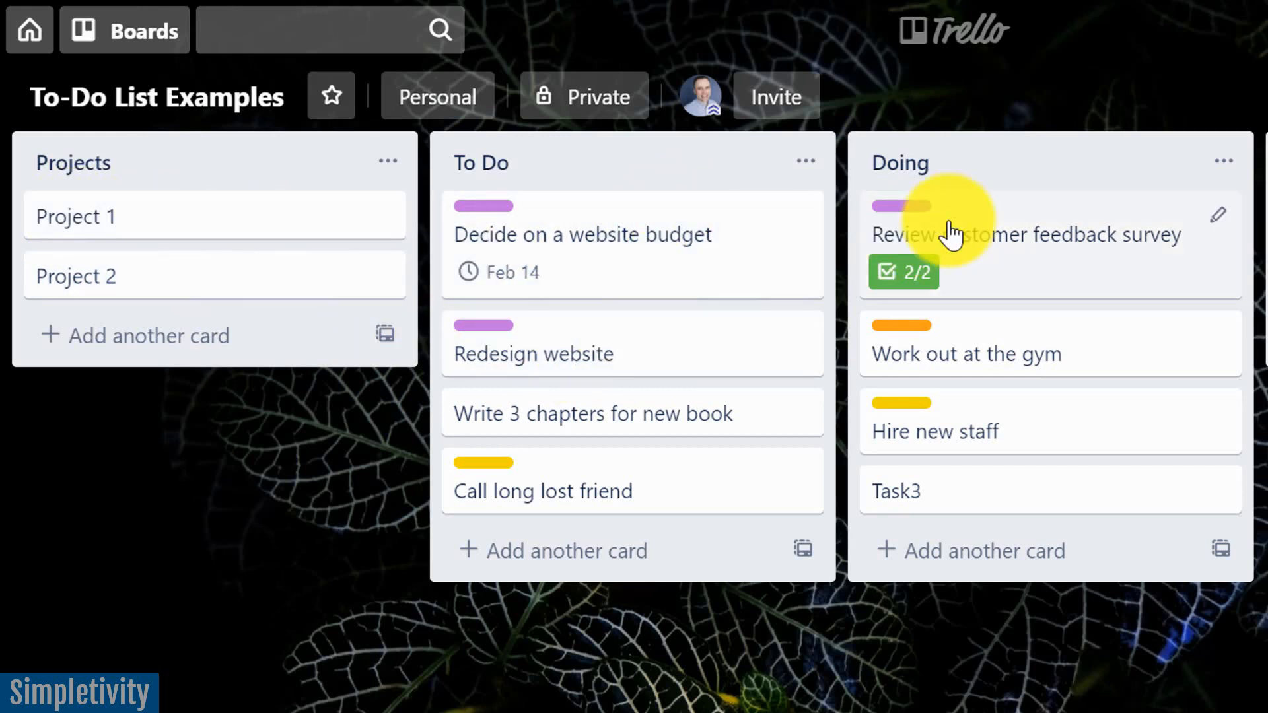
mouse_move(684, 230)
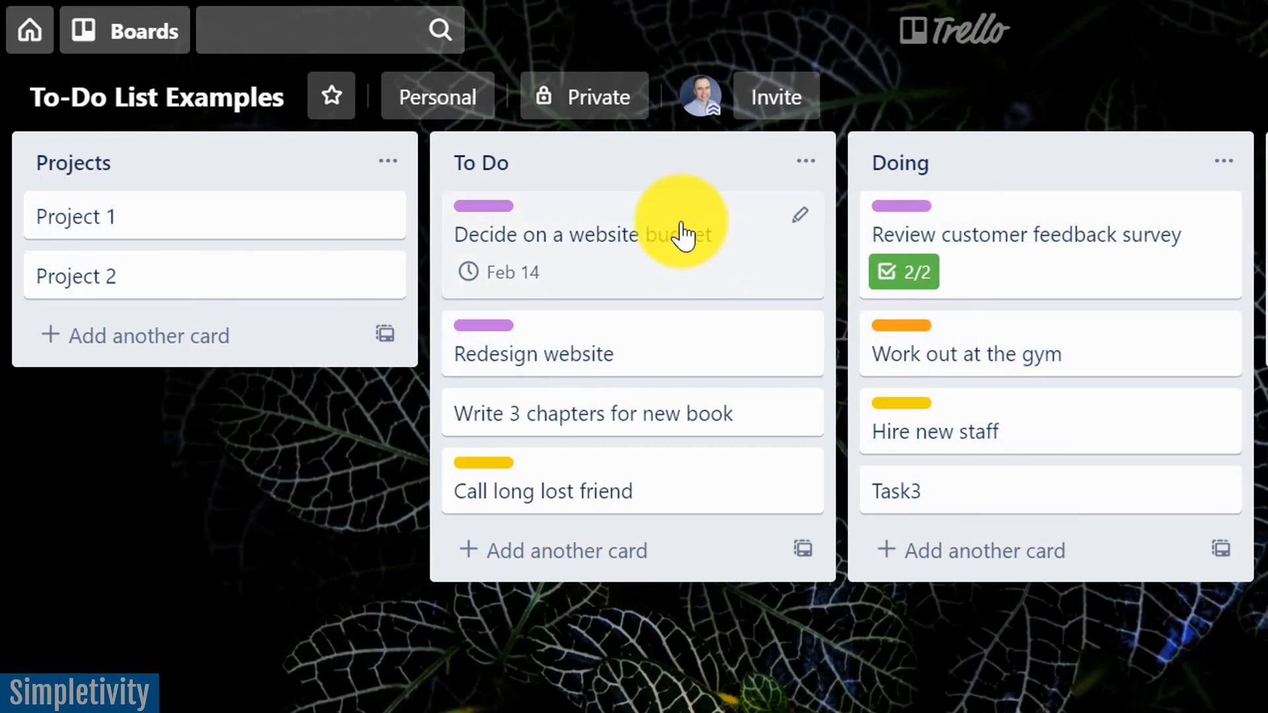
mouse_move(570, 283)
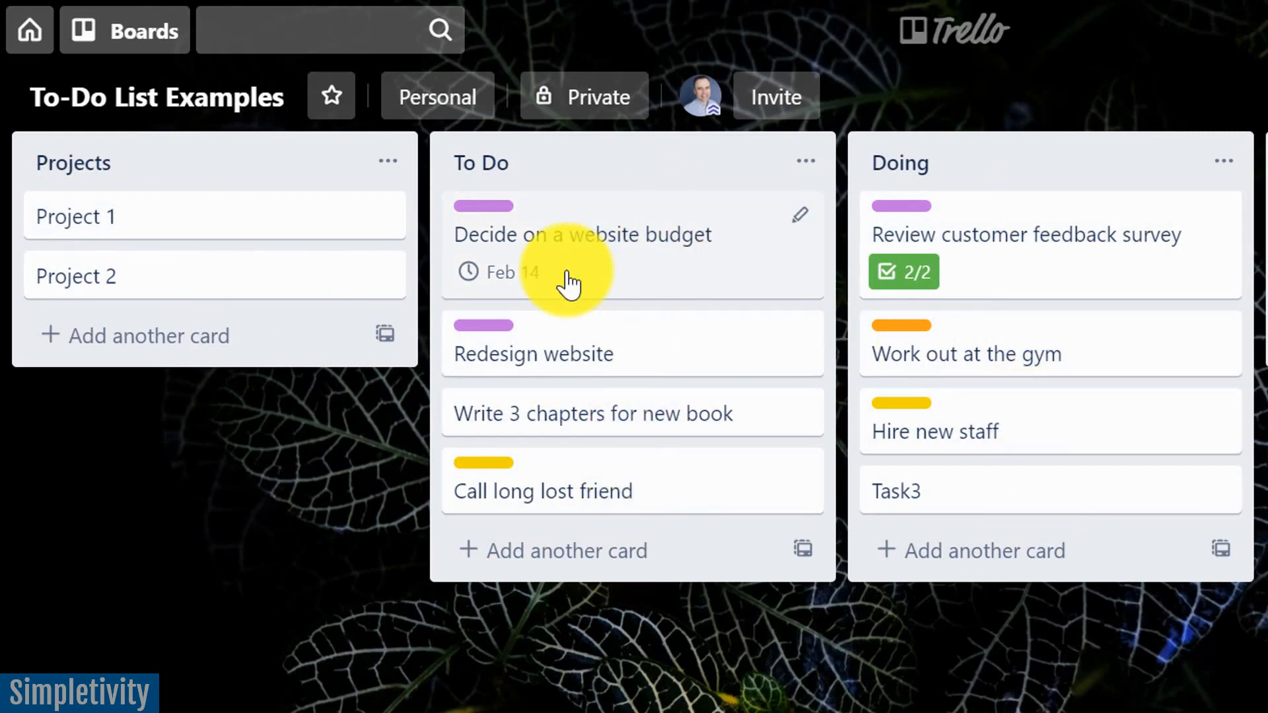
mouse_move(242, 259)
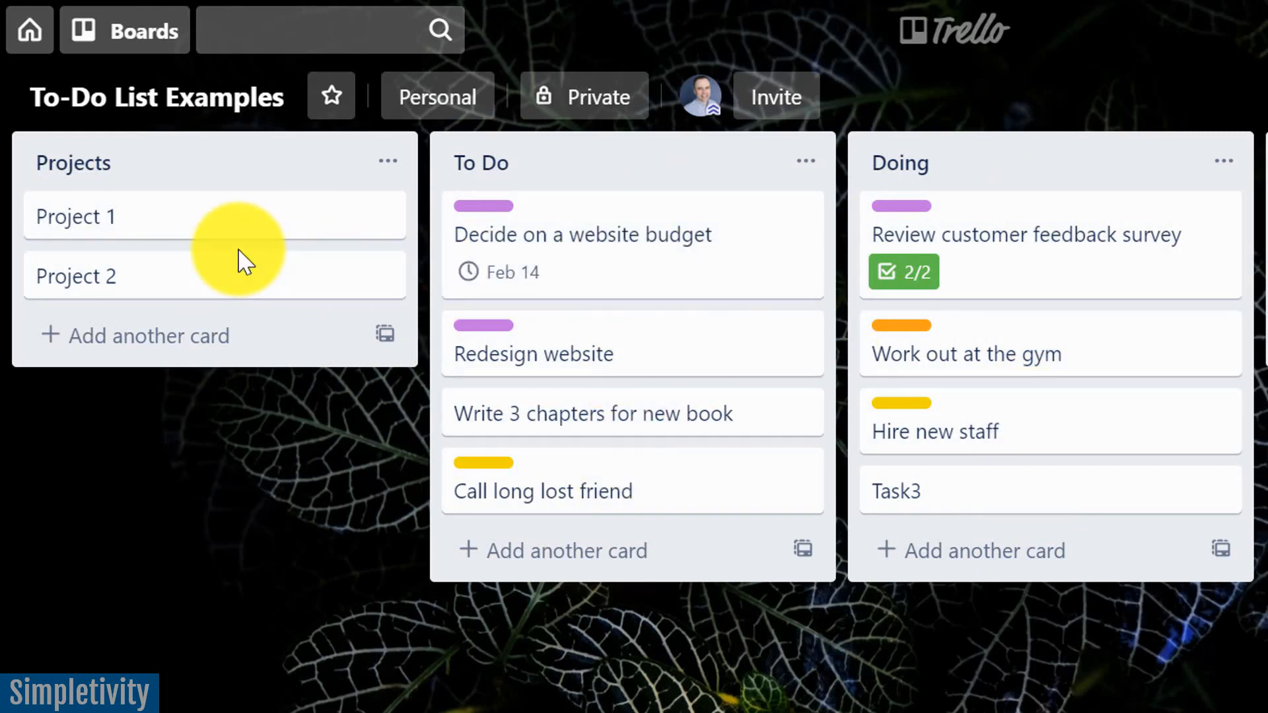
mouse_move(950, 299)
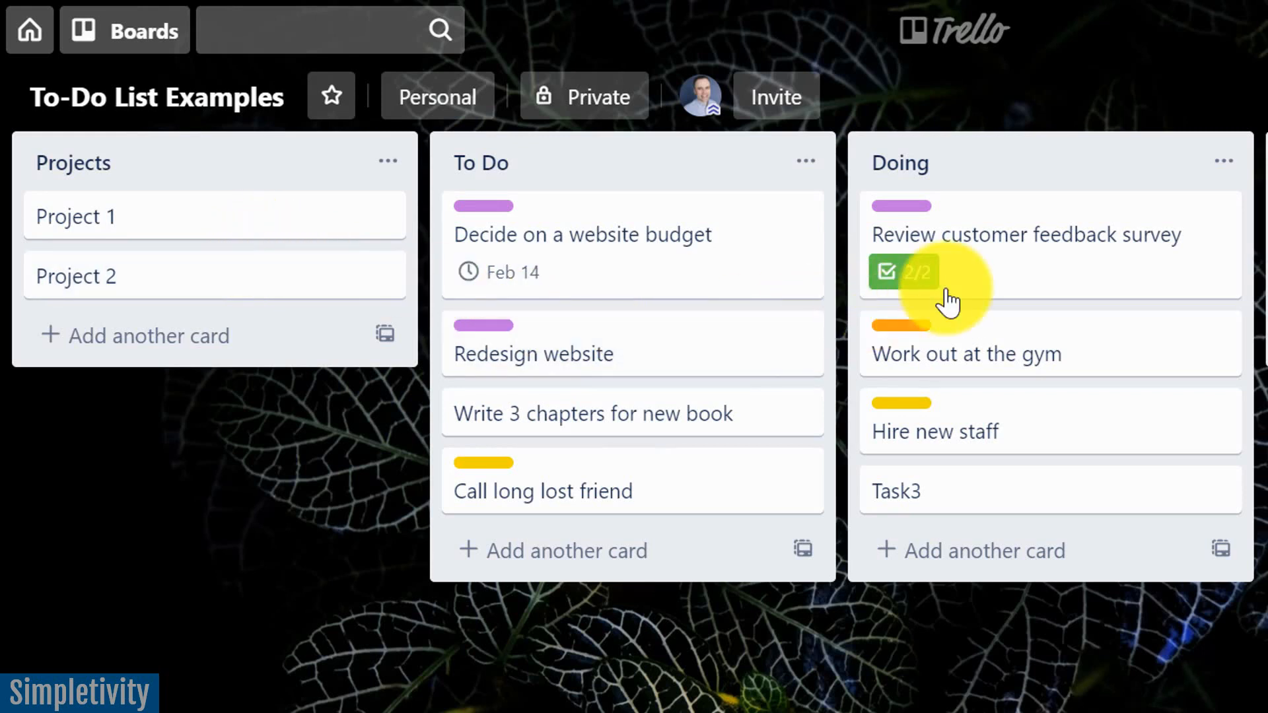
mouse_move(509, 343)
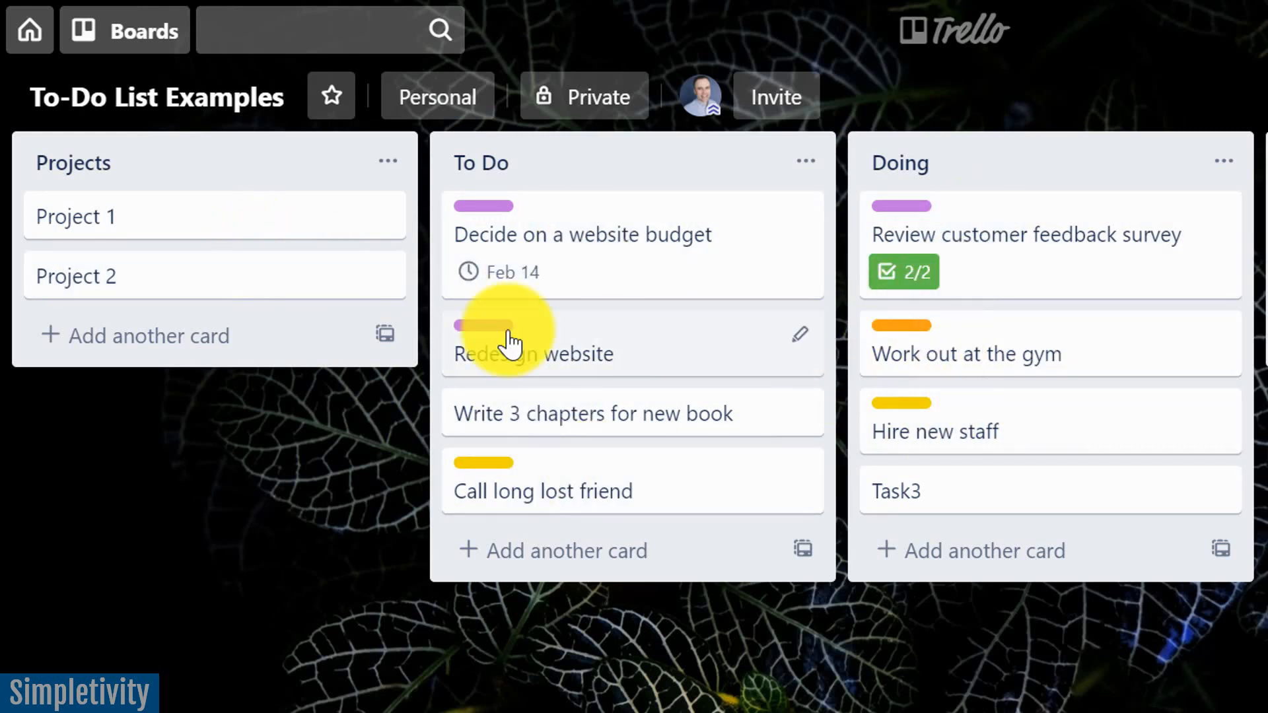
mouse_move(159, 222)
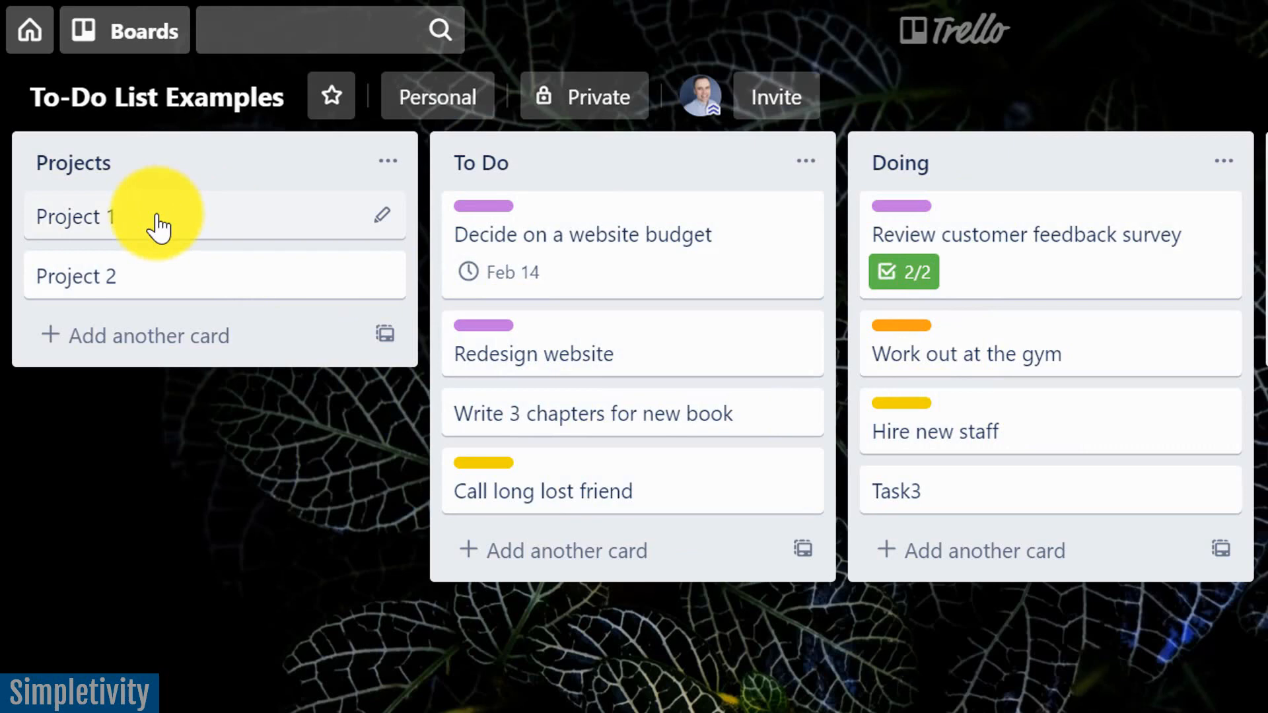
Open the Project 1 card's detail window from the Projects list.
click(75, 216)
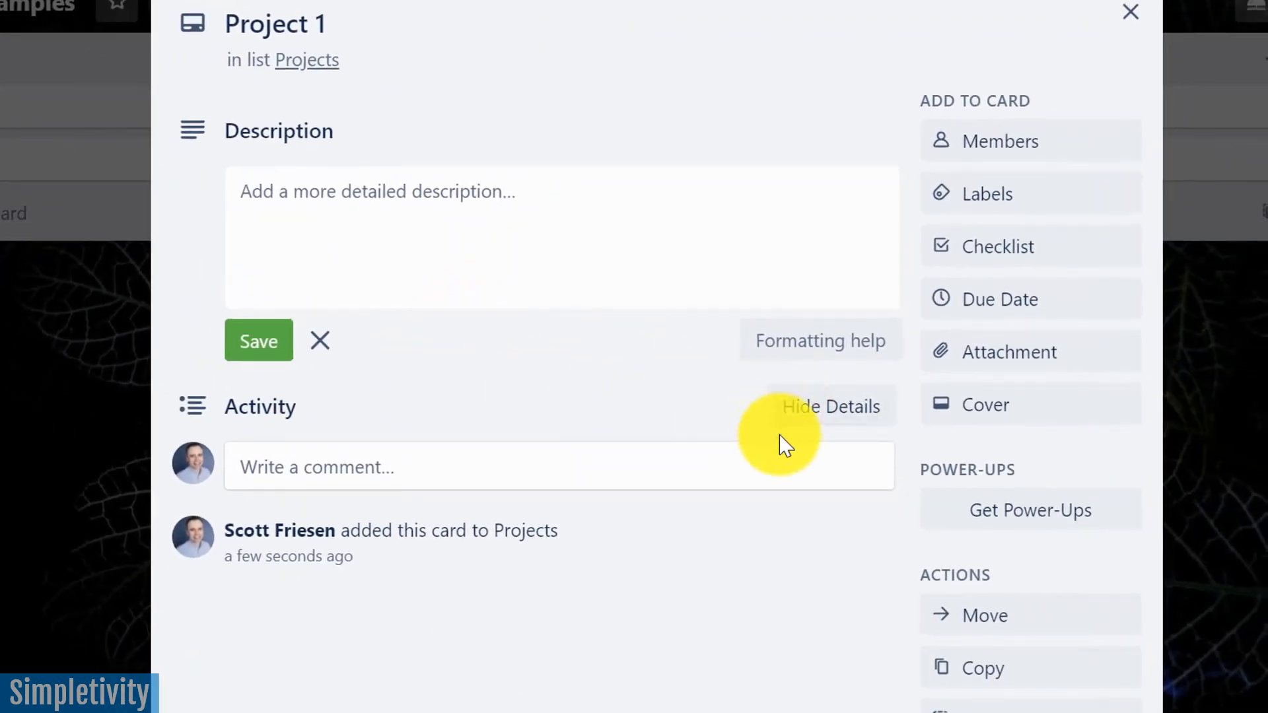
mouse_move(483, 296)
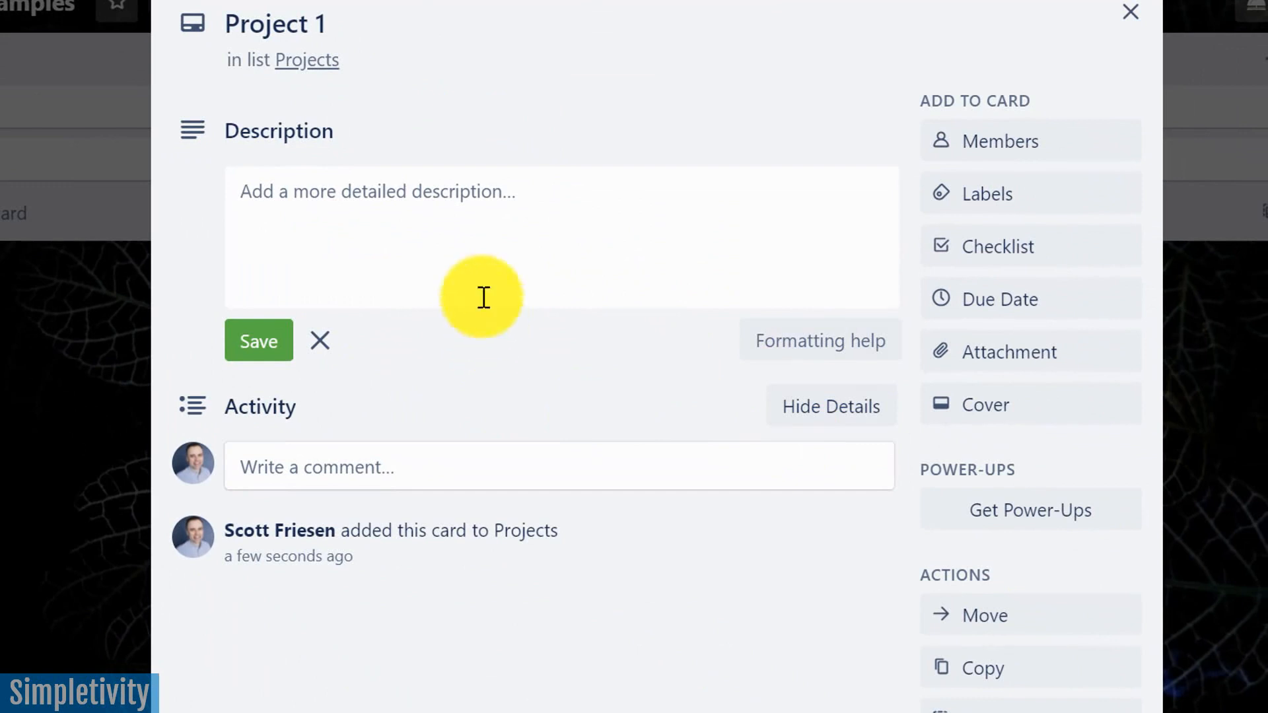
mouse_move(489, 293)
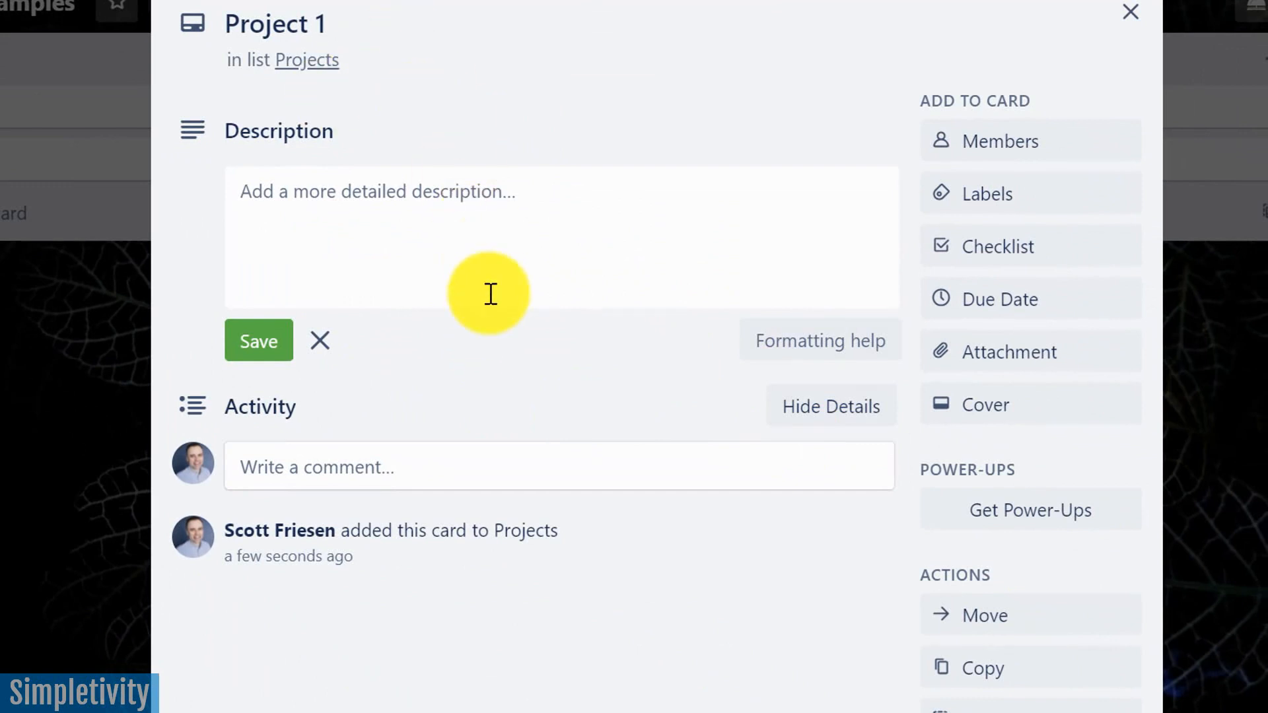
mouse_move(1009, 351)
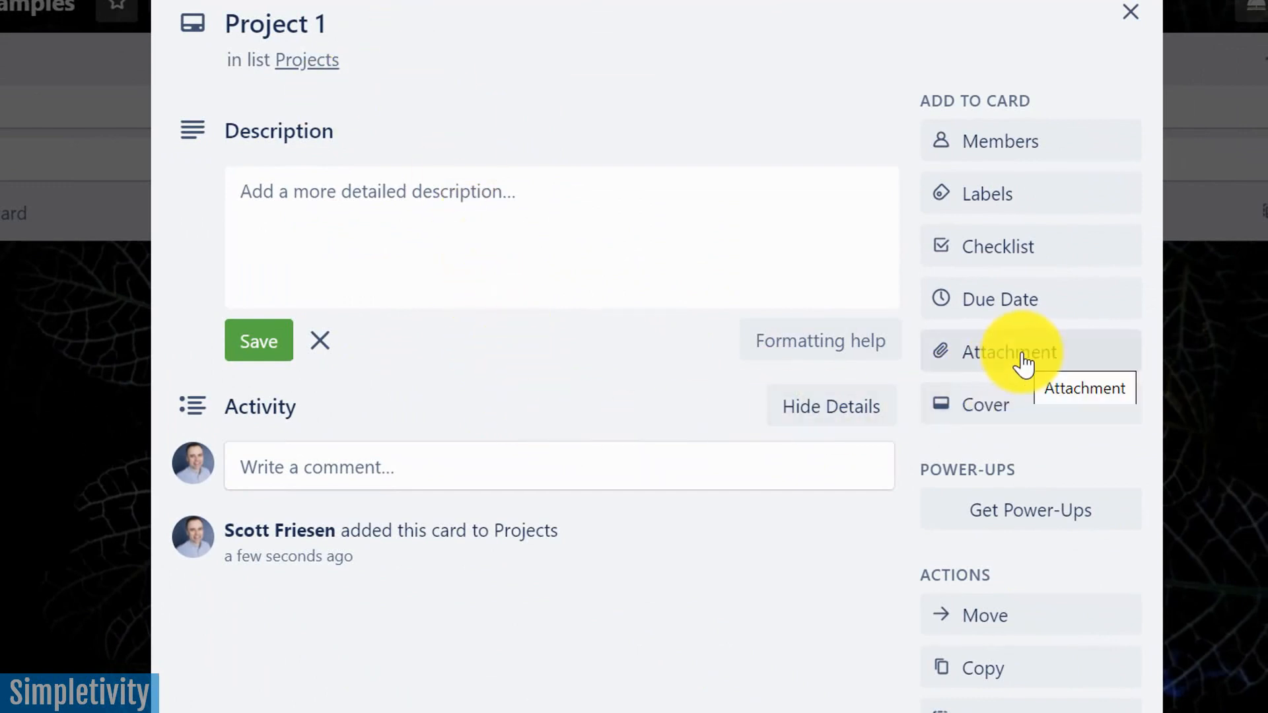
Attach the Review customer feedback survey card to Project 1 as a Trello attachment.
click(1009, 352)
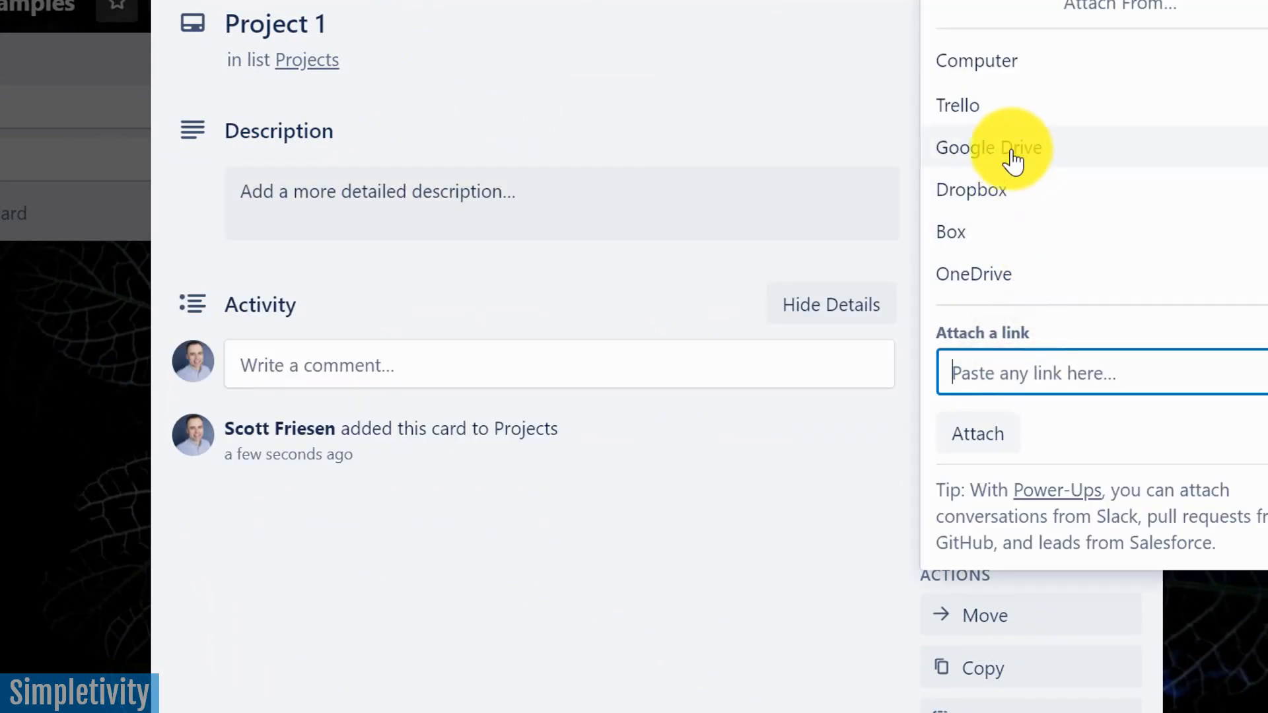
mouse_move(1027, 105)
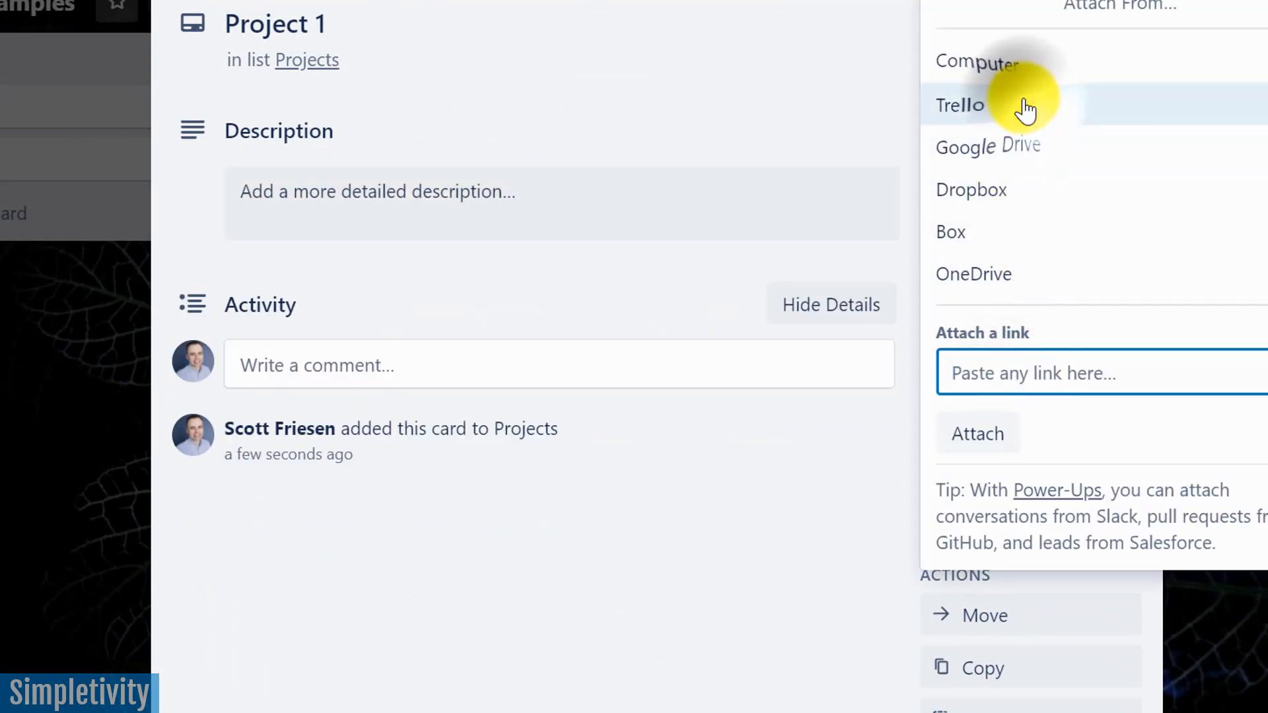
click(959, 105)
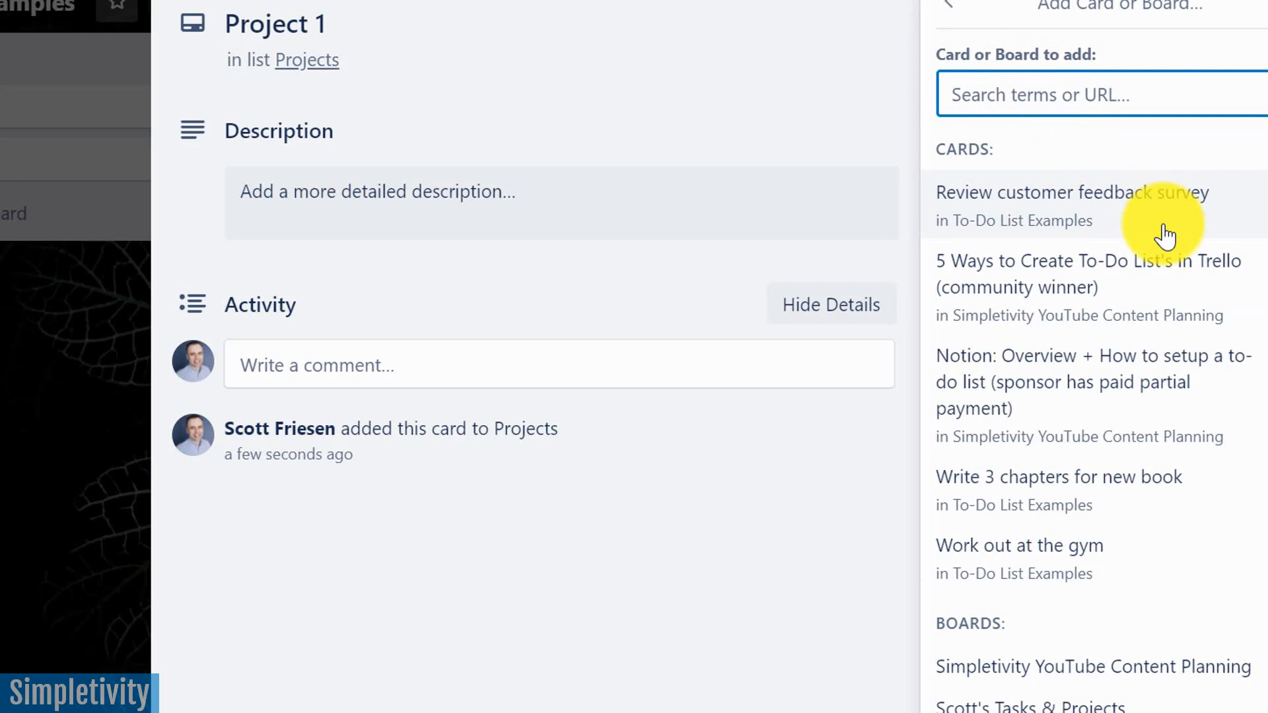
mouse_move(1132, 497)
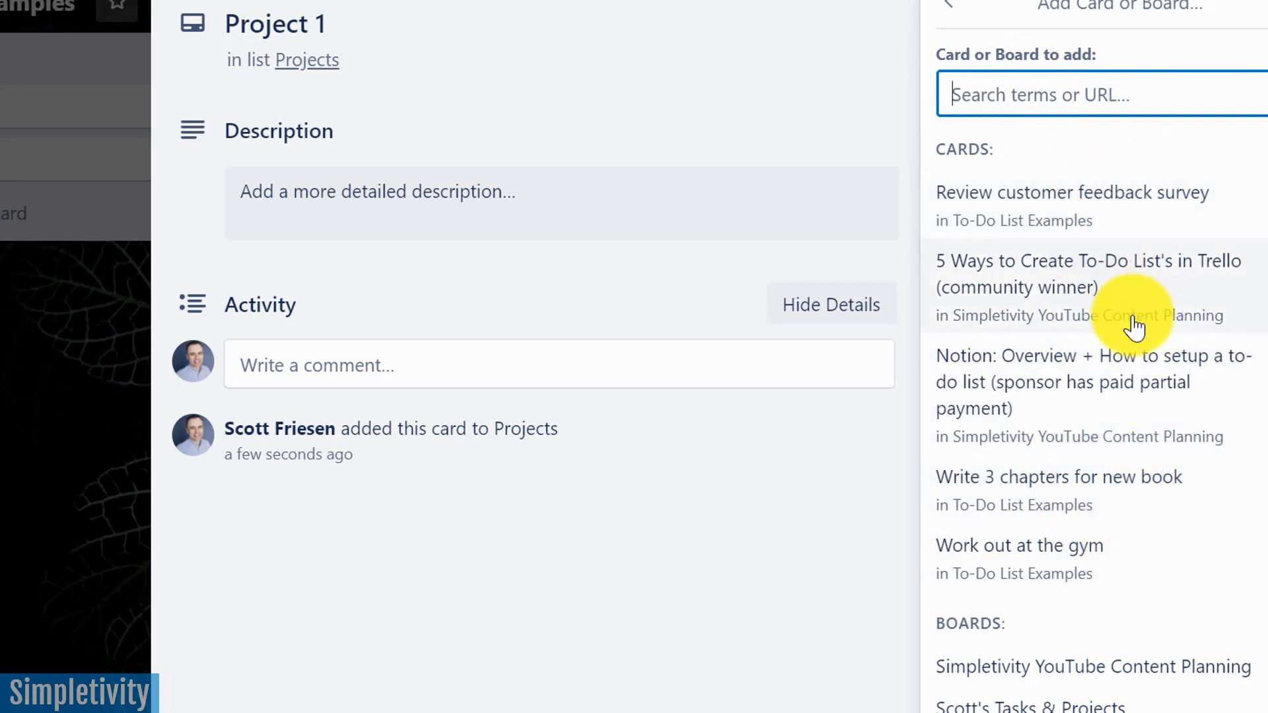
mouse_move(1071, 201)
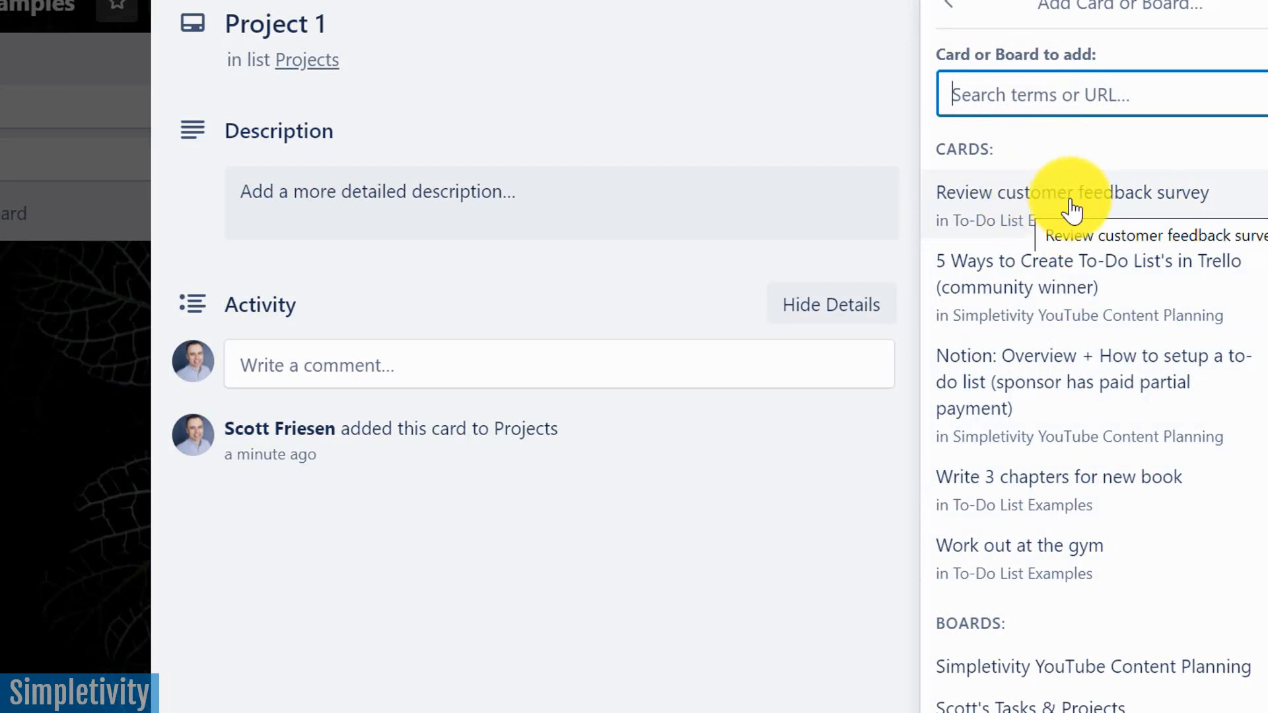
mouse_move(1073, 202)
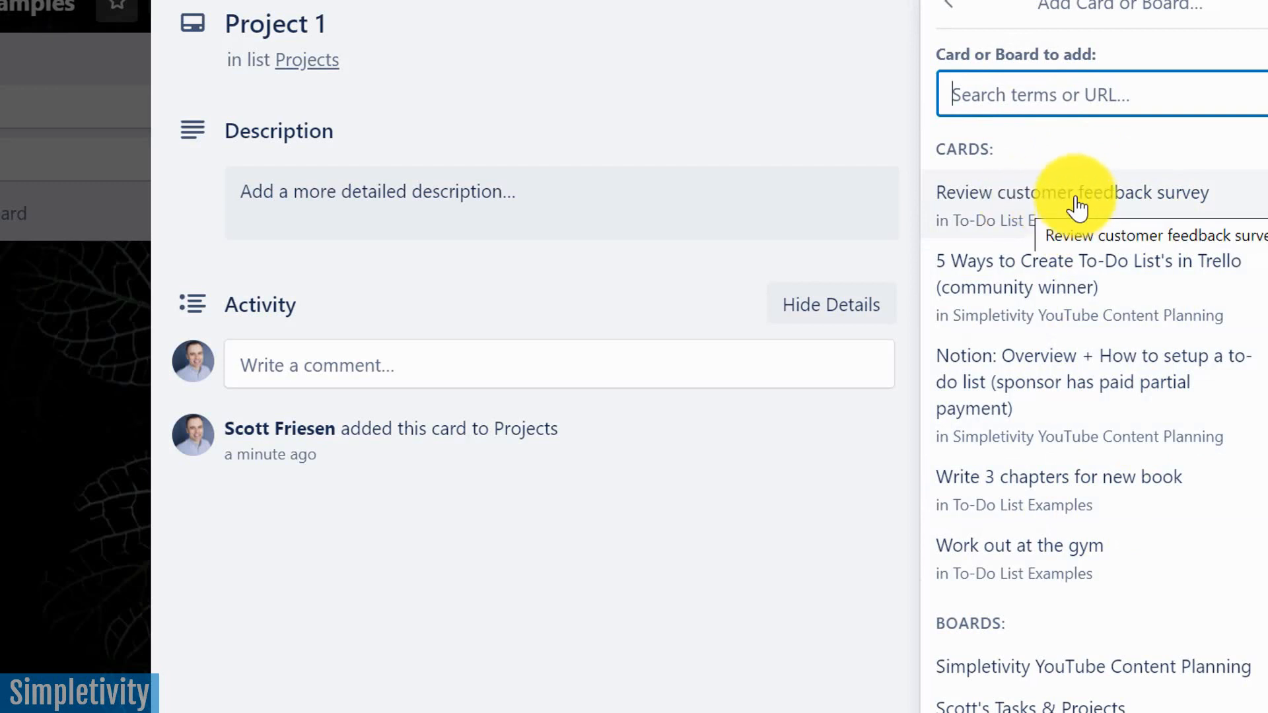
click(1073, 192)
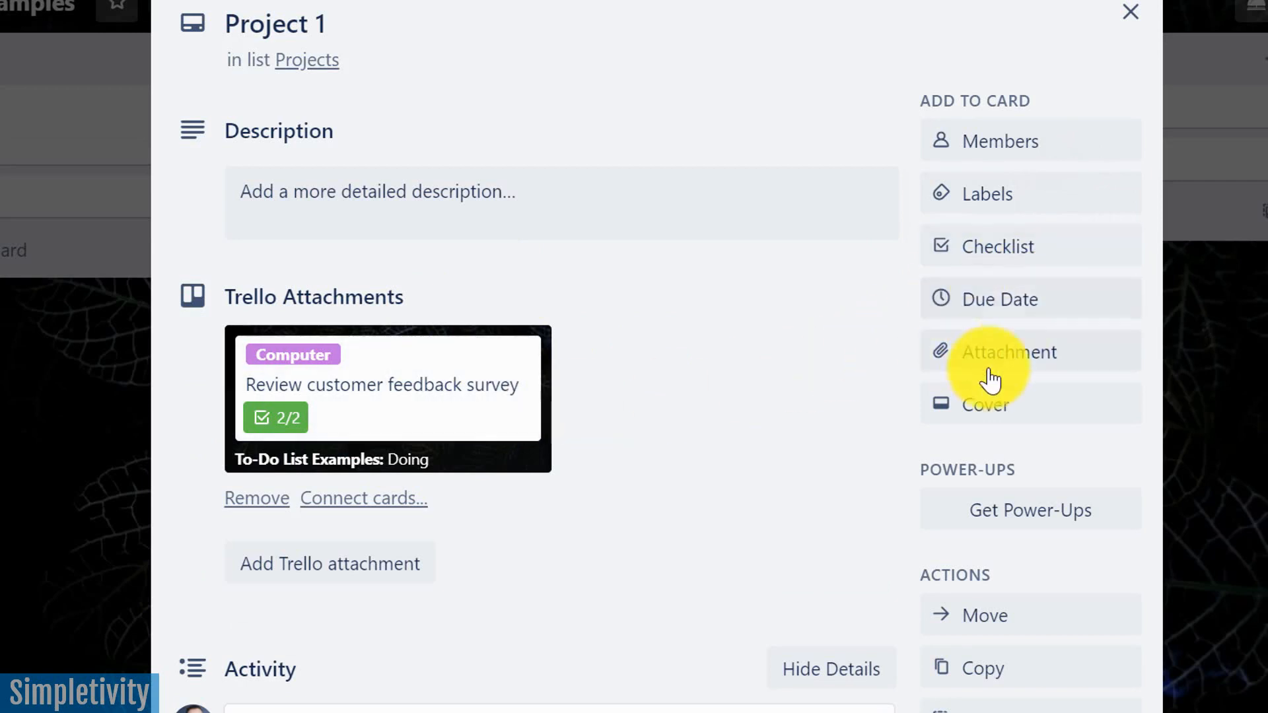
click(1009, 352)
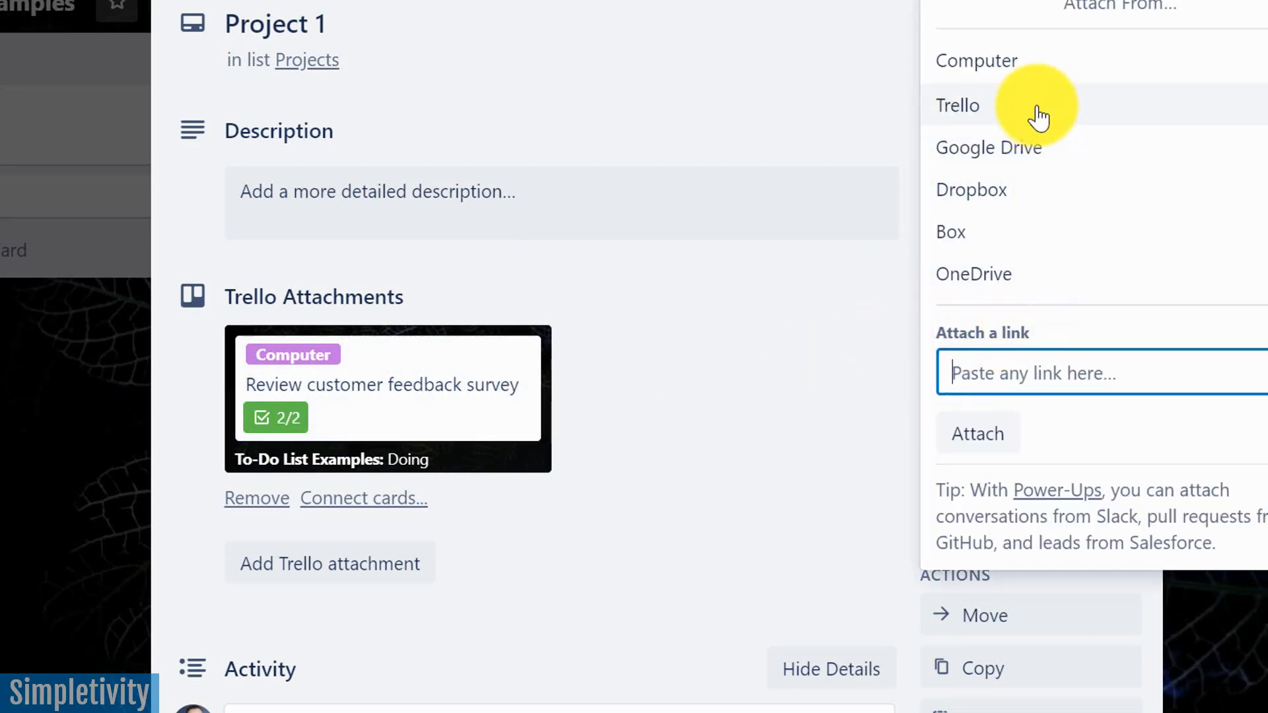
Attach the Write 3 chapters for new book card from To Do to Project 1.
click(957, 105)
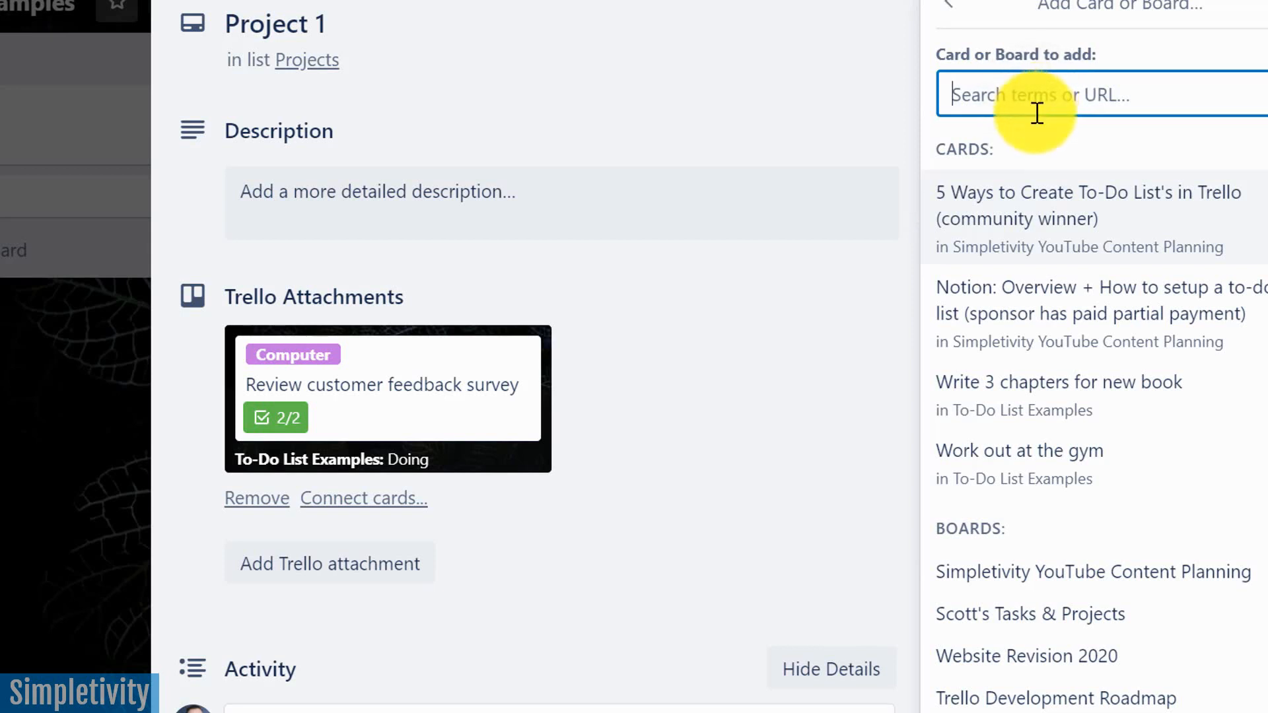
mouse_move(1057, 403)
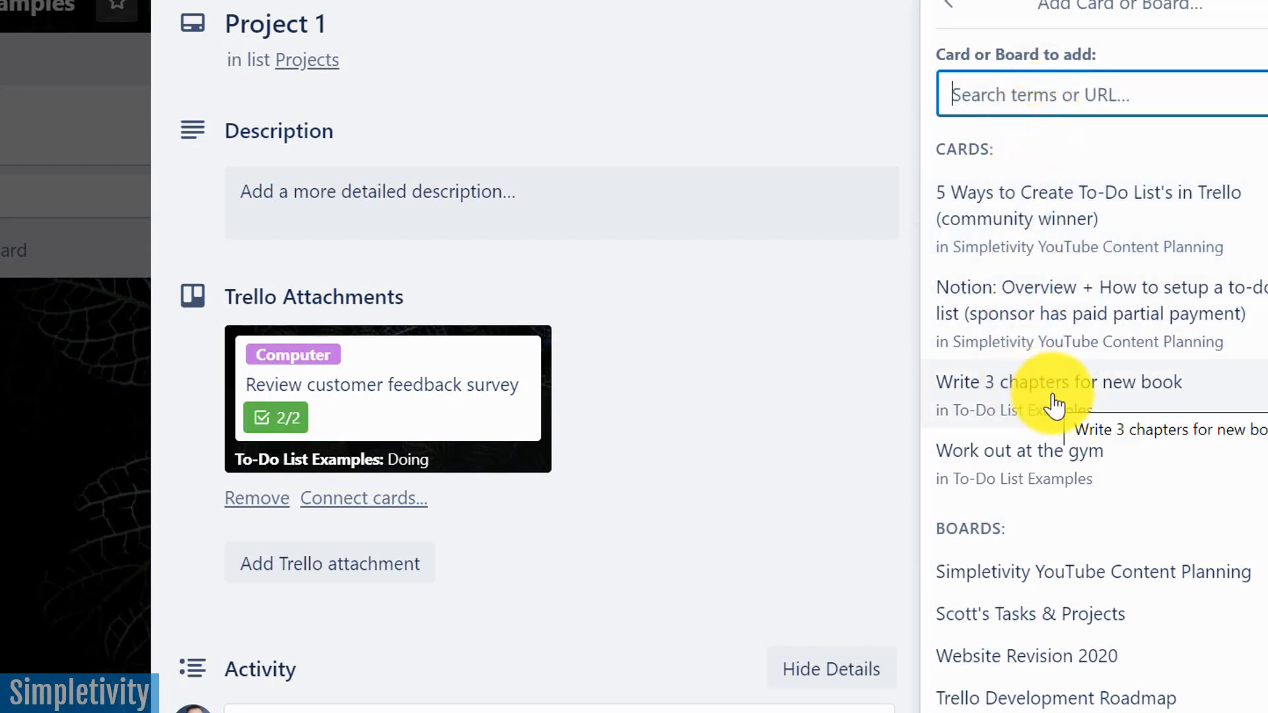
click(1058, 381)
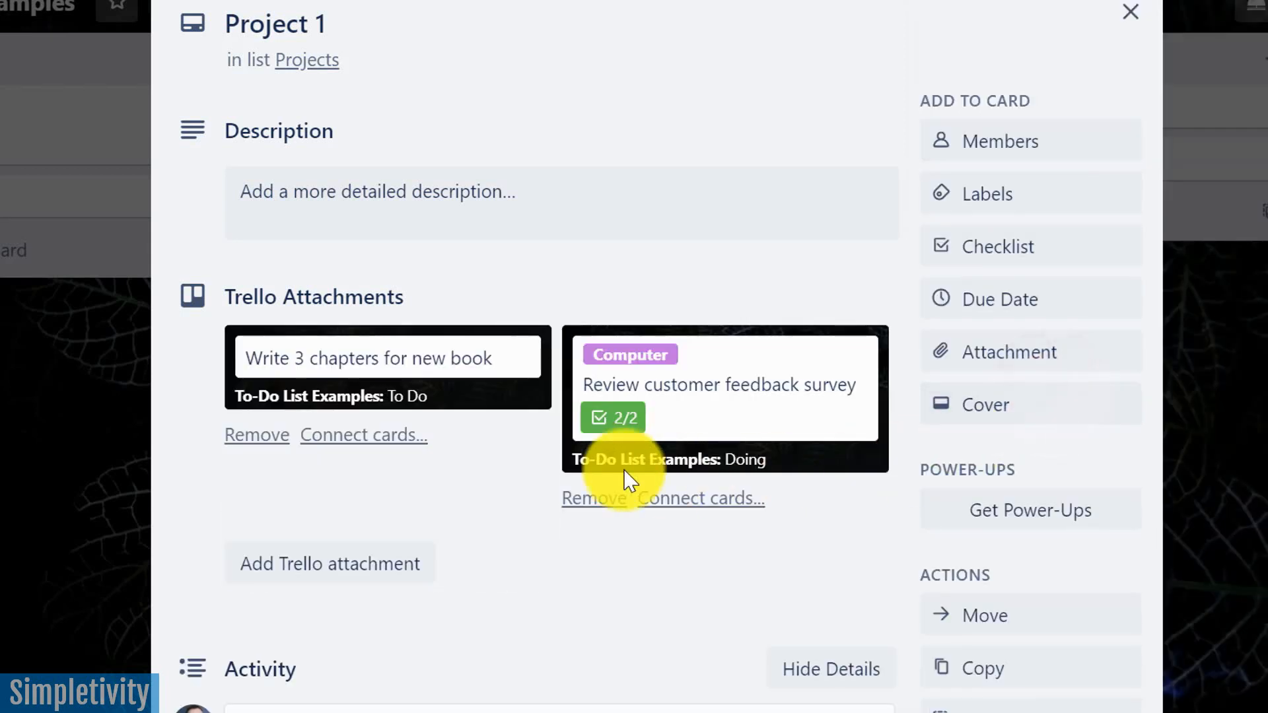
mouse_move(744, 404)
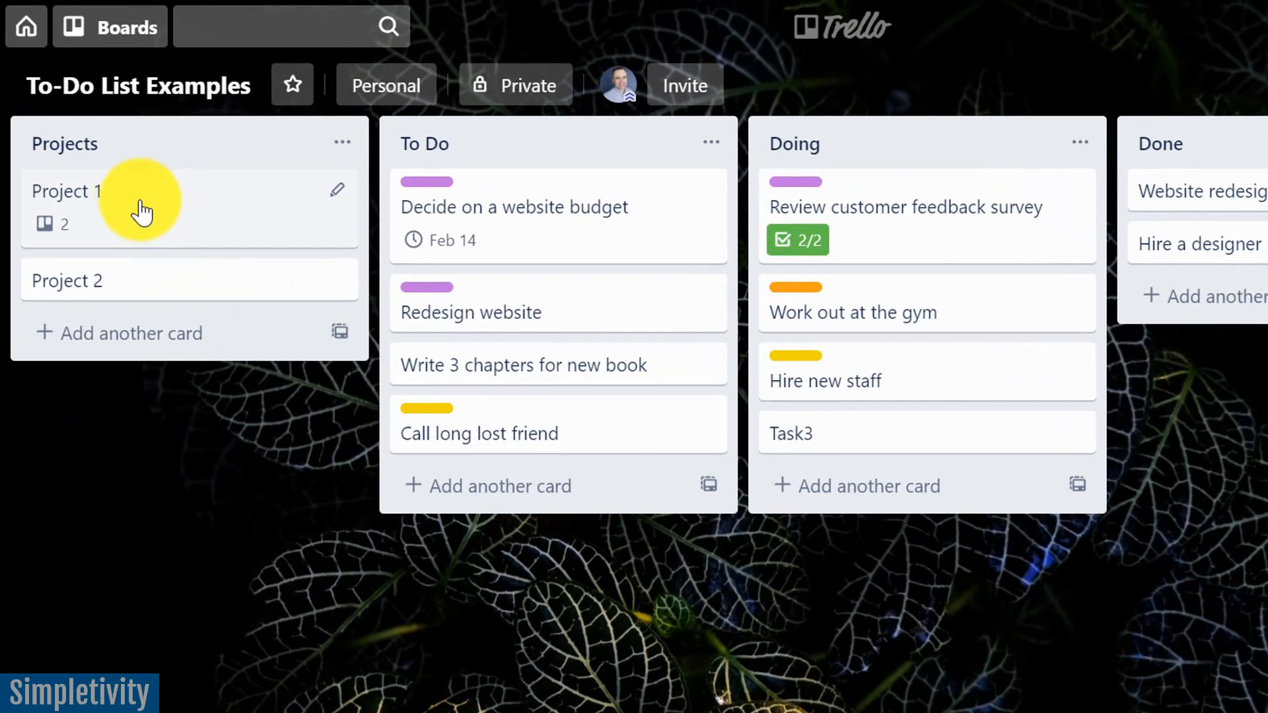
mouse_move(64, 243)
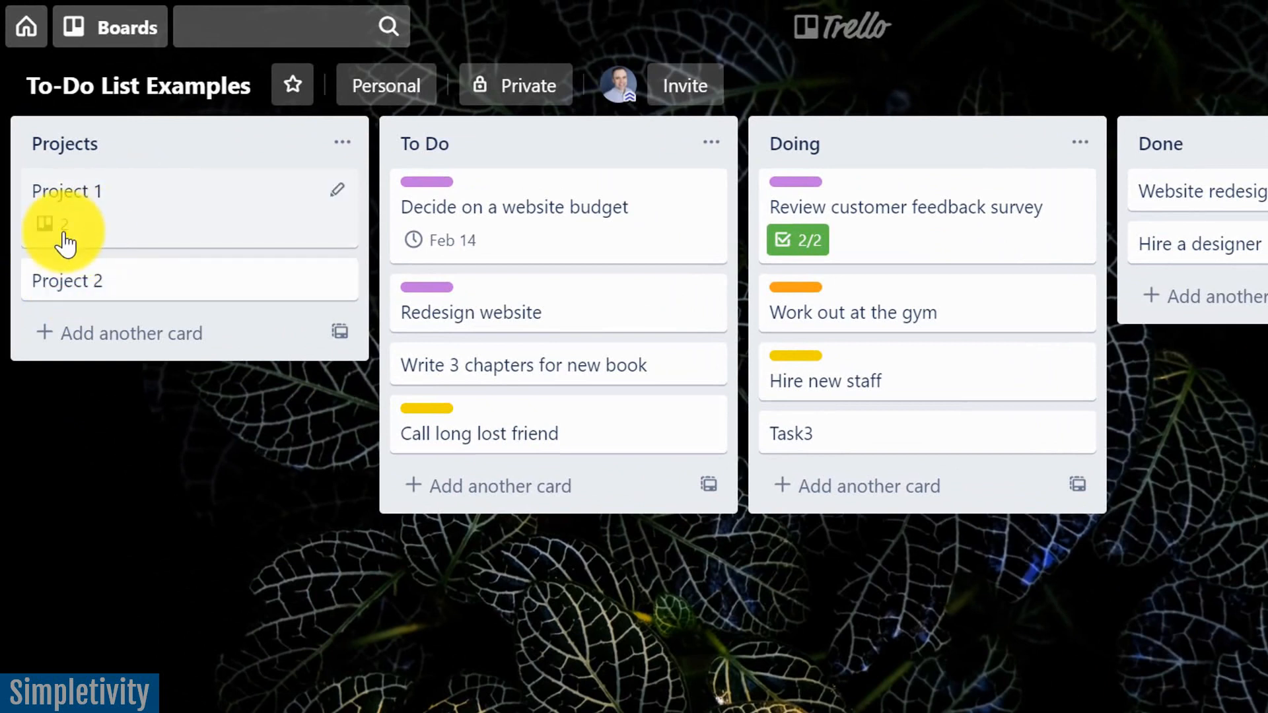
mouse_move(663, 243)
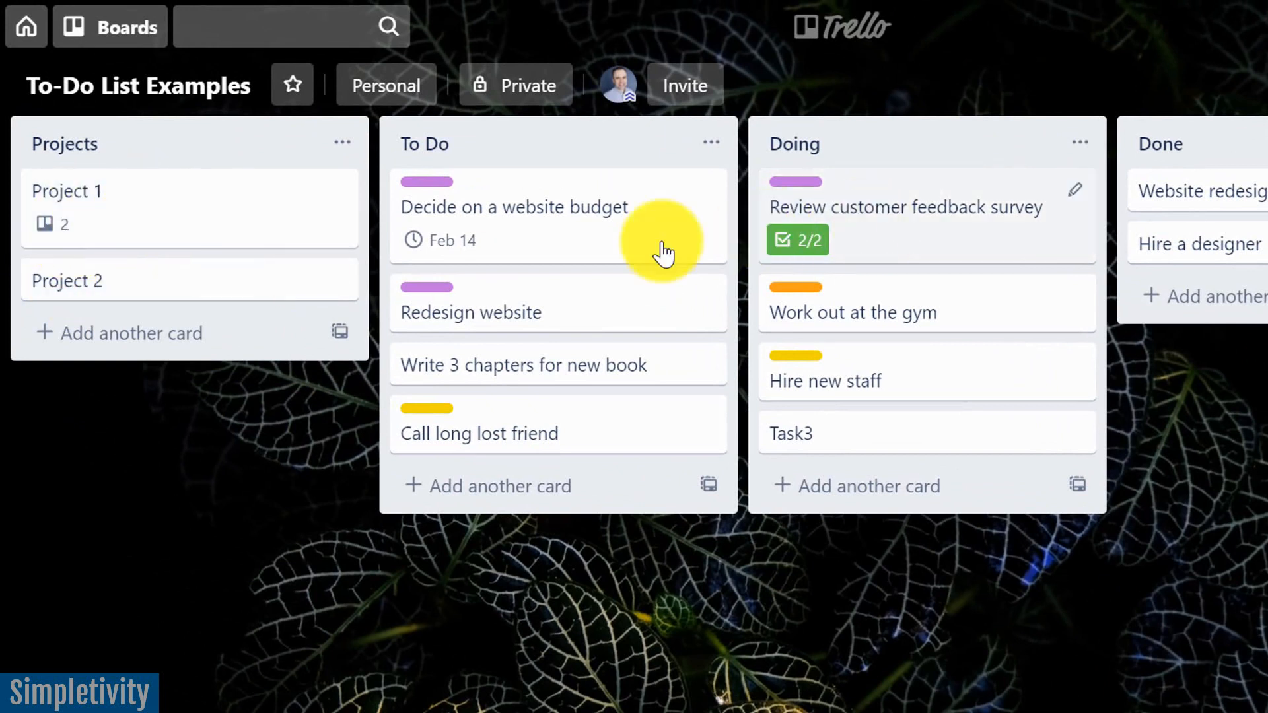
mouse_move(150, 219)
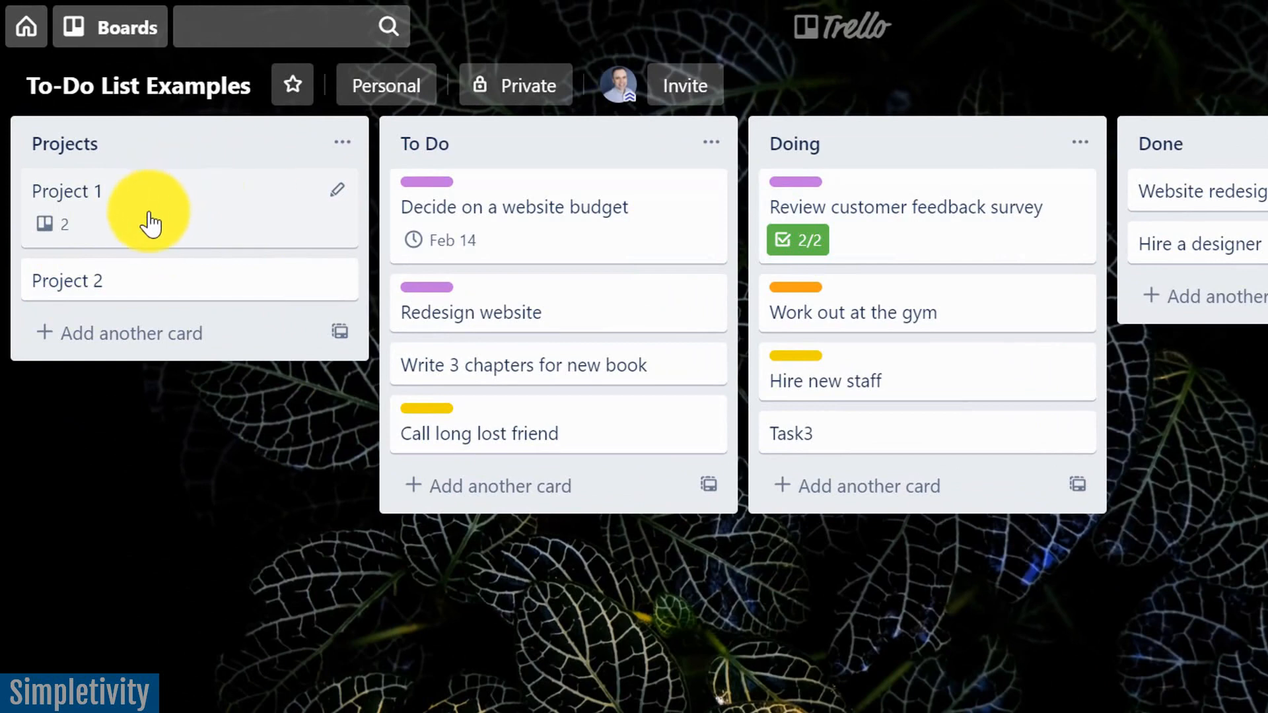
click(67, 192)
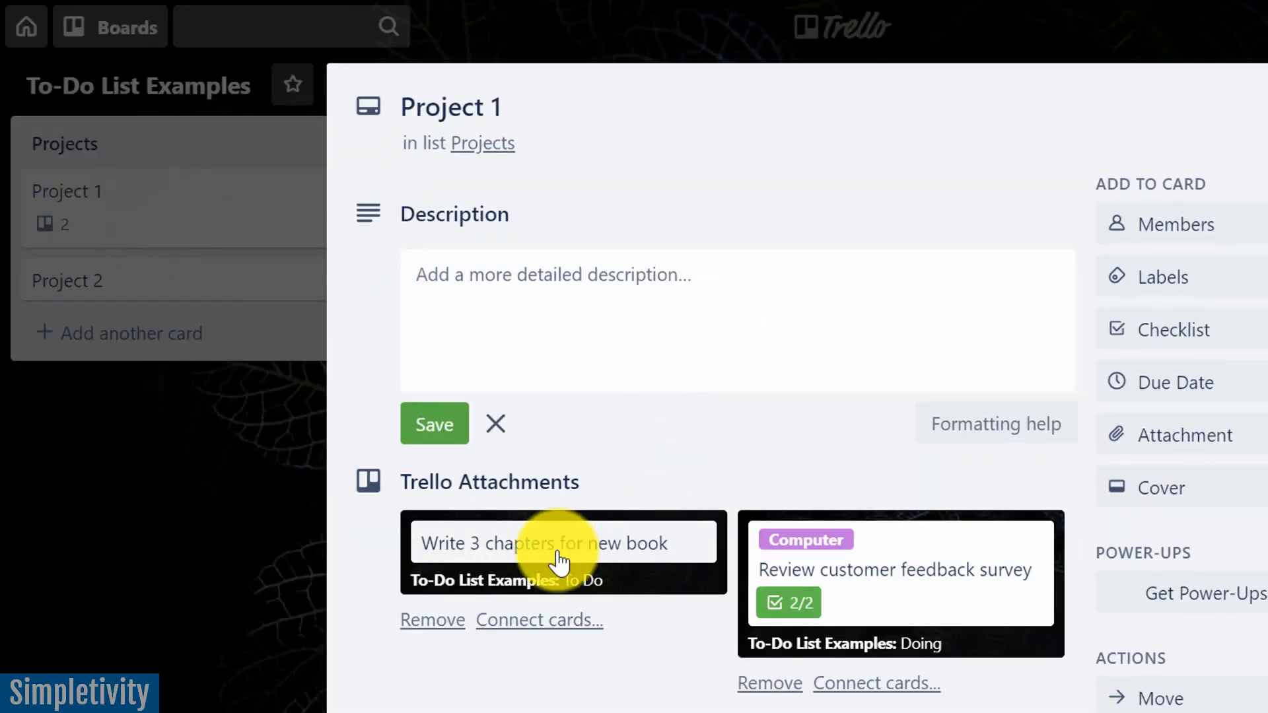
mouse_move(604, 566)
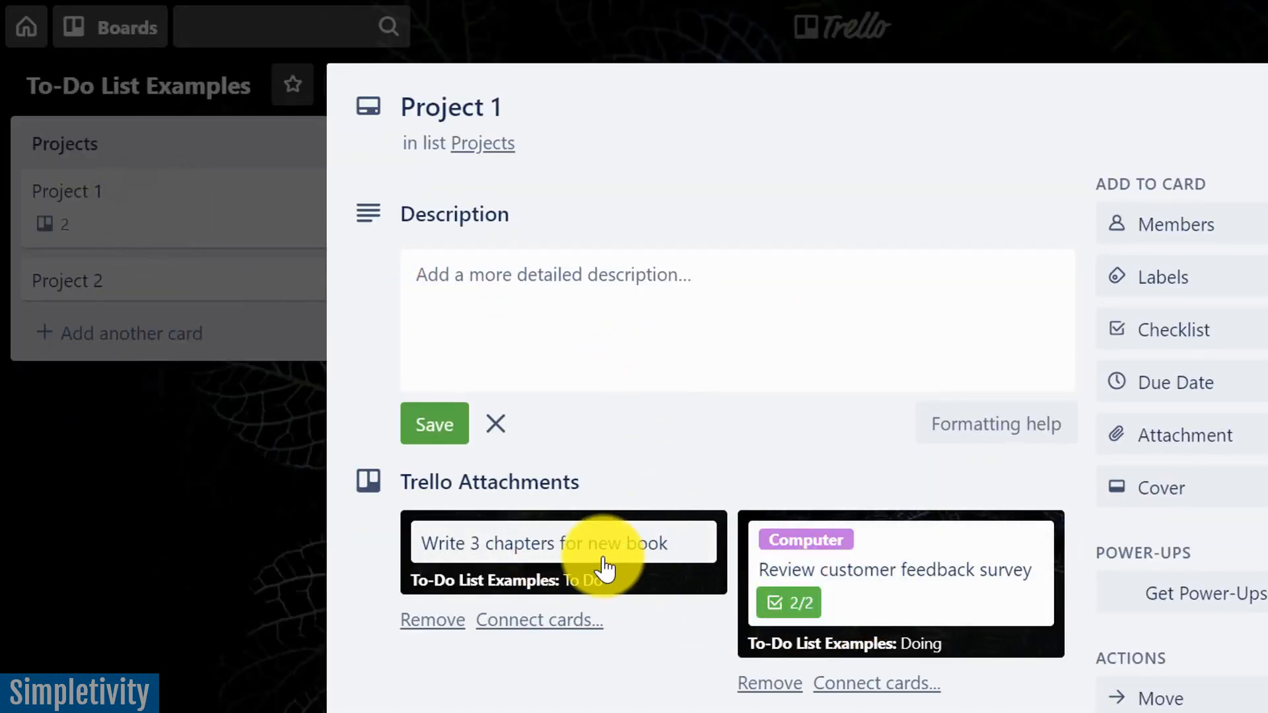
mouse_move(529, 550)
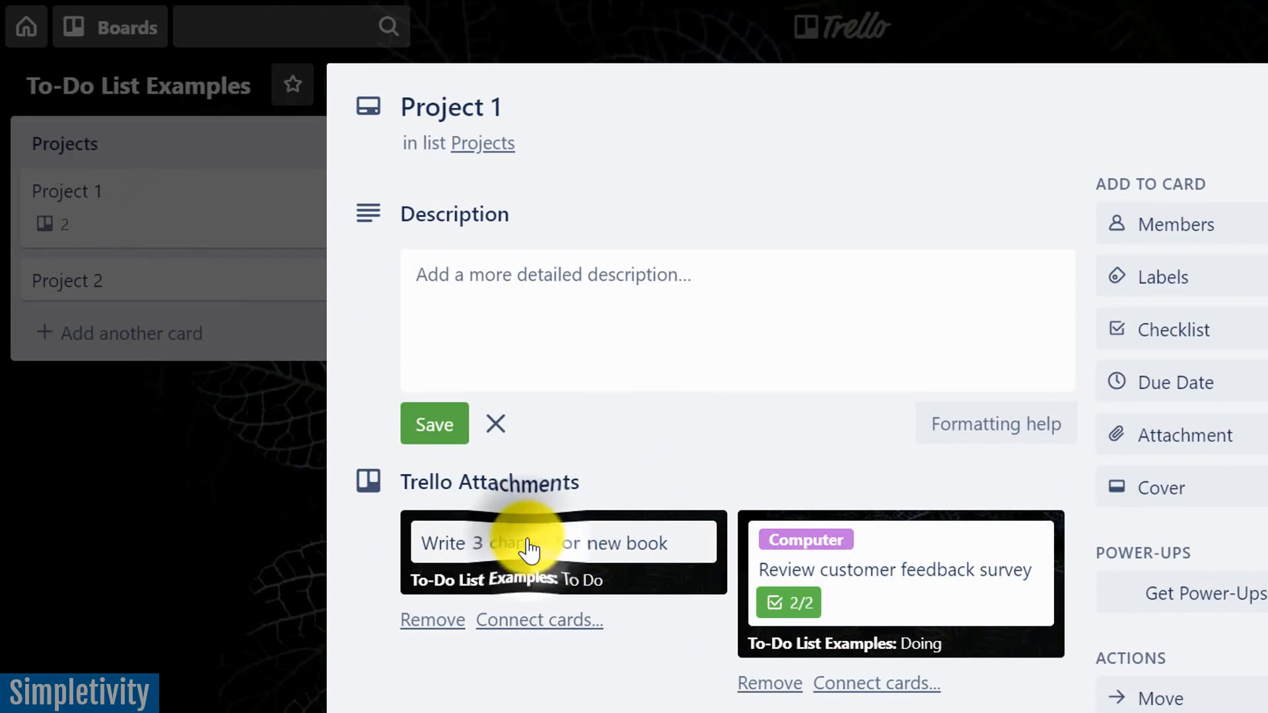
click(525, 543)
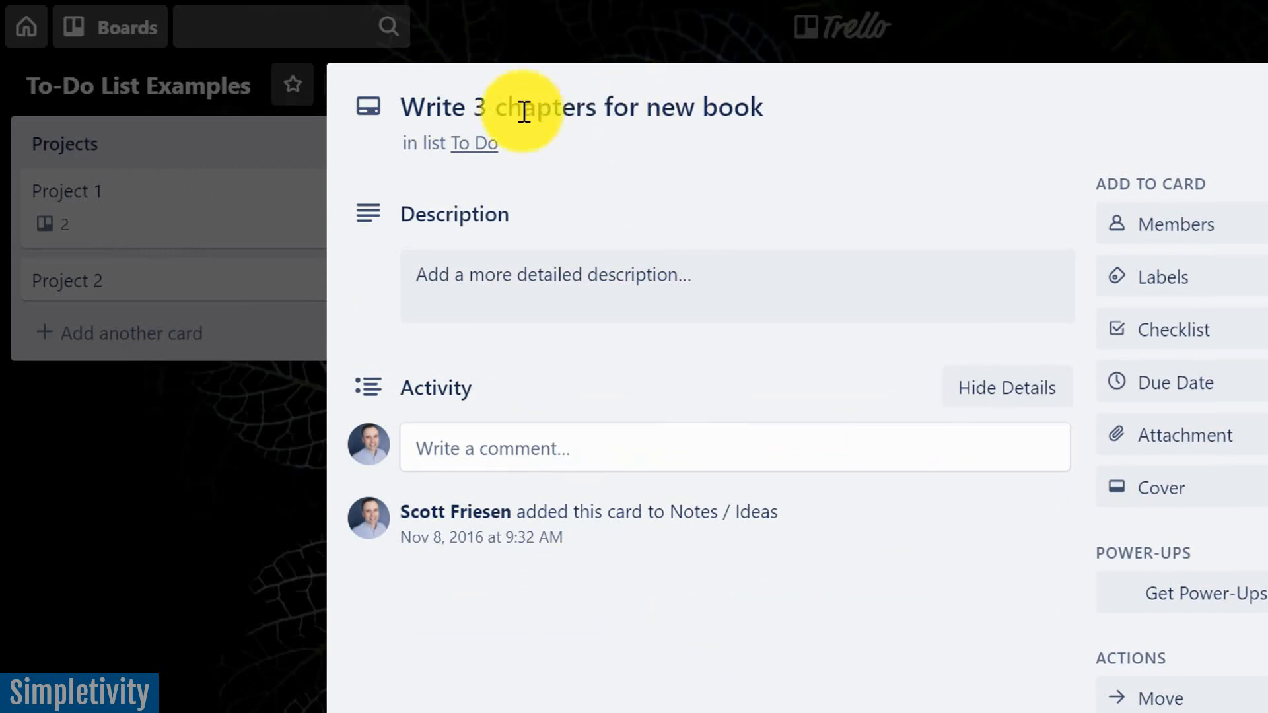
mouse_move(1258, 105)
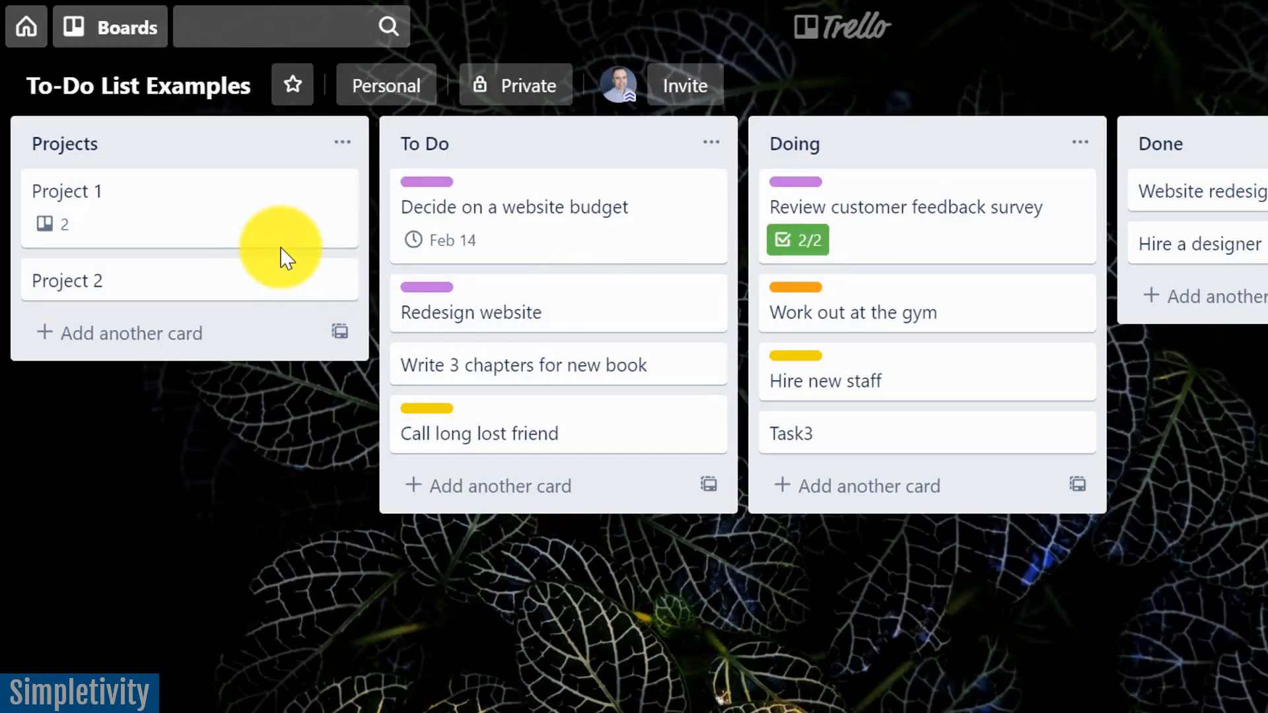
mouse_move(604, 208)
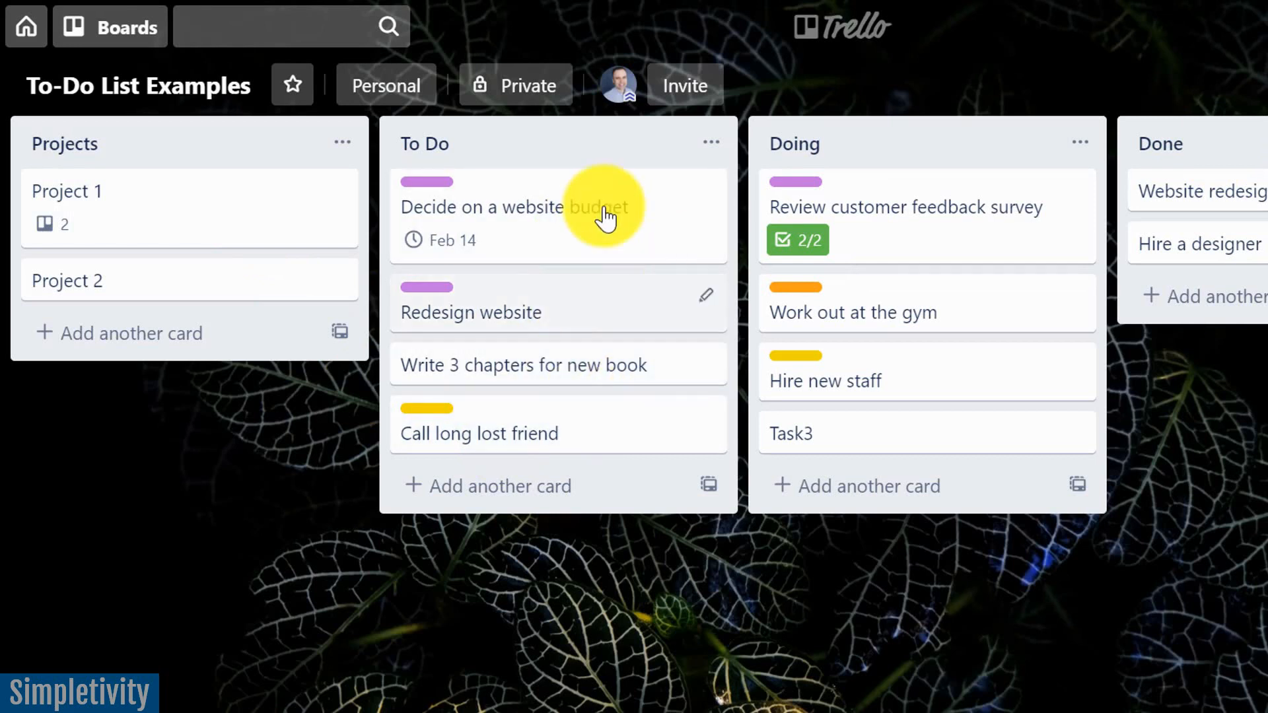
mouse_move(396, 256)
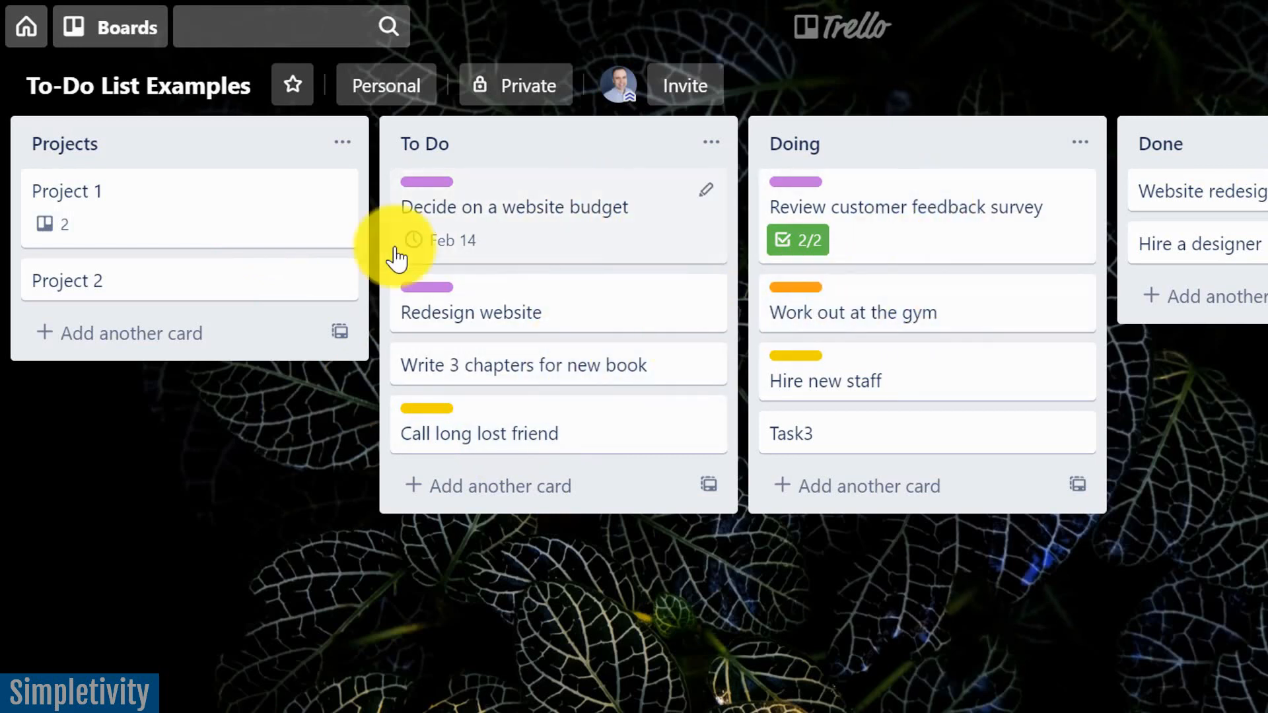
mouse_move(177, 214)
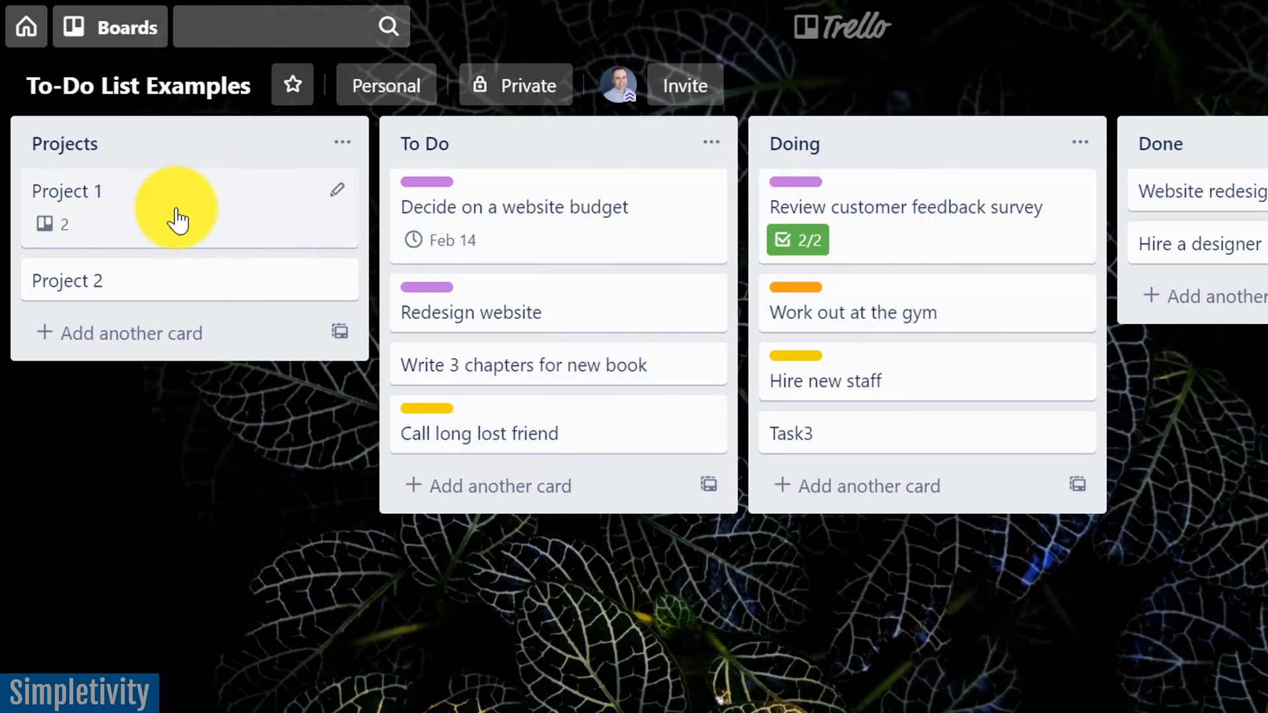
click(67, 191)
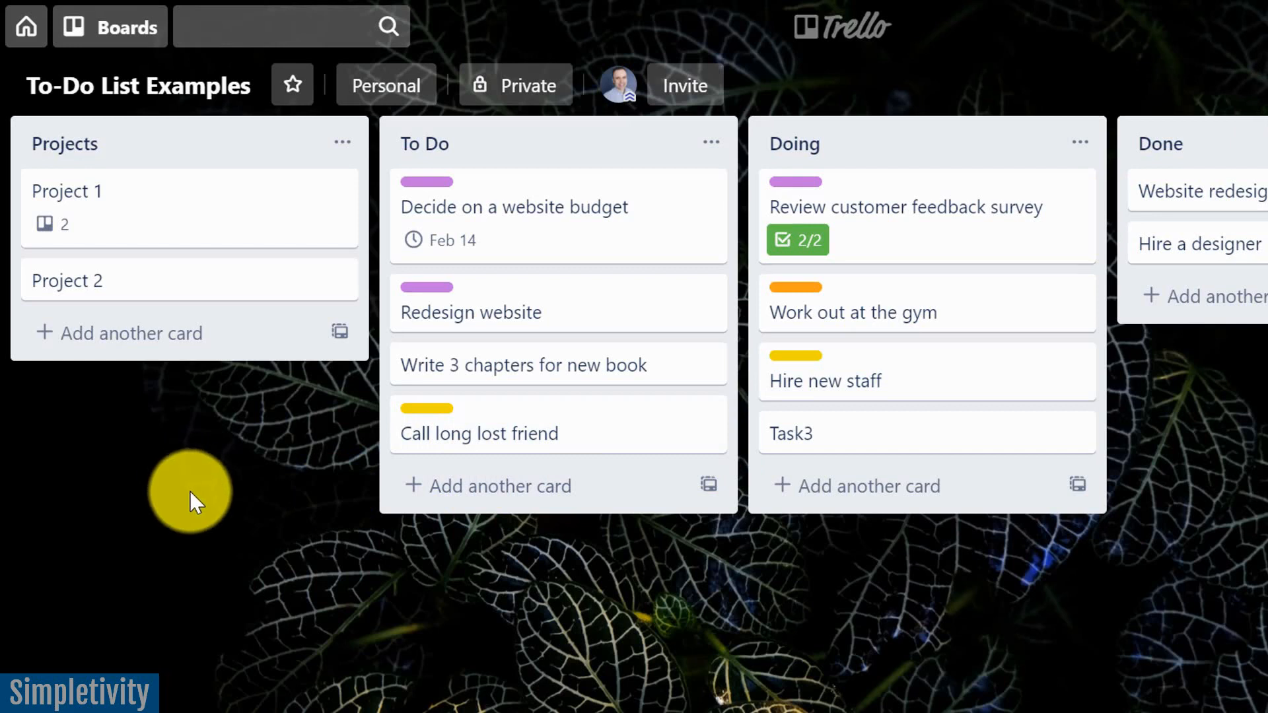
mouse_move(186, 291)
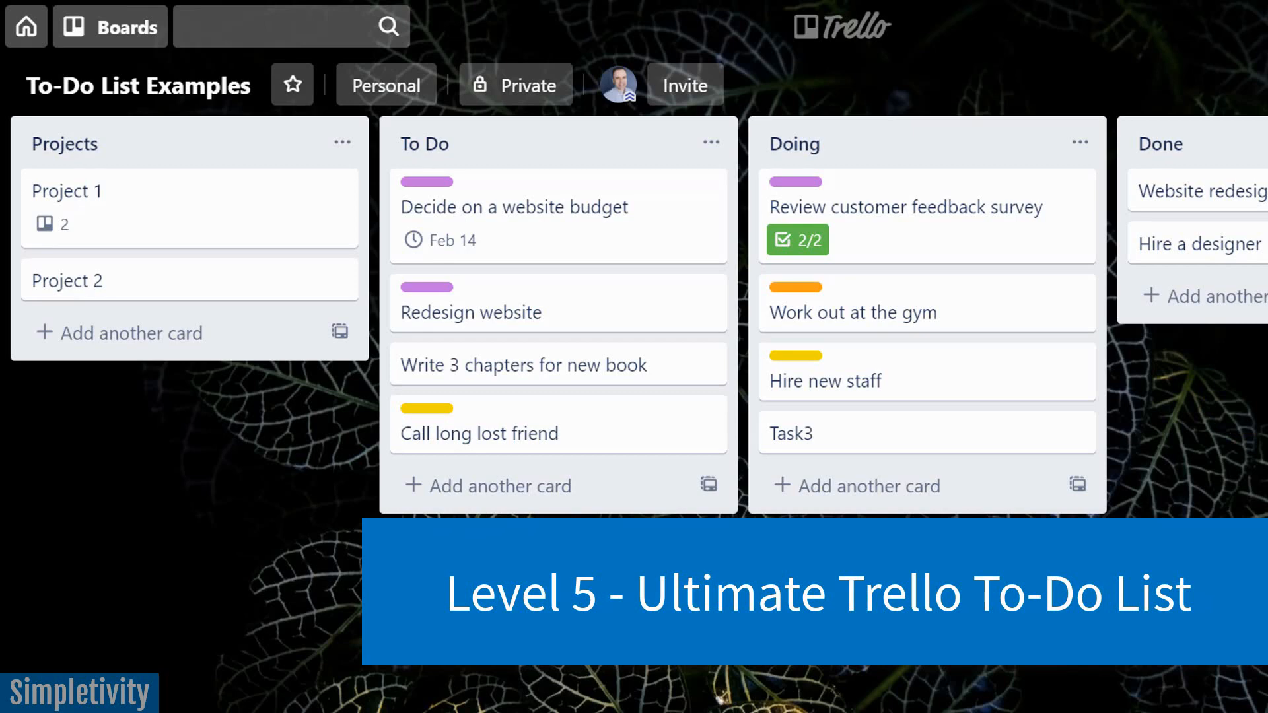
Create the 'Notes / Ideas' and 'Waiting For' lists on the board.
text(Not)
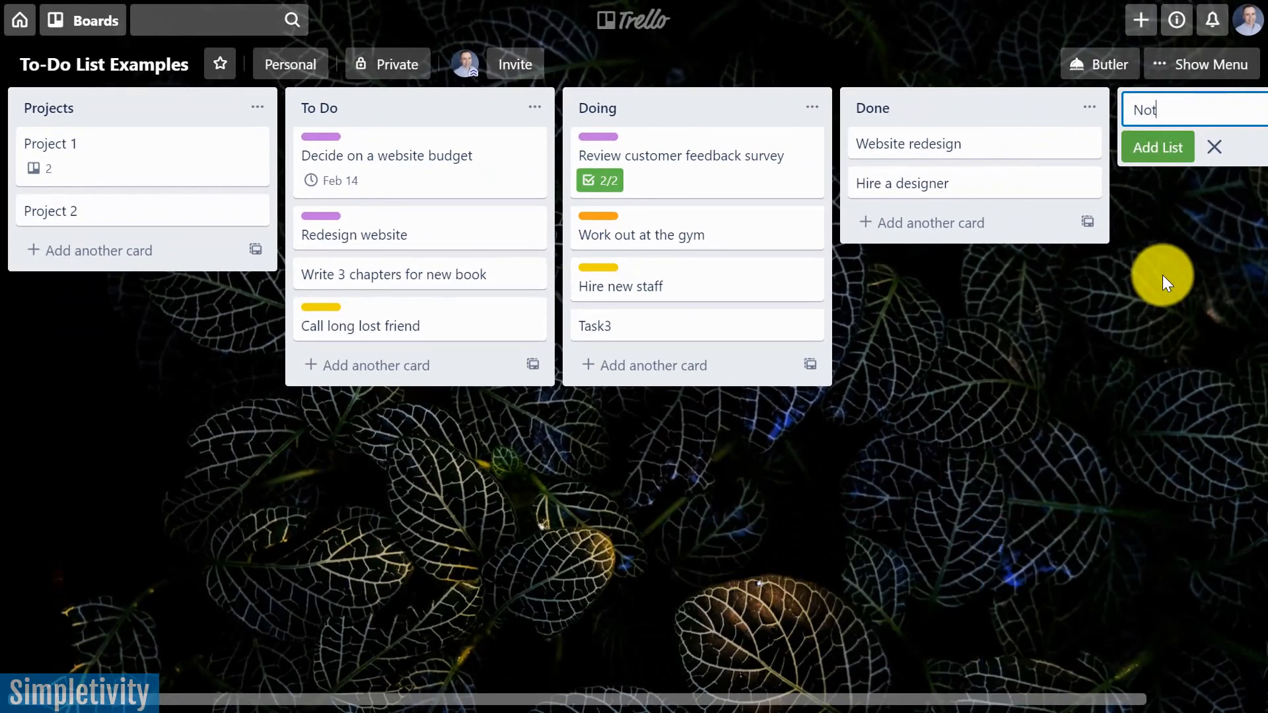
text(es)
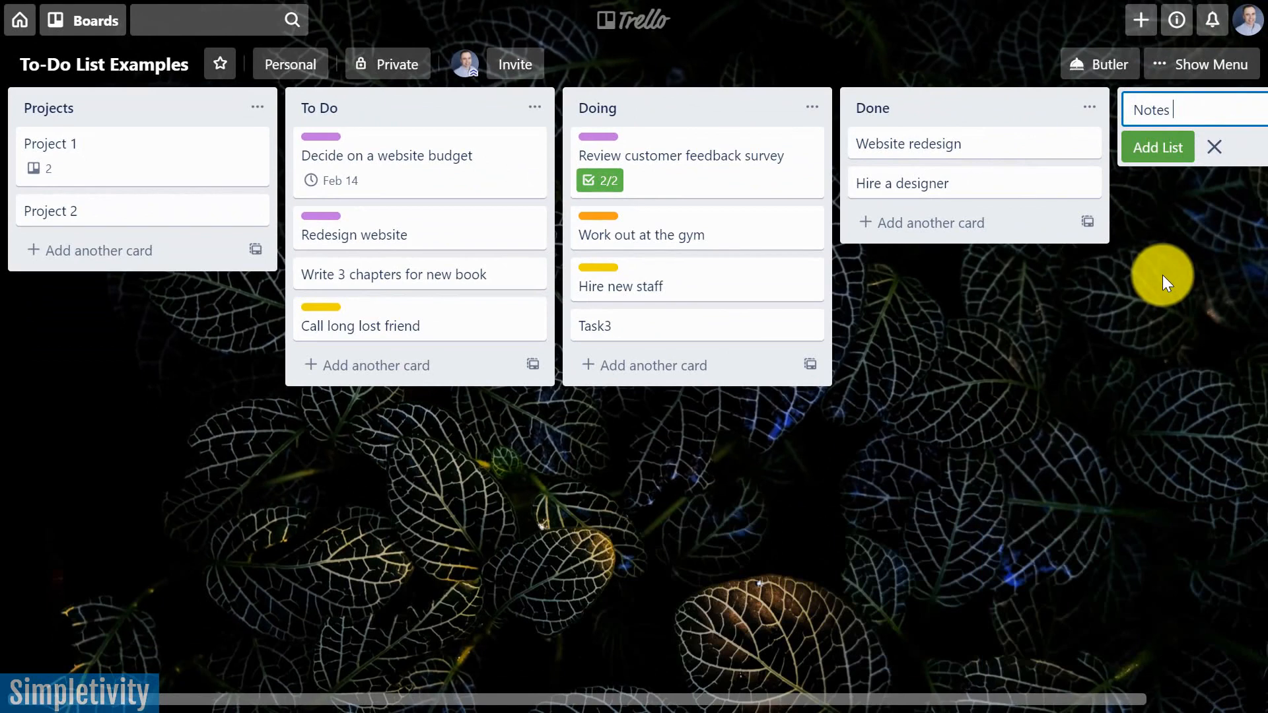
text(/ Ideas)
text(Wa)
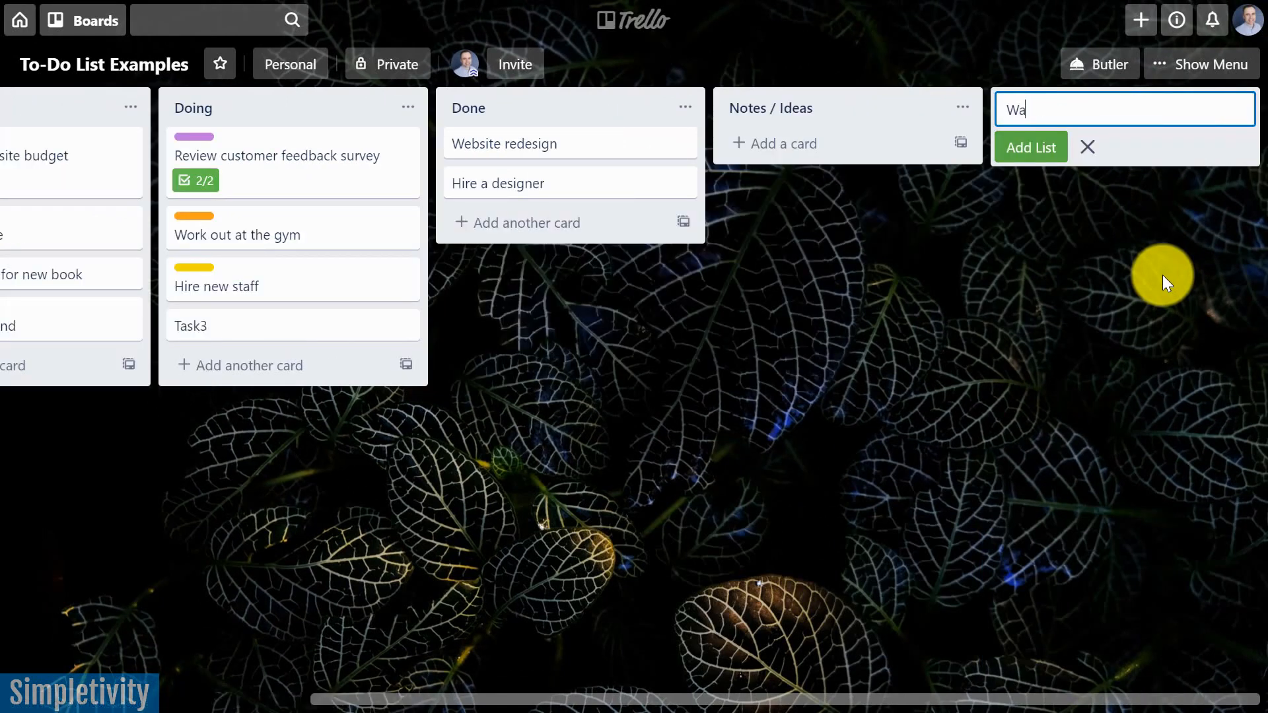
text(iting For)
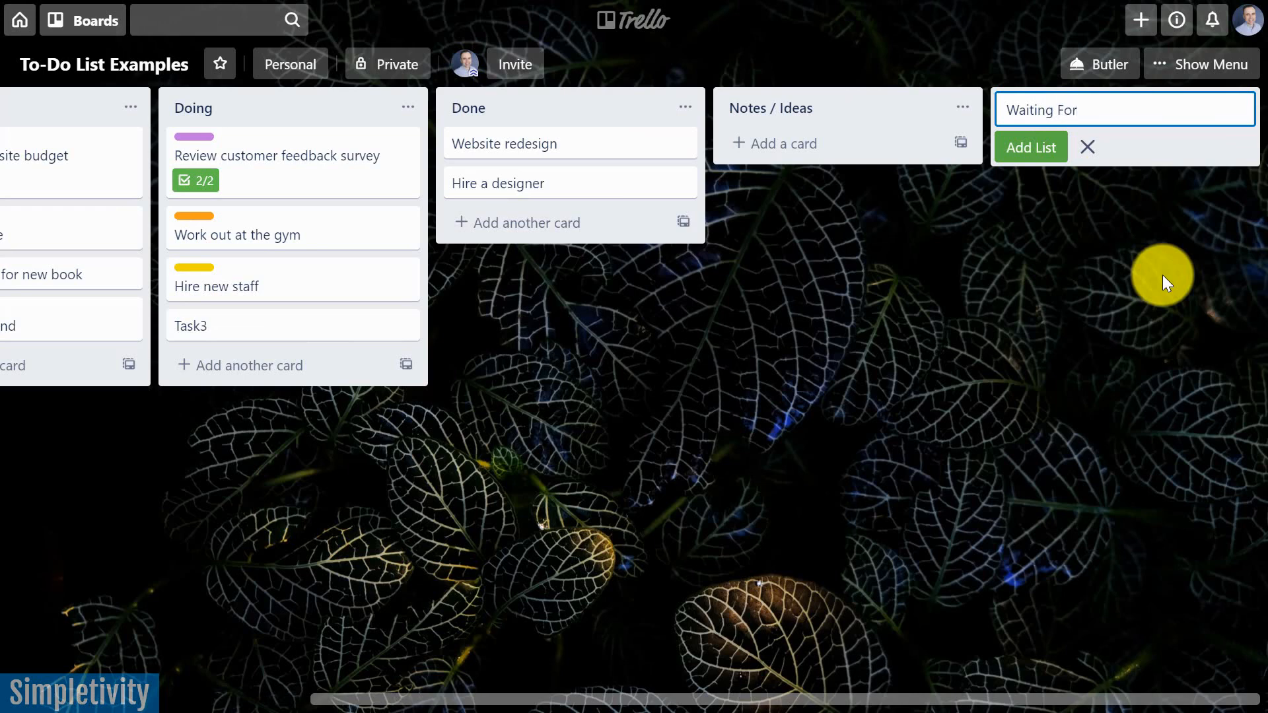
click(1031, 147)
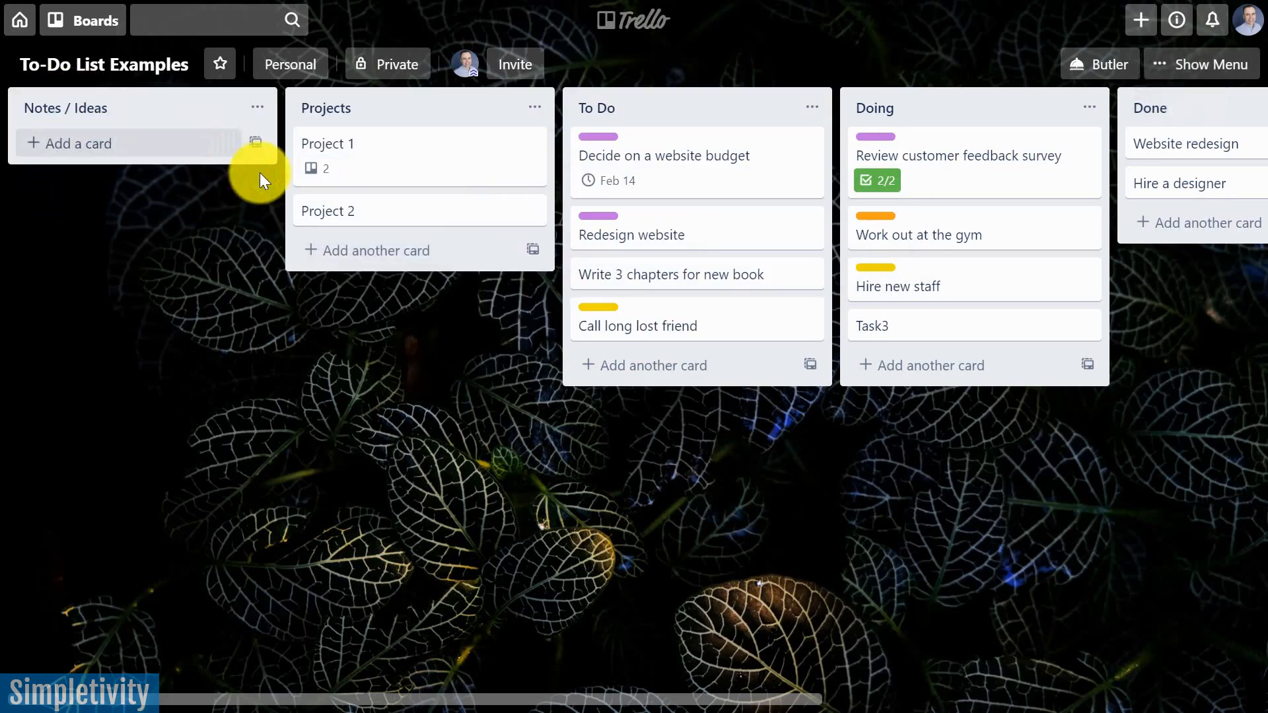
scroll(right, 3)
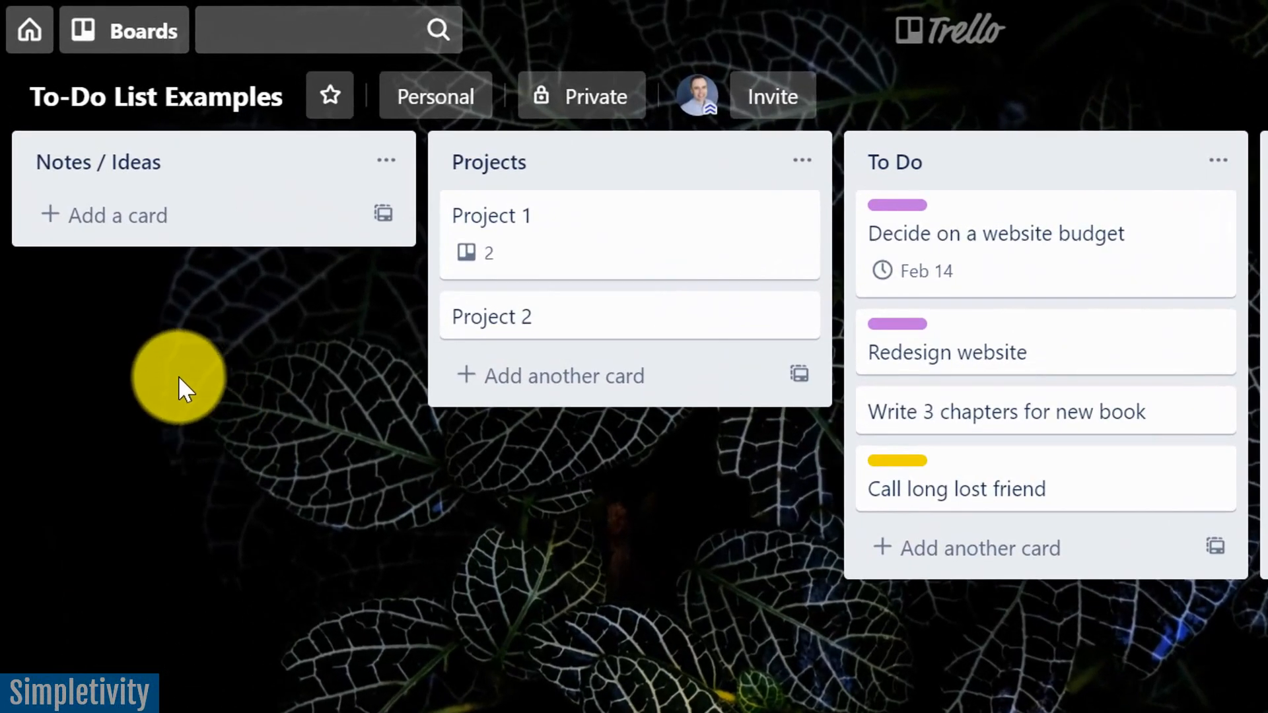
mouse_move(154, 296)
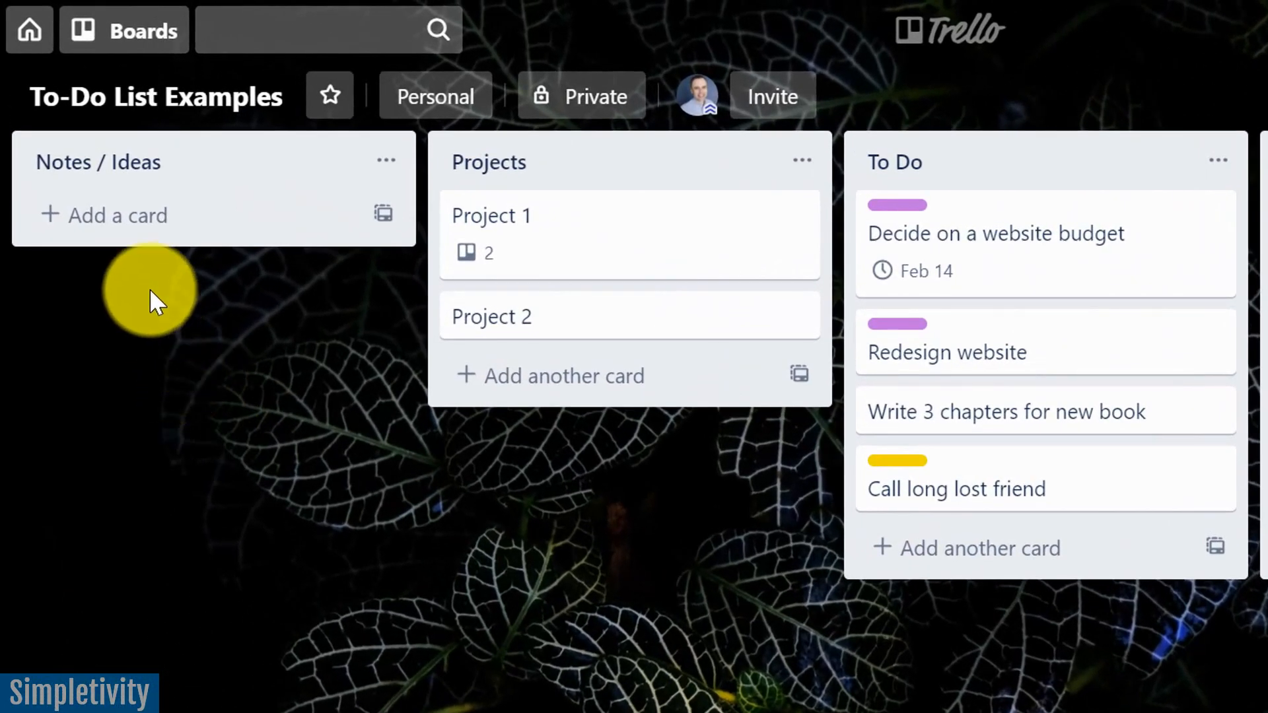
Add 'Test Card' to Notes / Ideas and open its details.
click(116, 215)
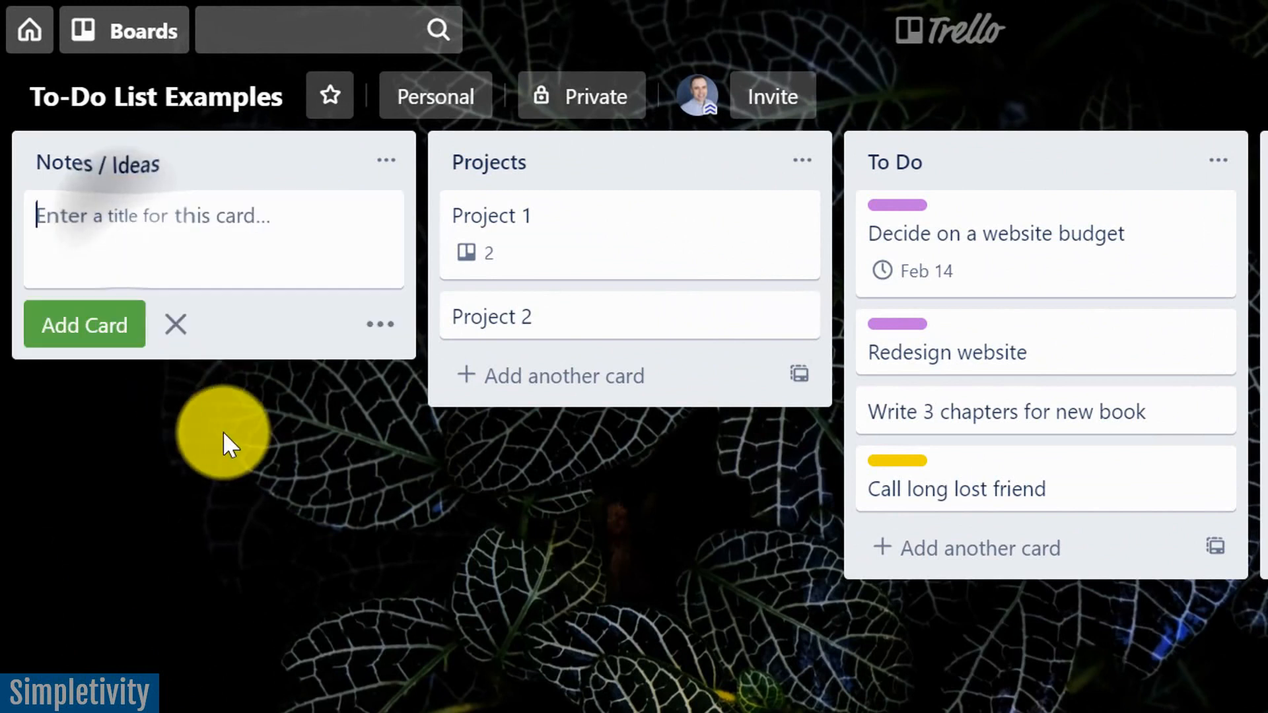
text(Test Car)
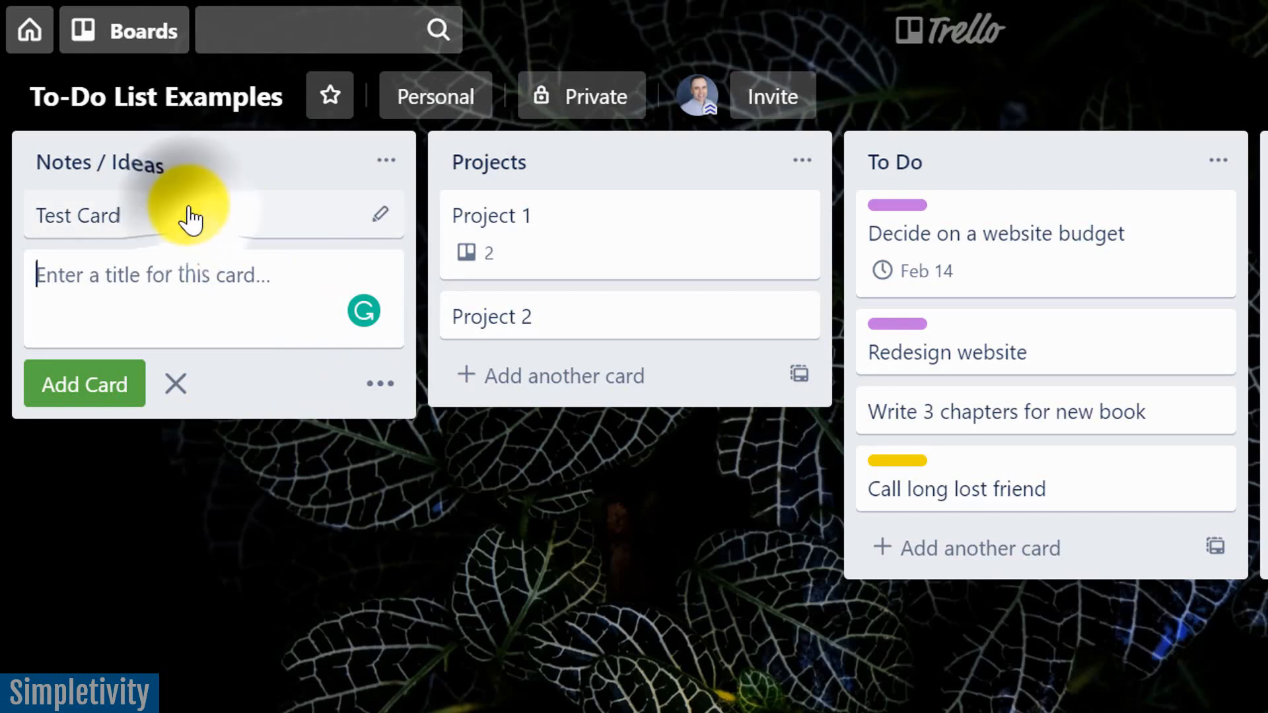
click(78, 215)
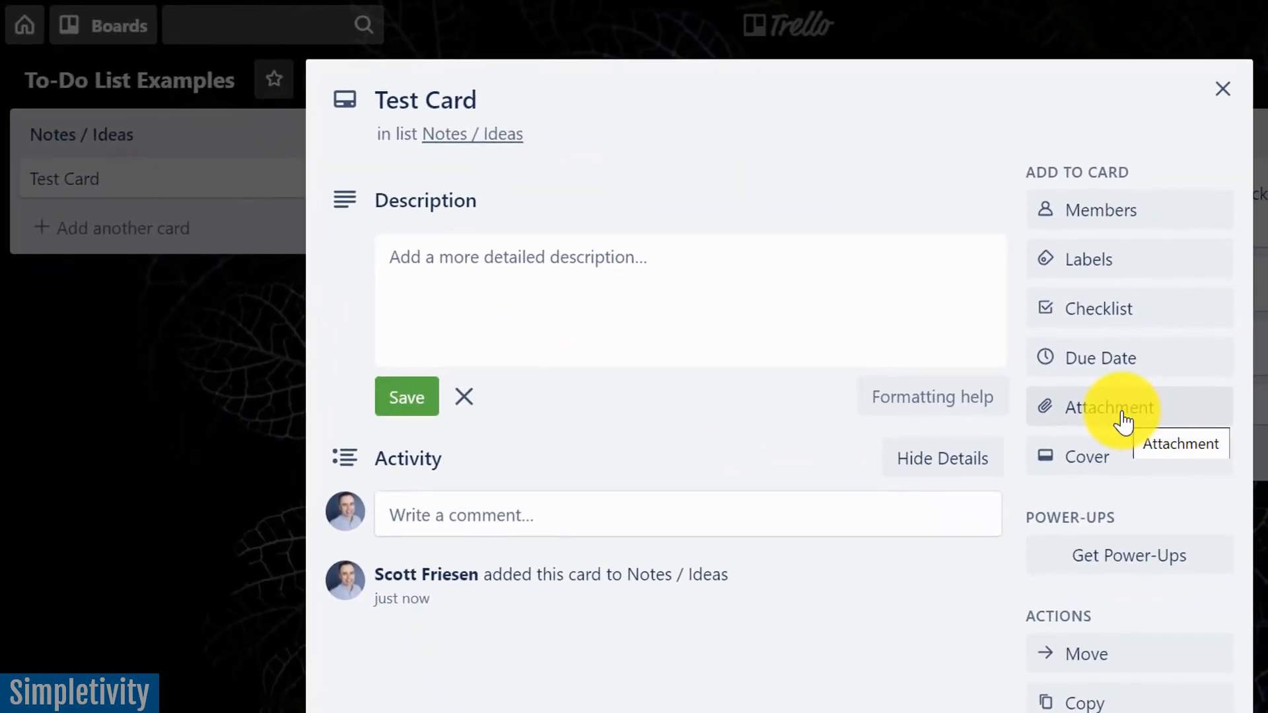
mouse_move(473, 583)
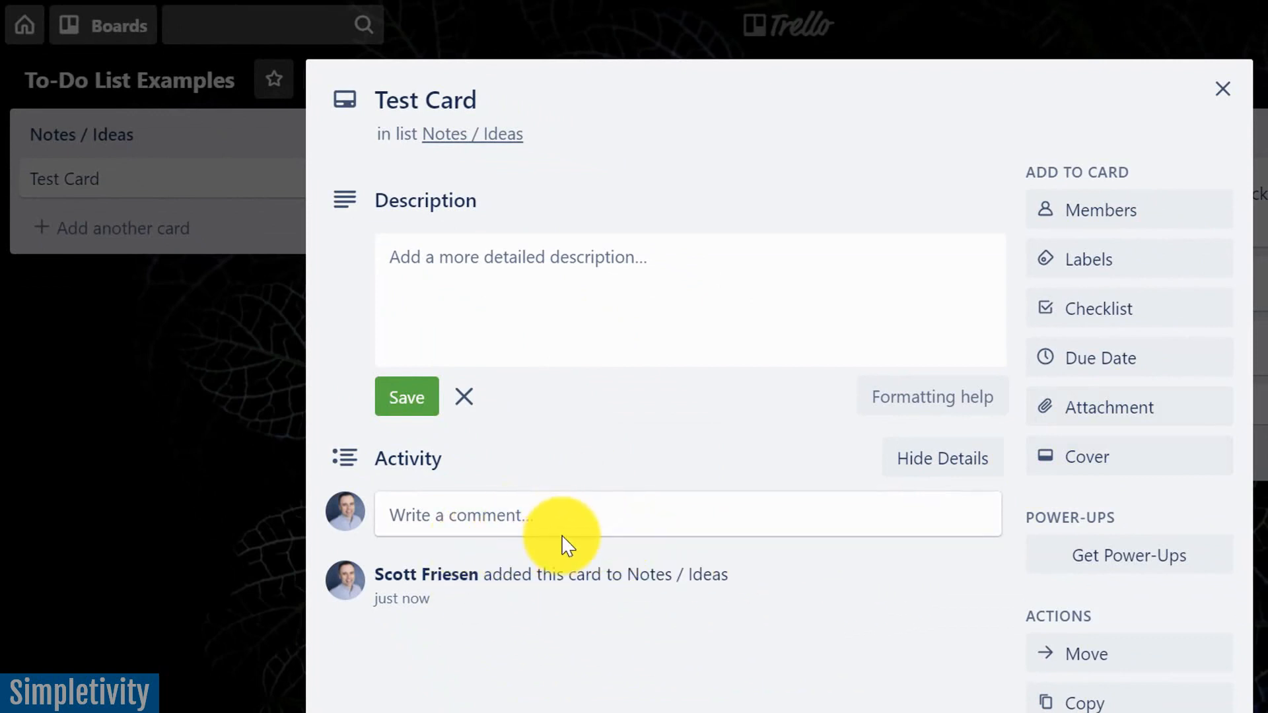
mouse_move(524, 158)
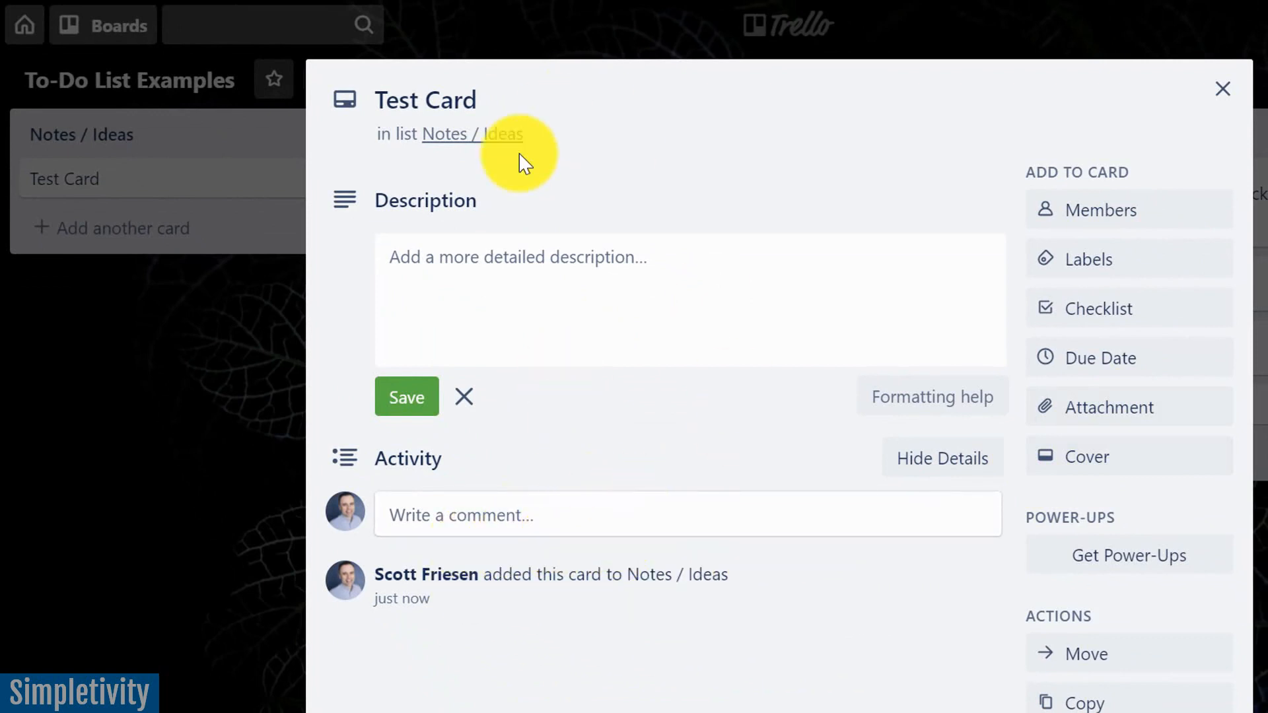
mouse_move(781, 610)
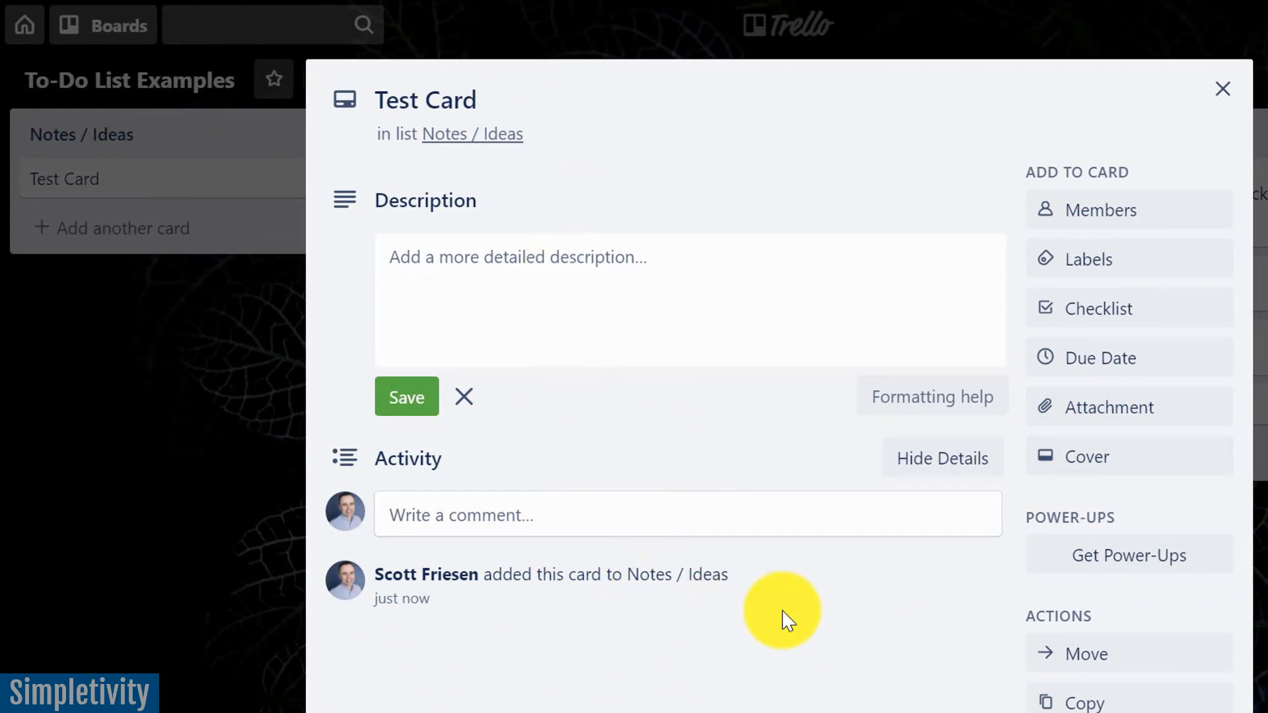
mouse_move(1117, 367)
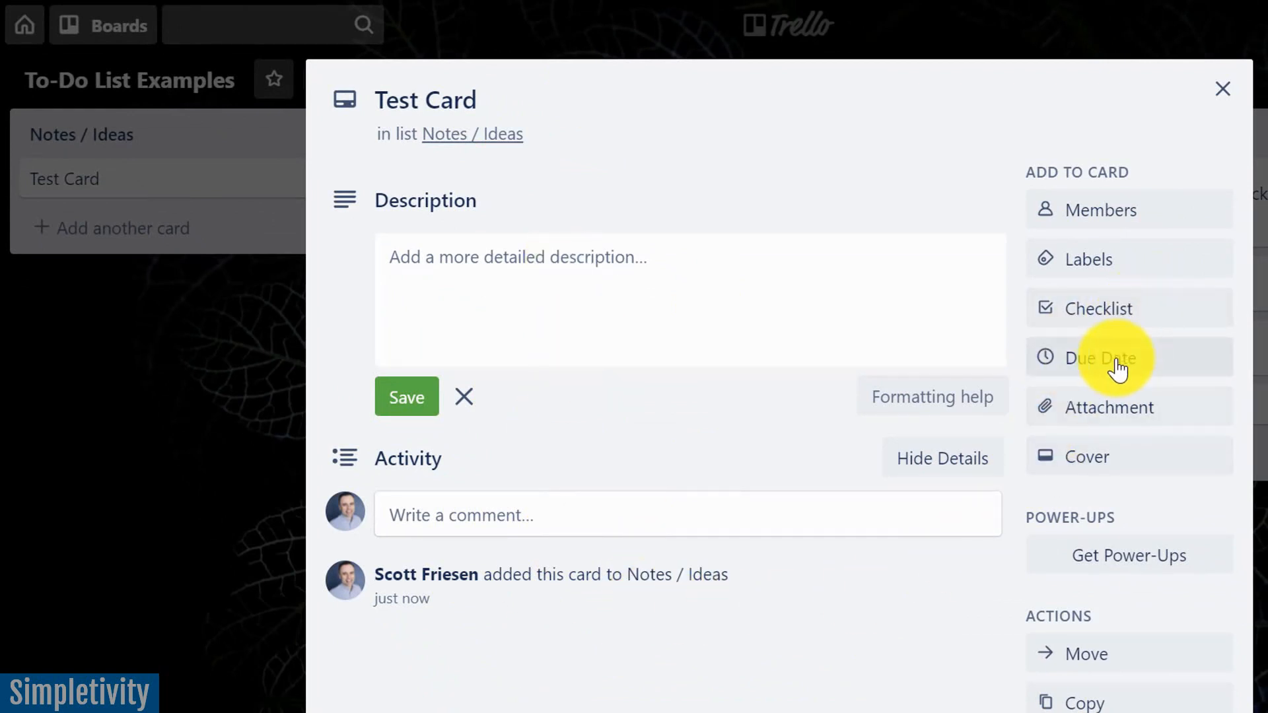
mouse_move(432, 259)
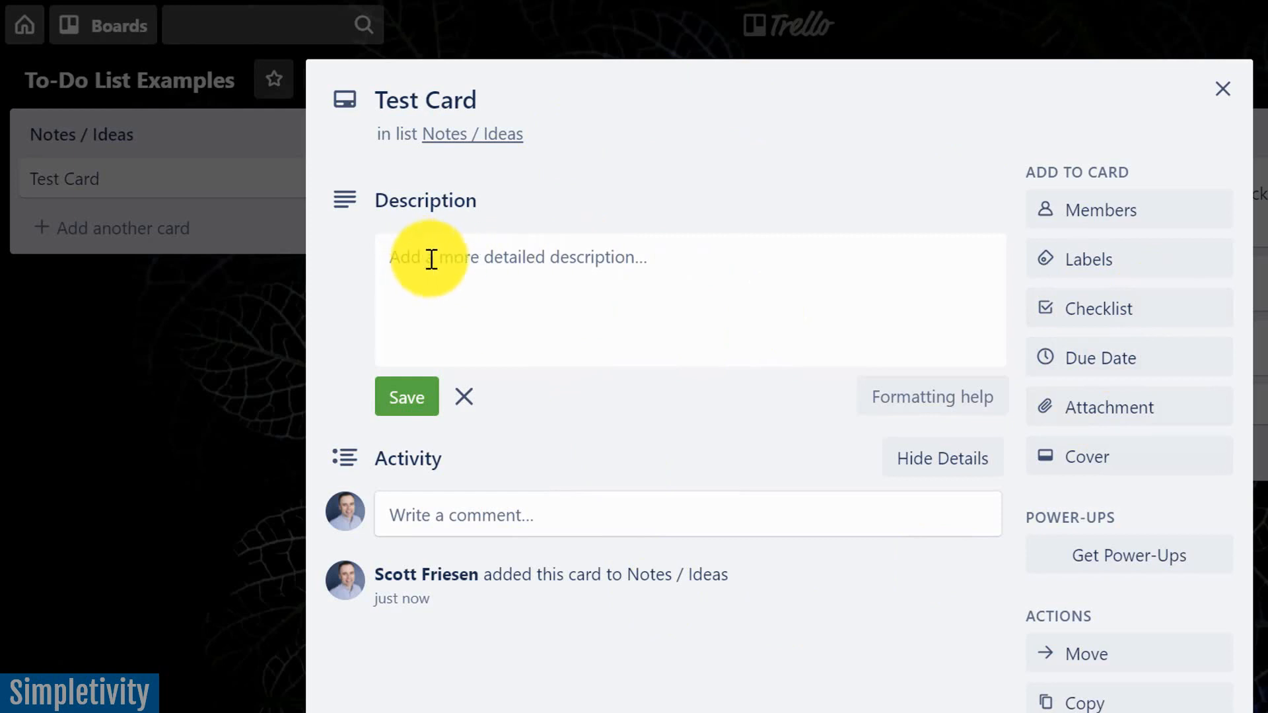
mouse_move(555, 325)
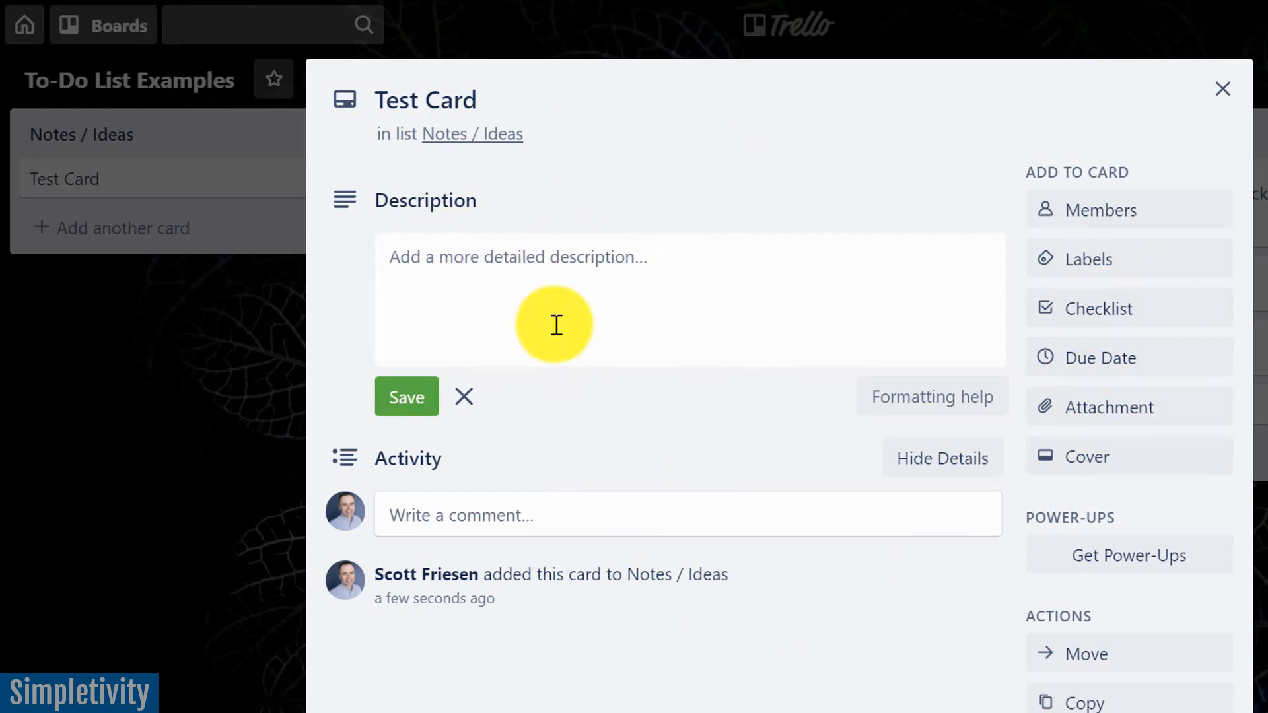
click(1222, 89)
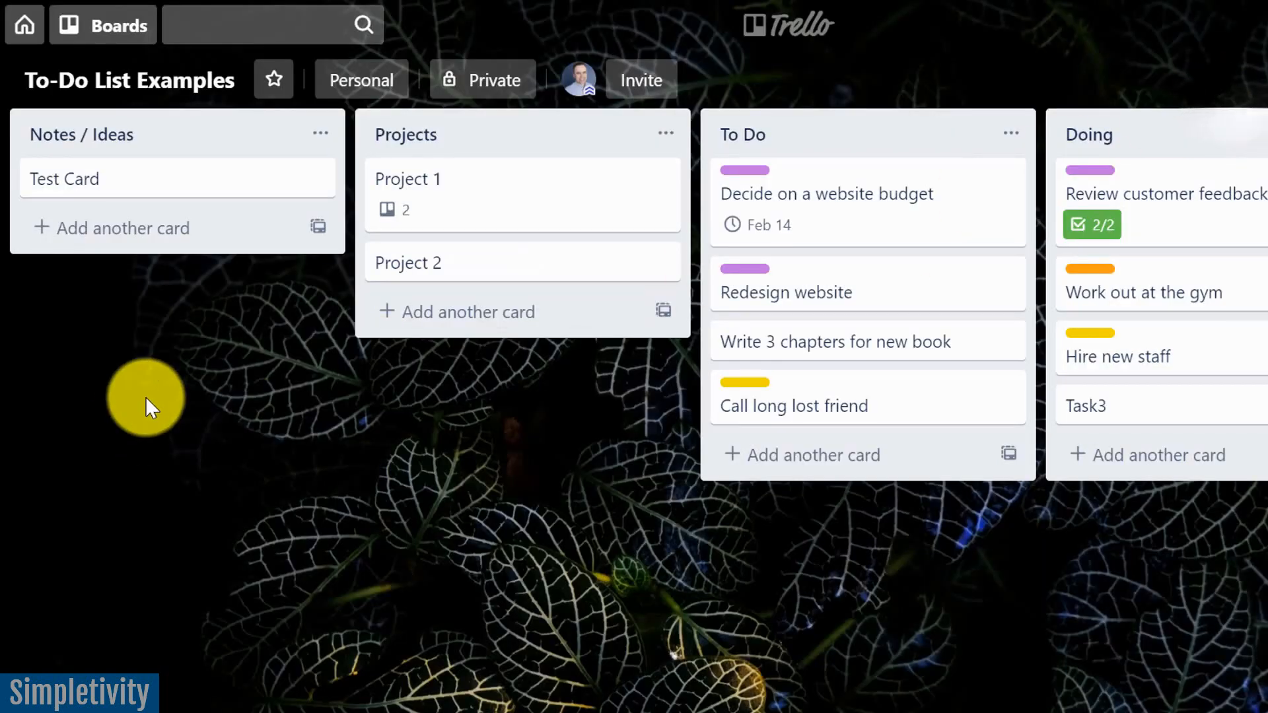
mouse_move(154, 234)
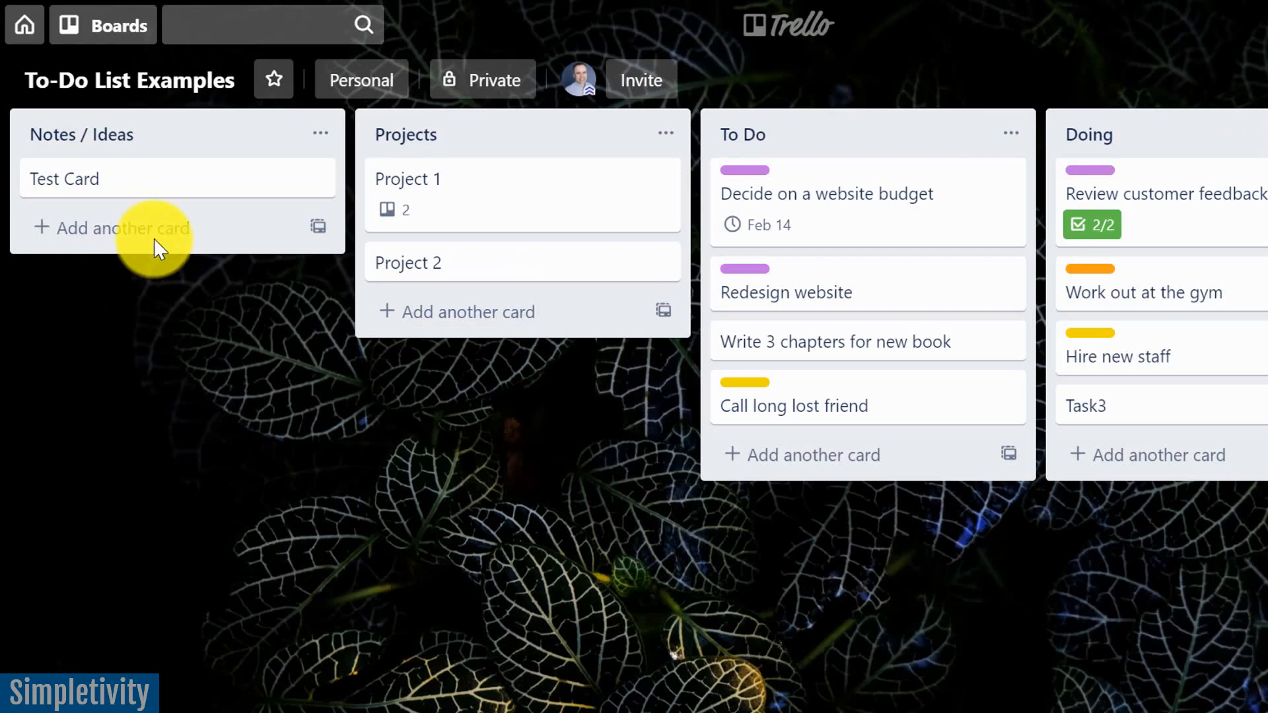
mouse_move(832, 266)
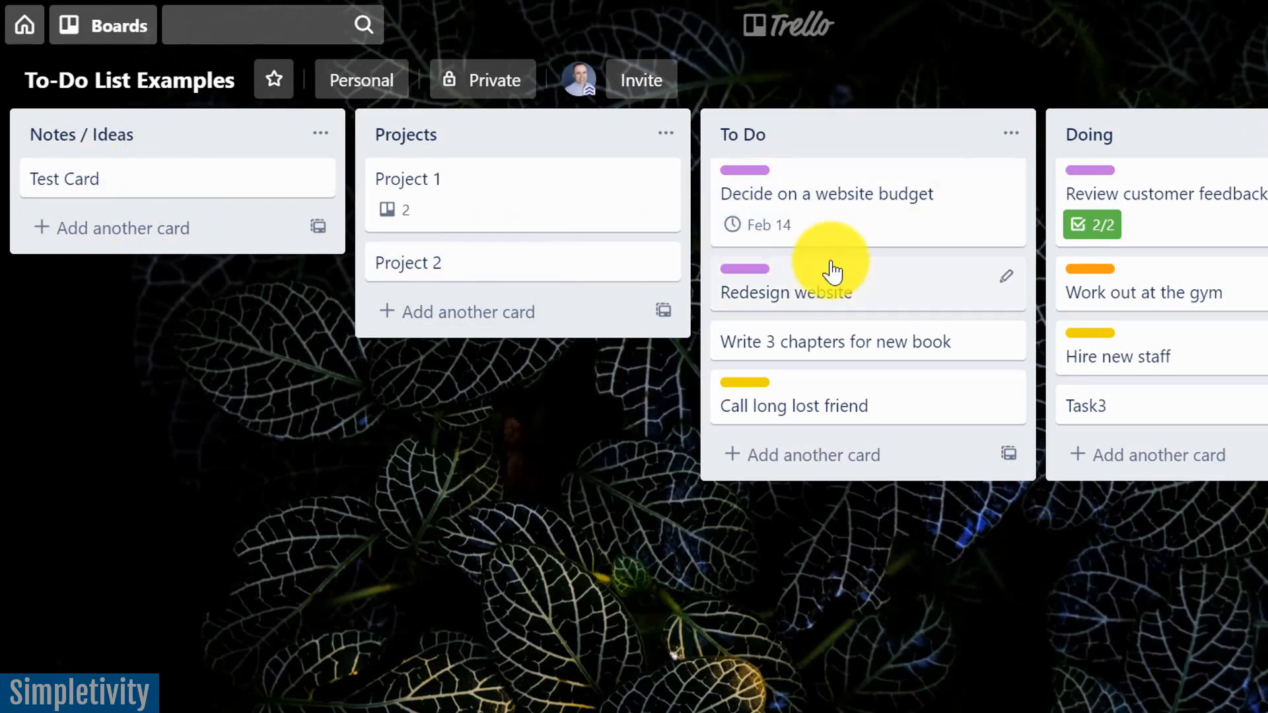
mouse_move(548, 217)
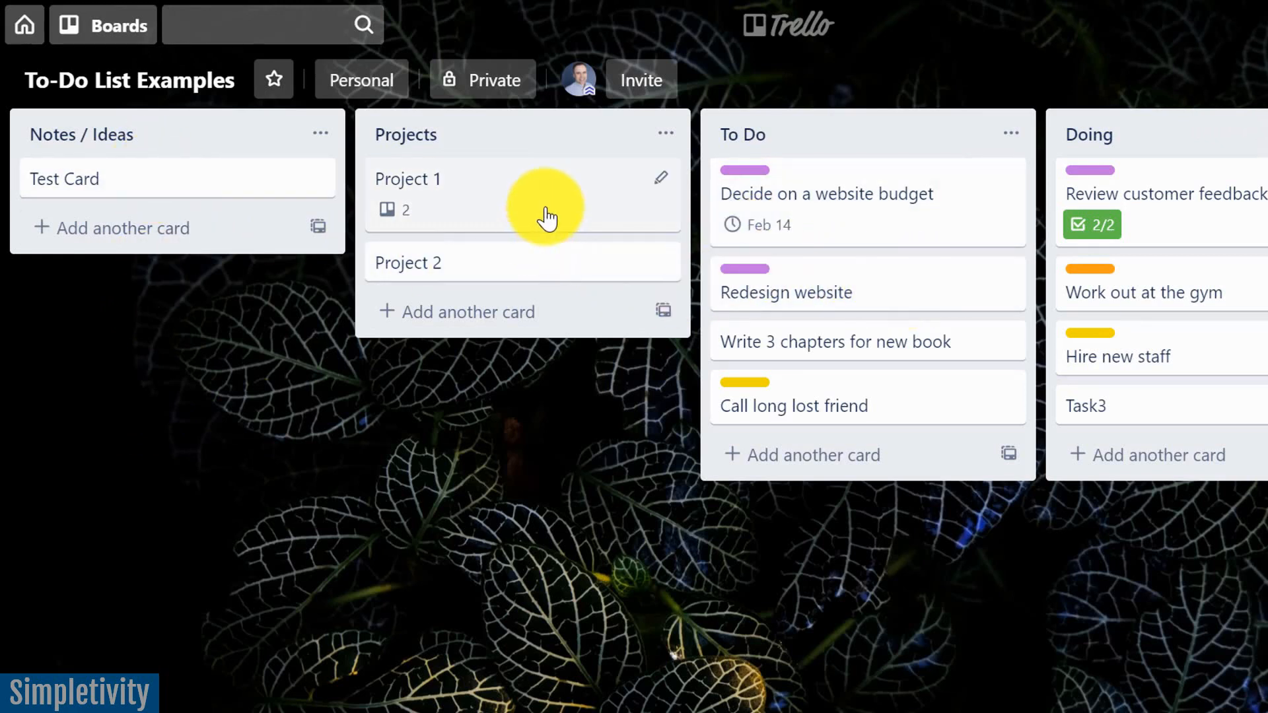
mouse_move(125, 179)
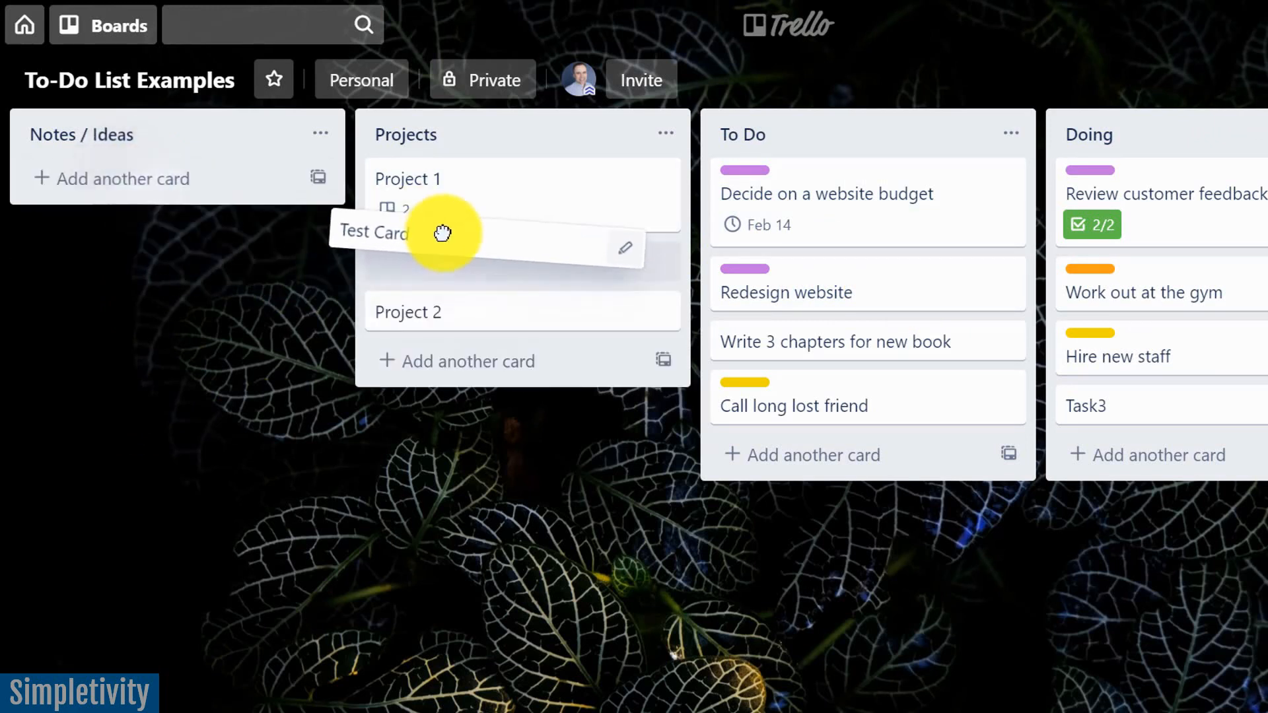
drag(440, 233, 126, 181)
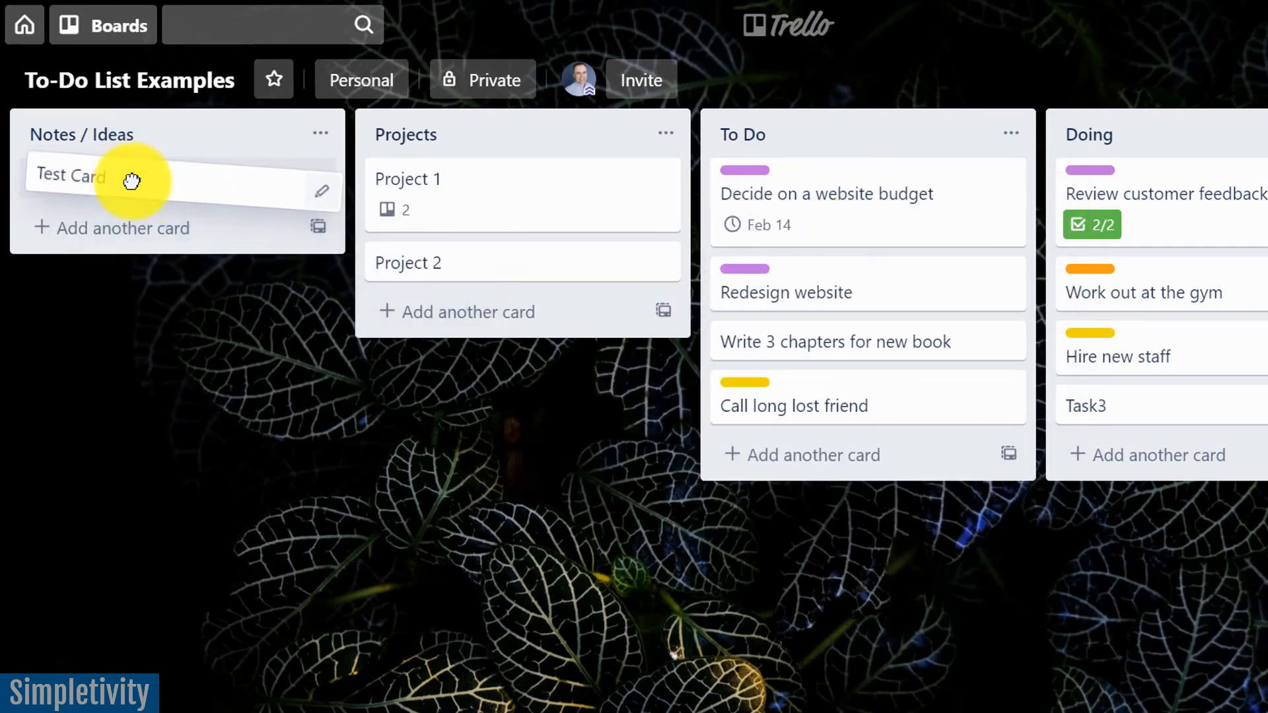
mouse_move(234, 356)
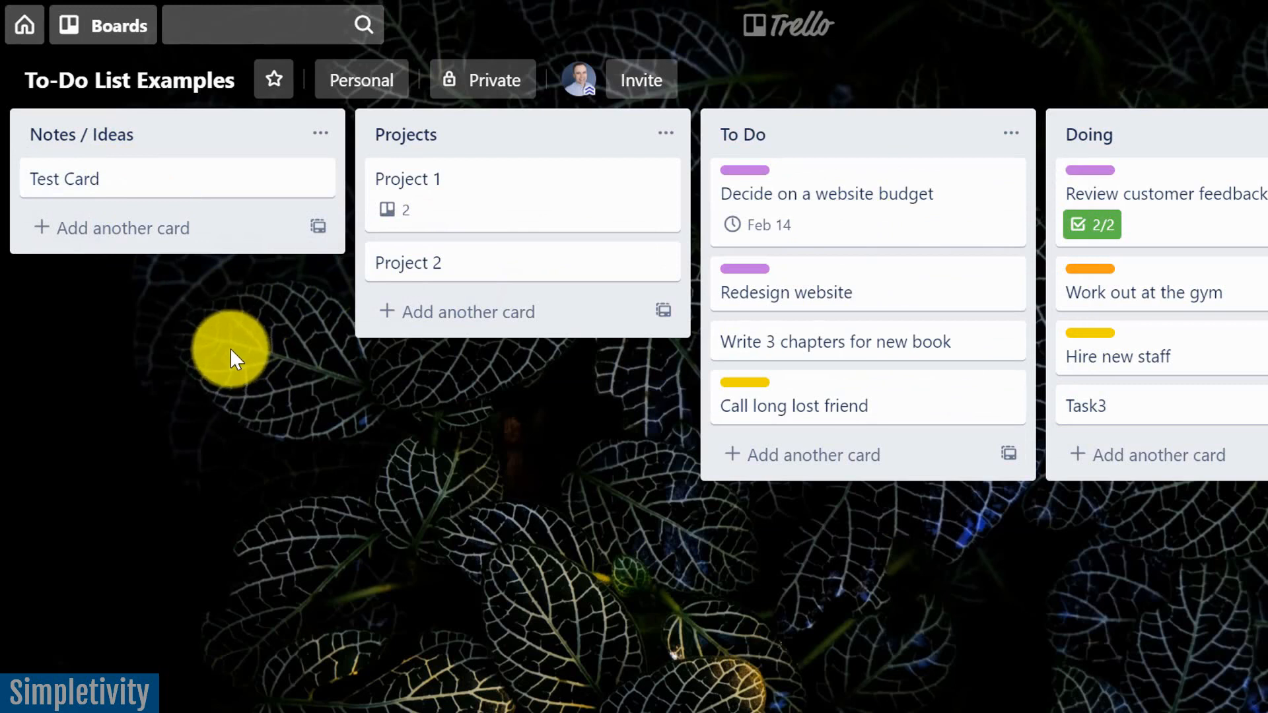
mouse_move(170, 179)
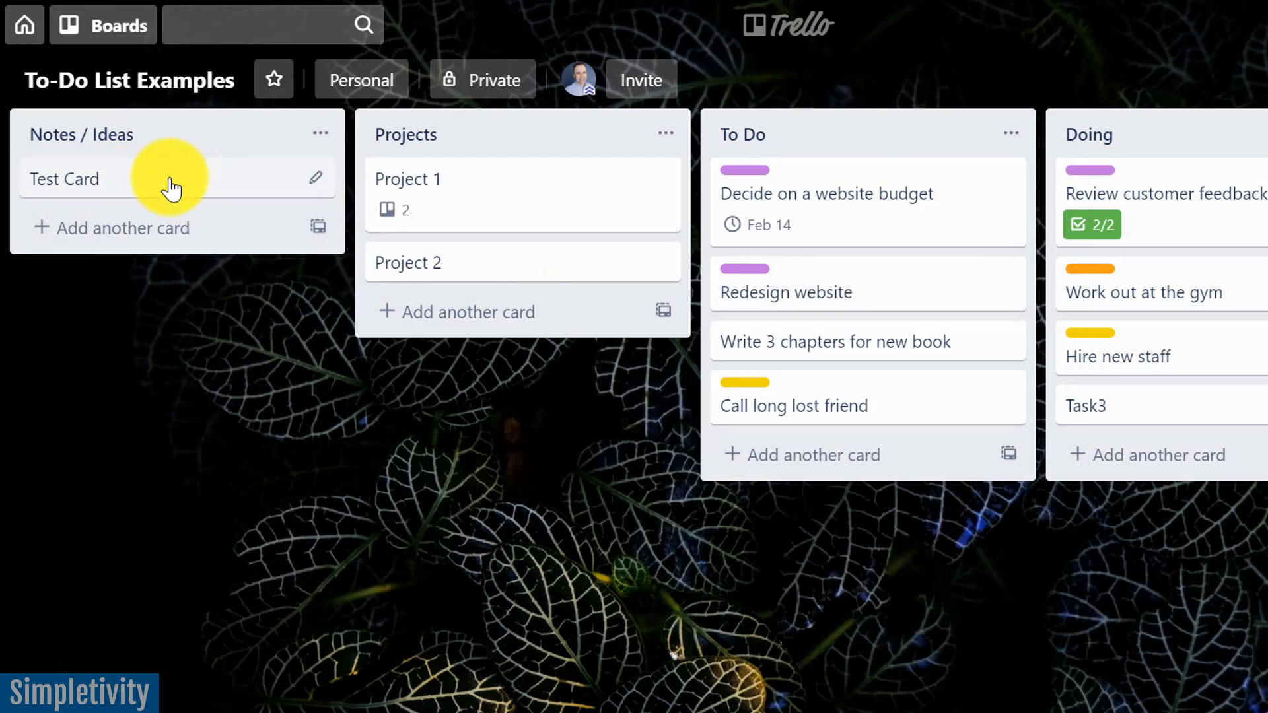
mouse_move(208, 195)
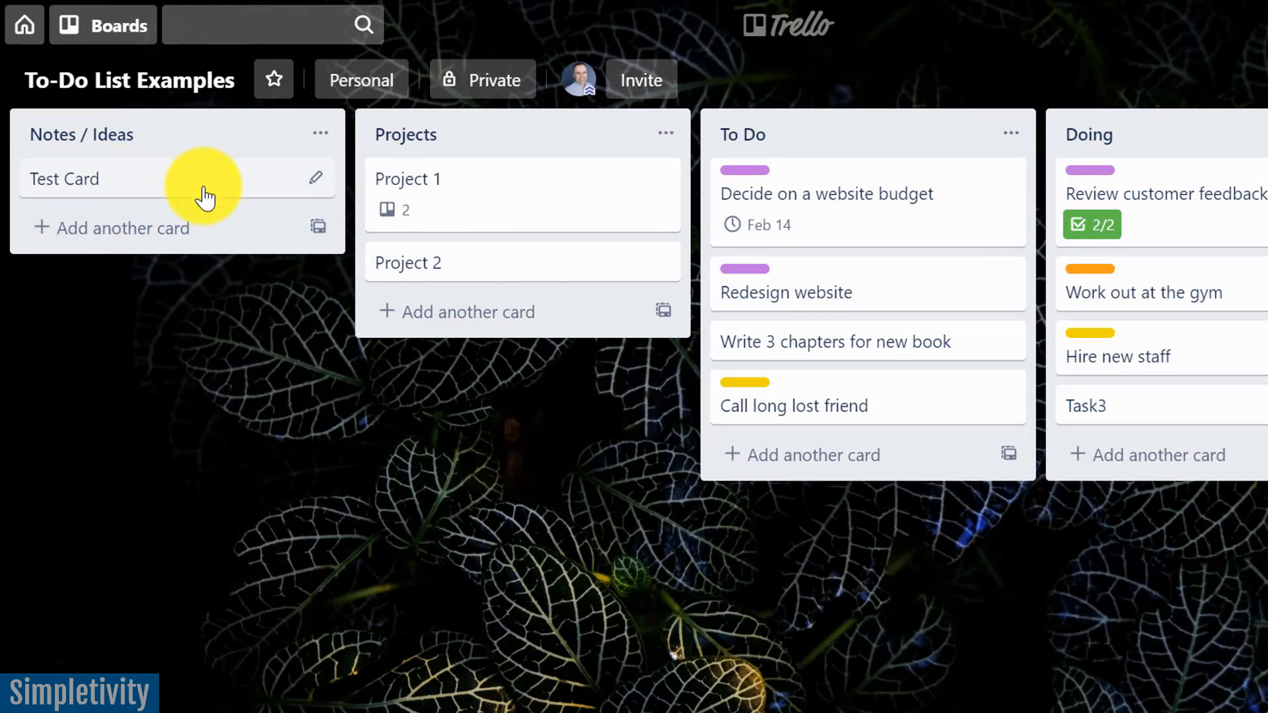
mouse_move(161, 184)
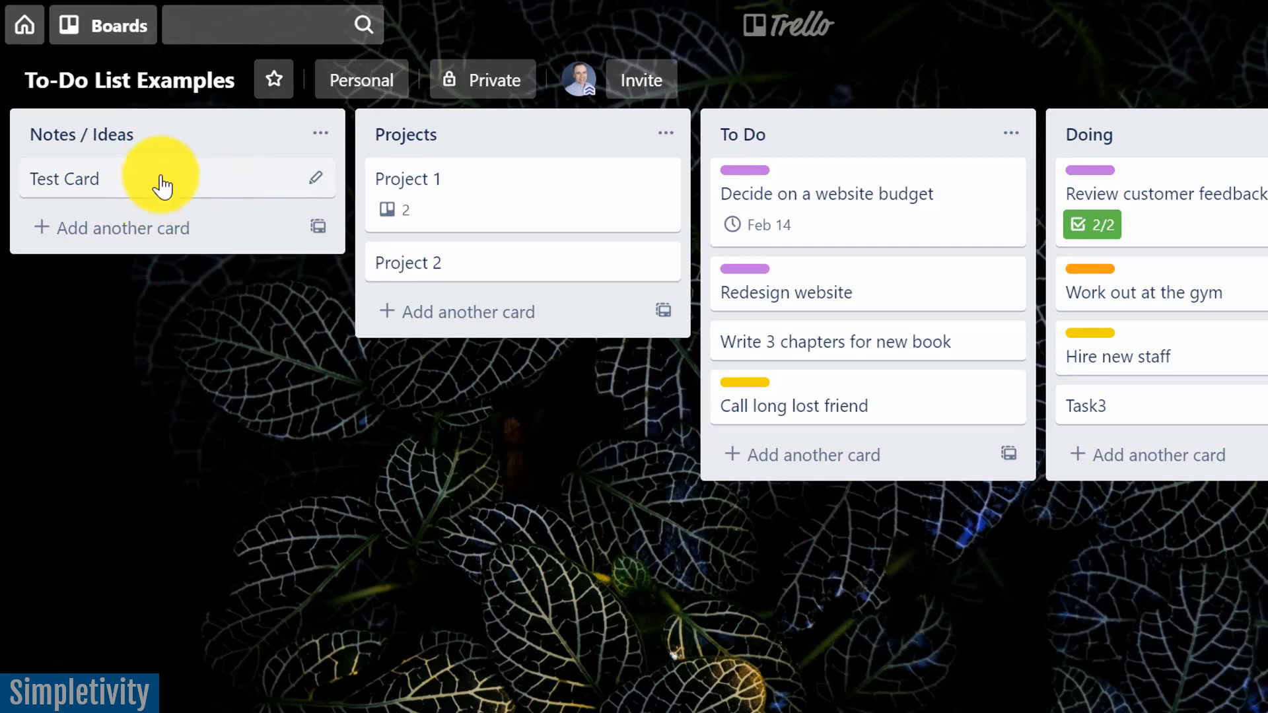
mouse_move(175, 198)
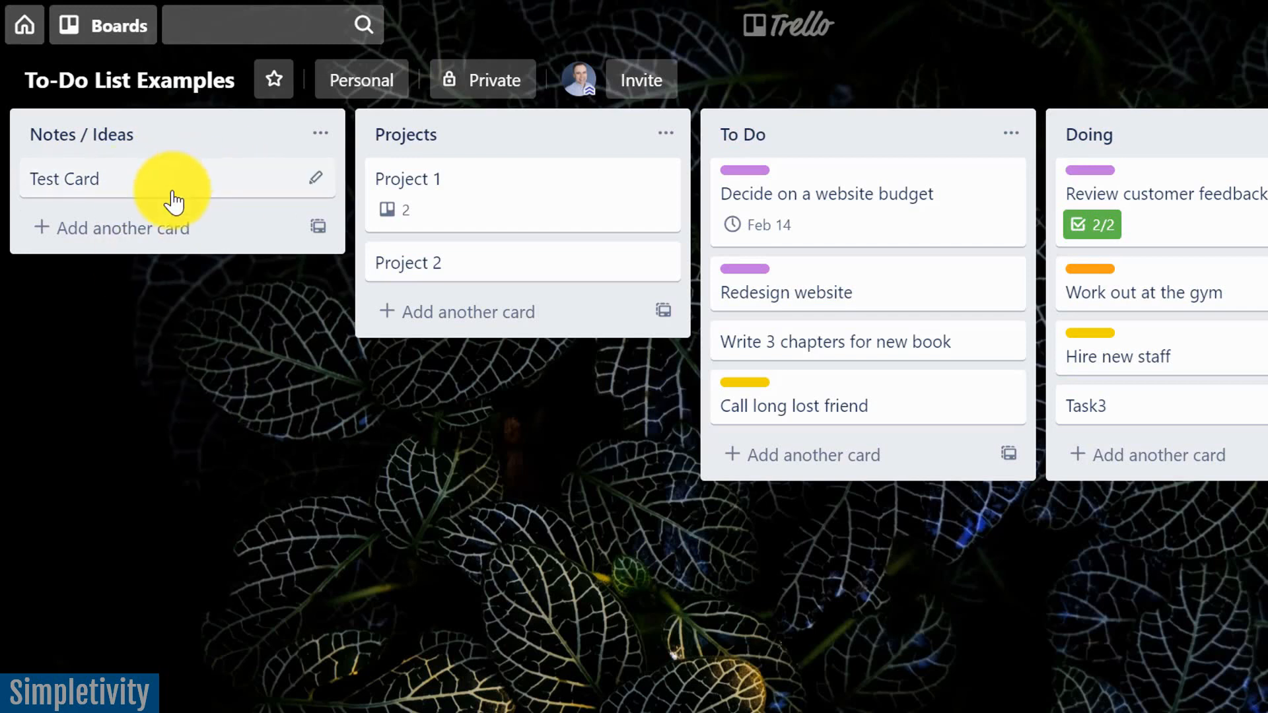
mouse_move(162, 179)
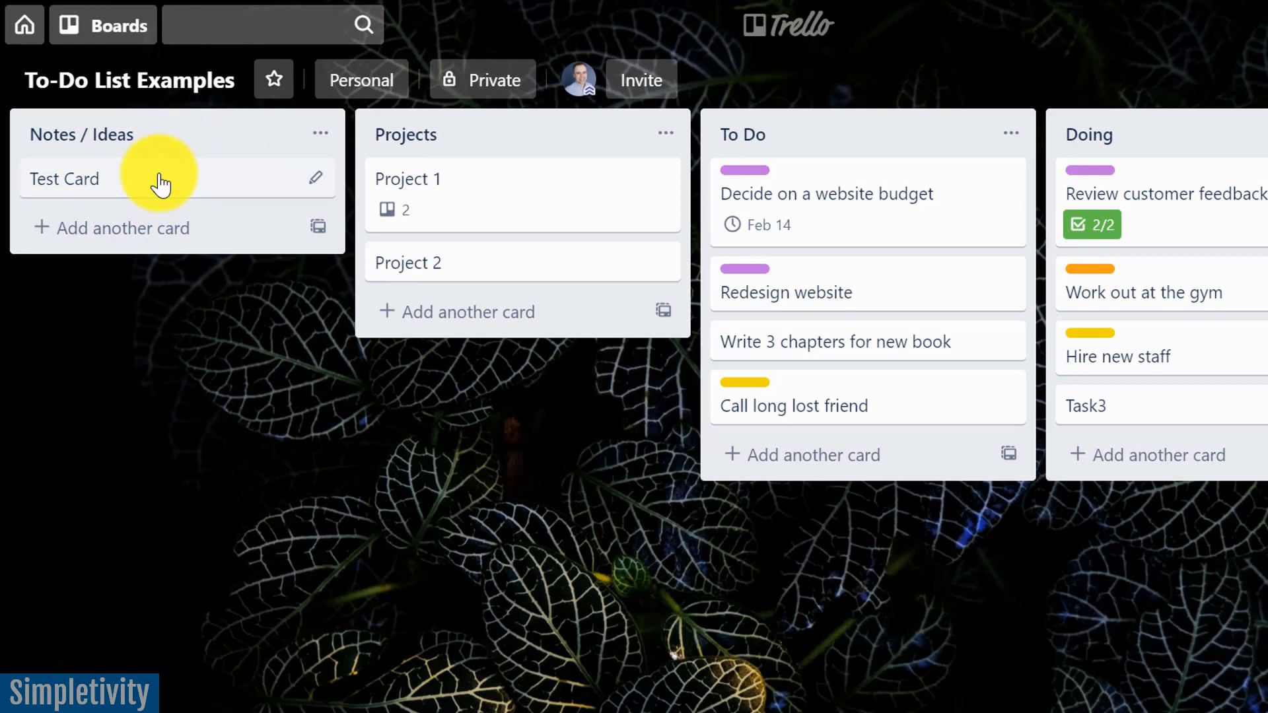
mouse_move(159, 227)
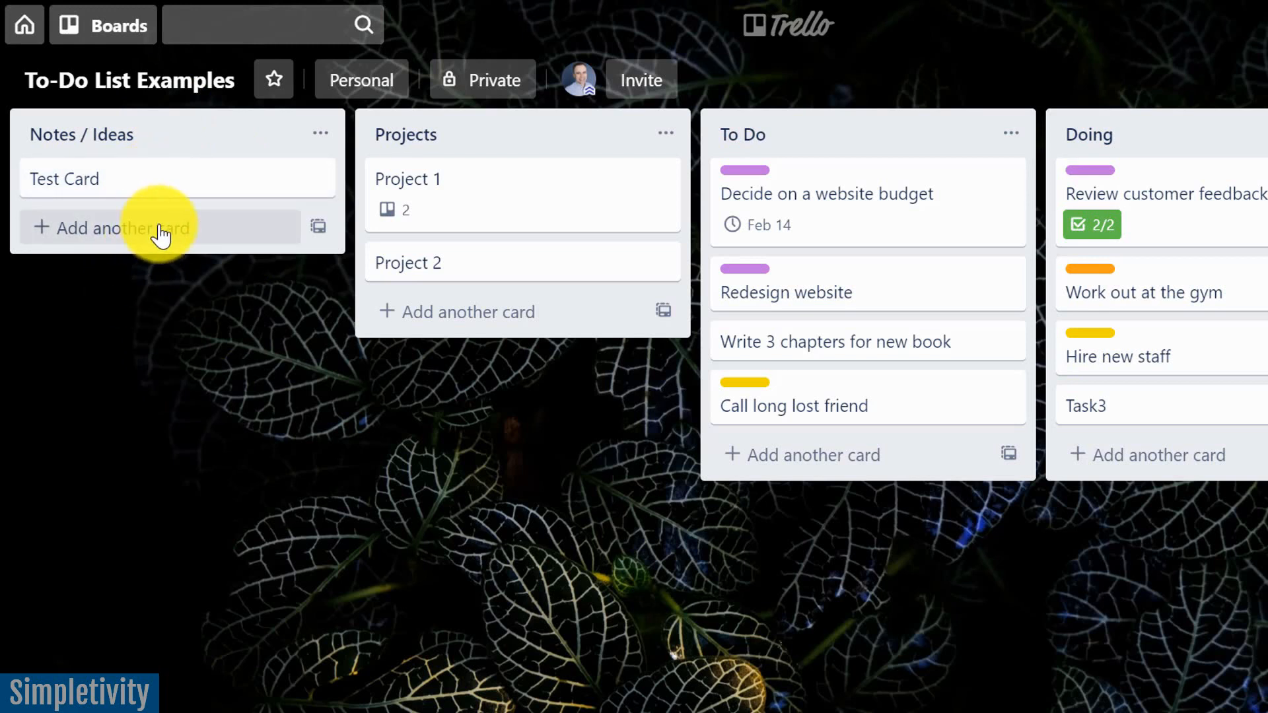
mouse_move(164, 179)
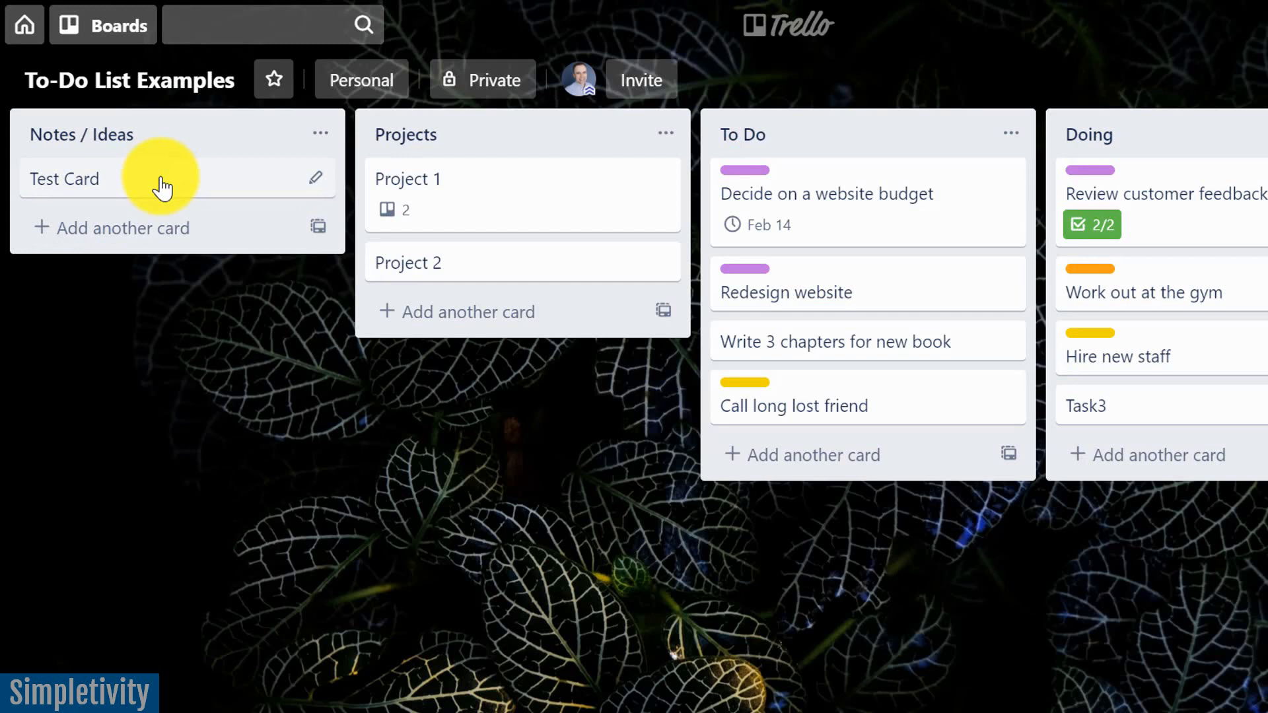
mouse_move(154, 145)
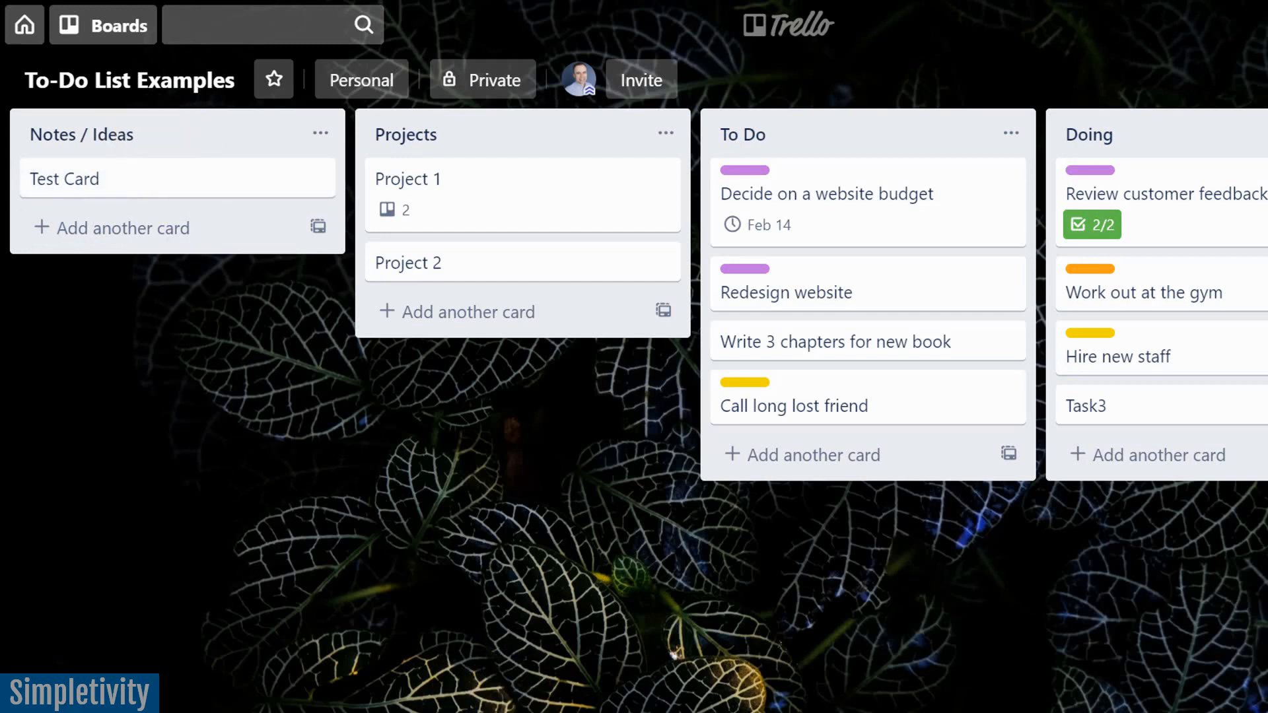
Scroll the board right to show the Waiting For and Done lists.
scroll(right, 3)
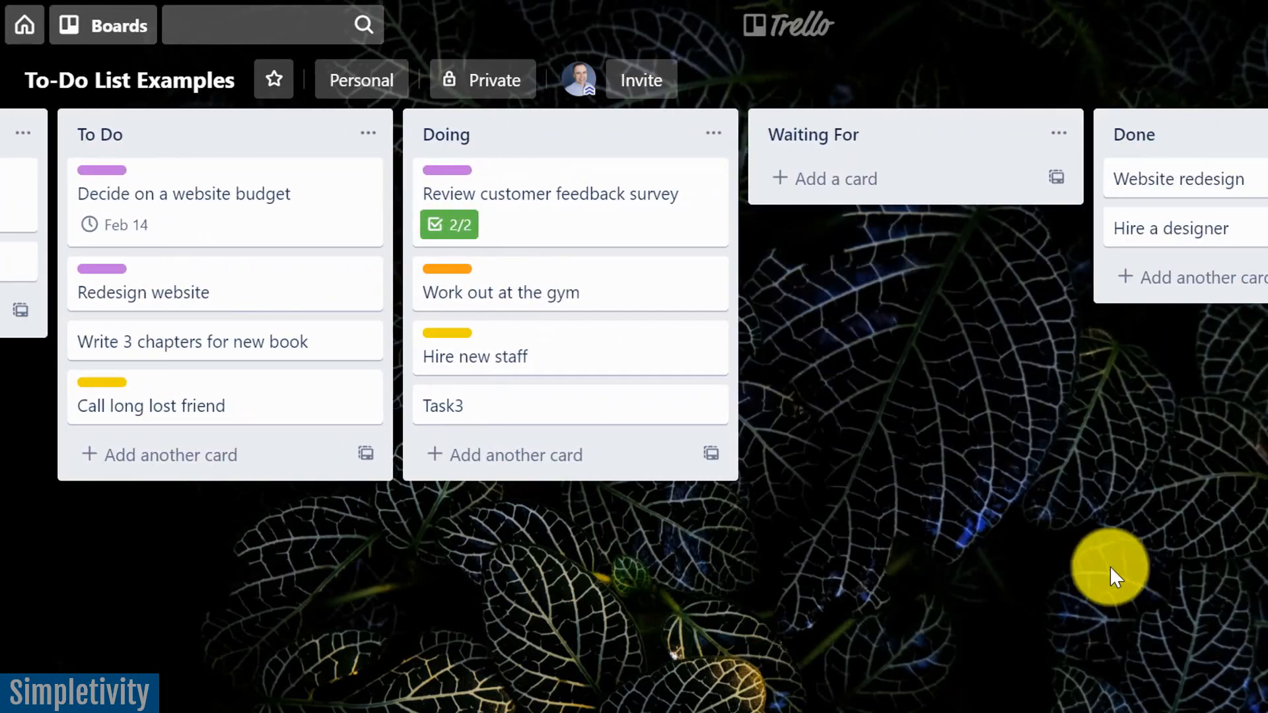
mouse_move(965, 144)
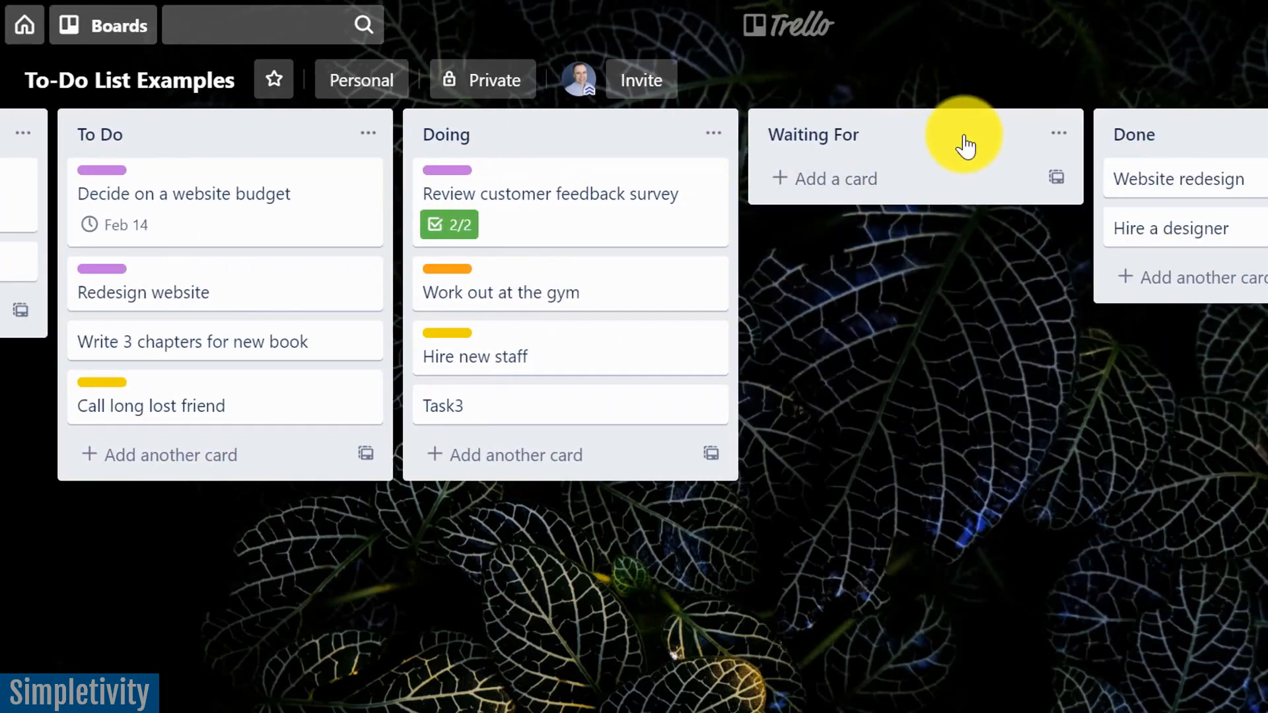
mouse_move(917, 145)
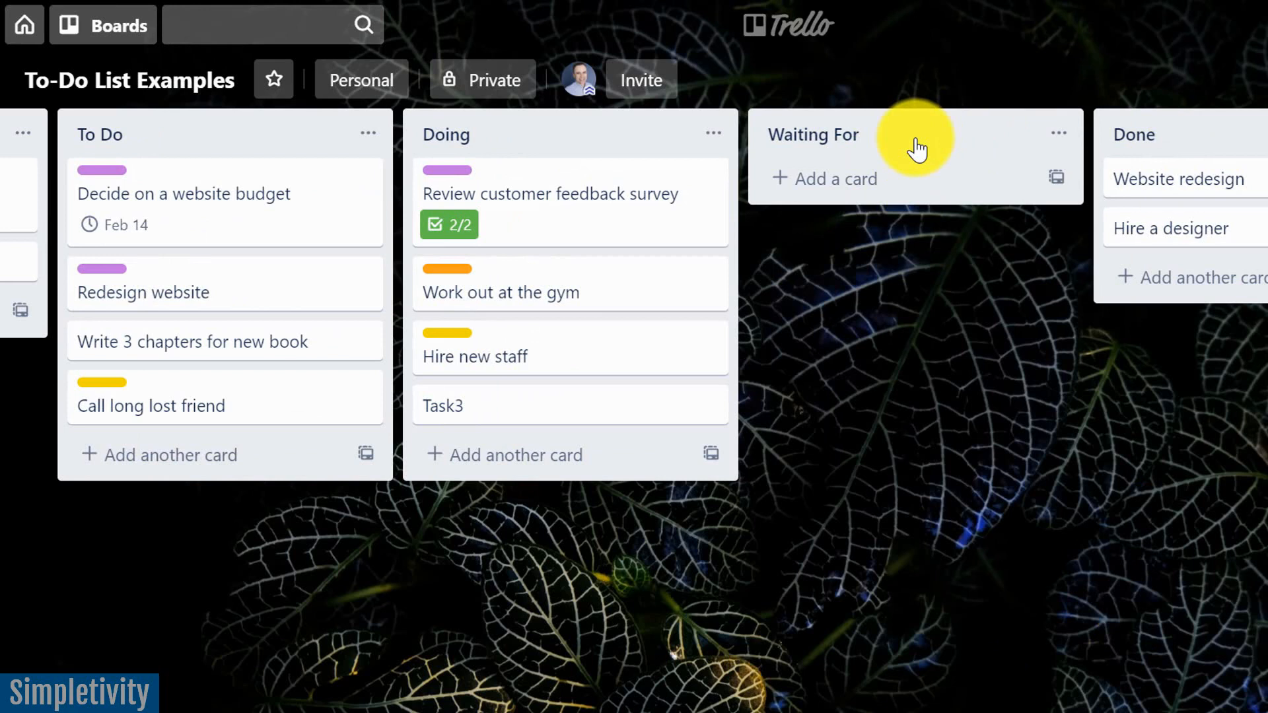
mouse_move(919, 167)
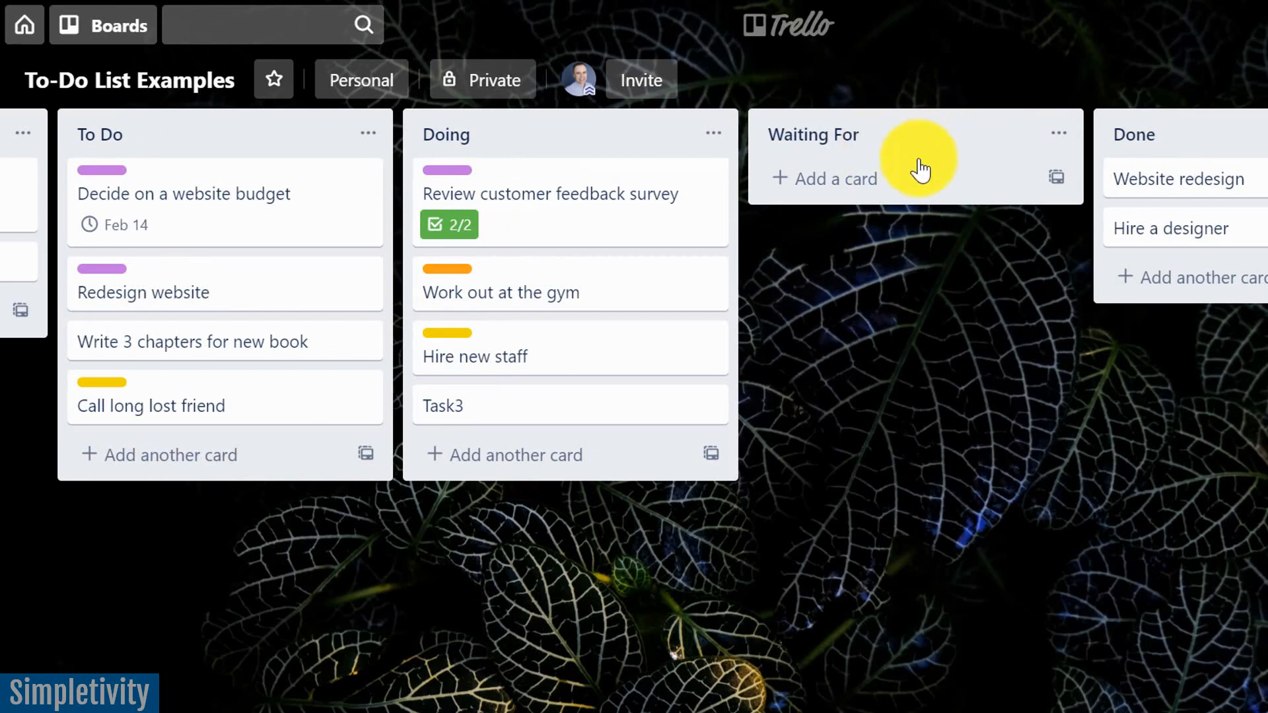
mouse_move(873, 178)
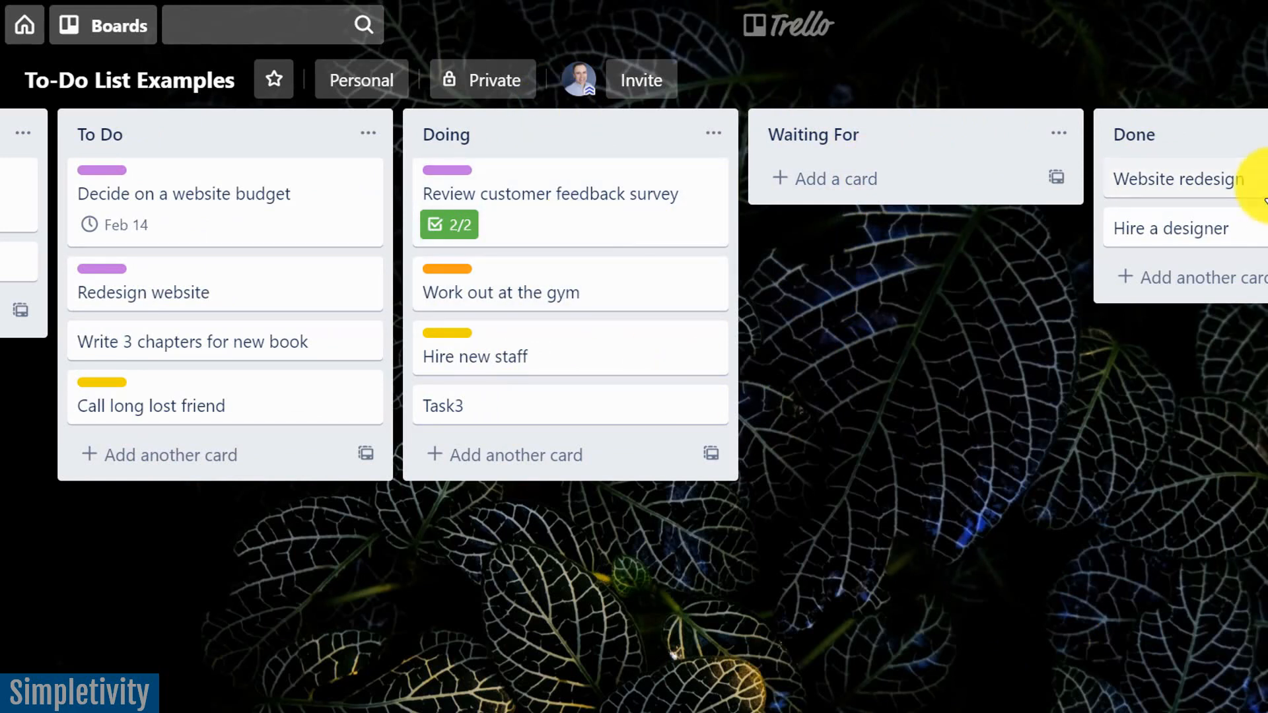
mouse_move(588, 390)
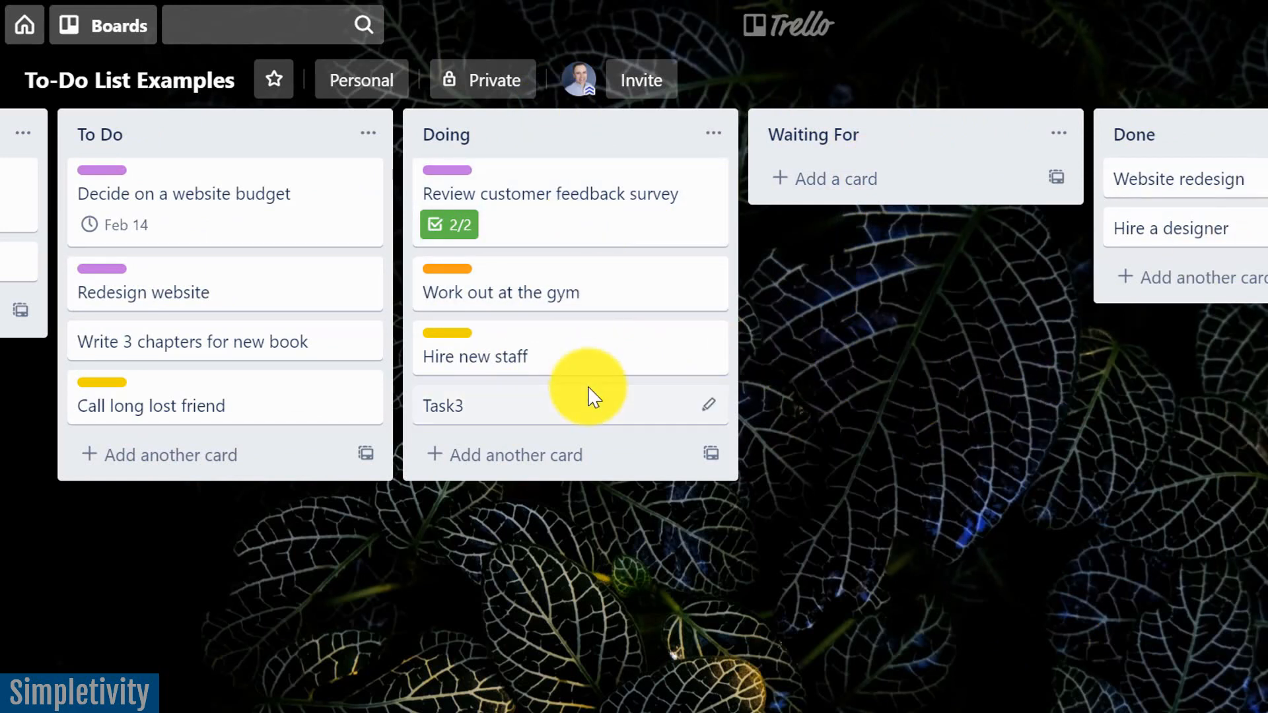
mouse_move(562, 357)
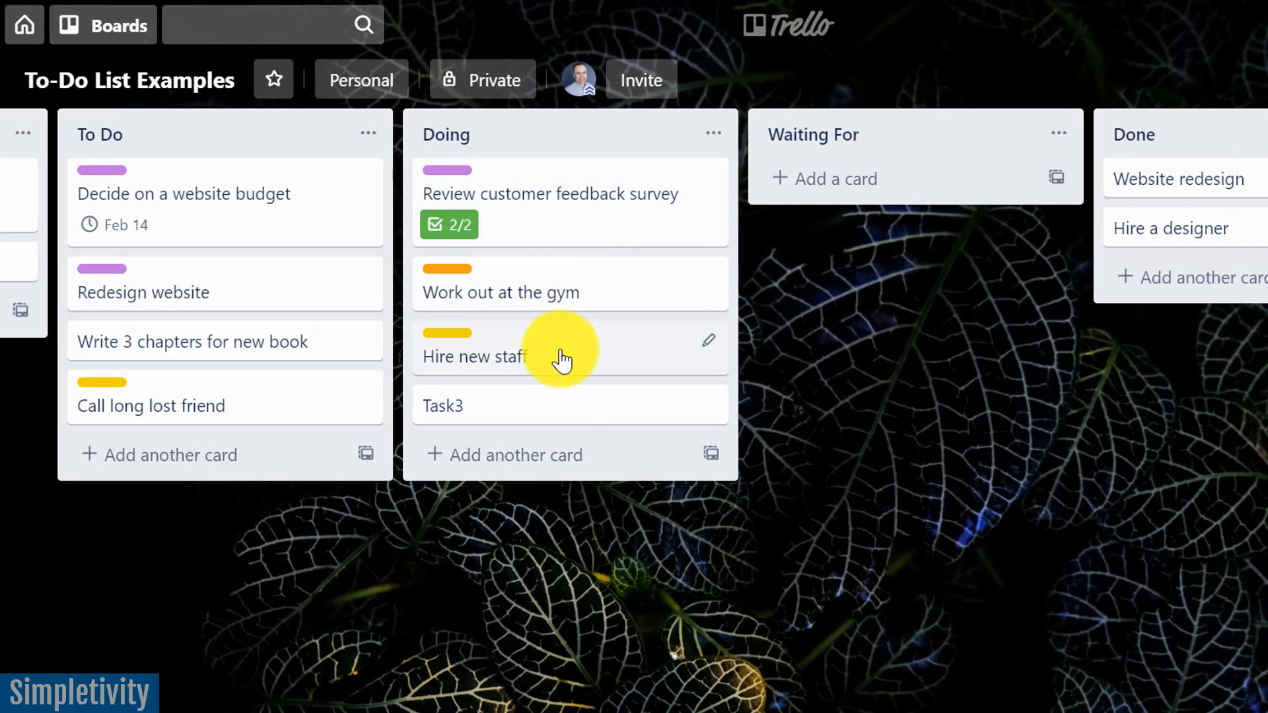
mouse_move(523, 353)
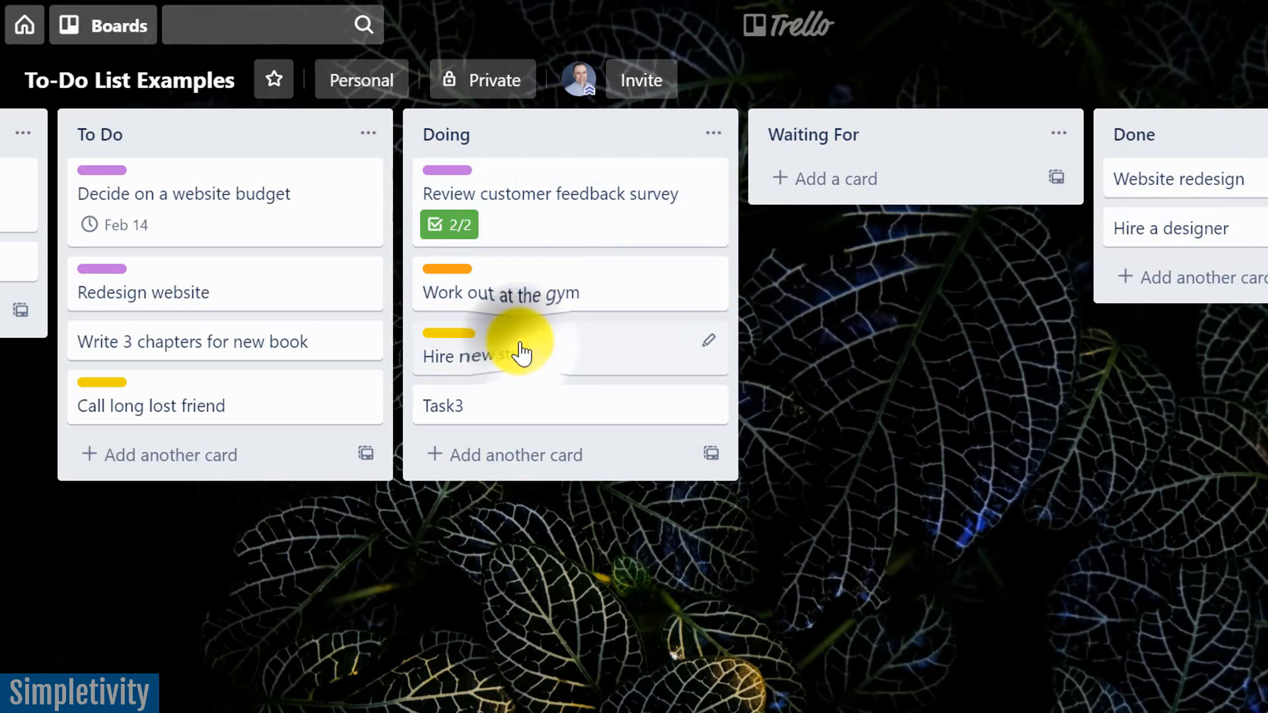
Drag the Hire new staff card from Doing into Waiting For.
drag(524, 350, 869, 193)
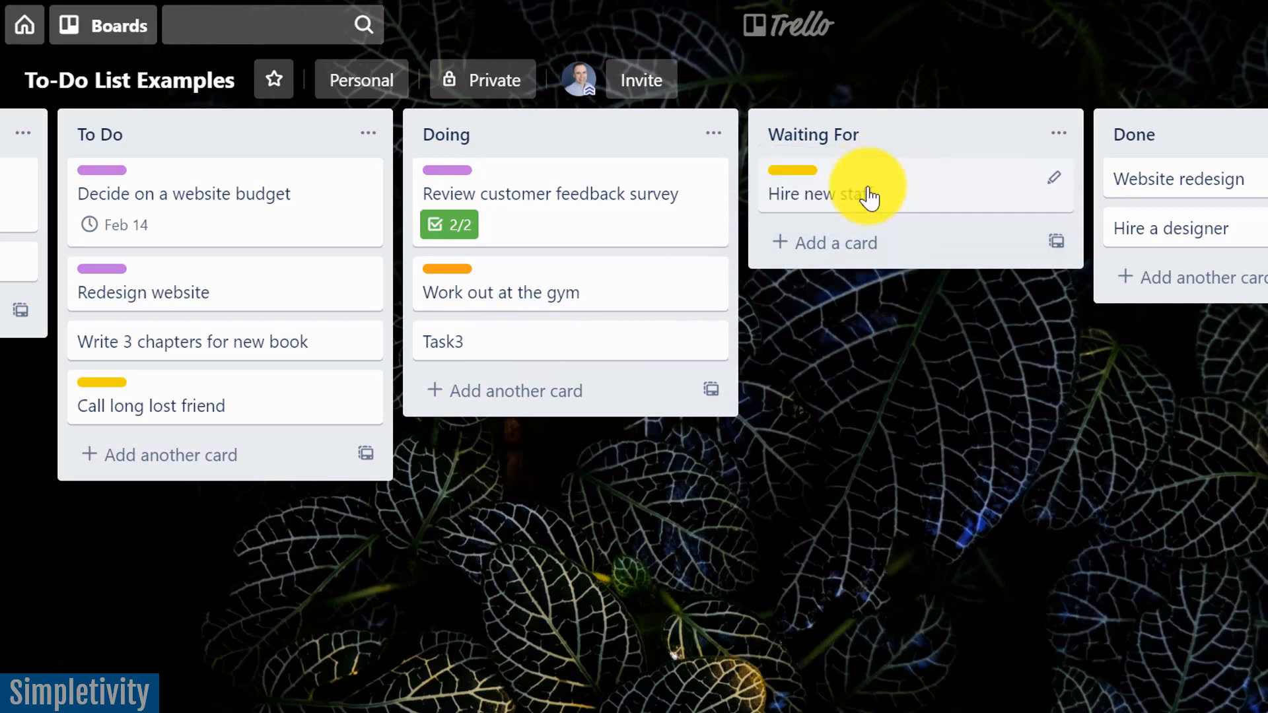
mouse_move(940, 381)
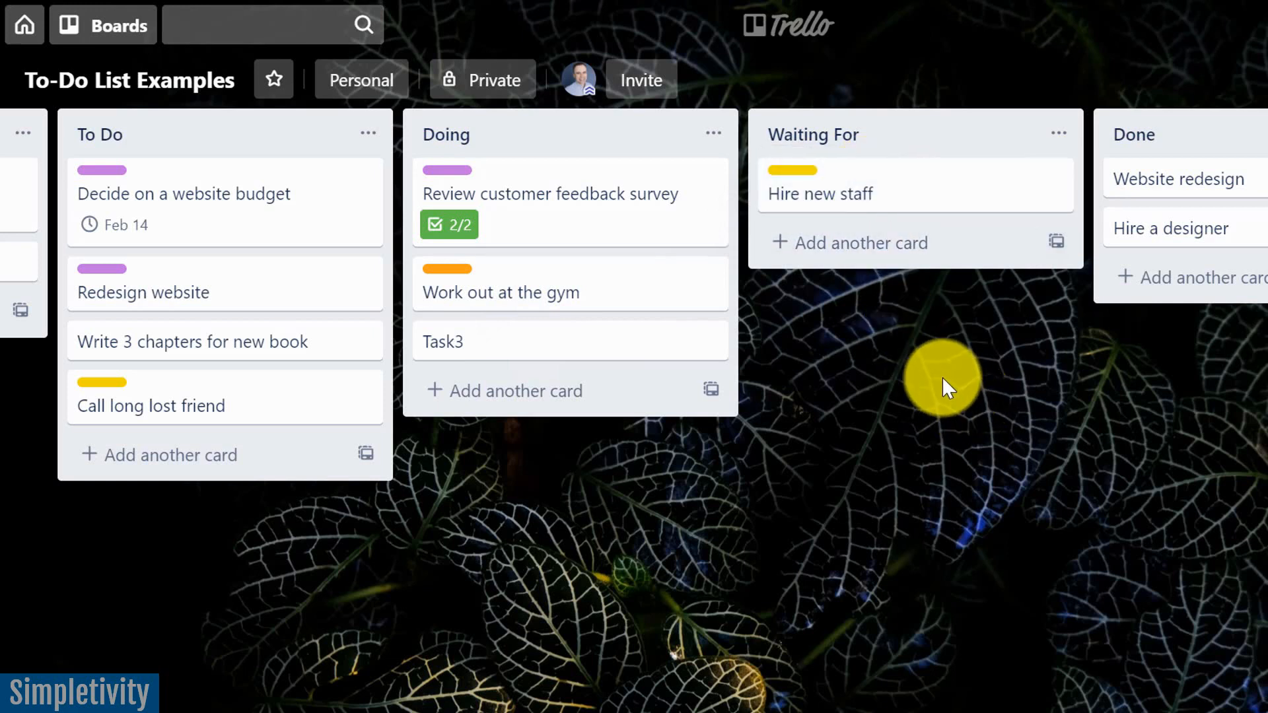
mouse_move(922, 303)
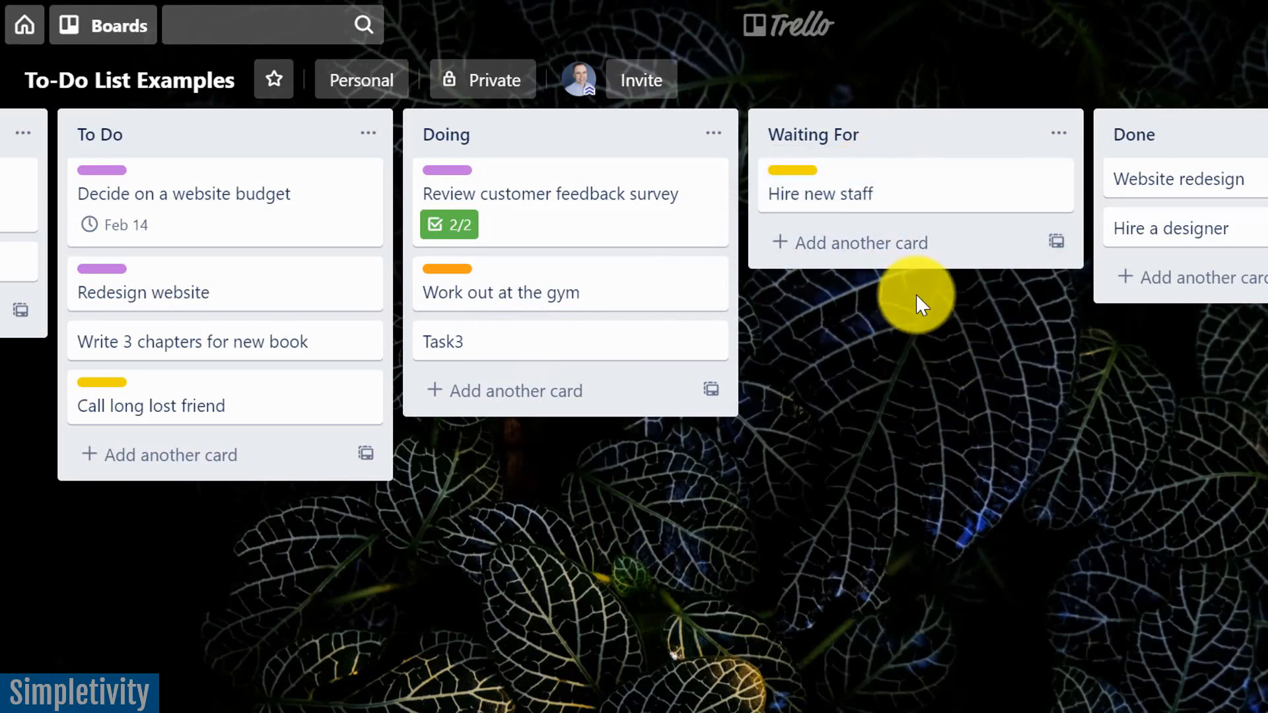
mouse_move(912, 194)
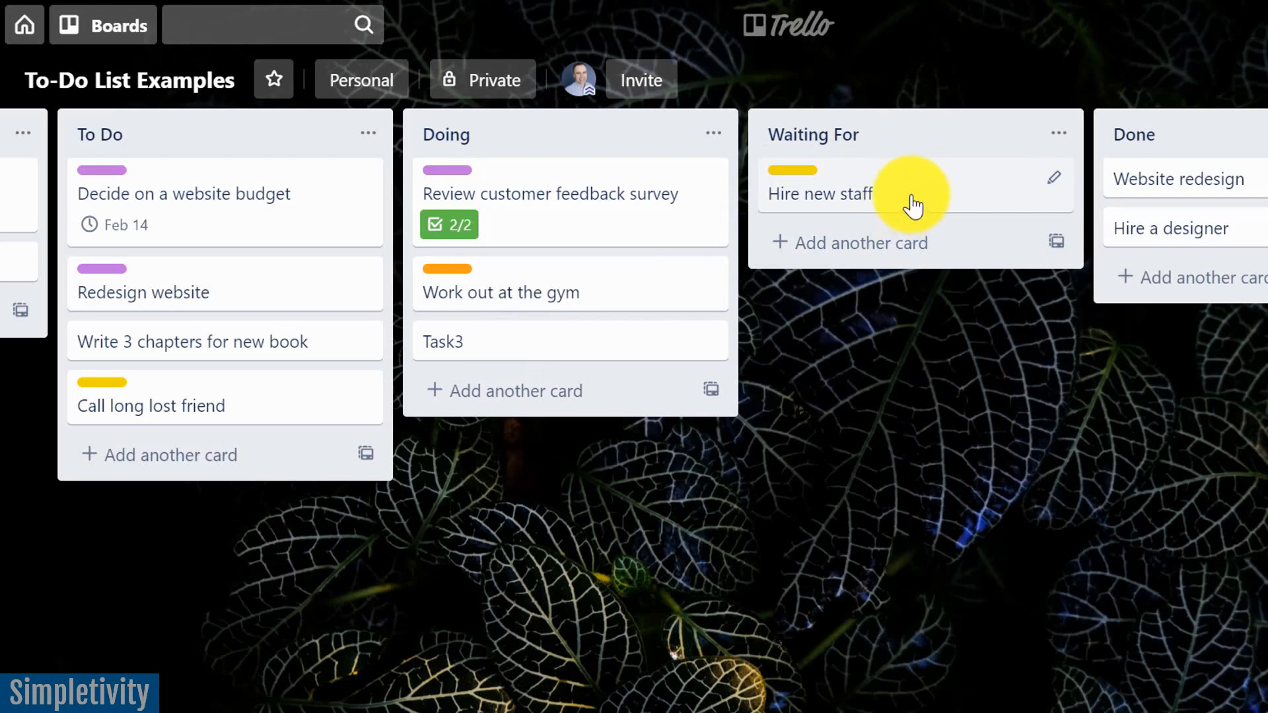
mouse_move(582, 315)
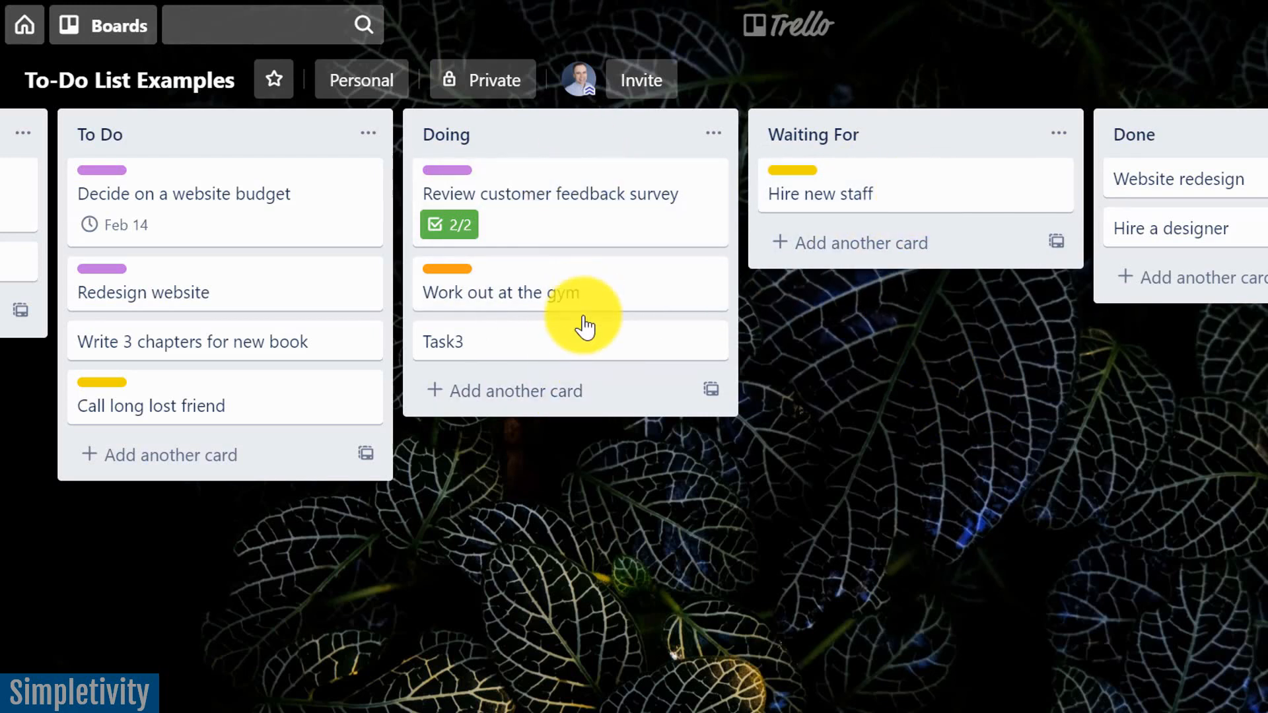
mouse_move(926, 201)
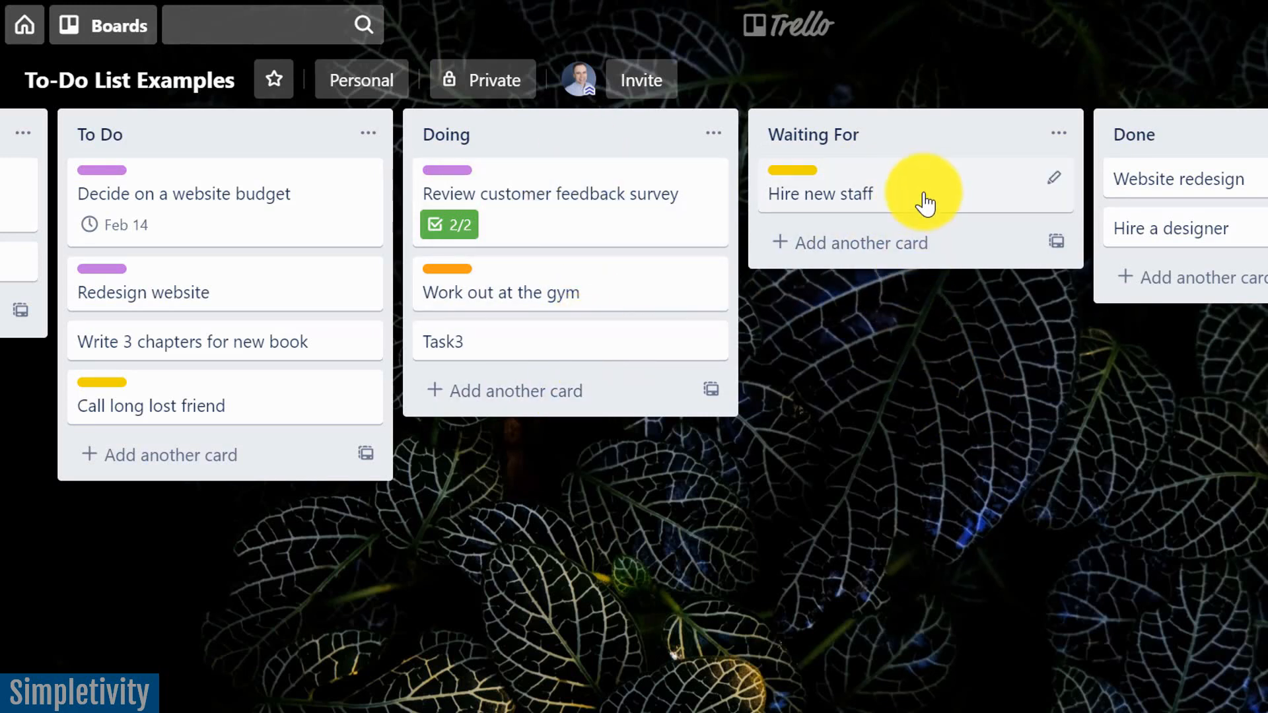
mouse_move(926, 206)
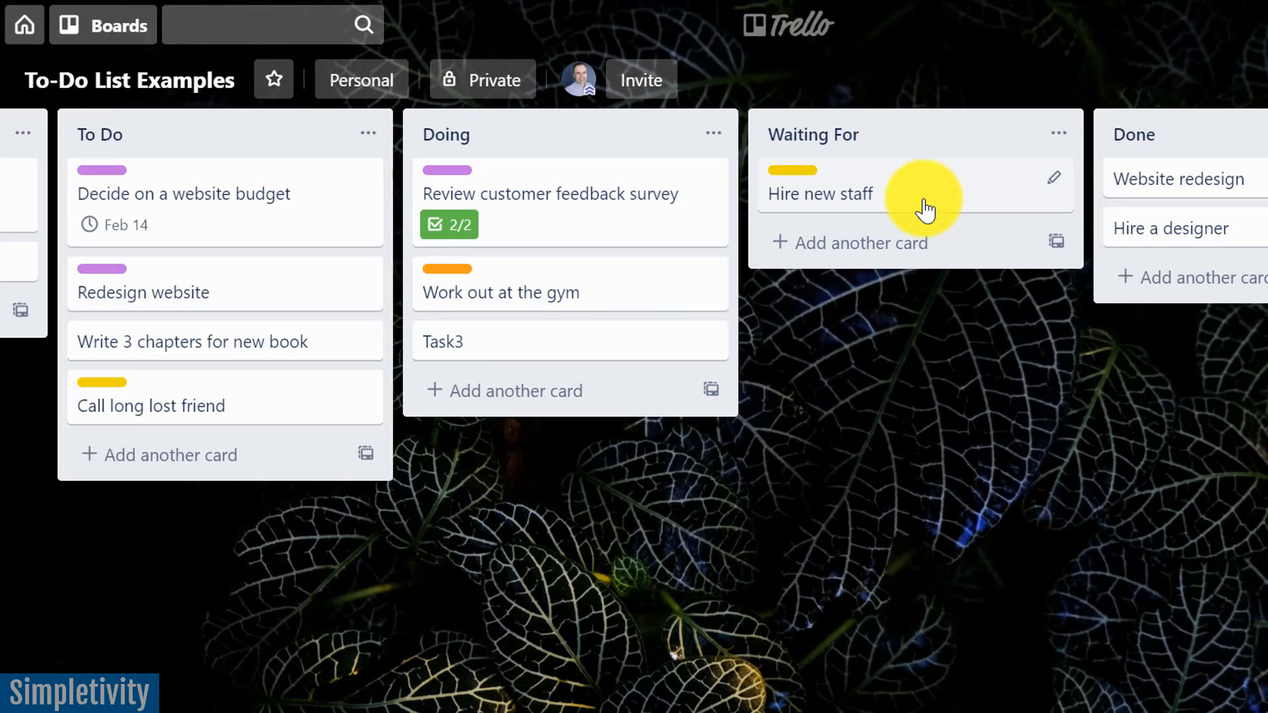
mouse_move(907, 197)
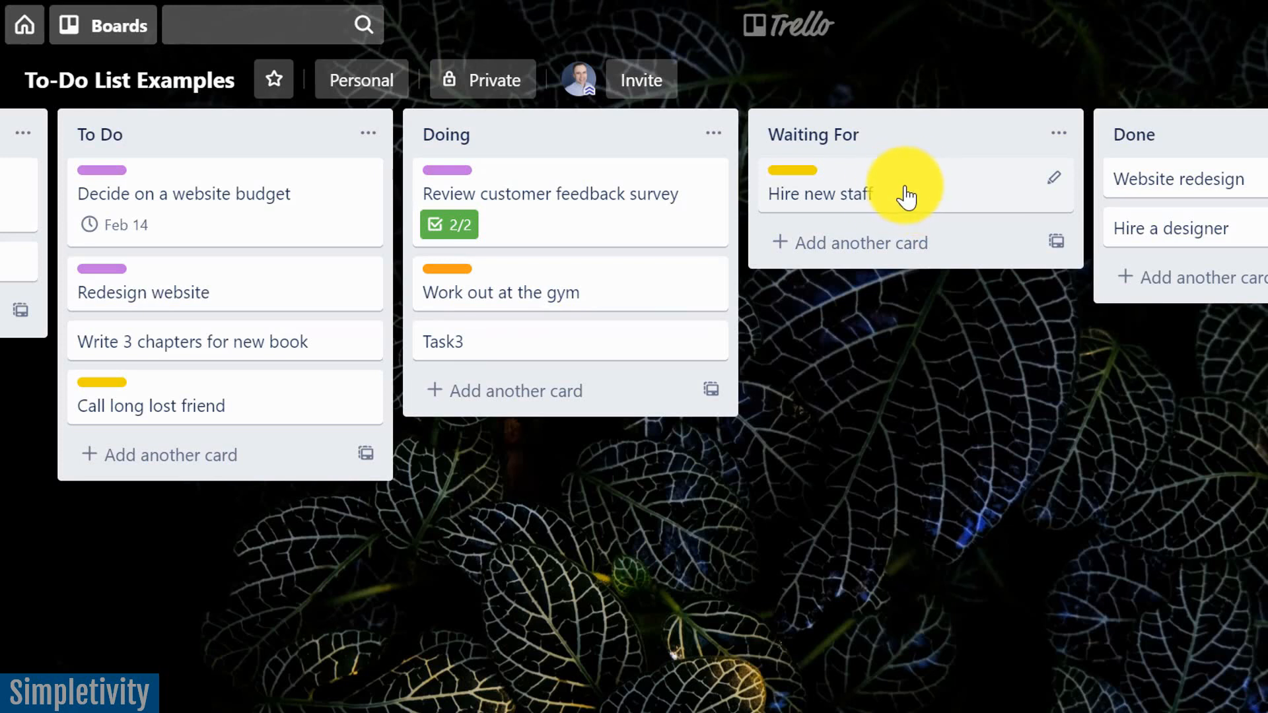
mouse_move(638, 199)
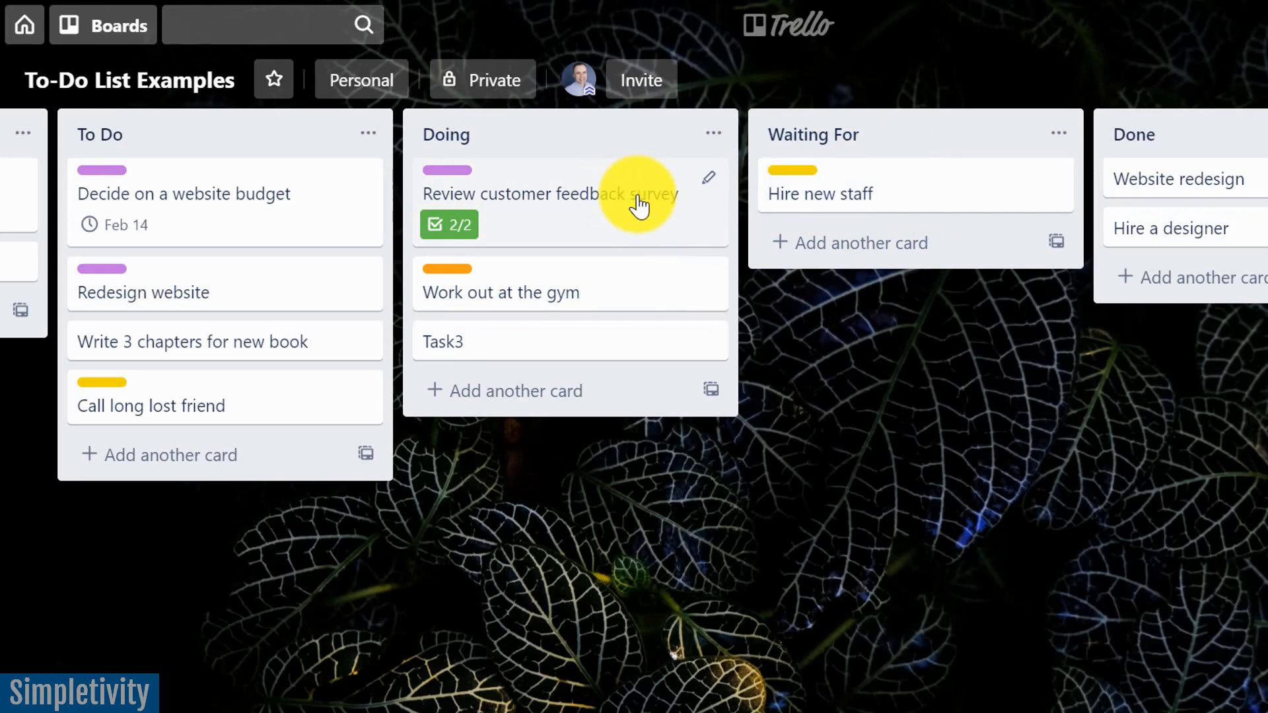
mouse_move(554, 170)
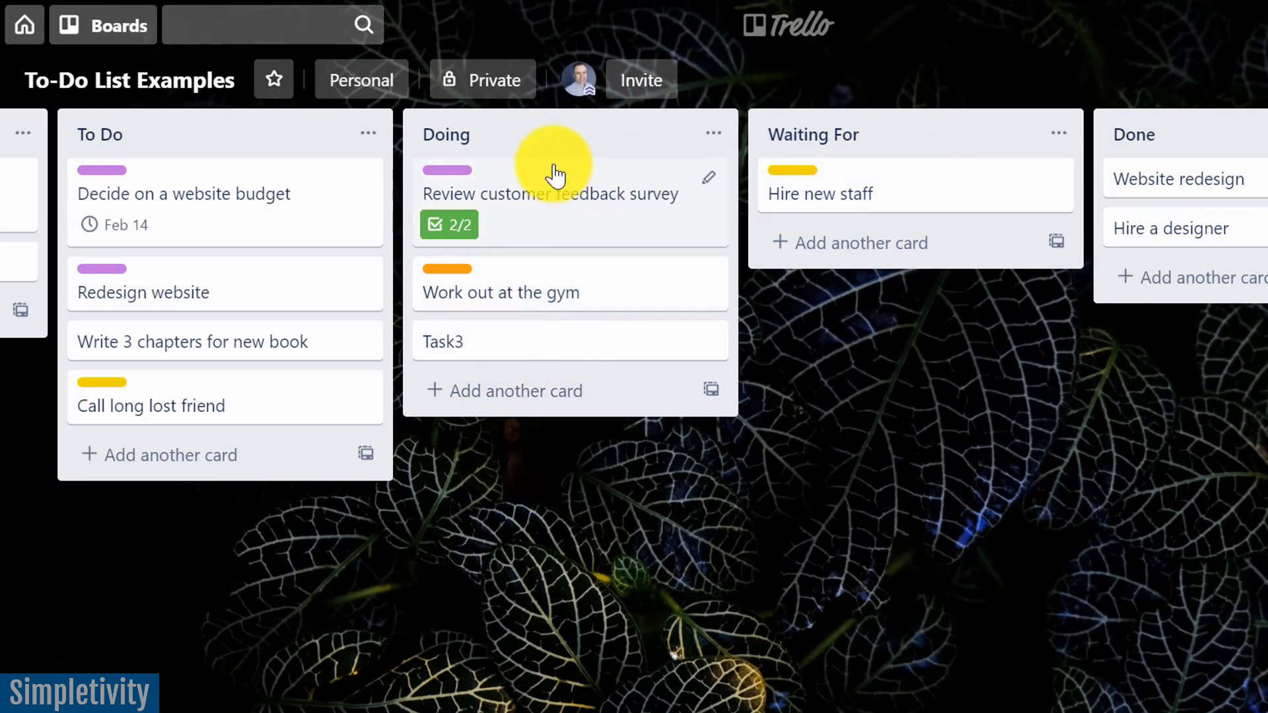
mouse_move(918, 198)
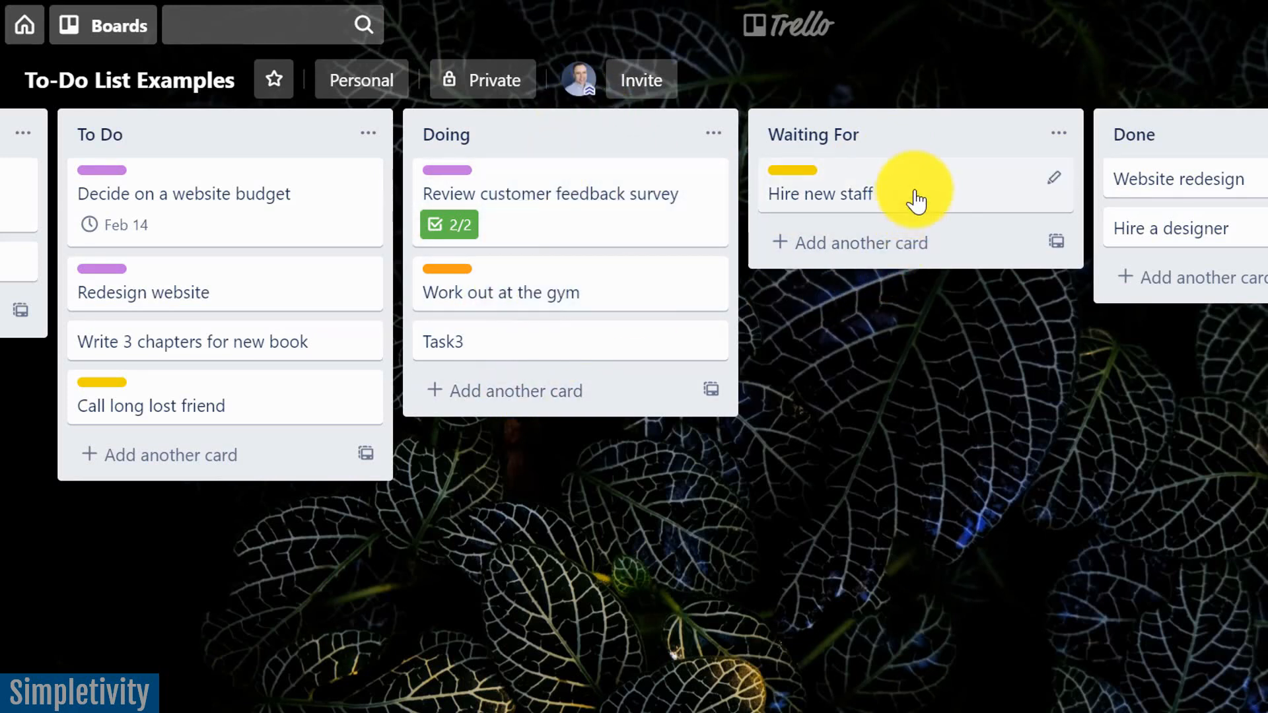
mouse_move(930, 196)
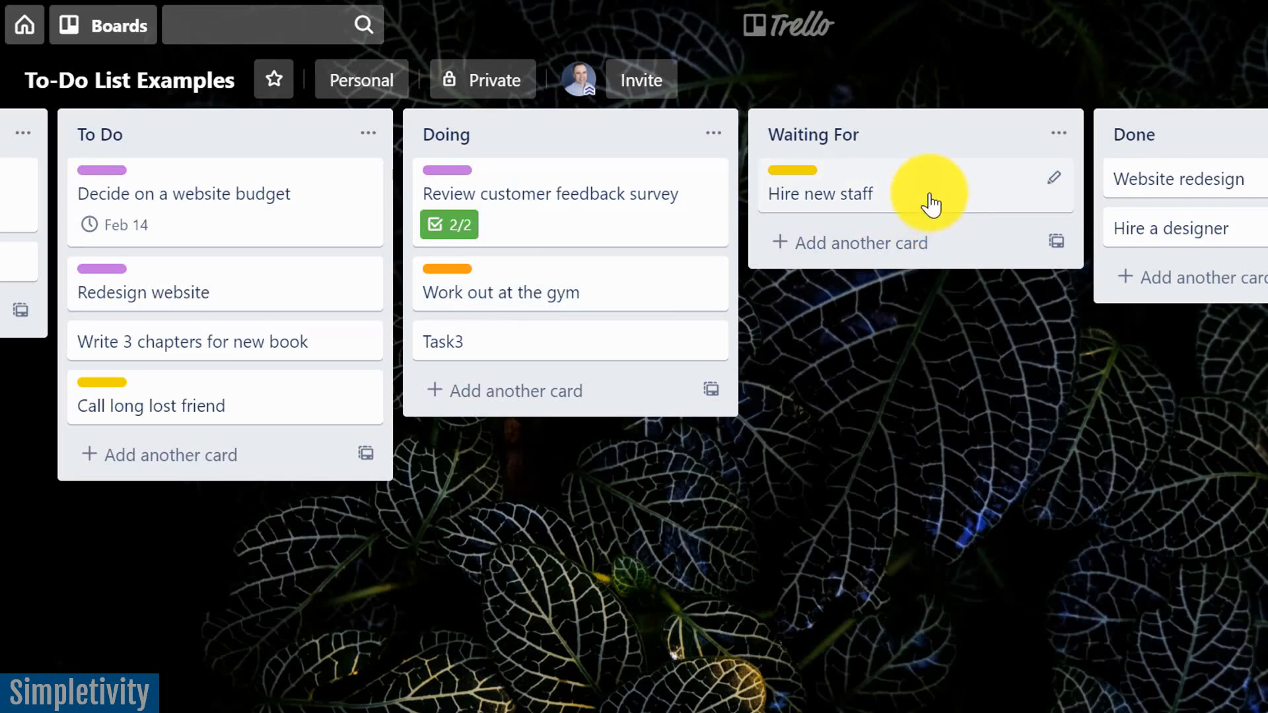
mouse_move(914, 198)
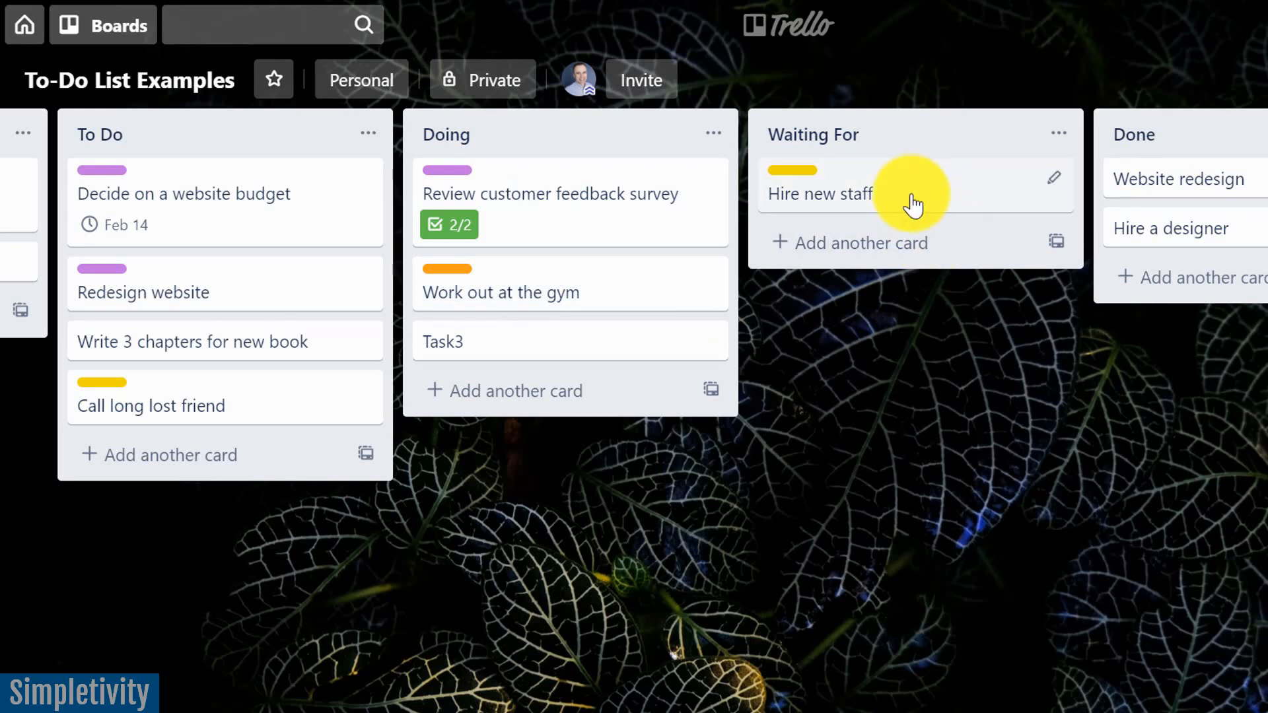
mouse_move(874, 219)
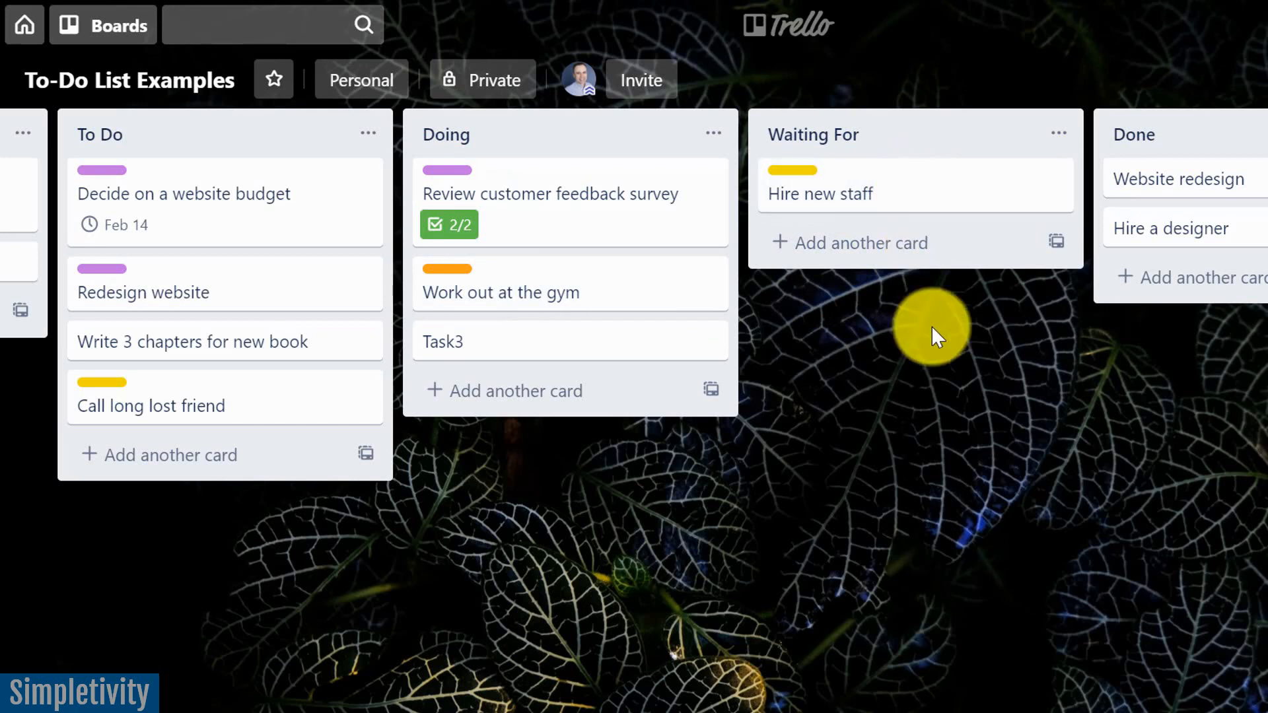
mouse_move(909, 323)
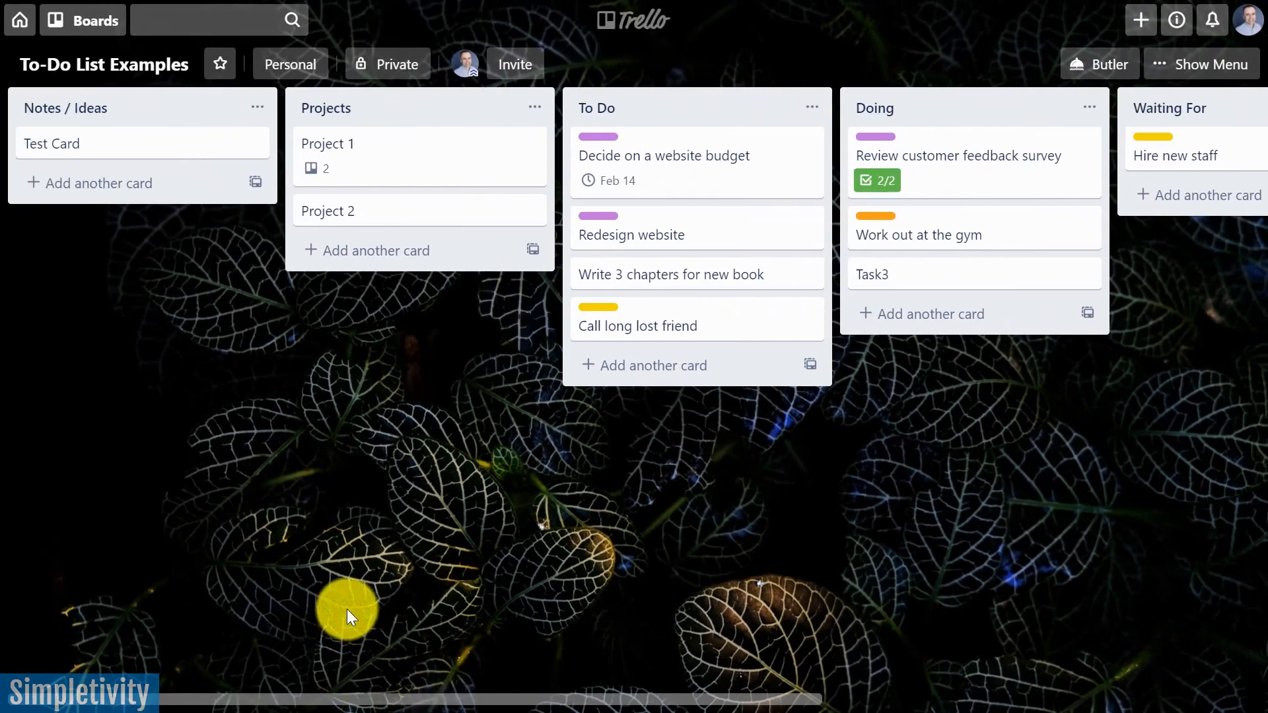
mouse_move(352, 525)
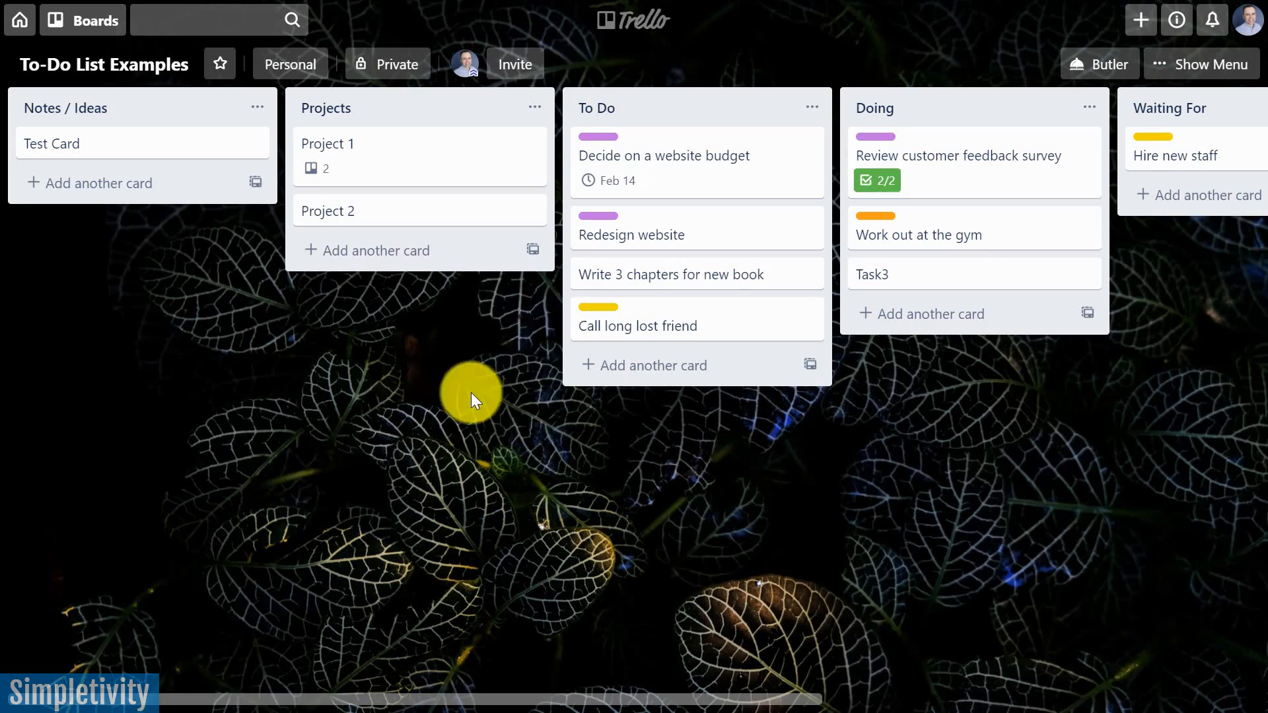
mouse_move(421, 610)
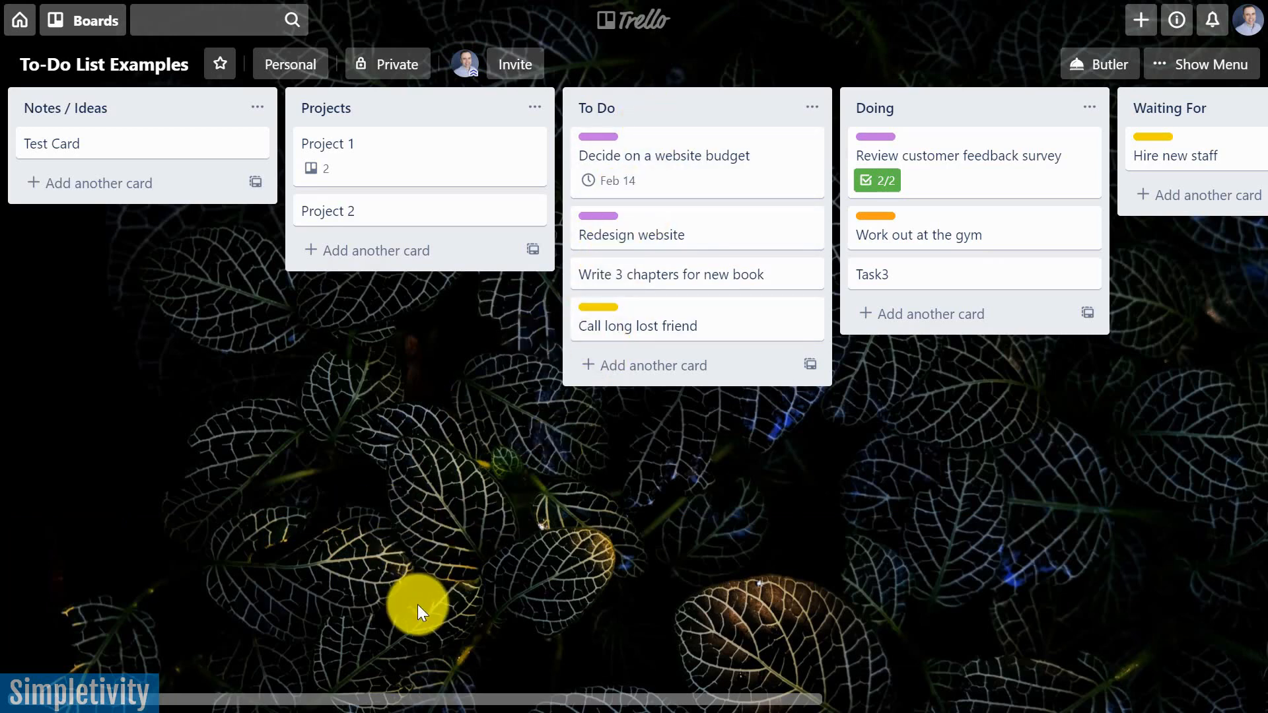